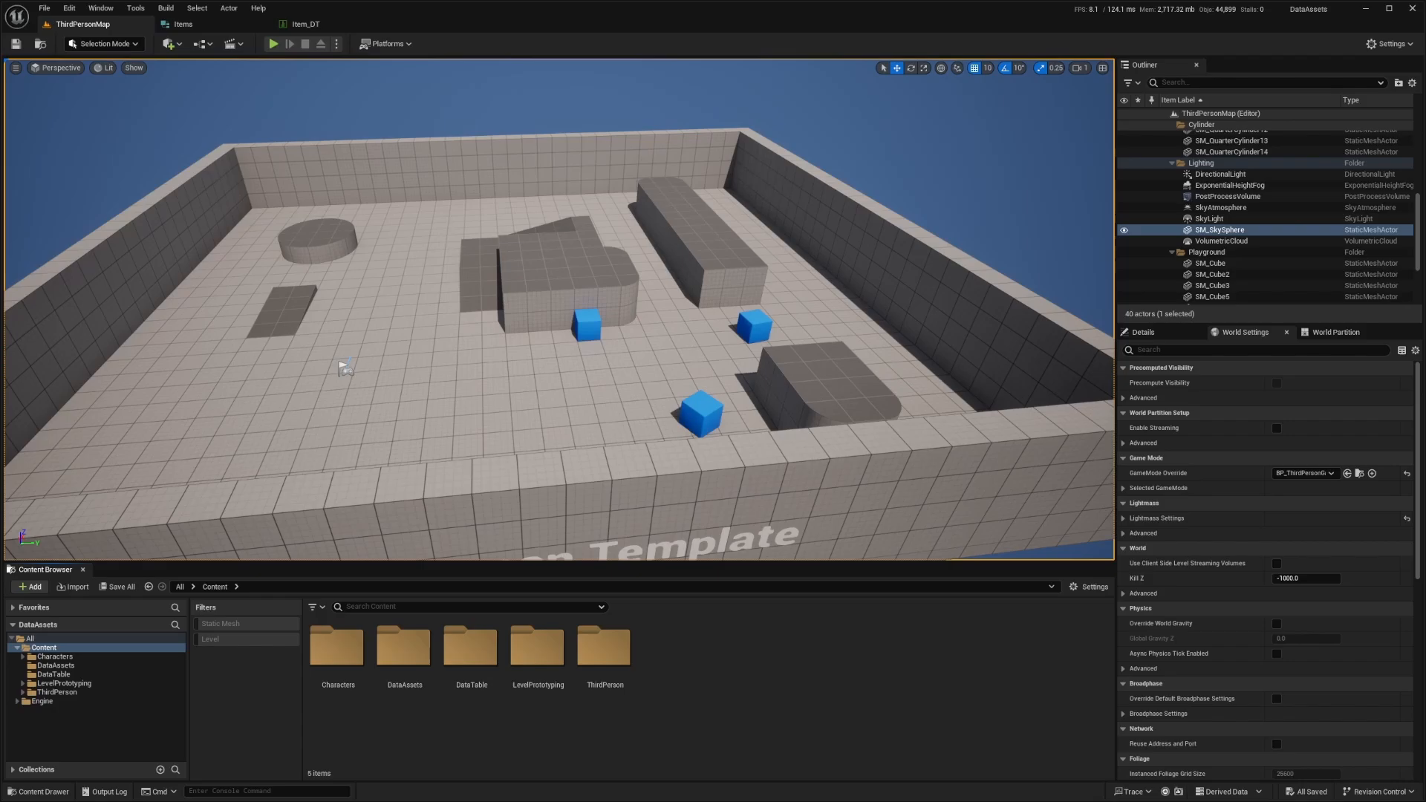
Open the DataTable folder and review the Items structure's fields before returning to the level
left_click(470, 648)
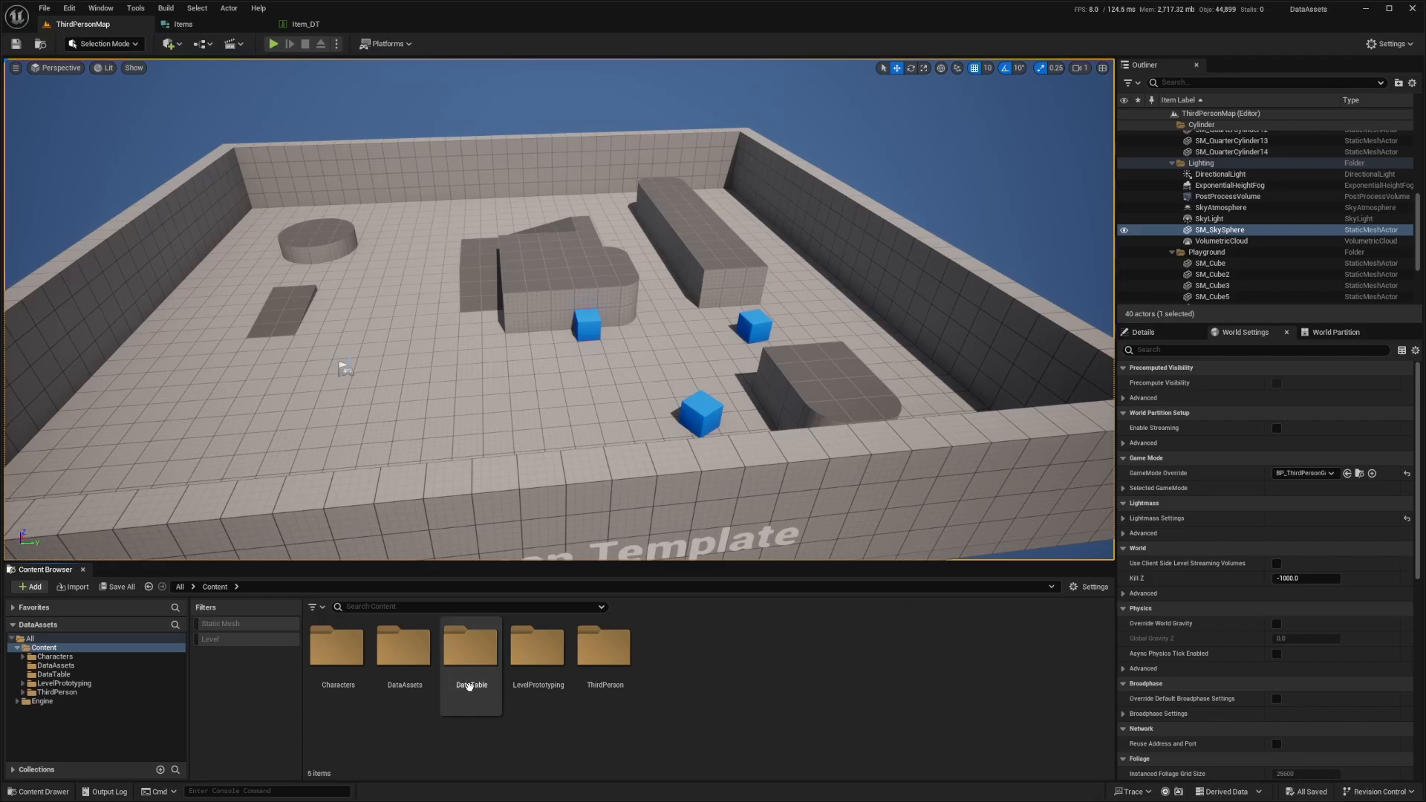
double_click(471, 648)
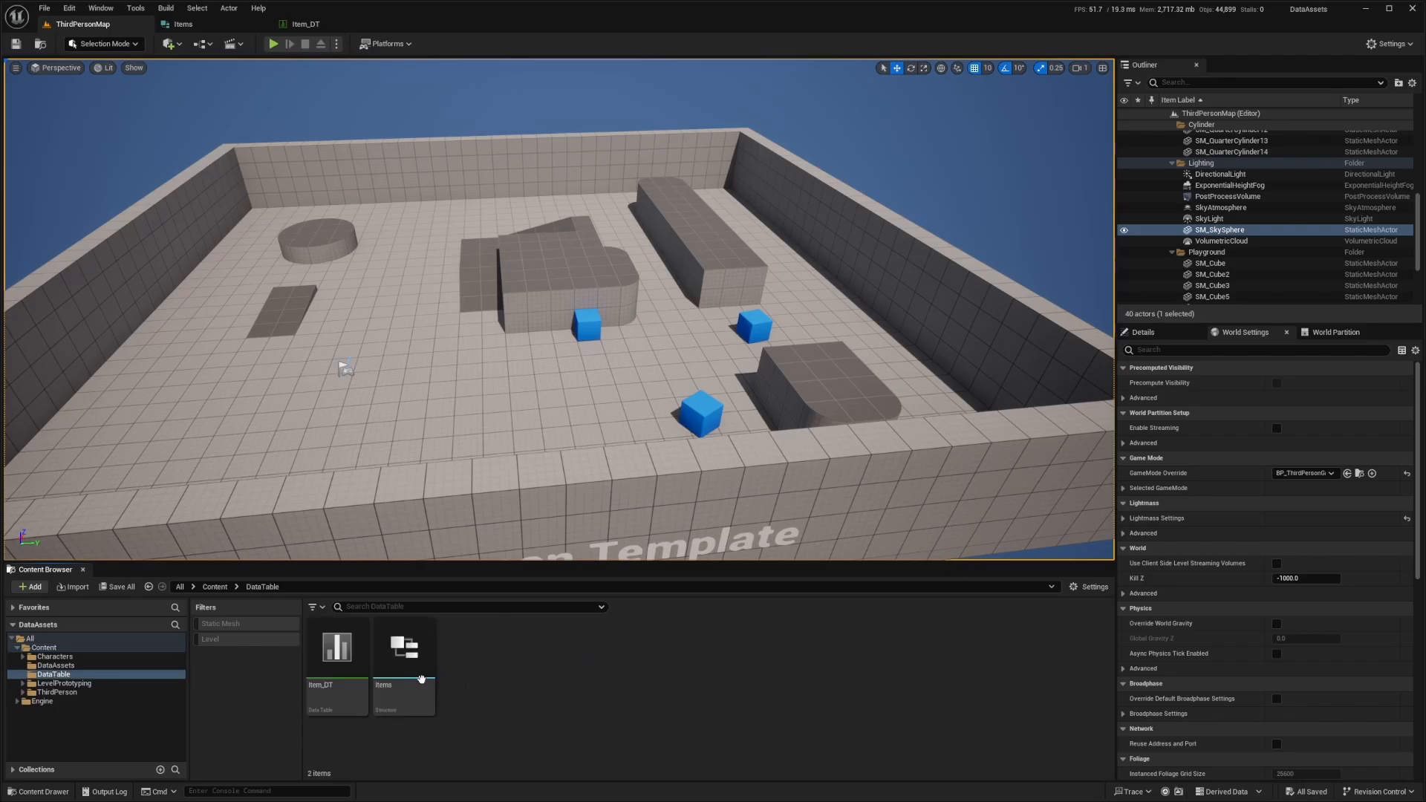
mouse_move(415, 678)
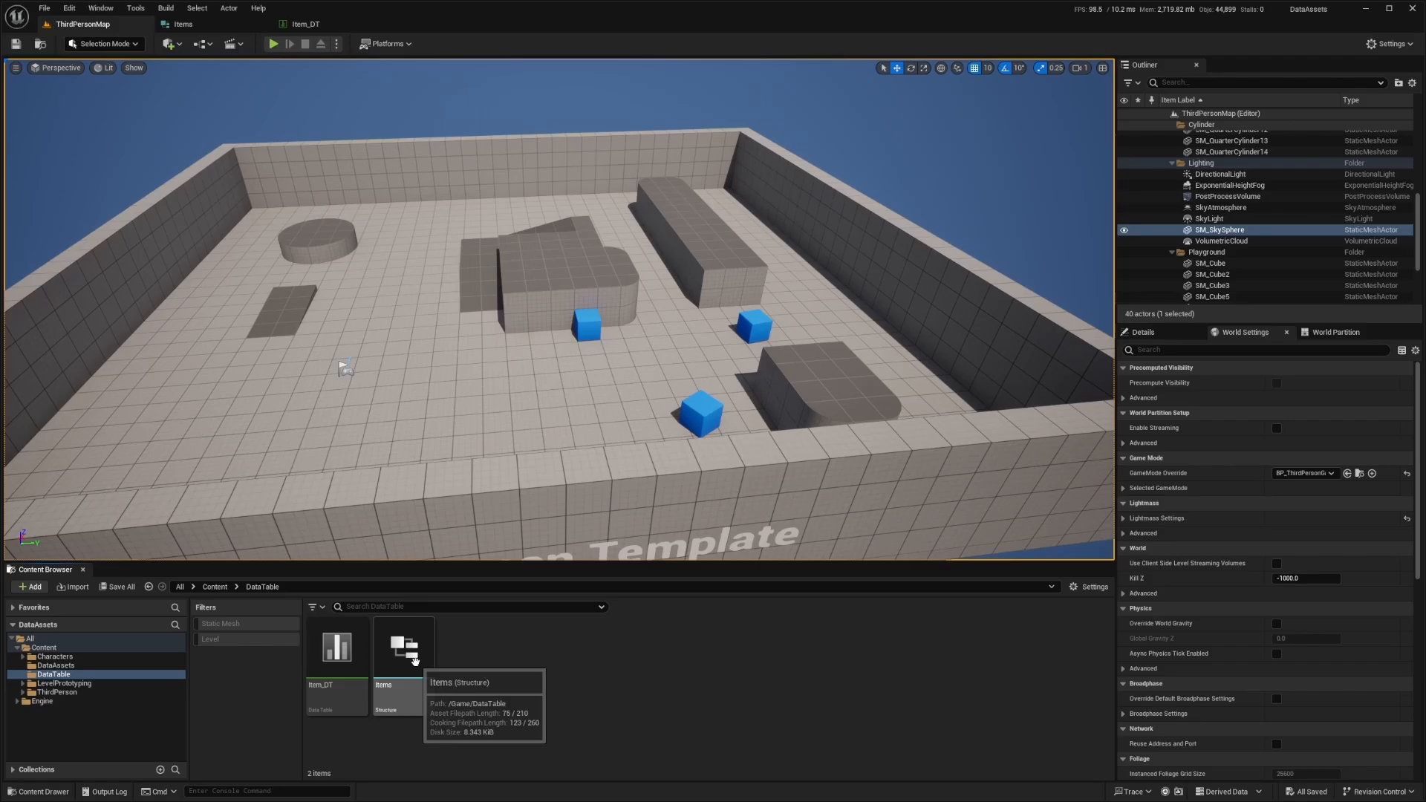
double_click(402, 647)
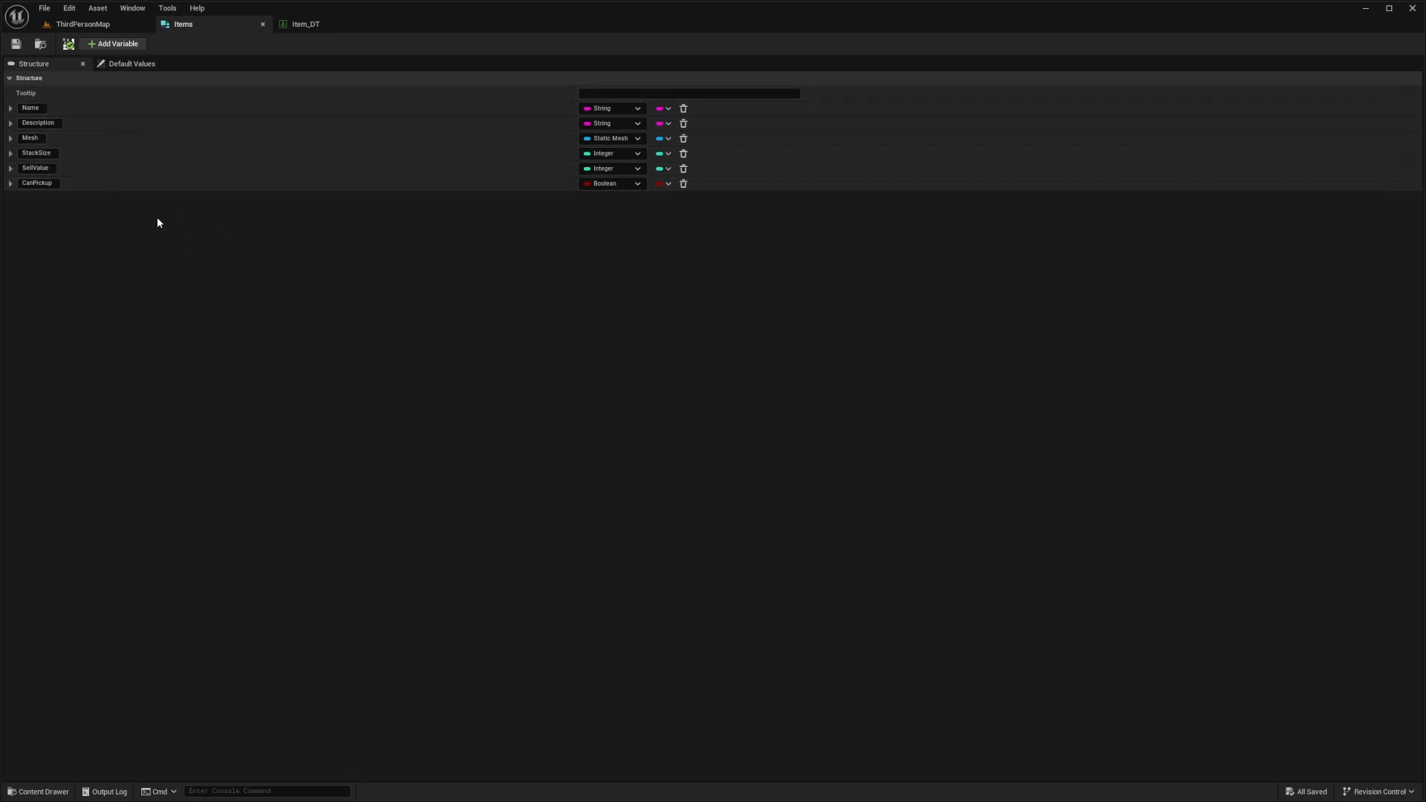
mouse_move(151, 200)
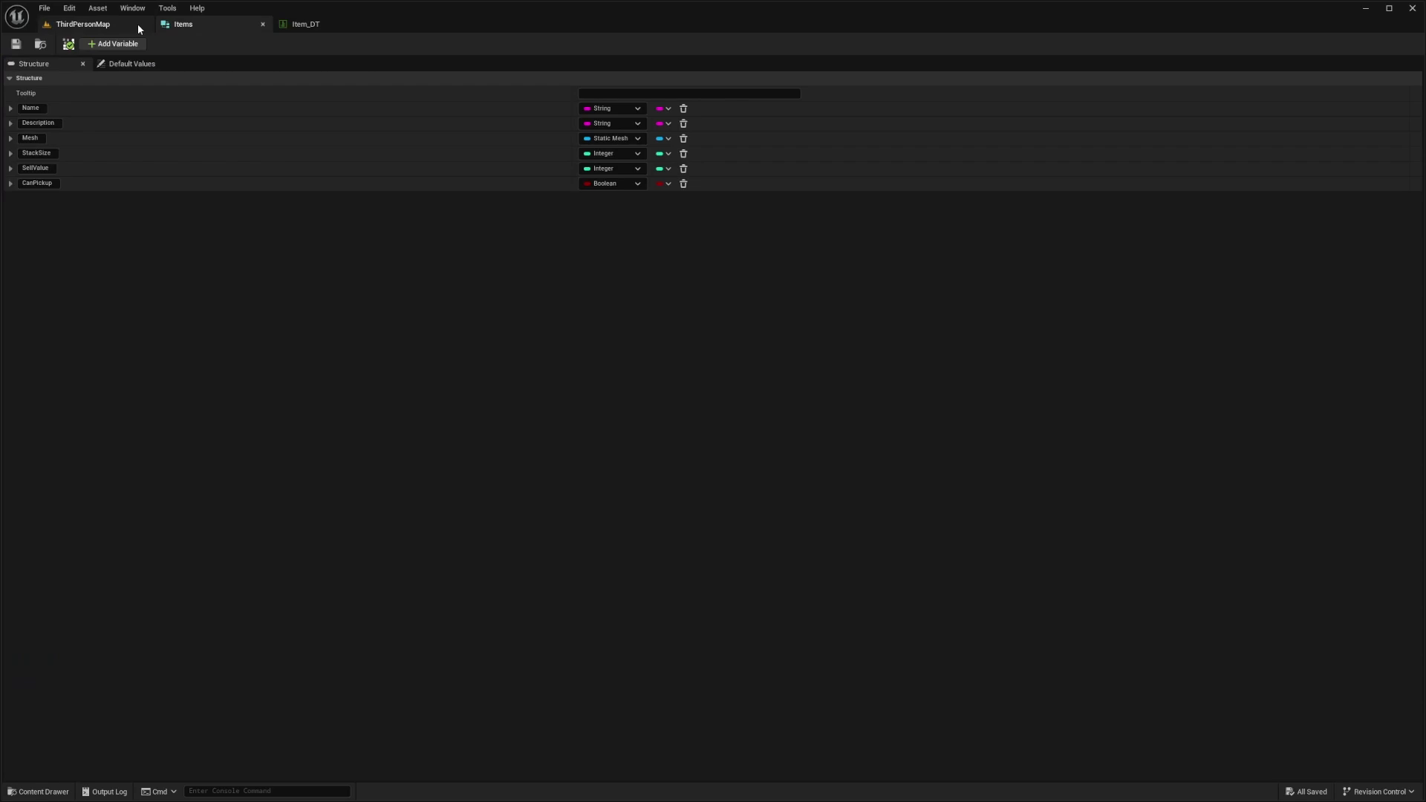
left_click(71, 24)
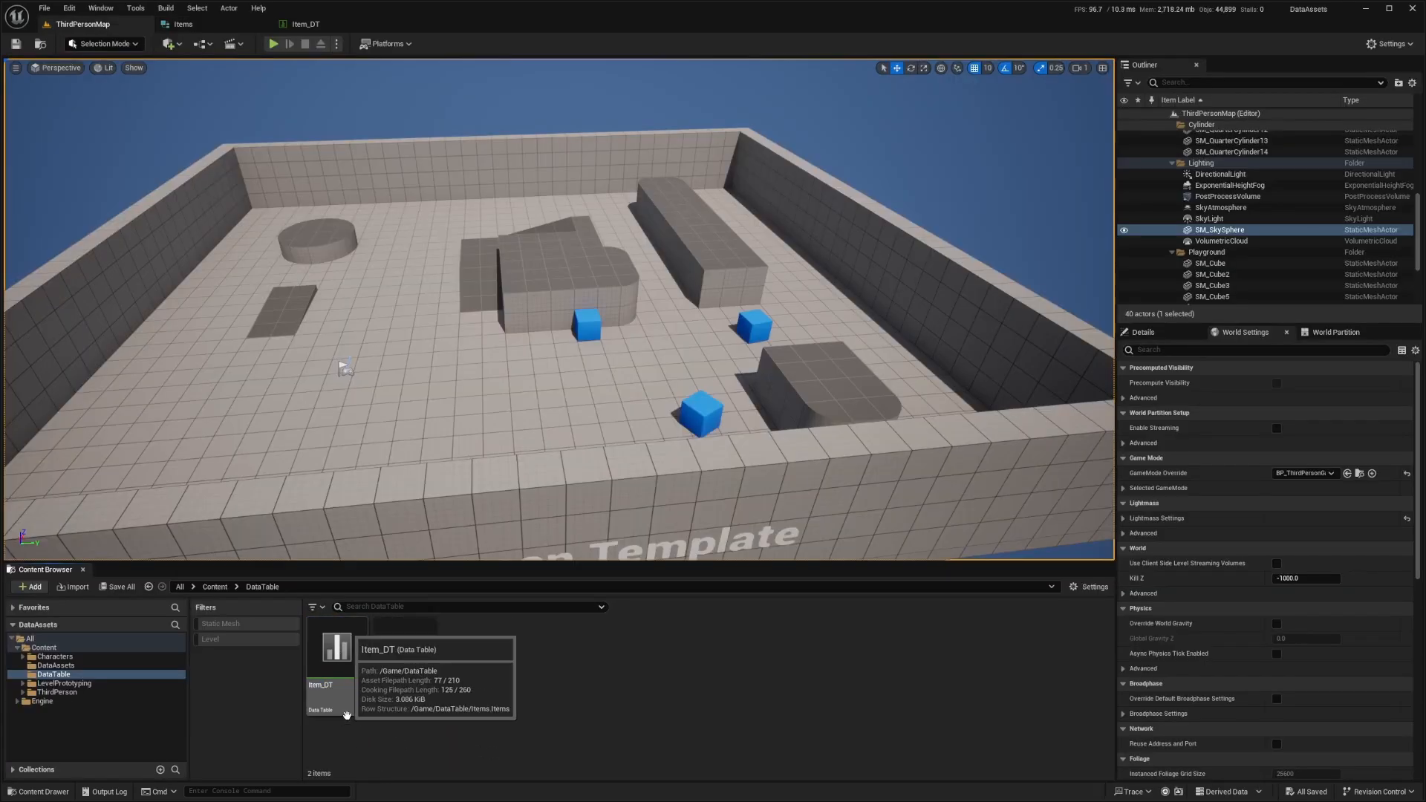
Open Item_DT to review its Example1 and Example2 rows
double_click(326, 664)
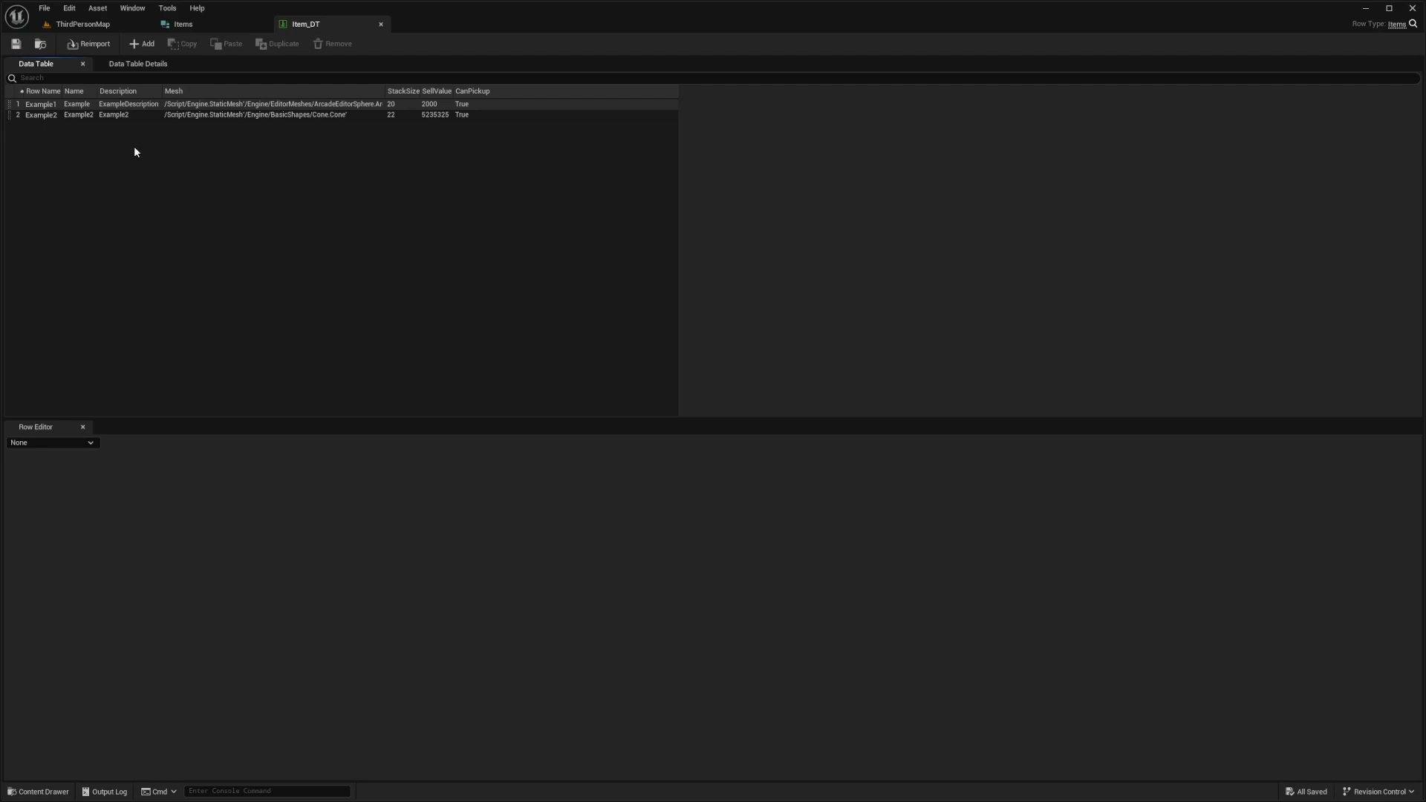
mouse_move(148, 132)
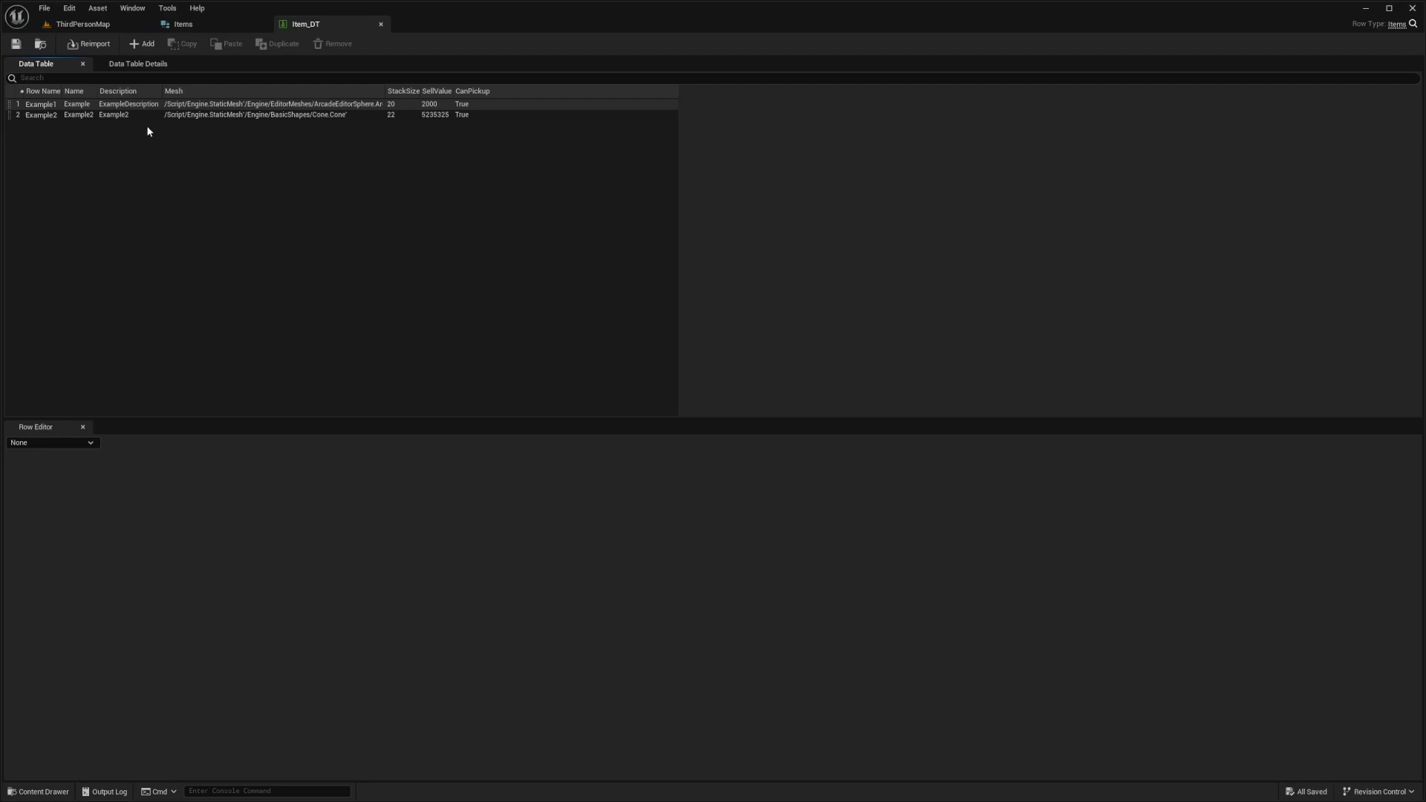
mouse_move(101, 207)
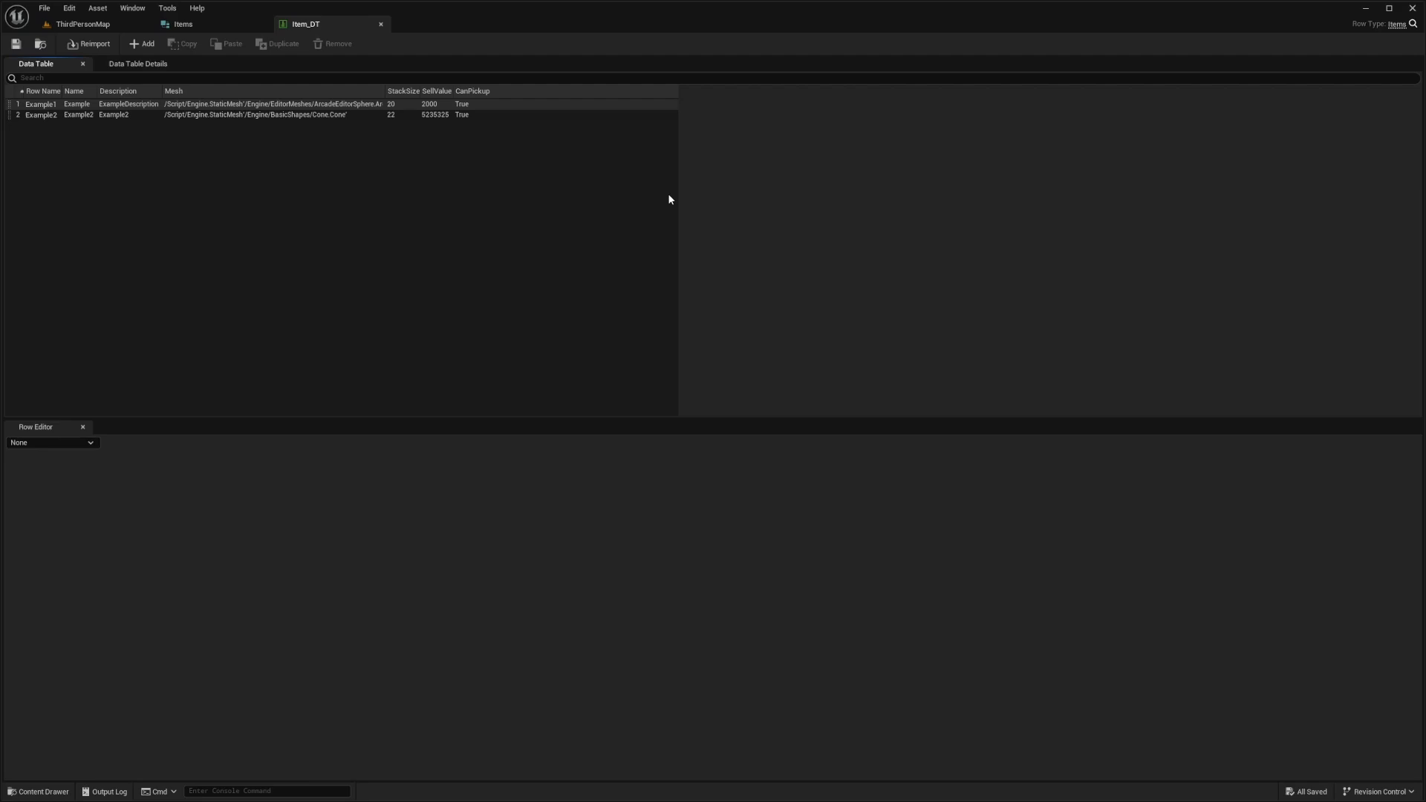
mouse_move(902, 171)
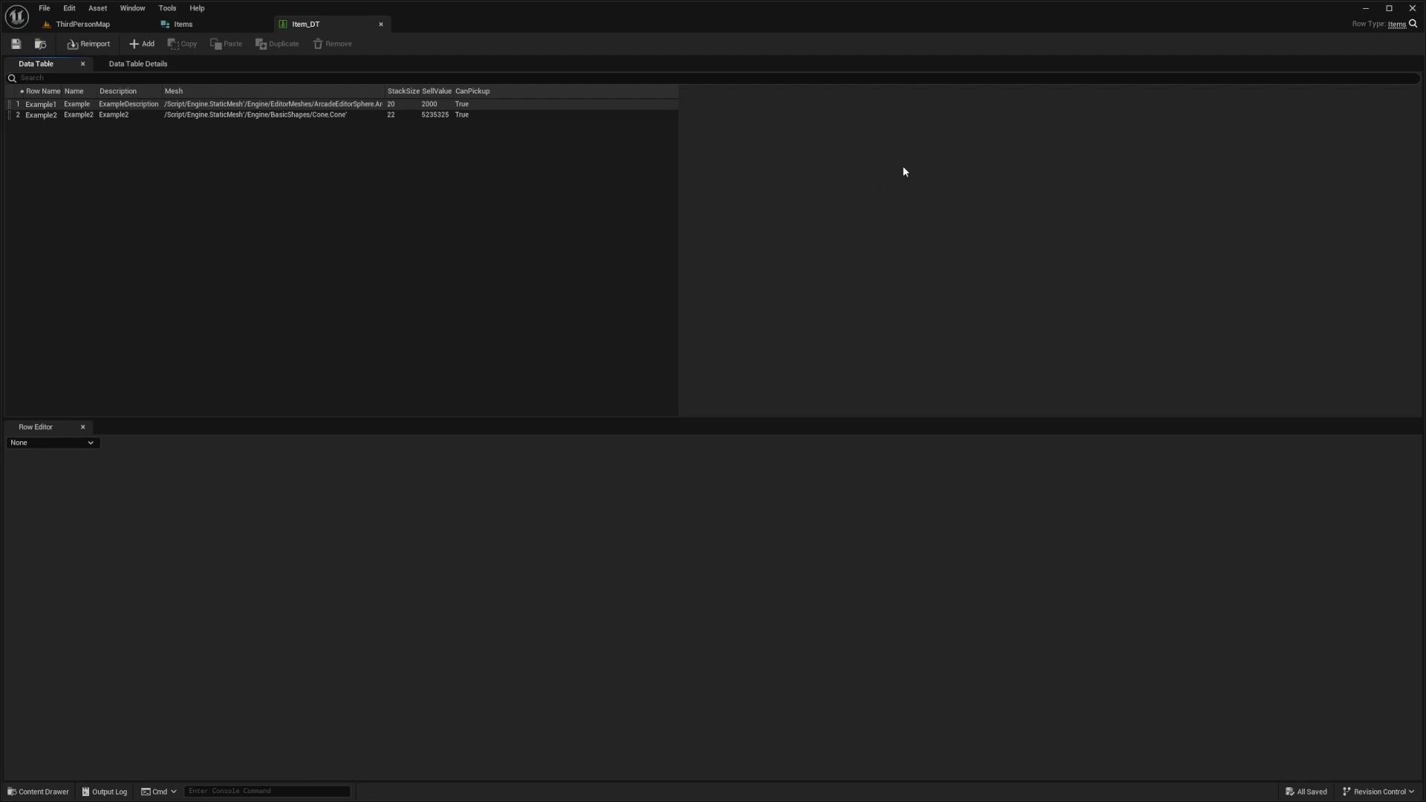
mouse_move(981, 165)
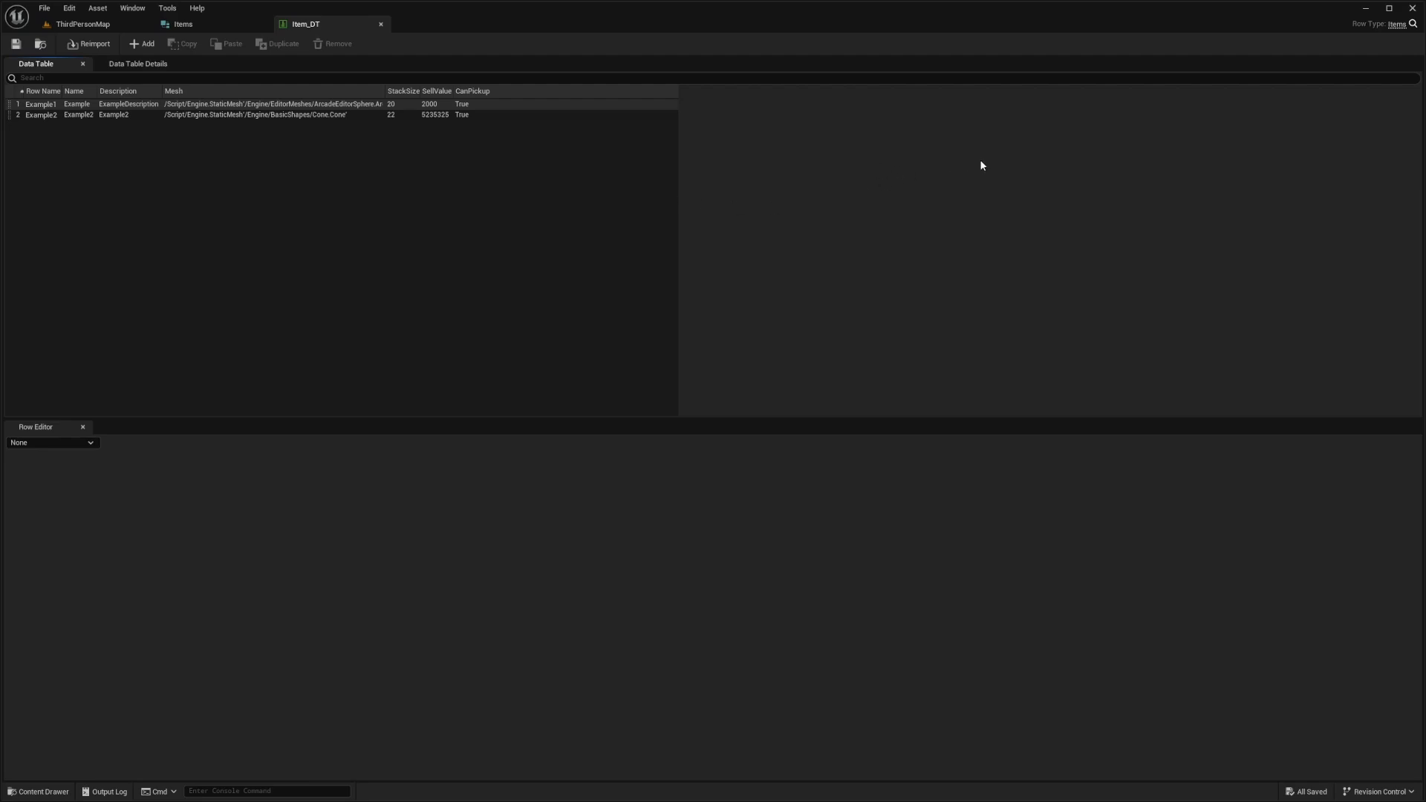
mouse_move(1025, 188)
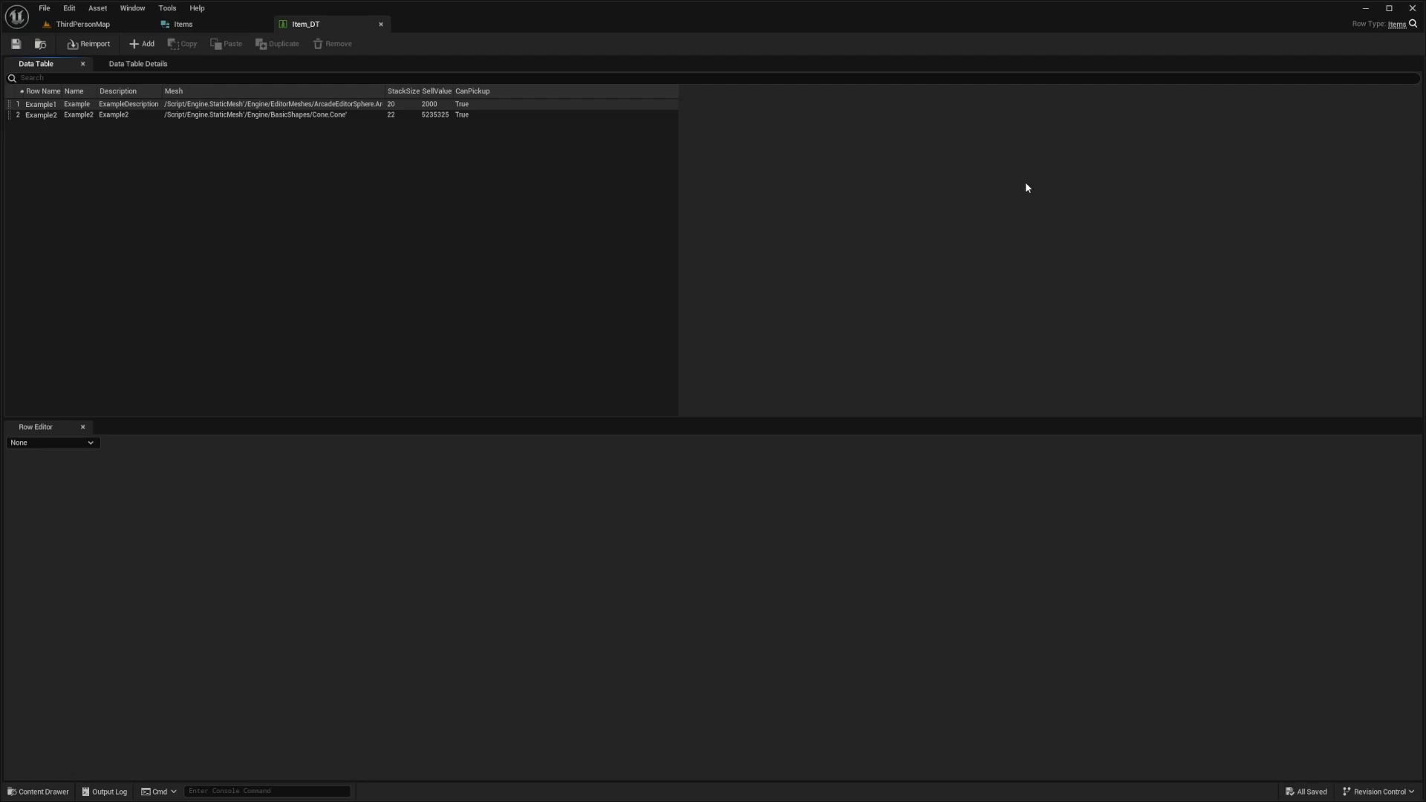
mouse_move(974, 204)
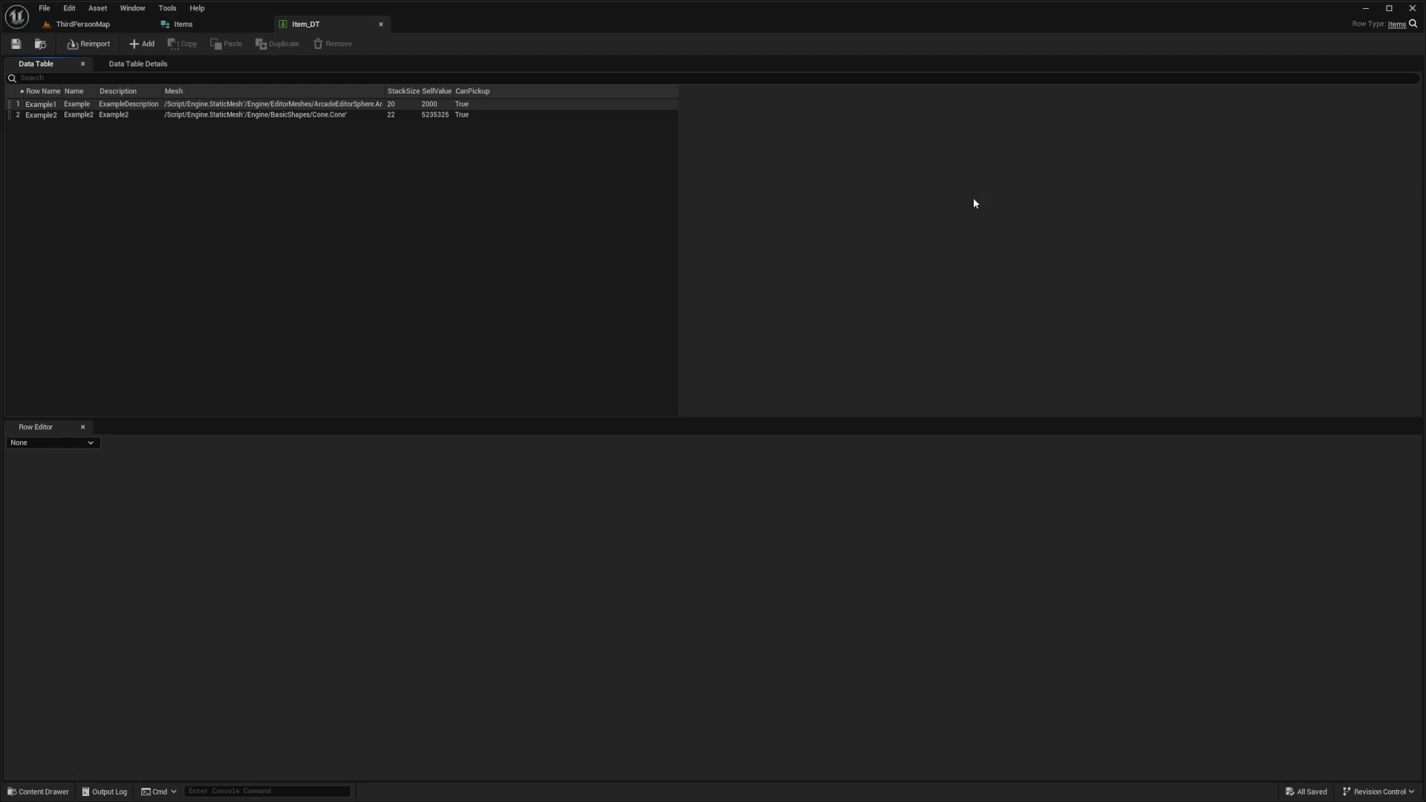
mouse_move(924, 218)
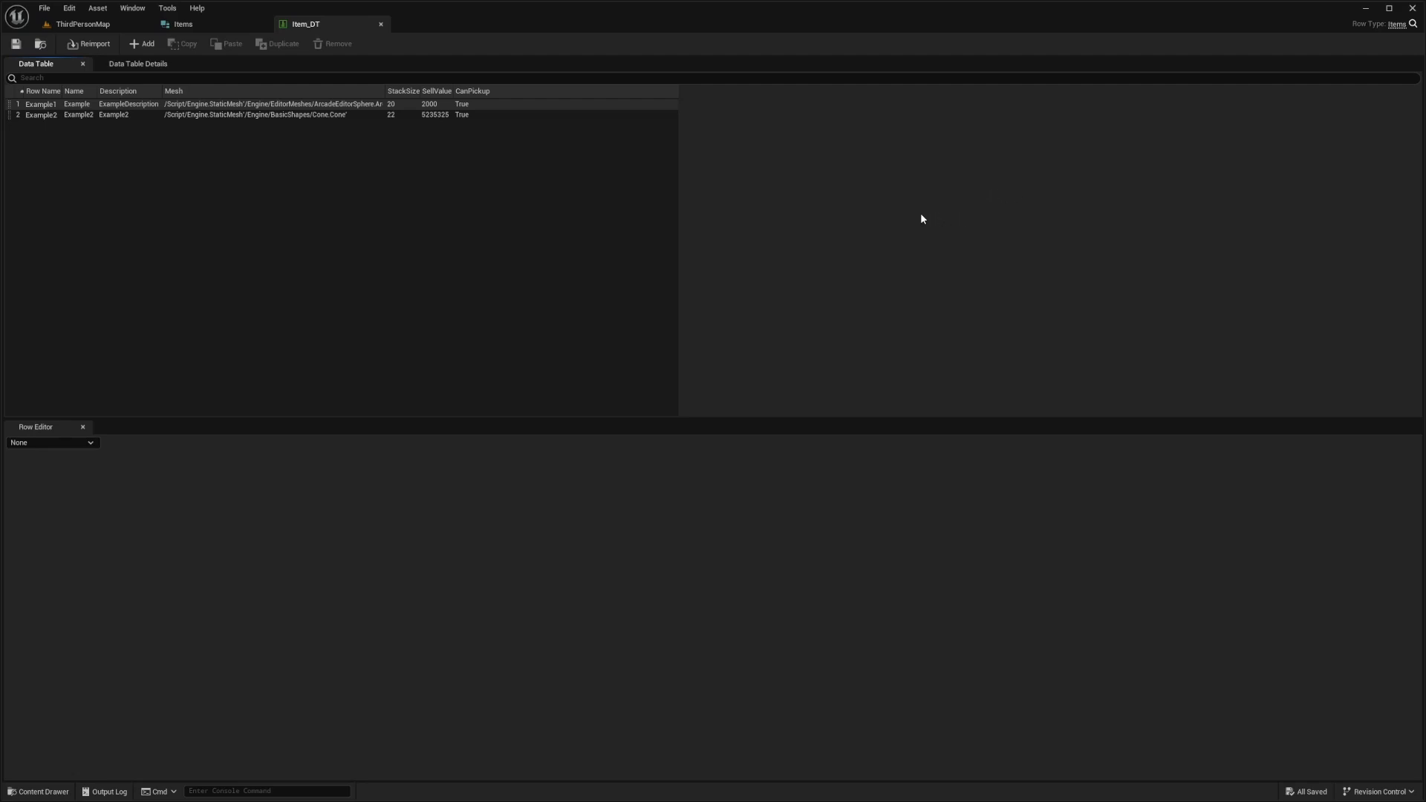
mouse_move(614, 212)
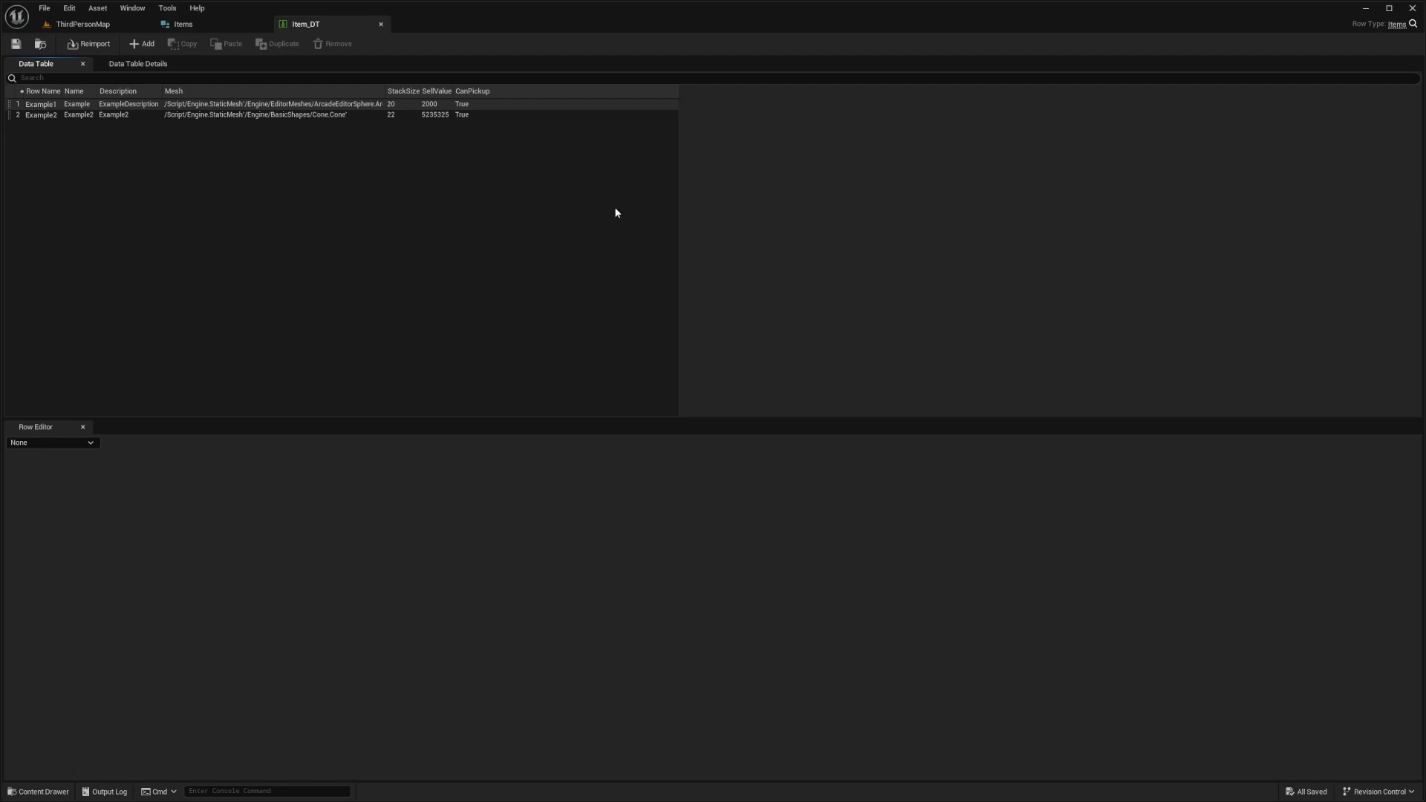
mouse_move(639, 212)
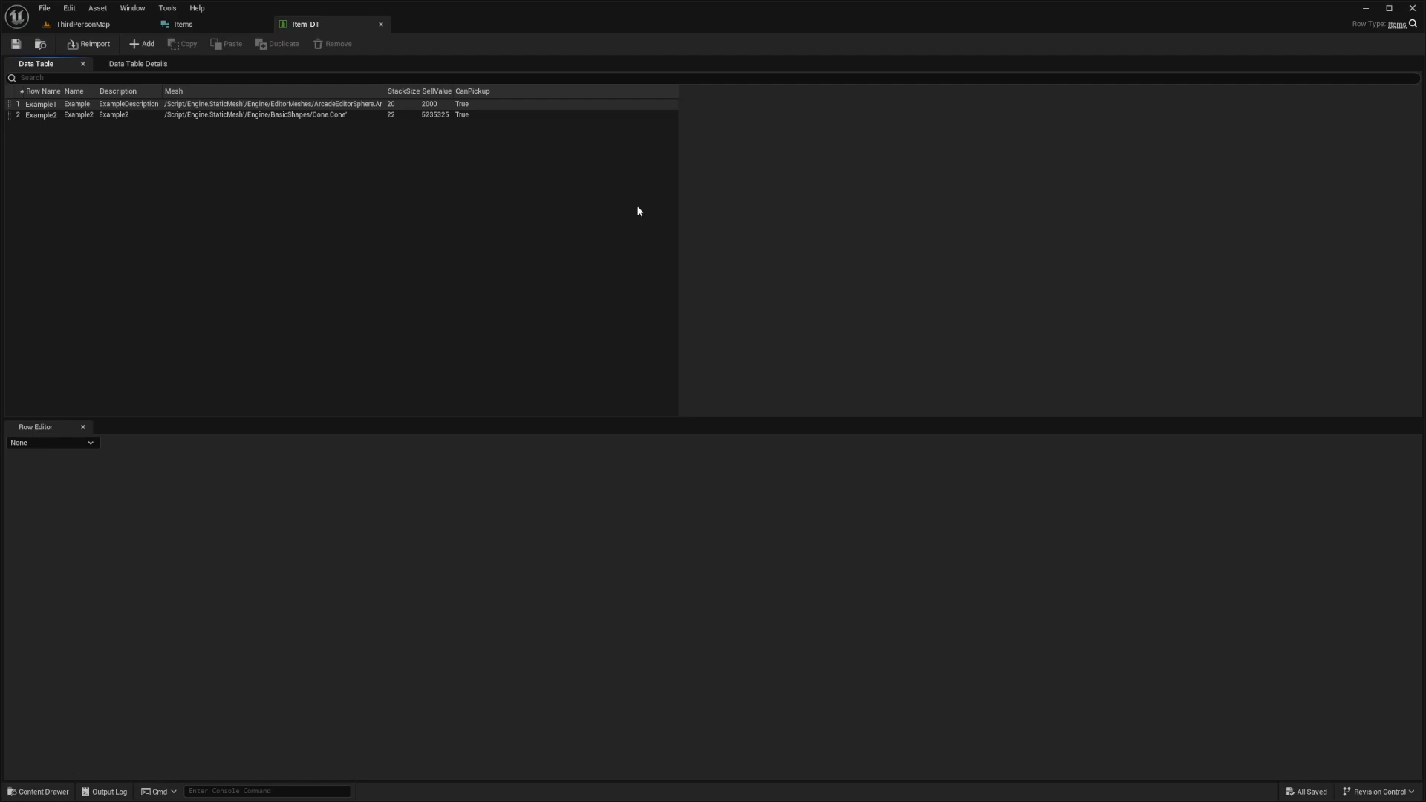
mouse_move(638, 214)
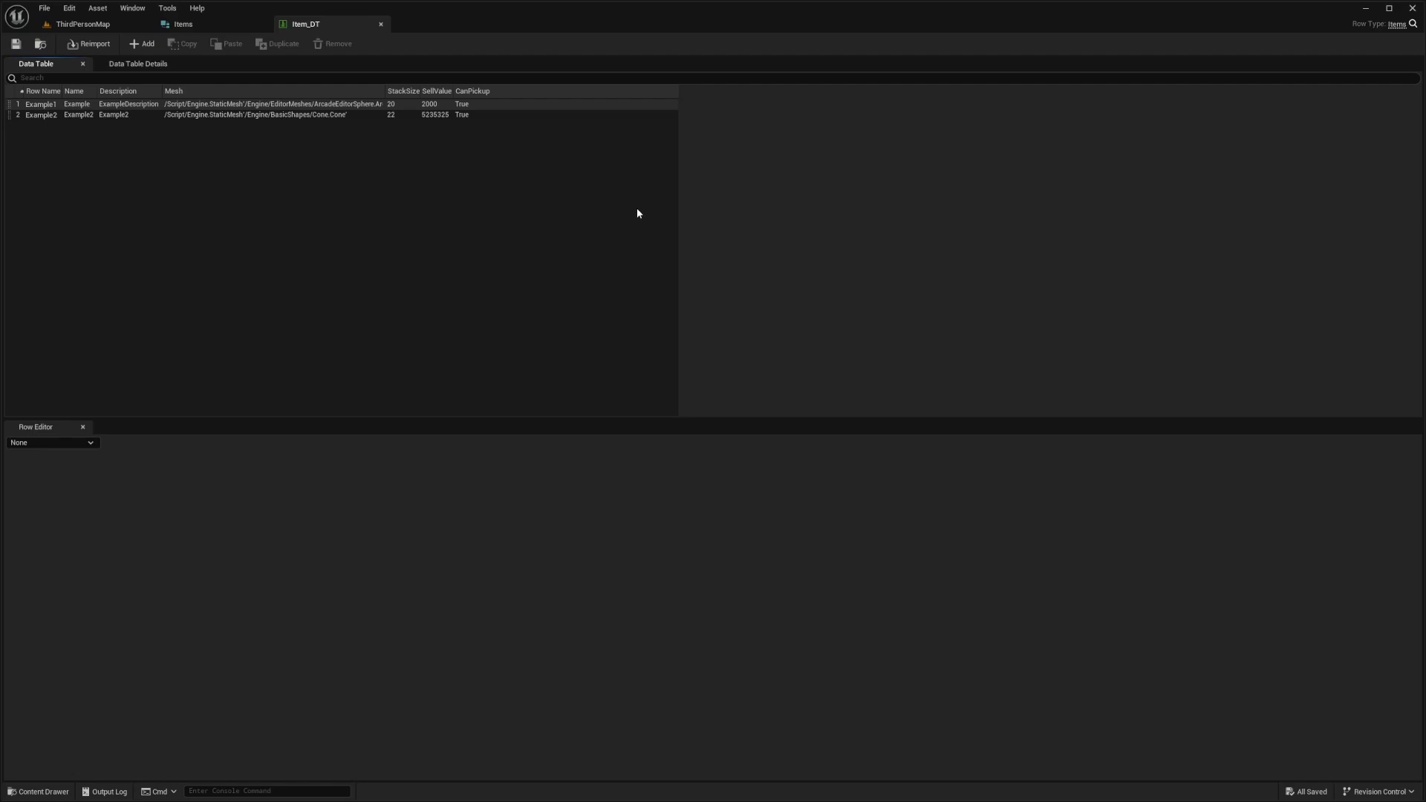
mouse_move(705, 256)
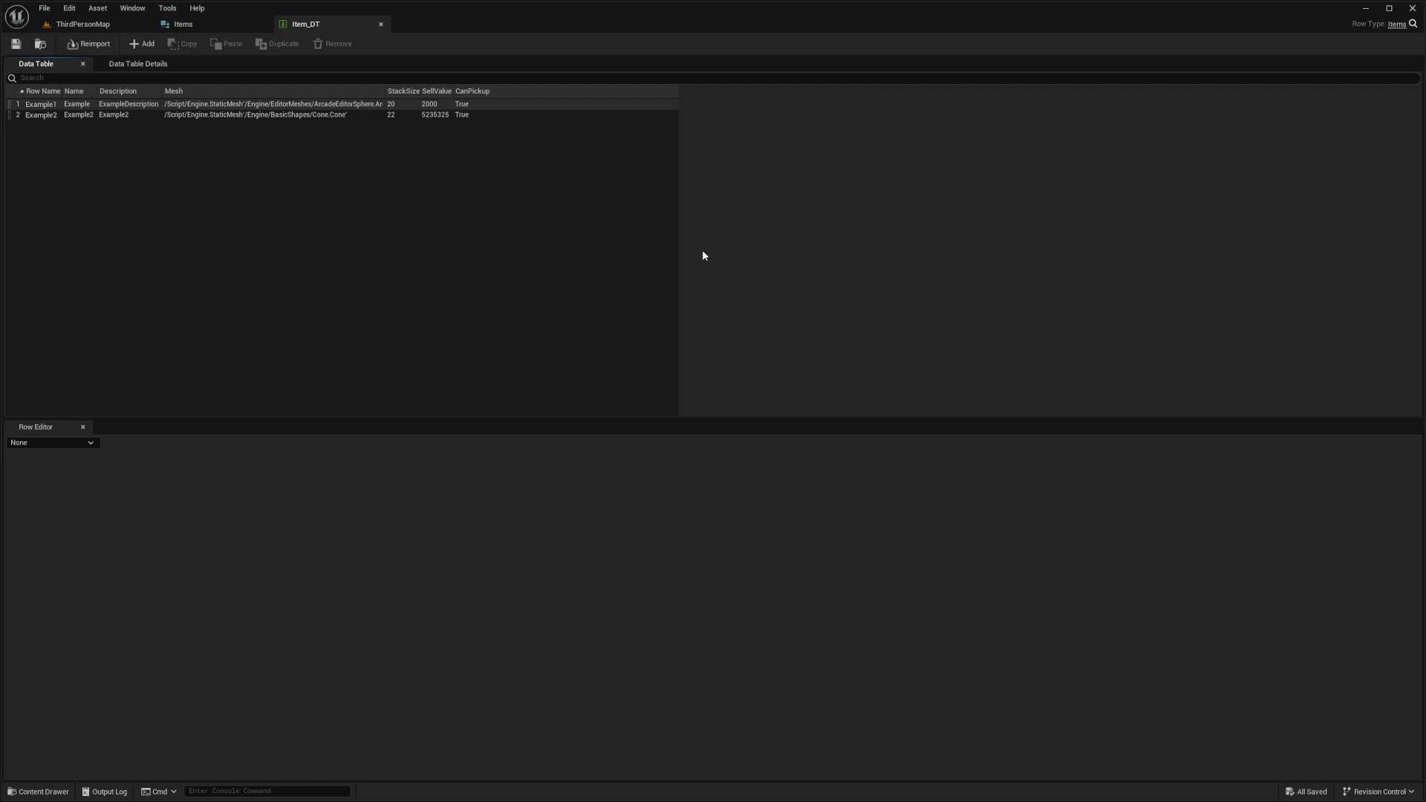
mouse_move(787, 215)
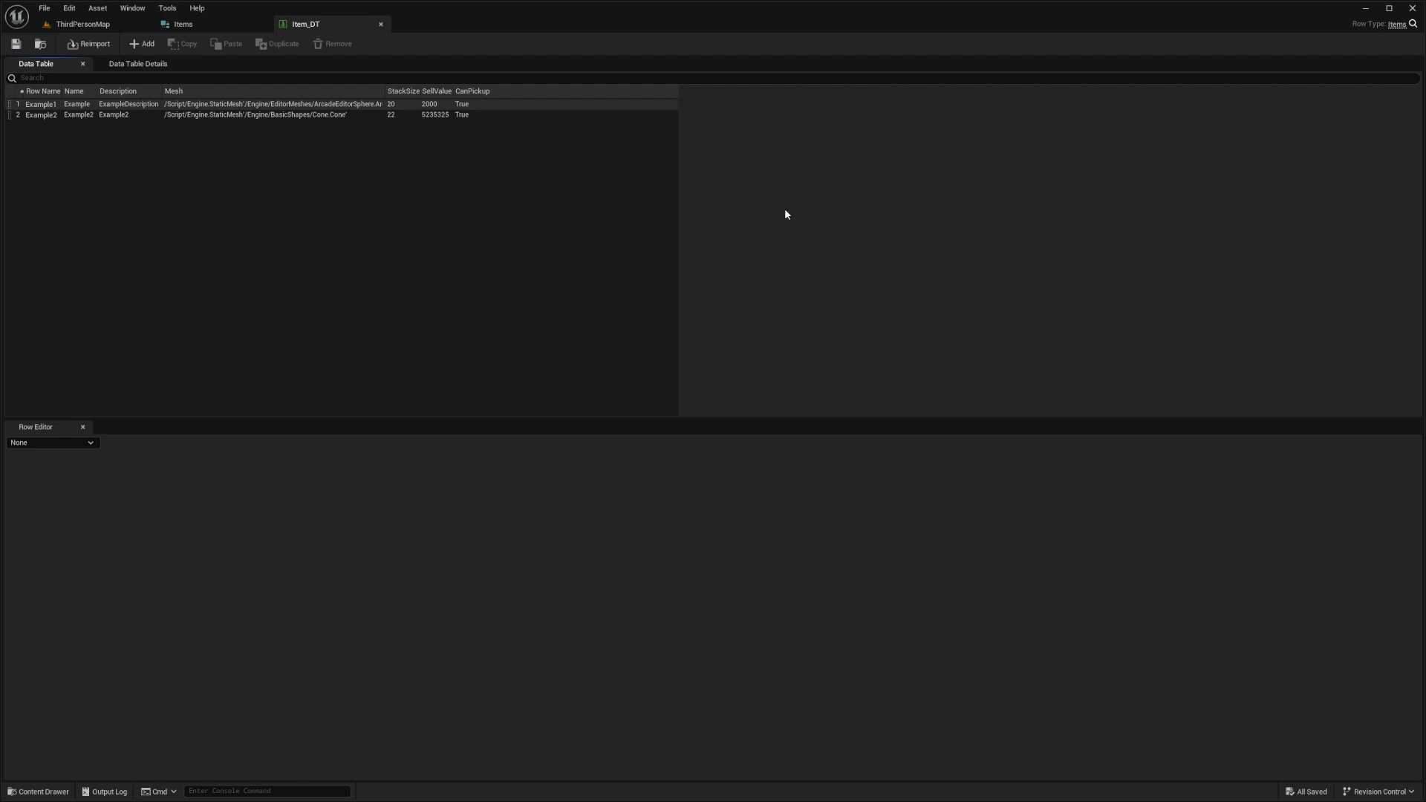
mouse_move(785, 227)
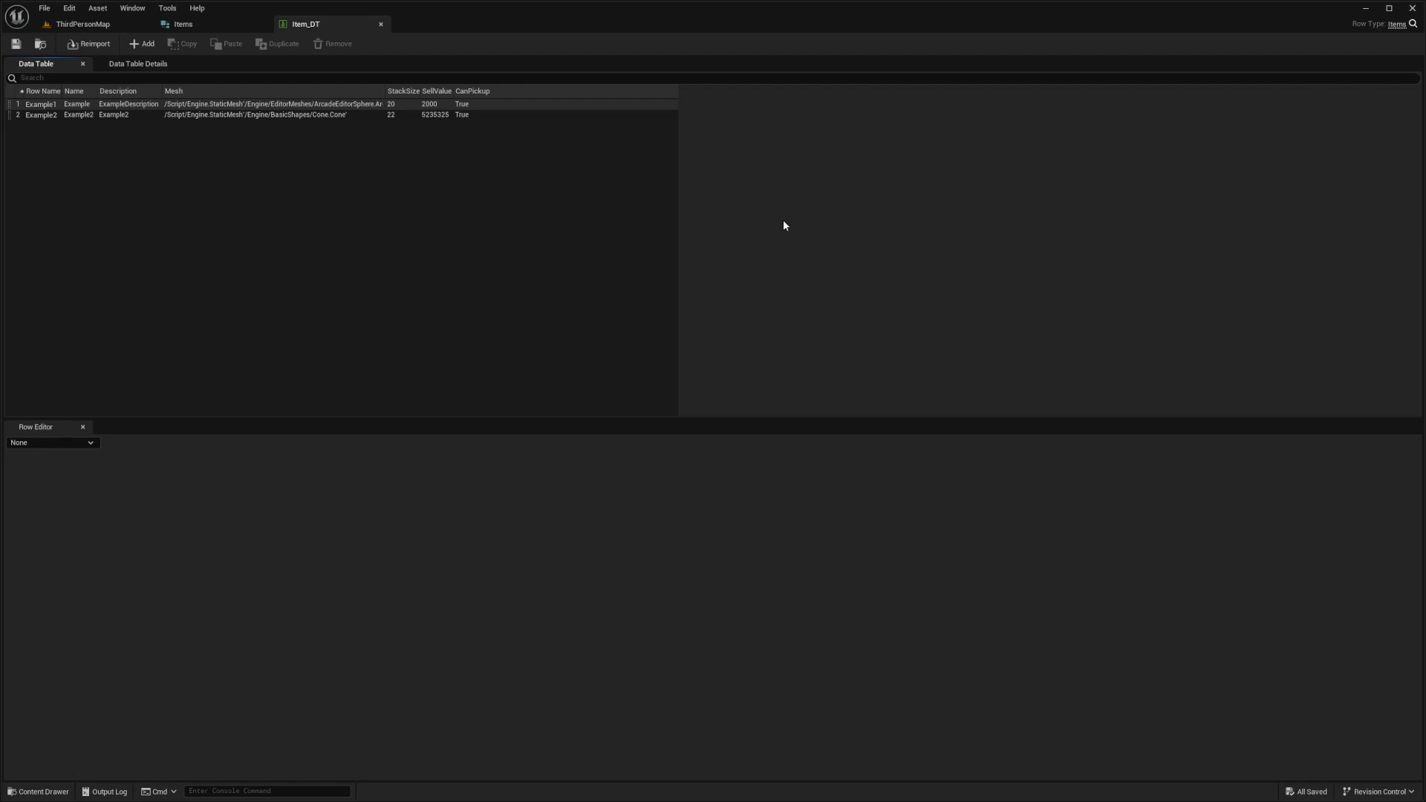
mouse_move(782, 233)
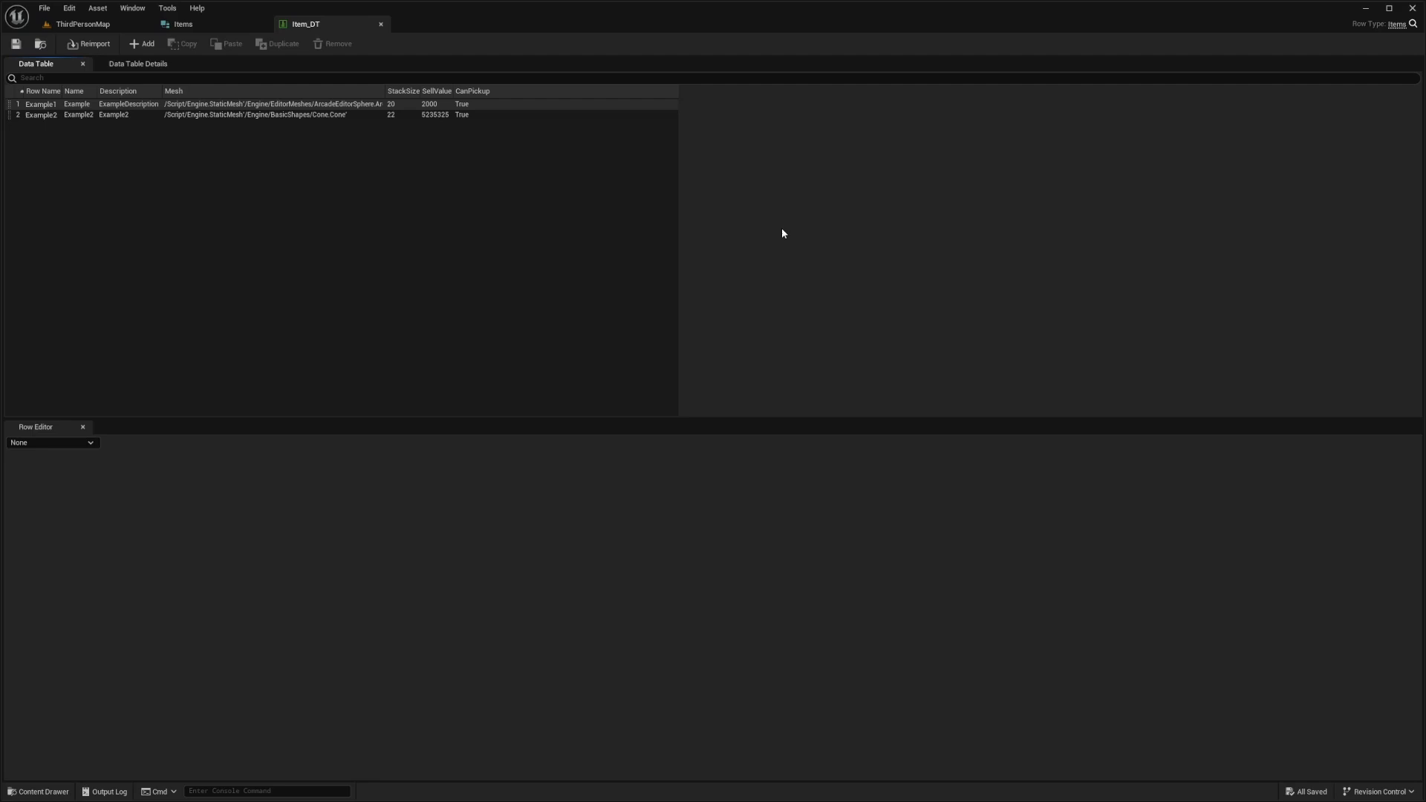
mouse_move(221, 214)
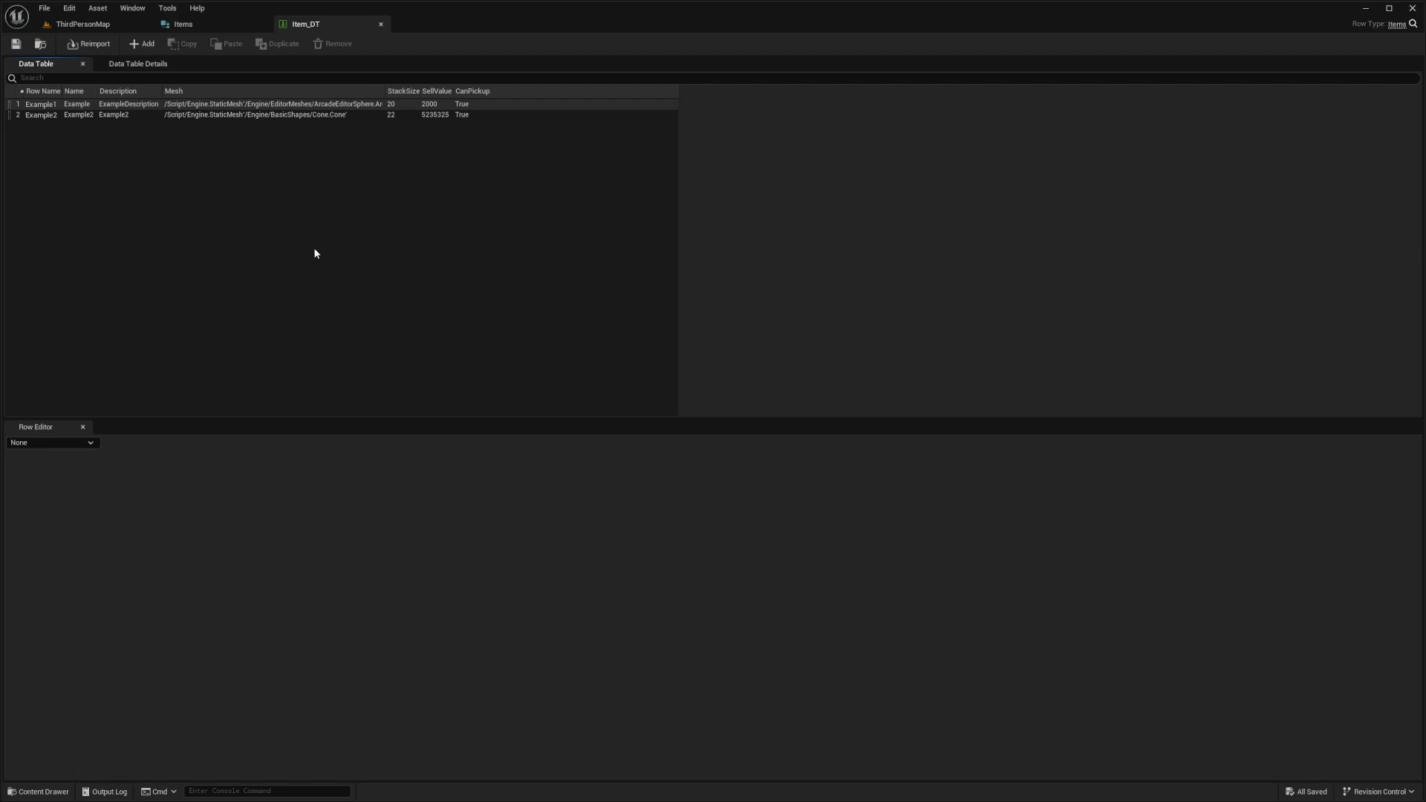
mouse_move(441, 133)
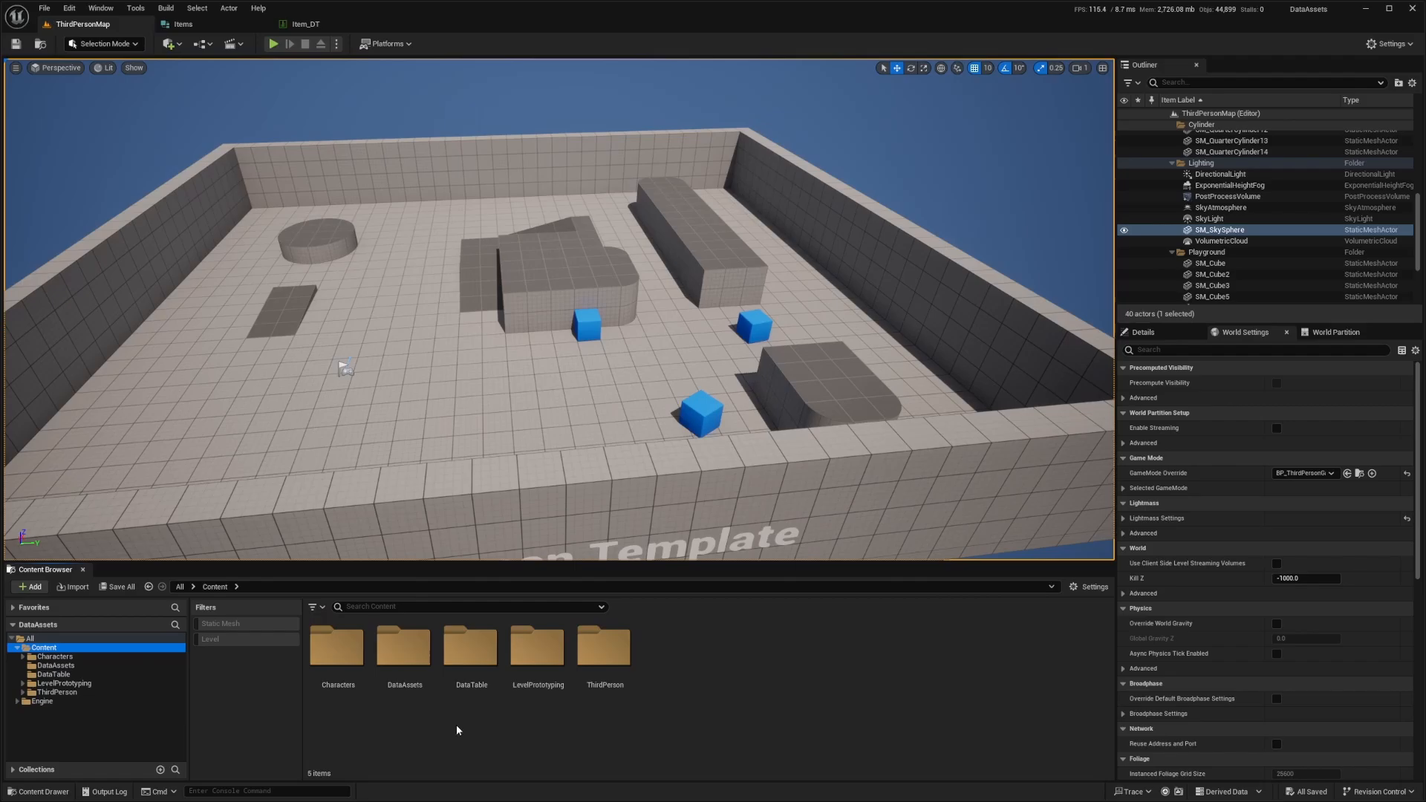
Create a PrimaryDataAsset-based Blueprint class named ItemsDataAsset in DataAssets
double_click(404, 646)
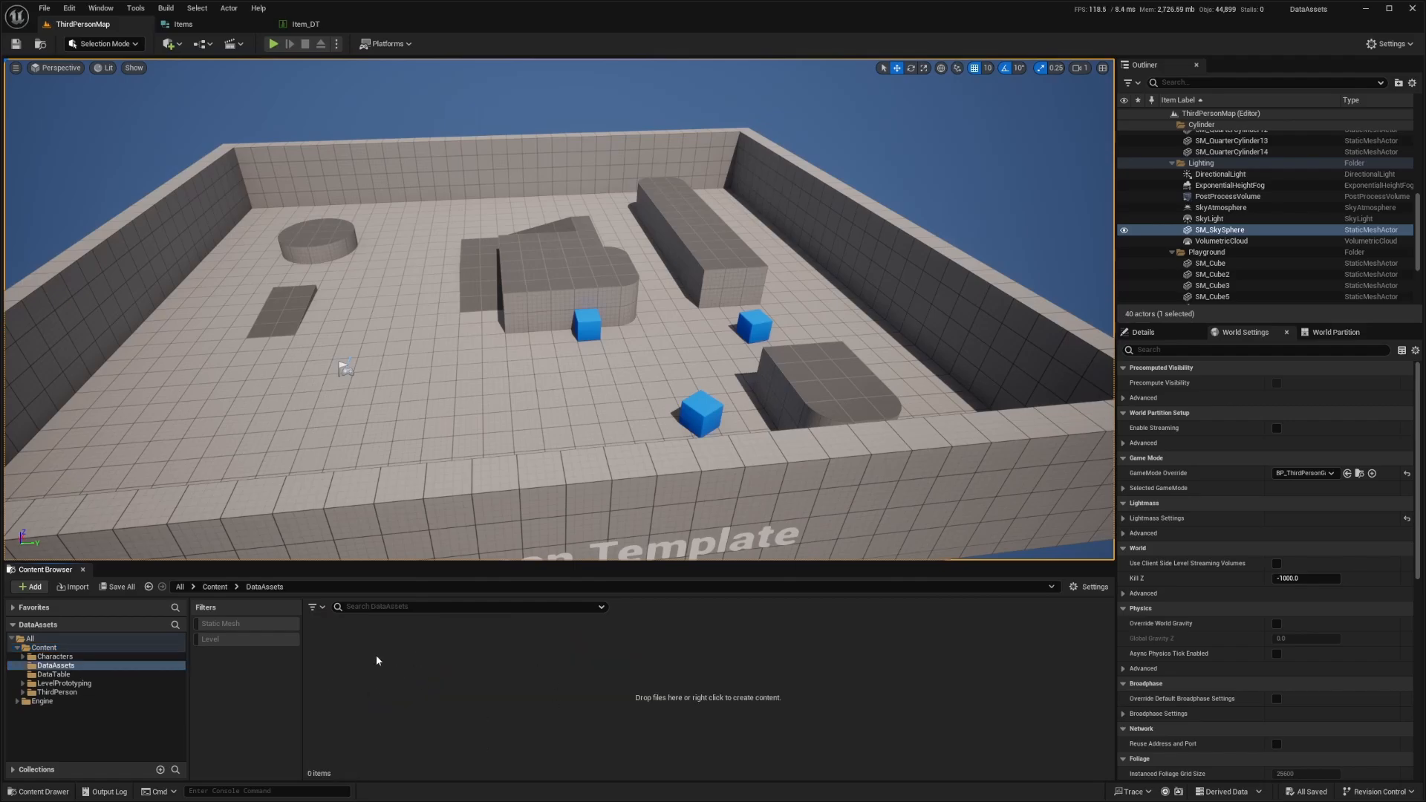
mouse_move(352, 658)
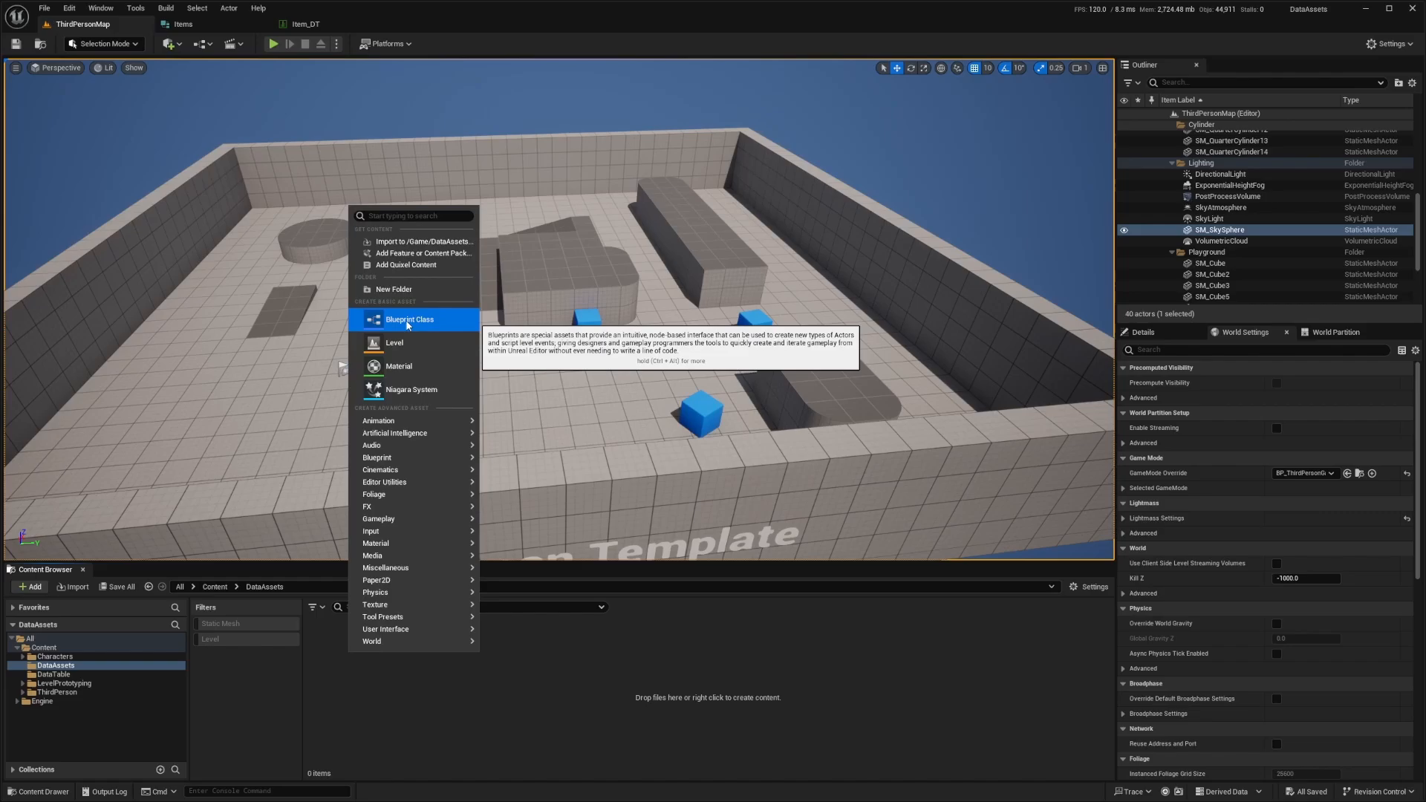
left_click(408, 320)
type("Primary")
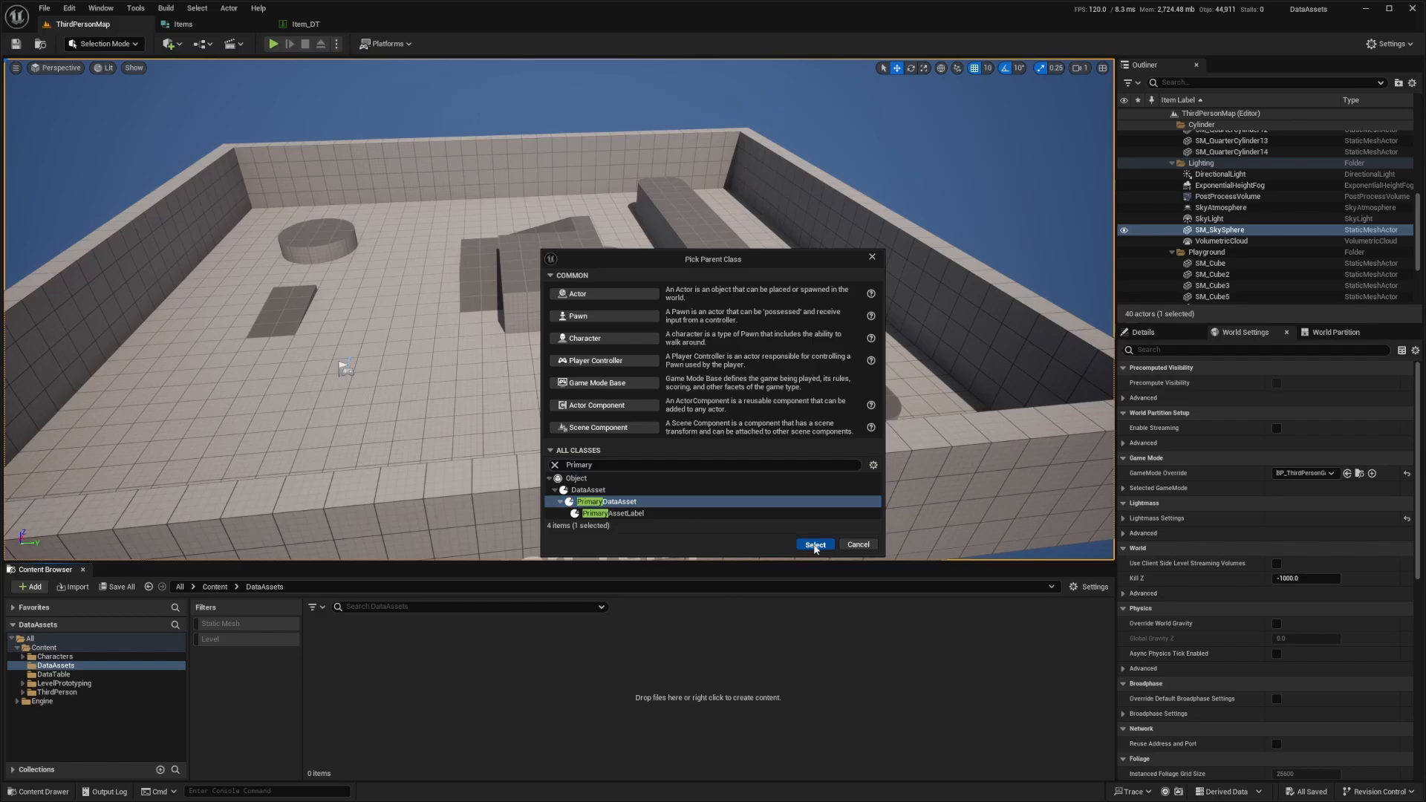
left_click(815, 544)
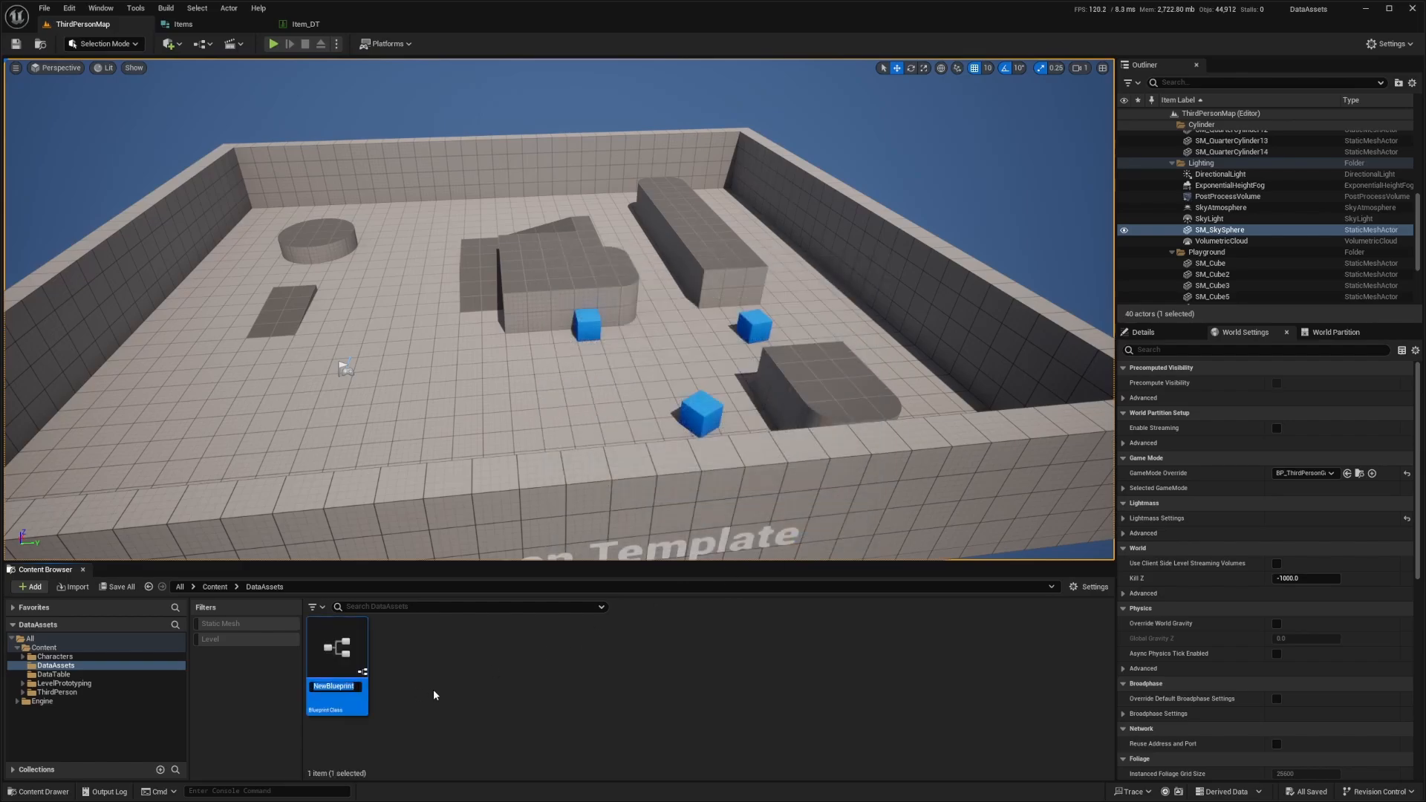
type("ItemsDataAsset")
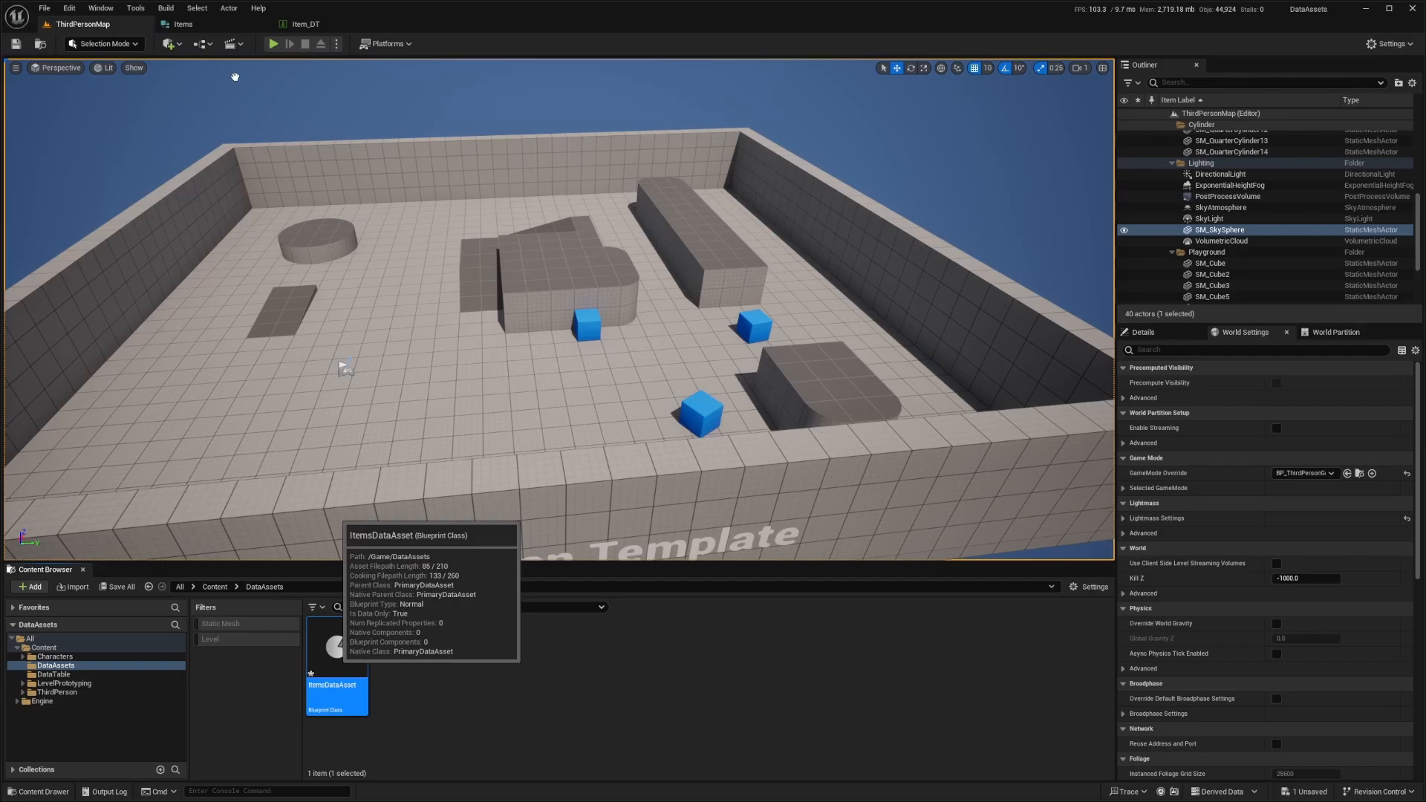
Add Name, Description, Mesh, StackSize, SellValue and CanPickUp variables to ItemsDataAsset, then compile
double_click(337, 654)
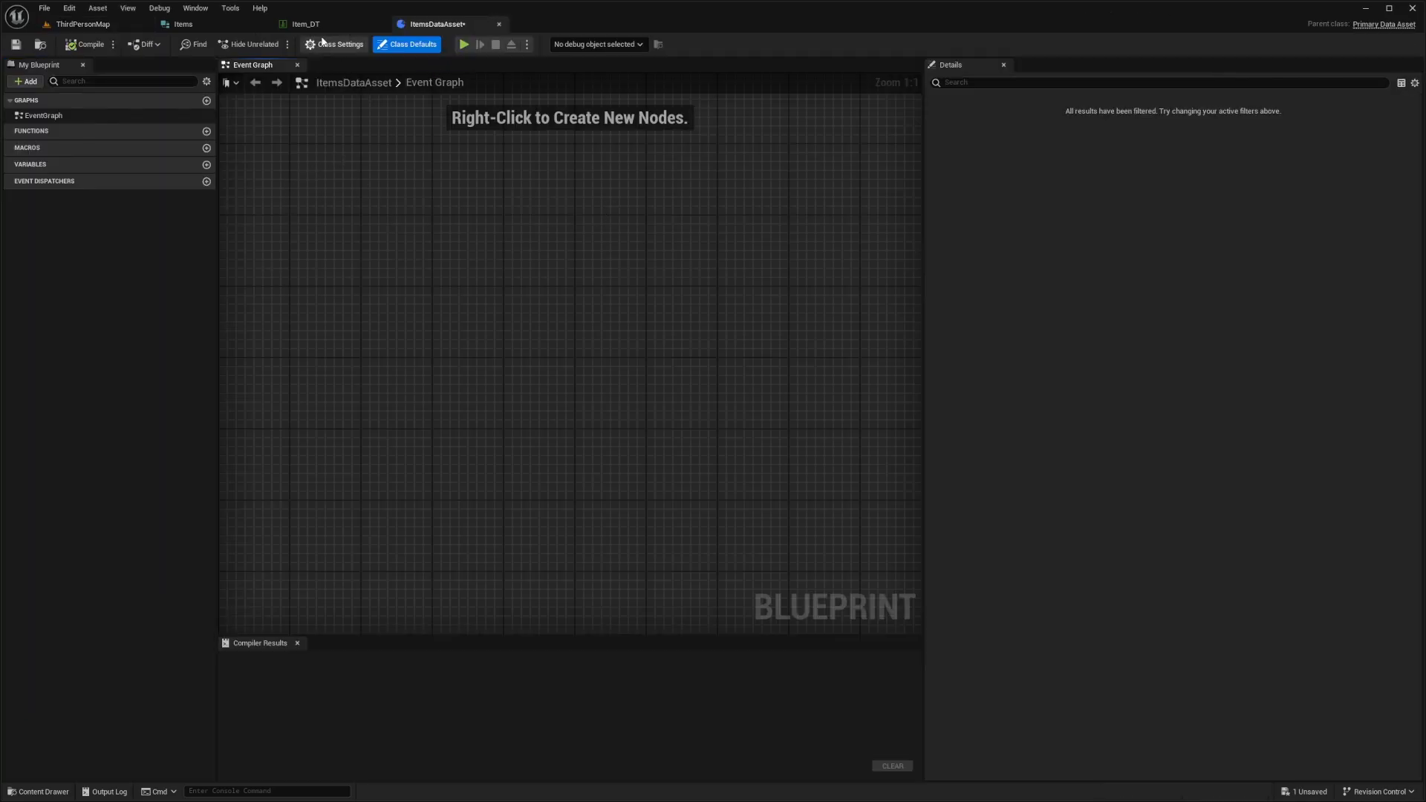
left_click(169, 24)
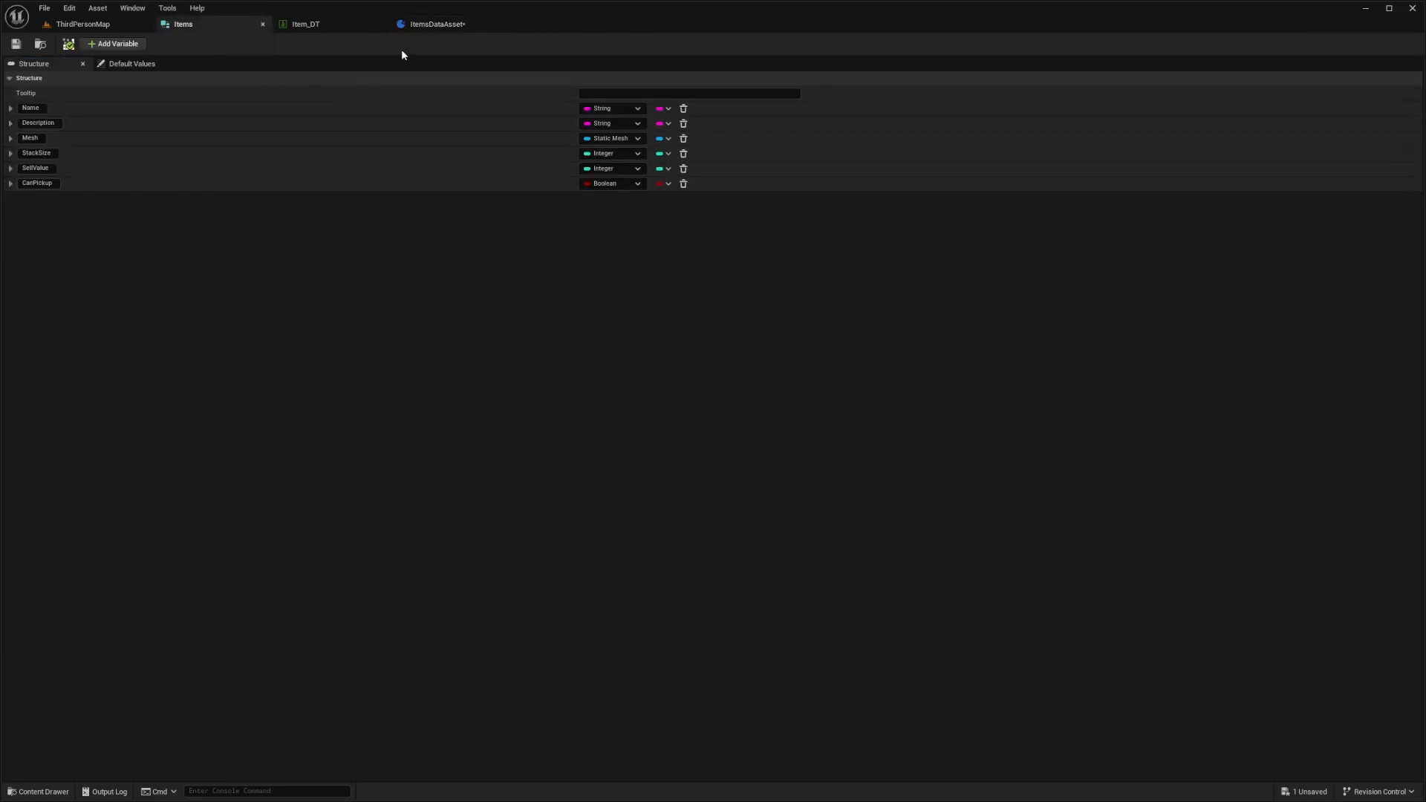
mouse_move(59, 141)
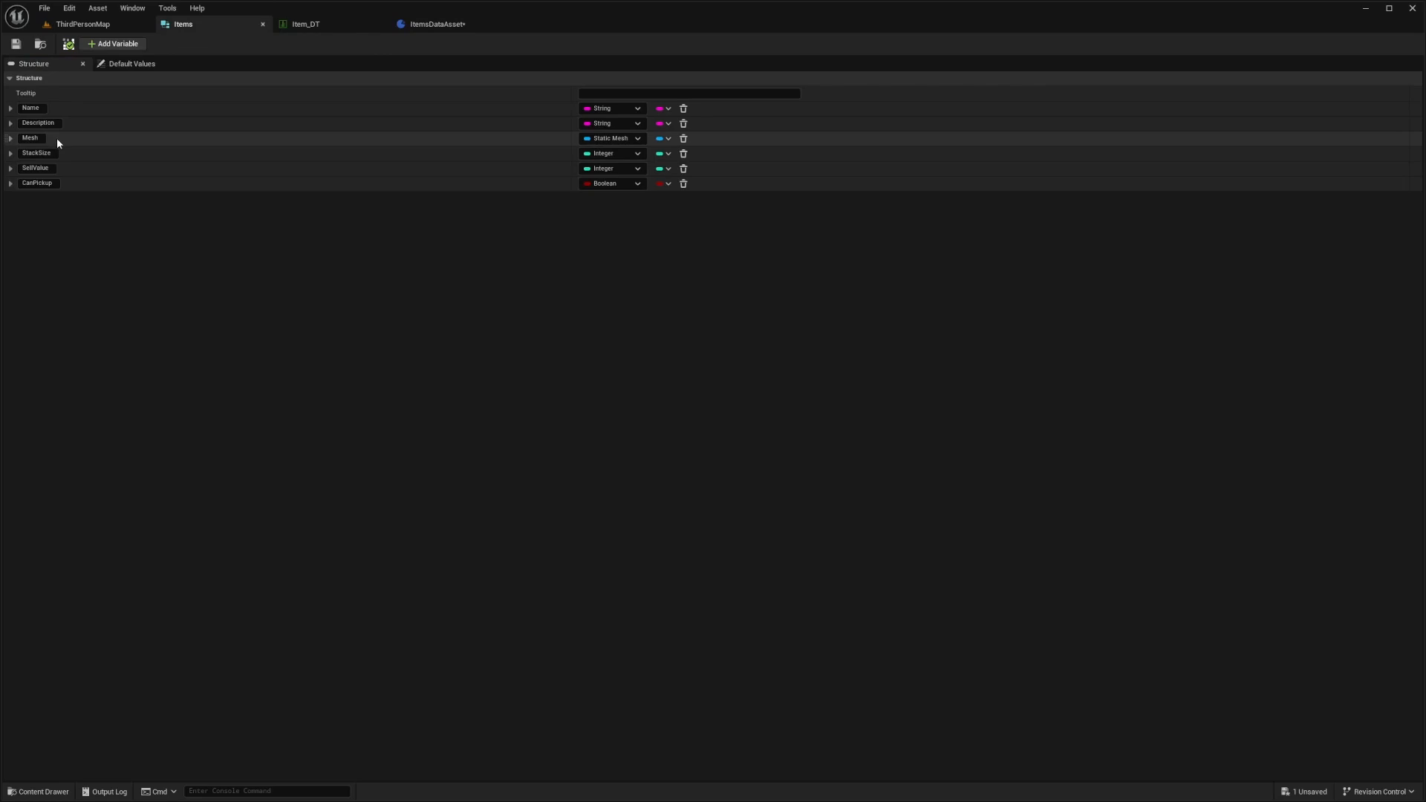
left_click(437, 24)
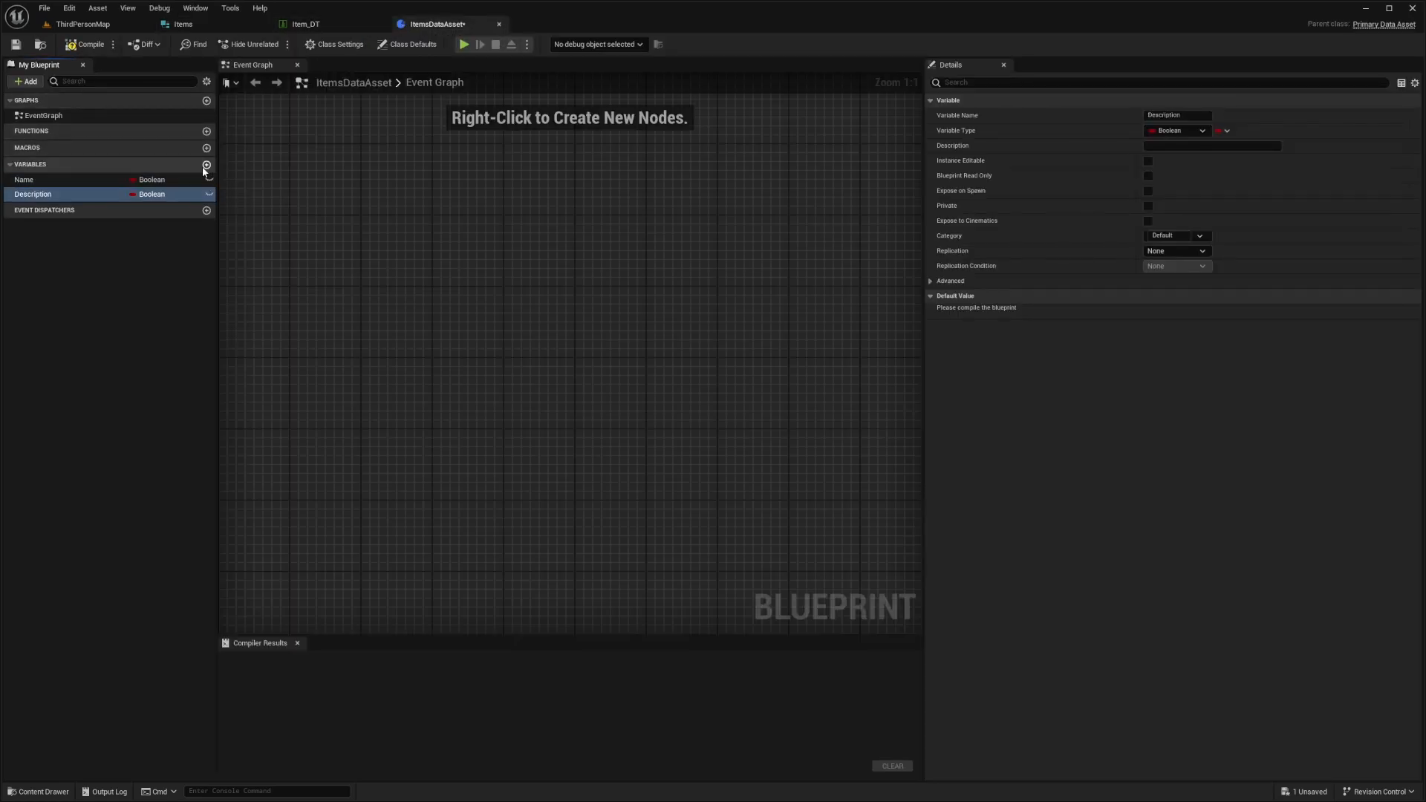
left_click(206, 164)
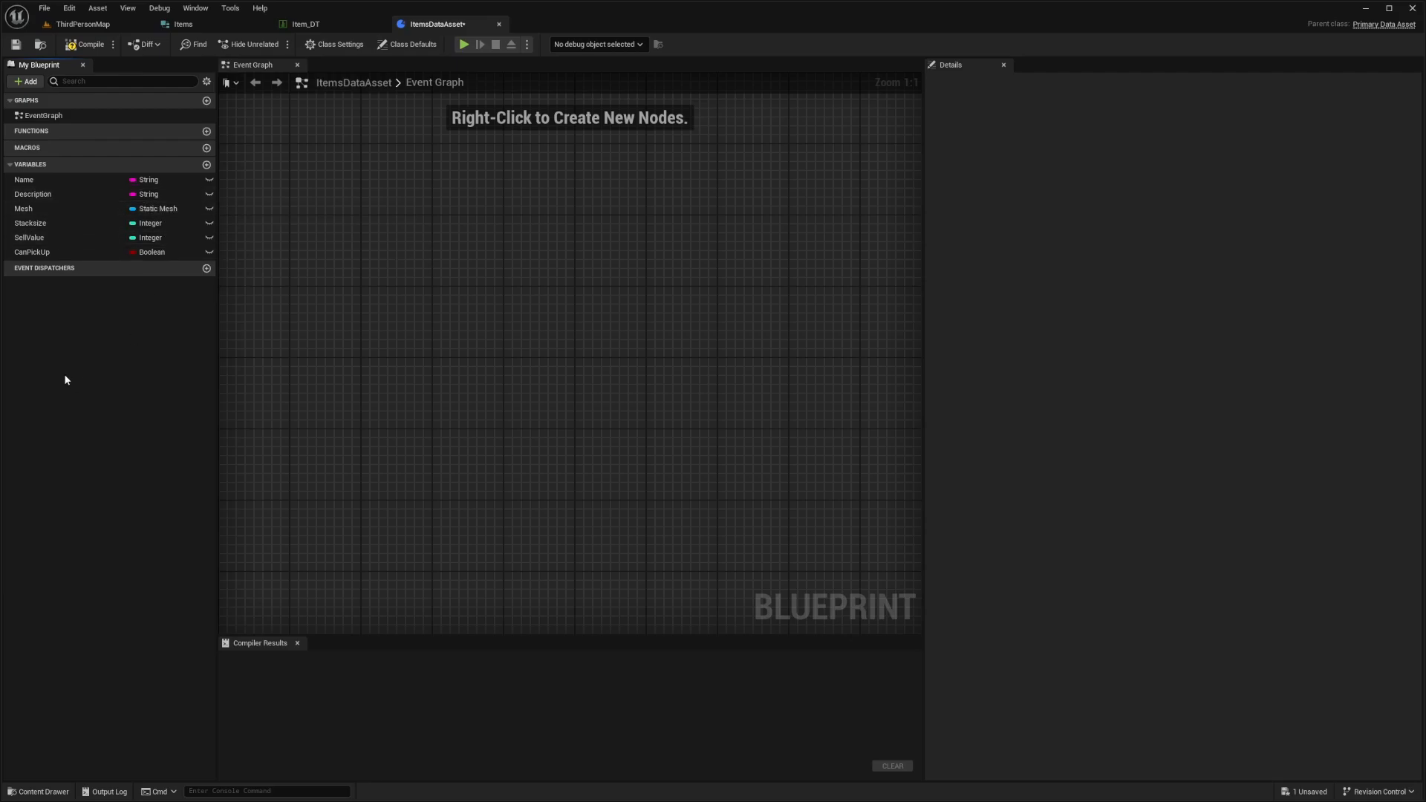
left_click(74, 43)
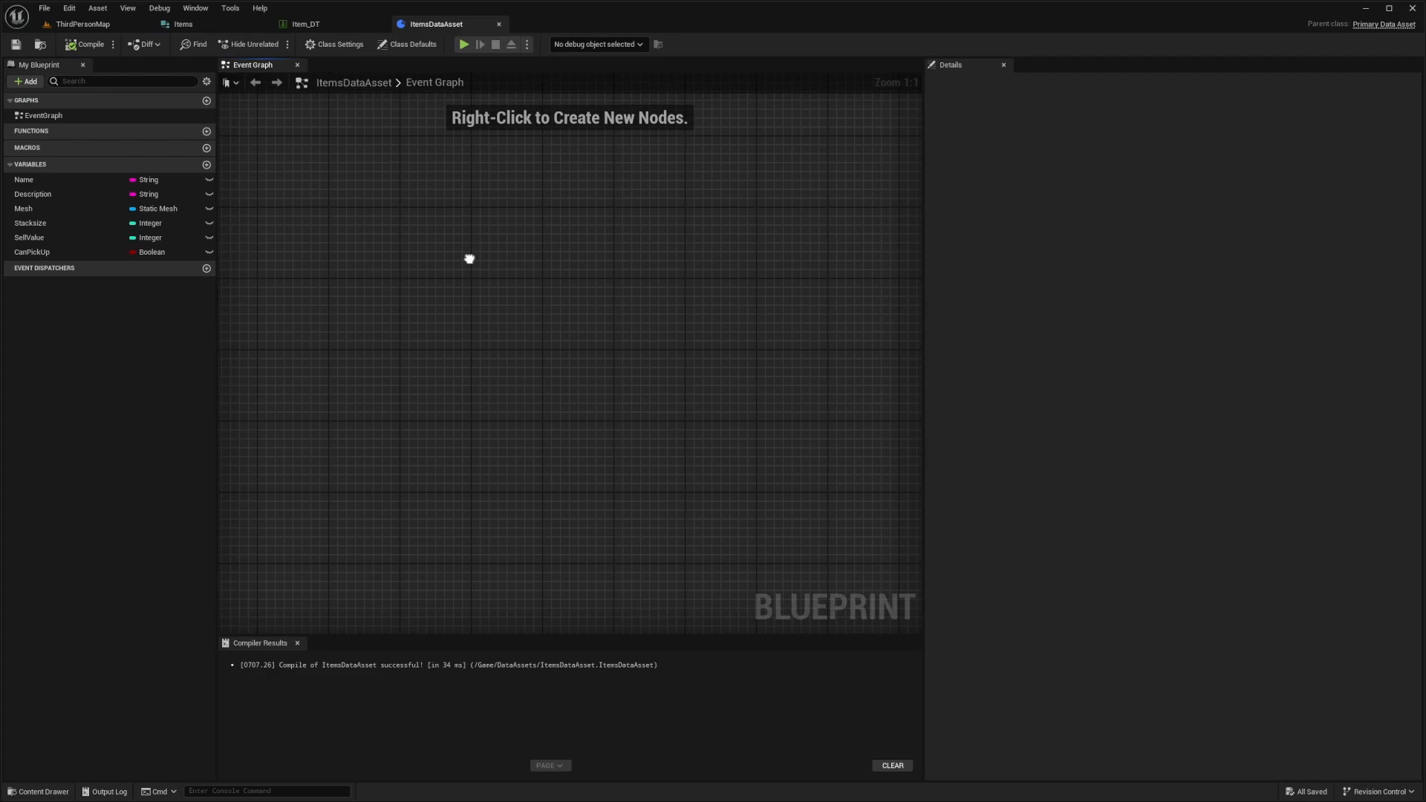
mouse_move(380, 189)
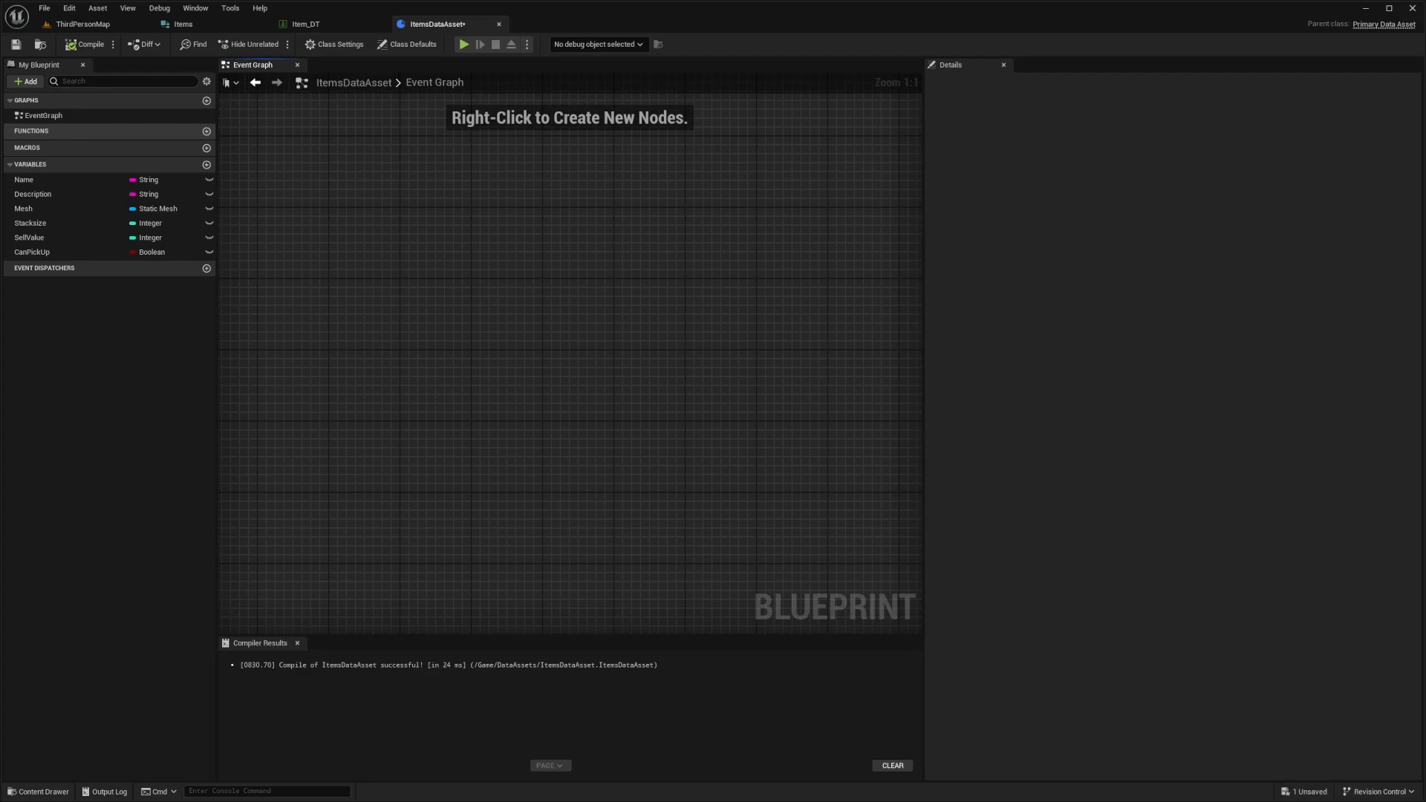
mouse_move(58, 119)
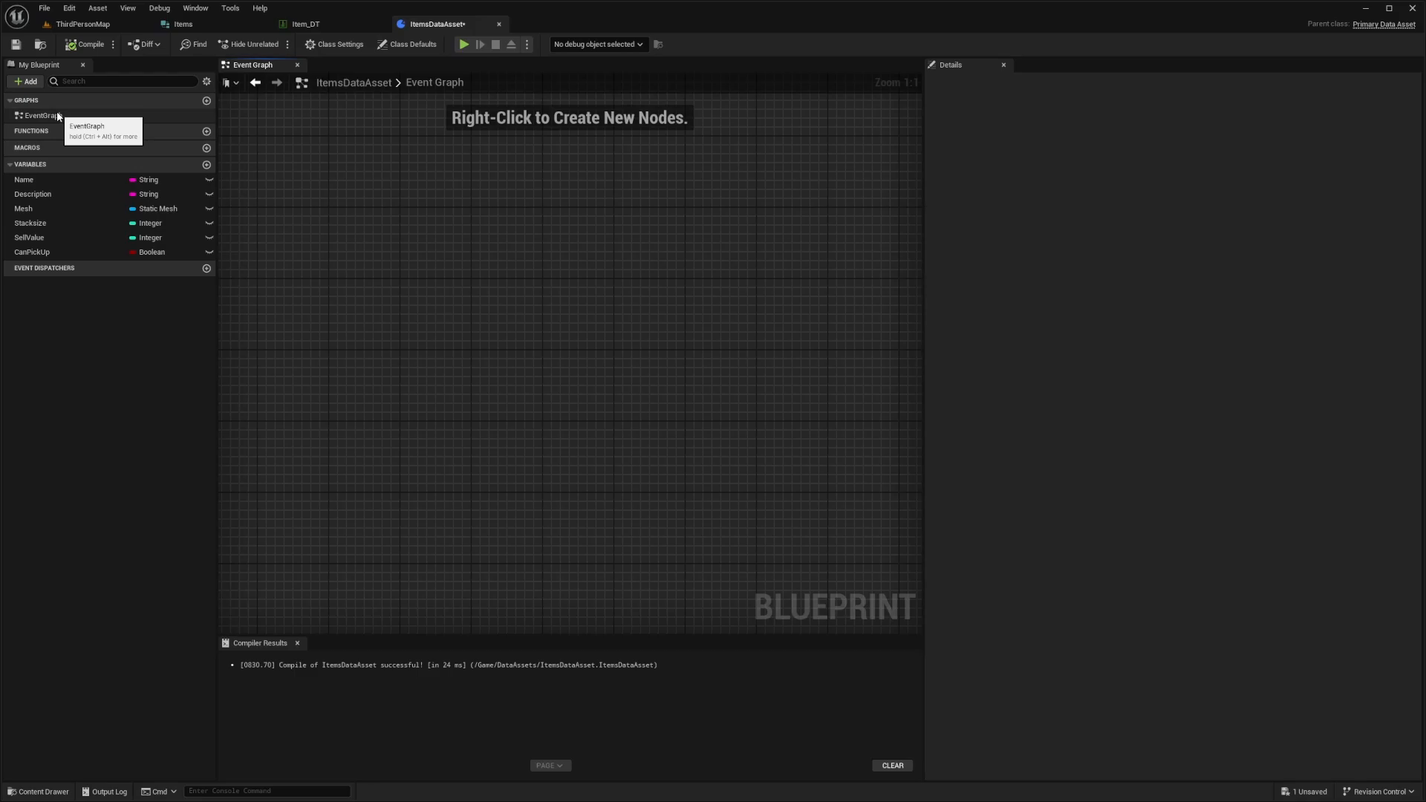
mouse_move(48, 156)
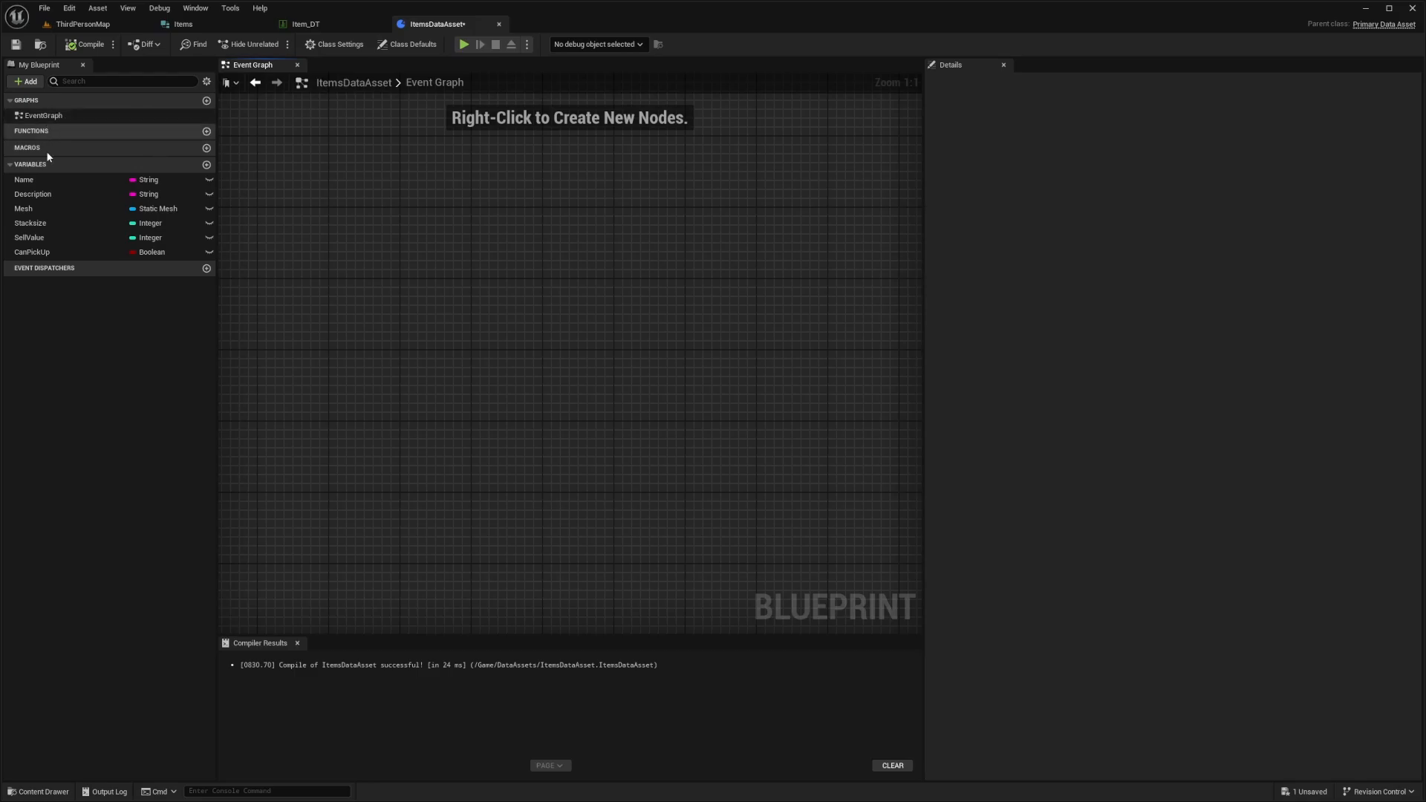
Create the IncreasePrice function with a SellValue getter and a NewPrice input
left_click(206, 131)
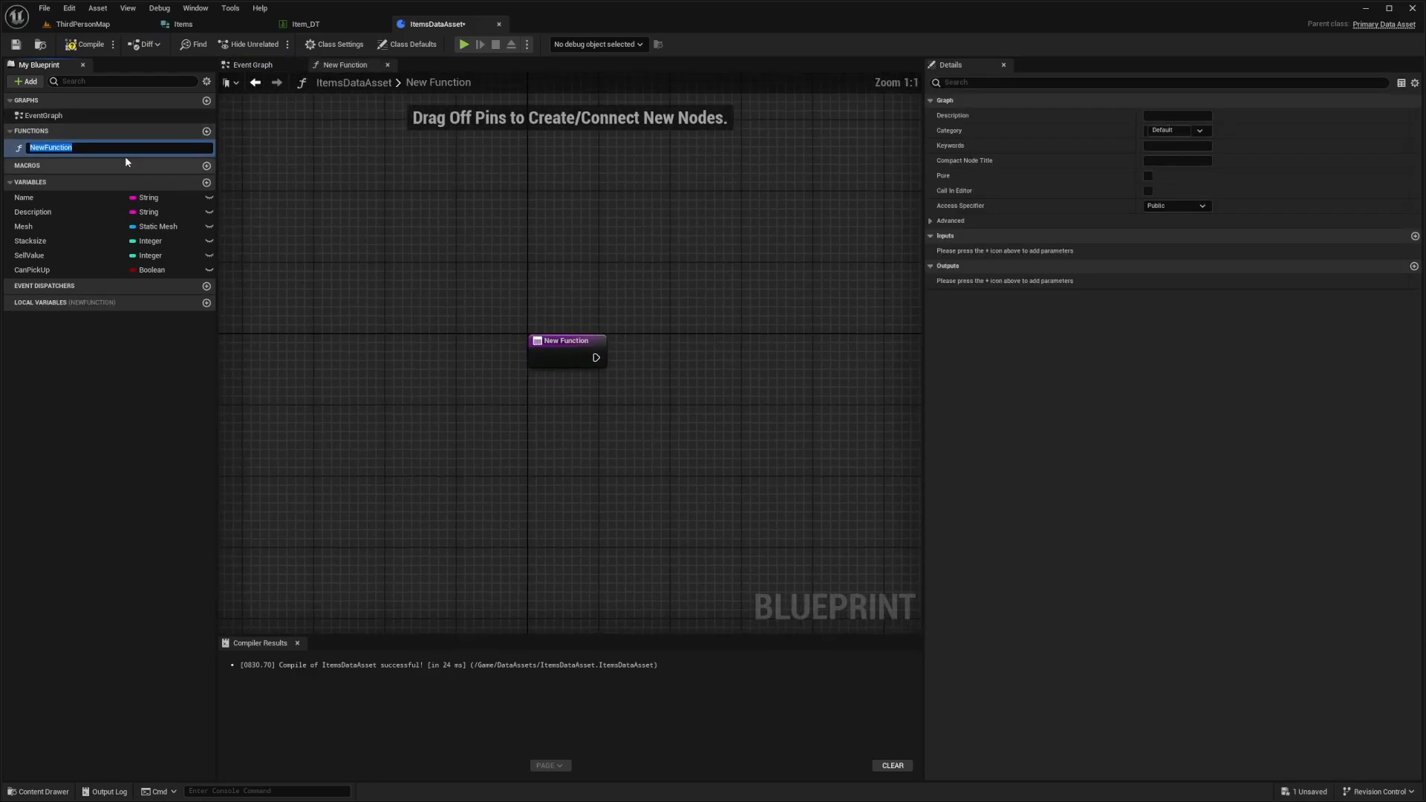
type("IncreasePrice")
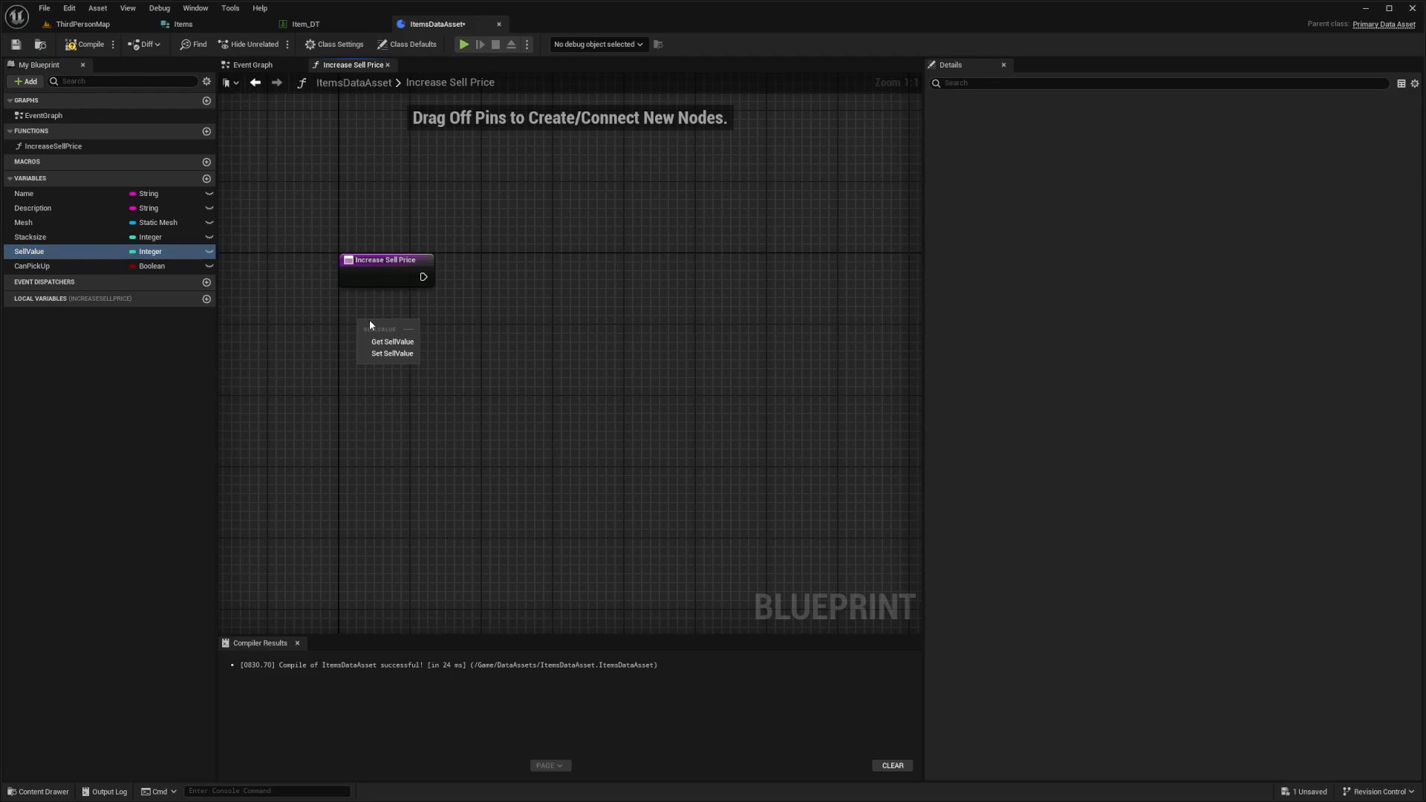
left_click(392, 341)
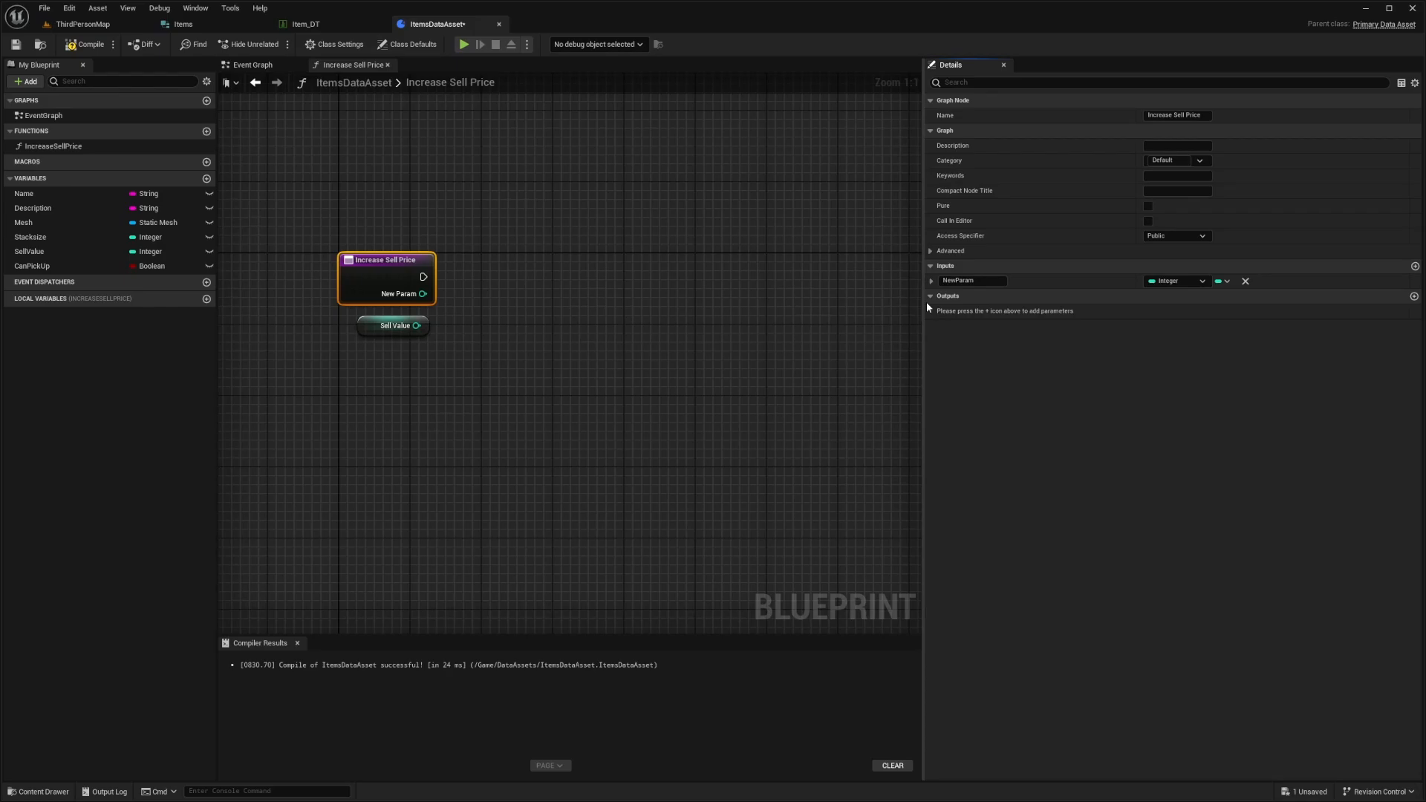
double_click(970, 281)
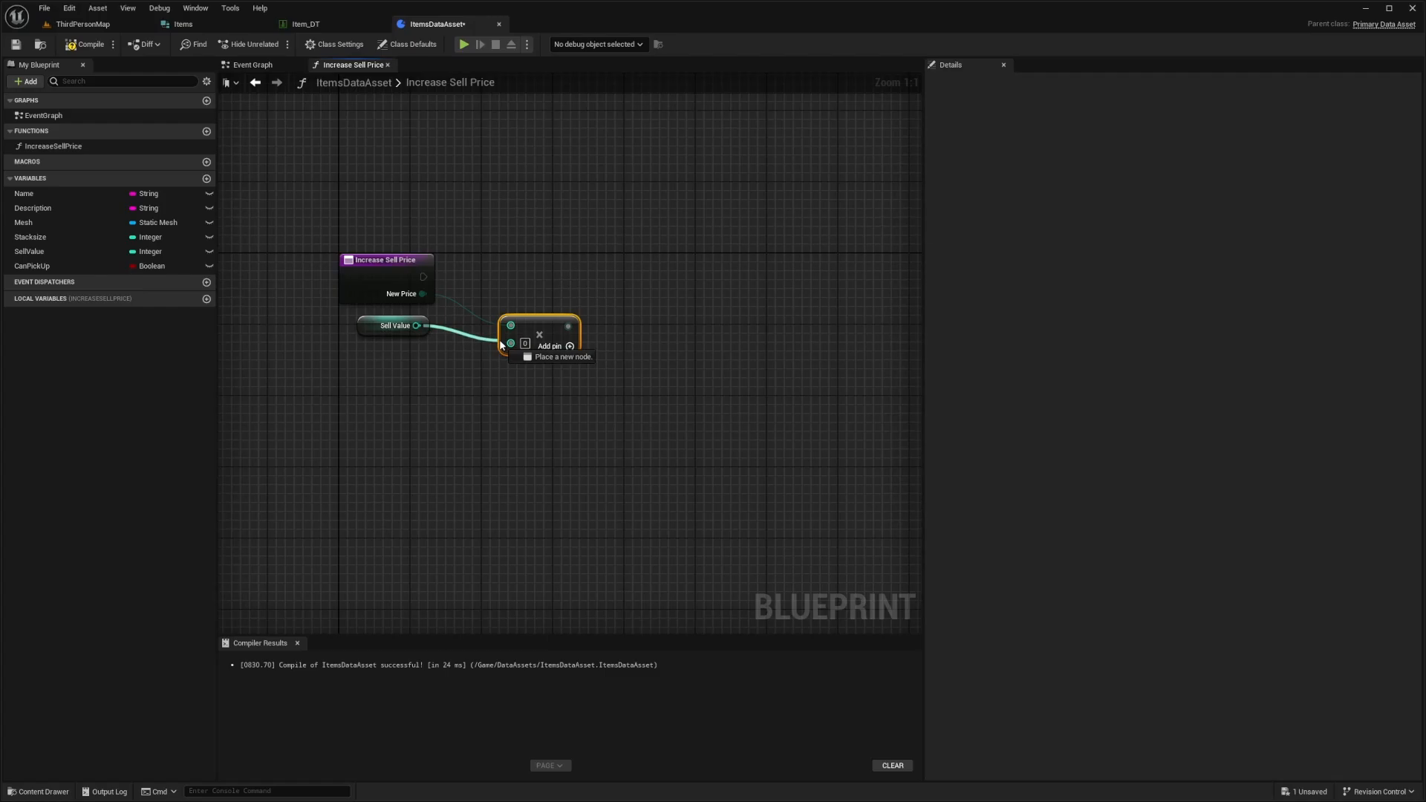
Return the sum through an integer NewCost output and default NewPrice to 10
type("return")
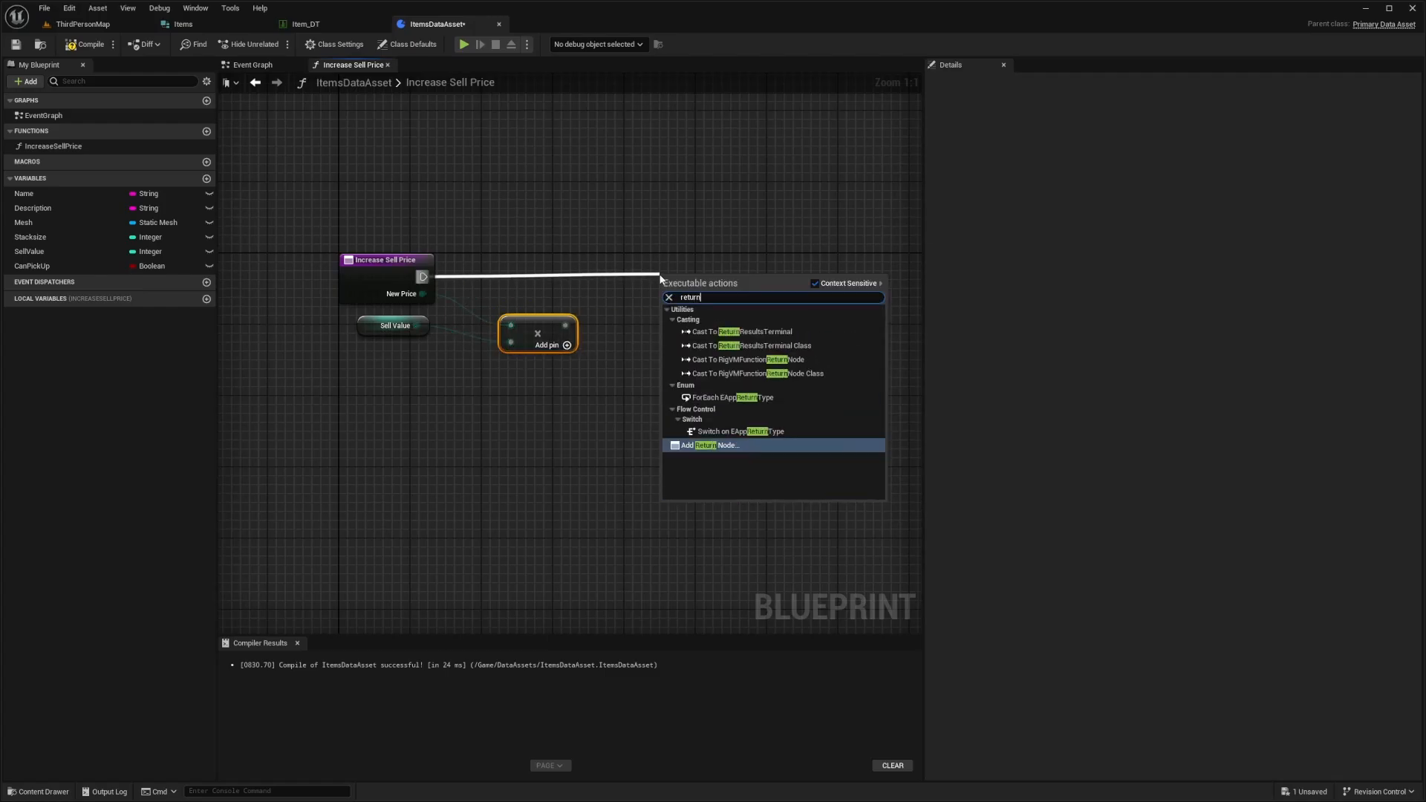
left_click(705, 445)
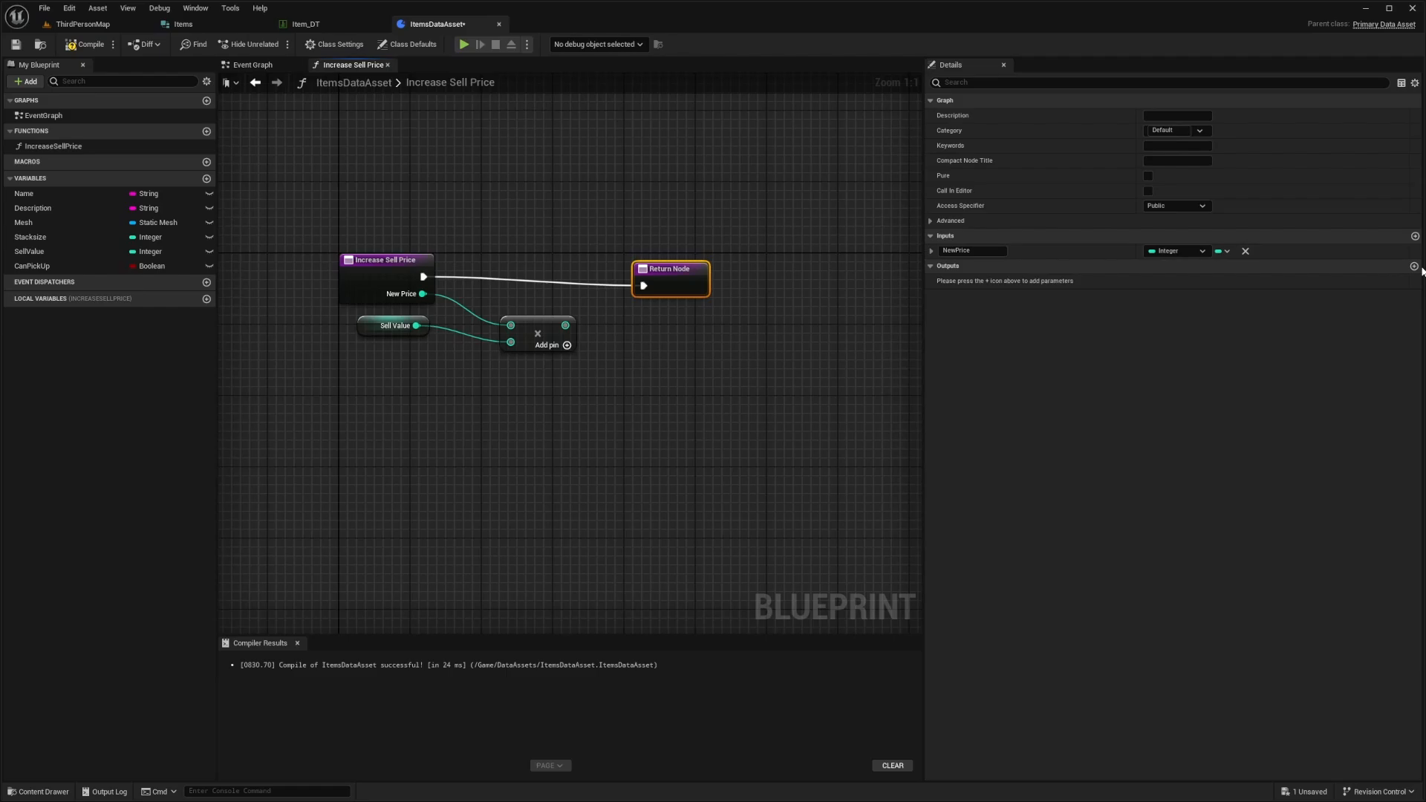
left_click(1415, 266)
type("NewCost")
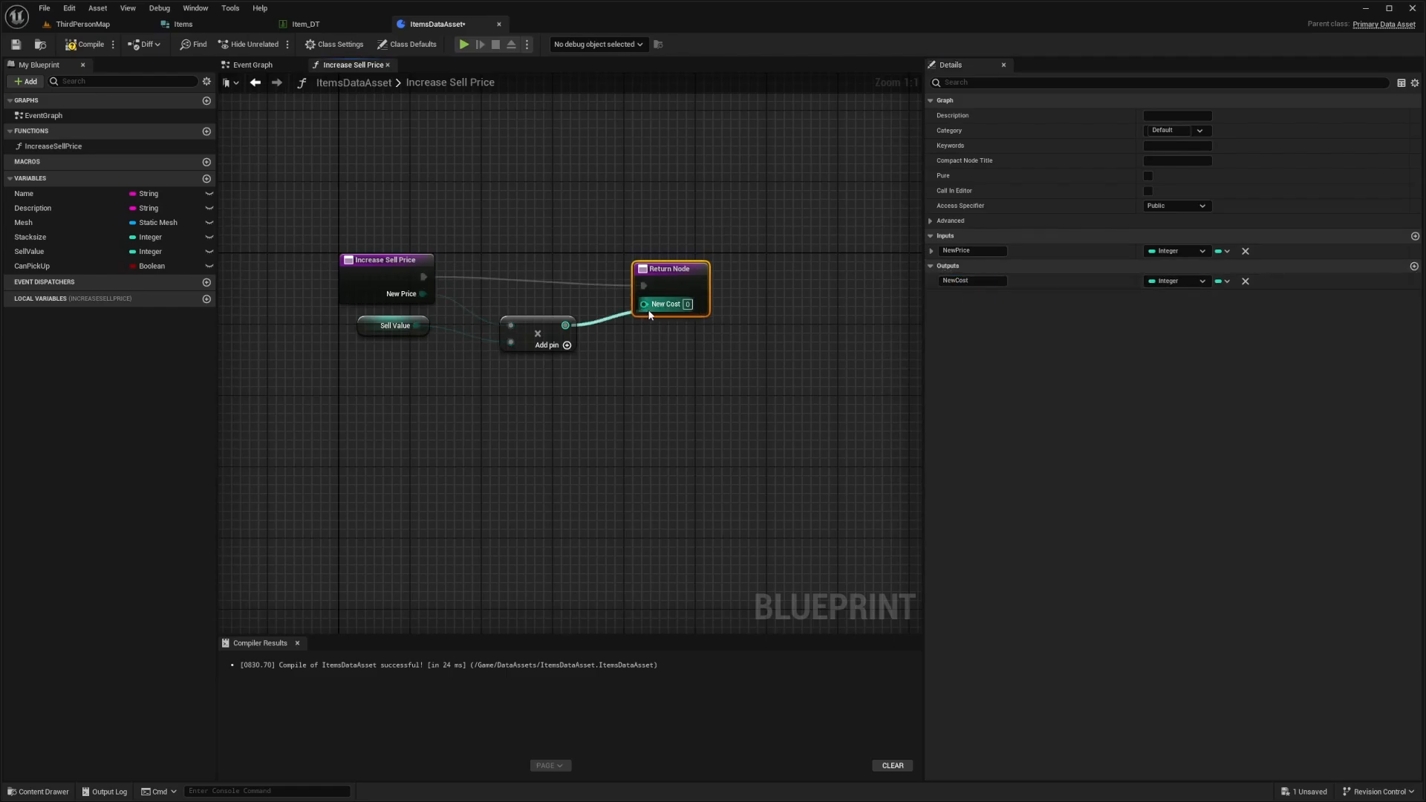
left_click(386, 260)
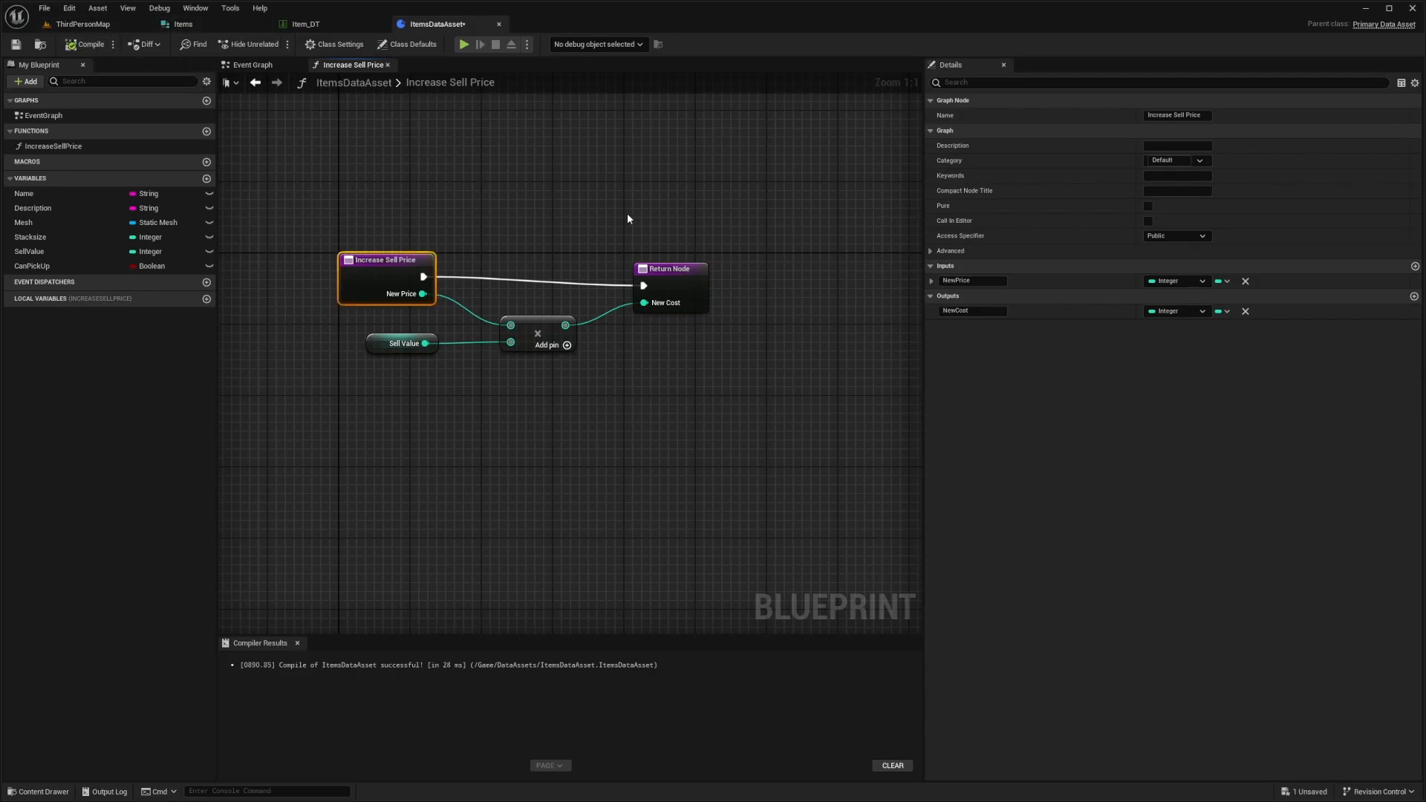
left_click(932, 280)
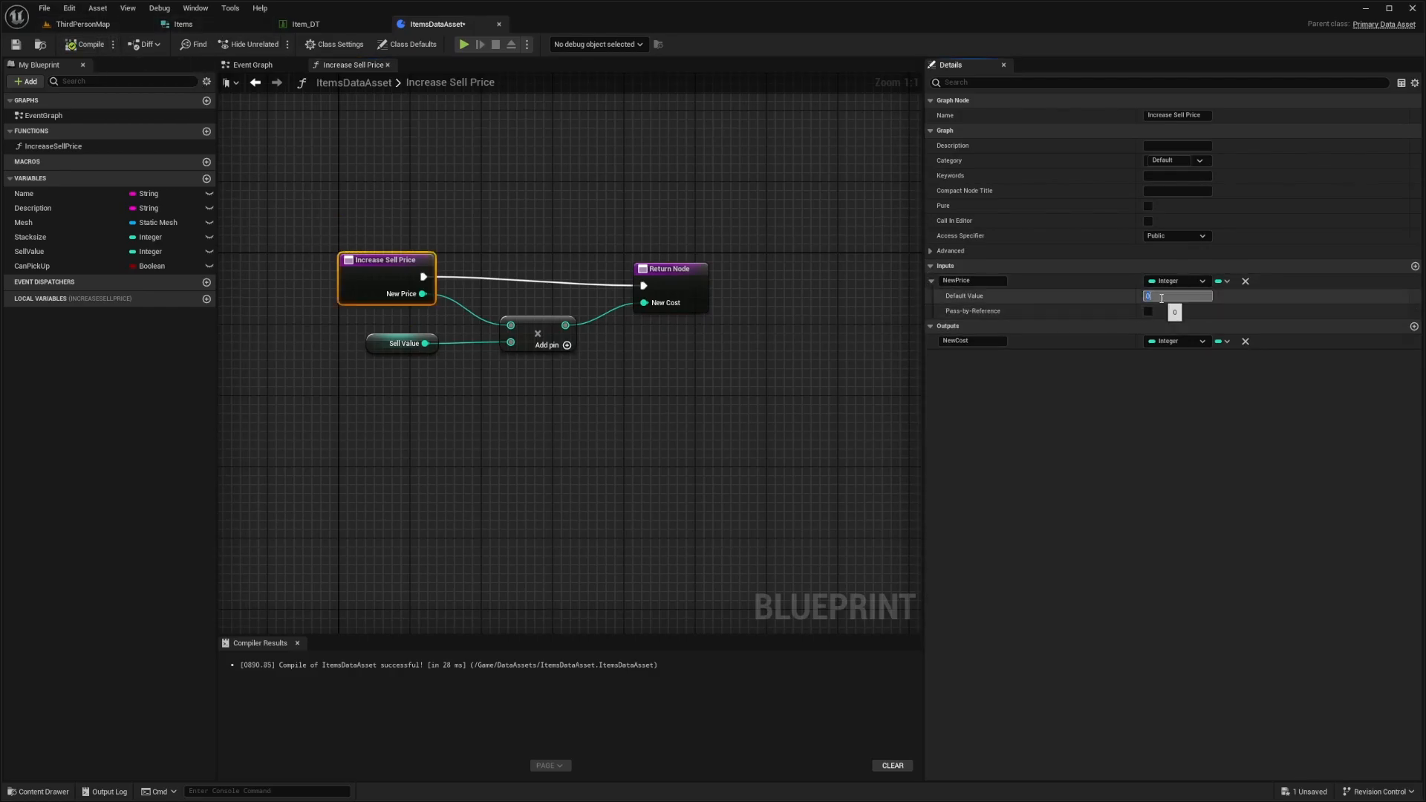
type("10")
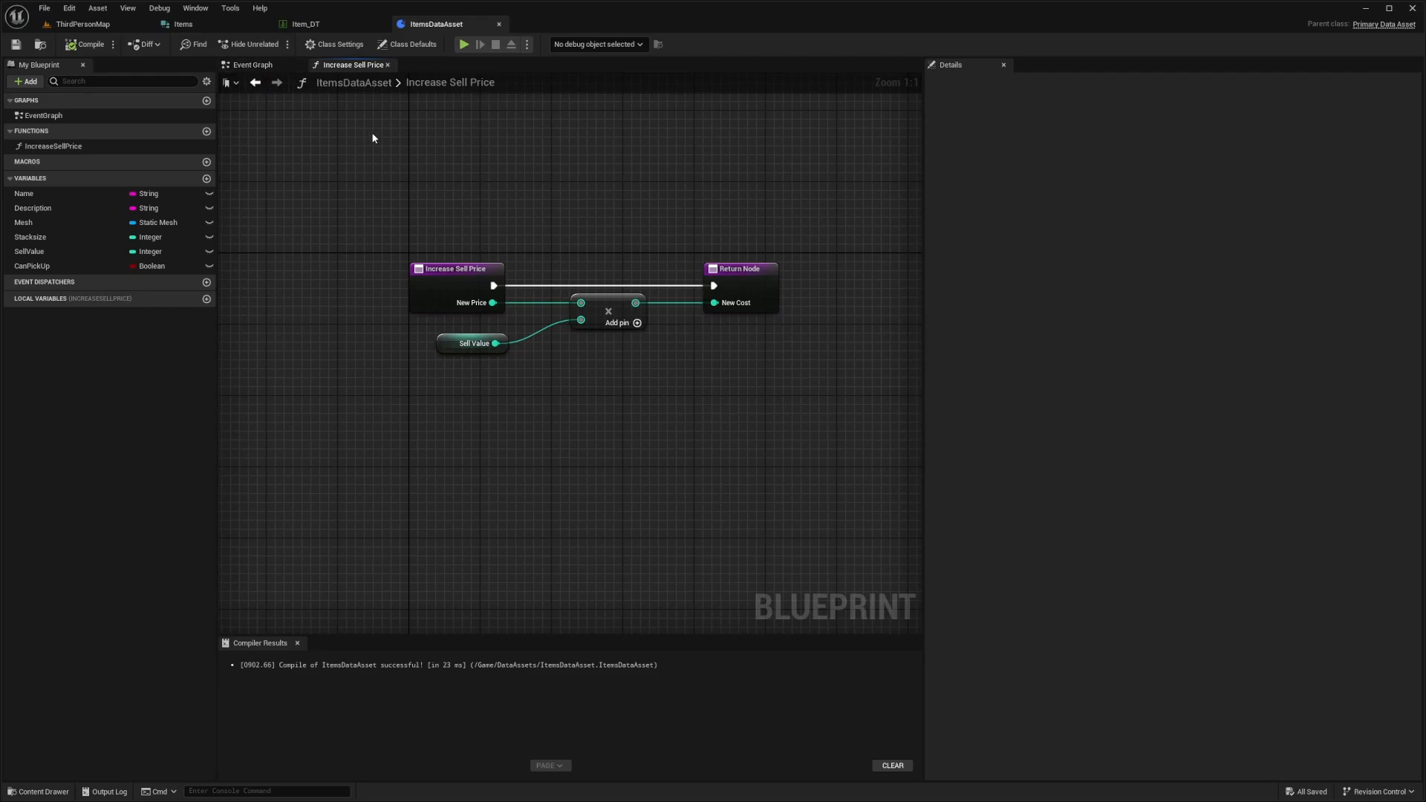
mouse_move(529, 266)
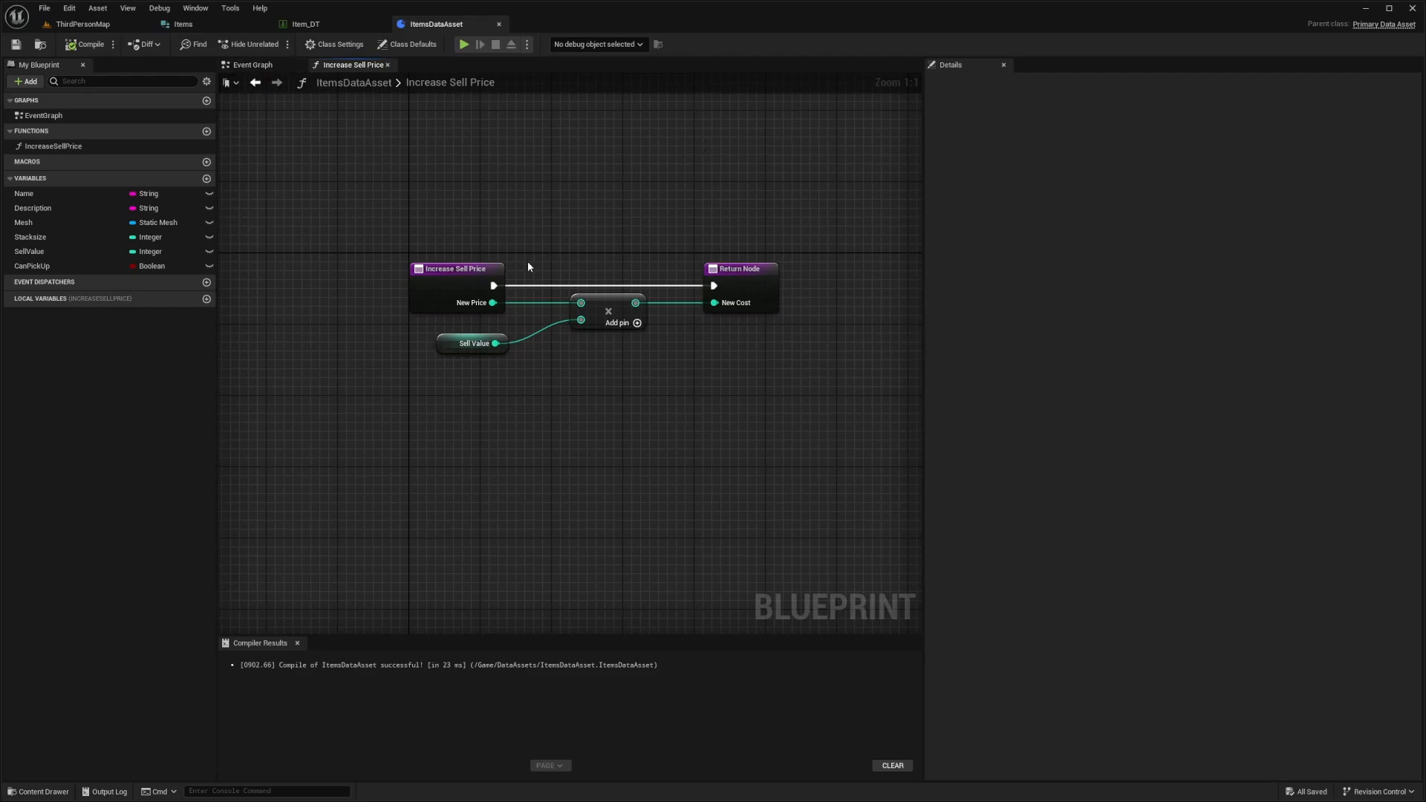
mouse_move(453, 273)
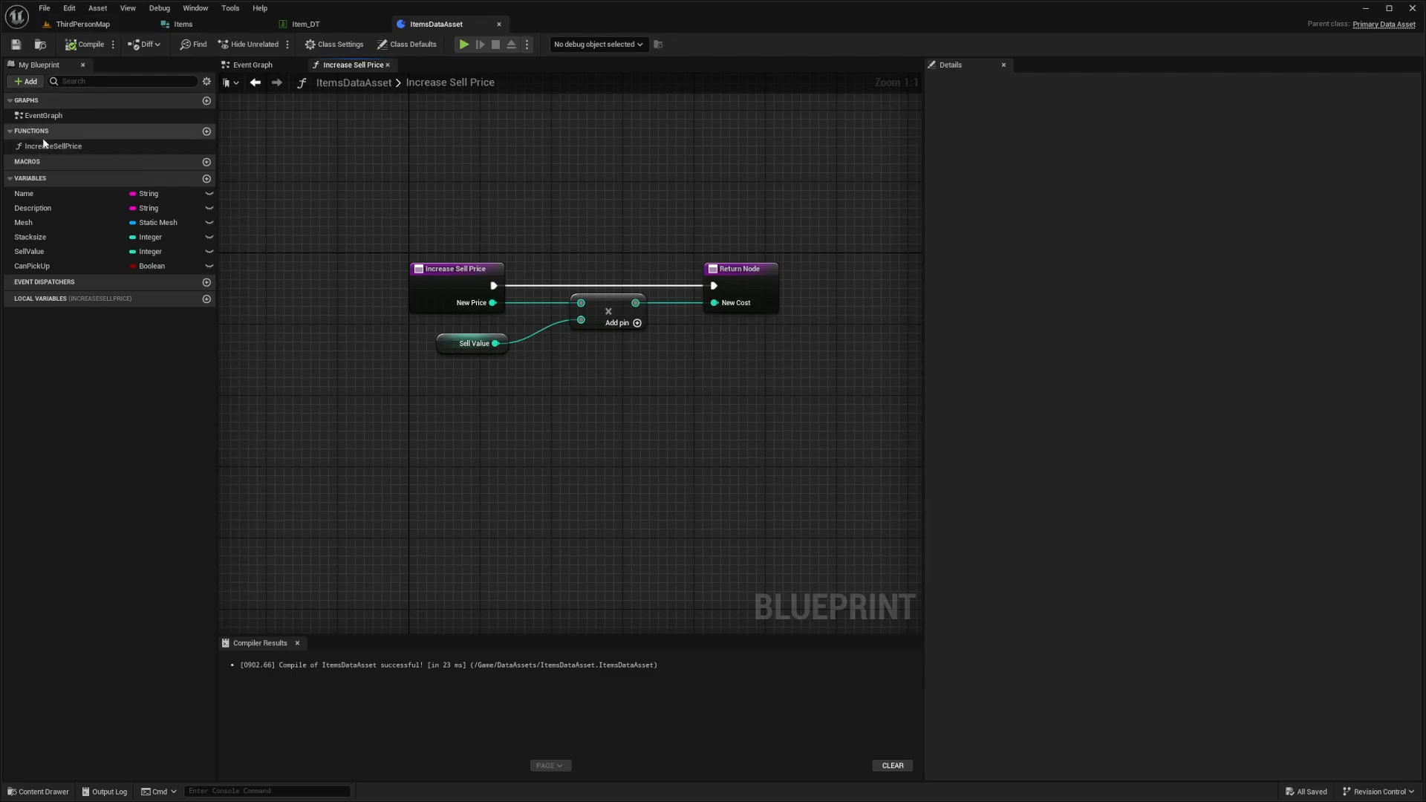
mouse_move(356, 241)
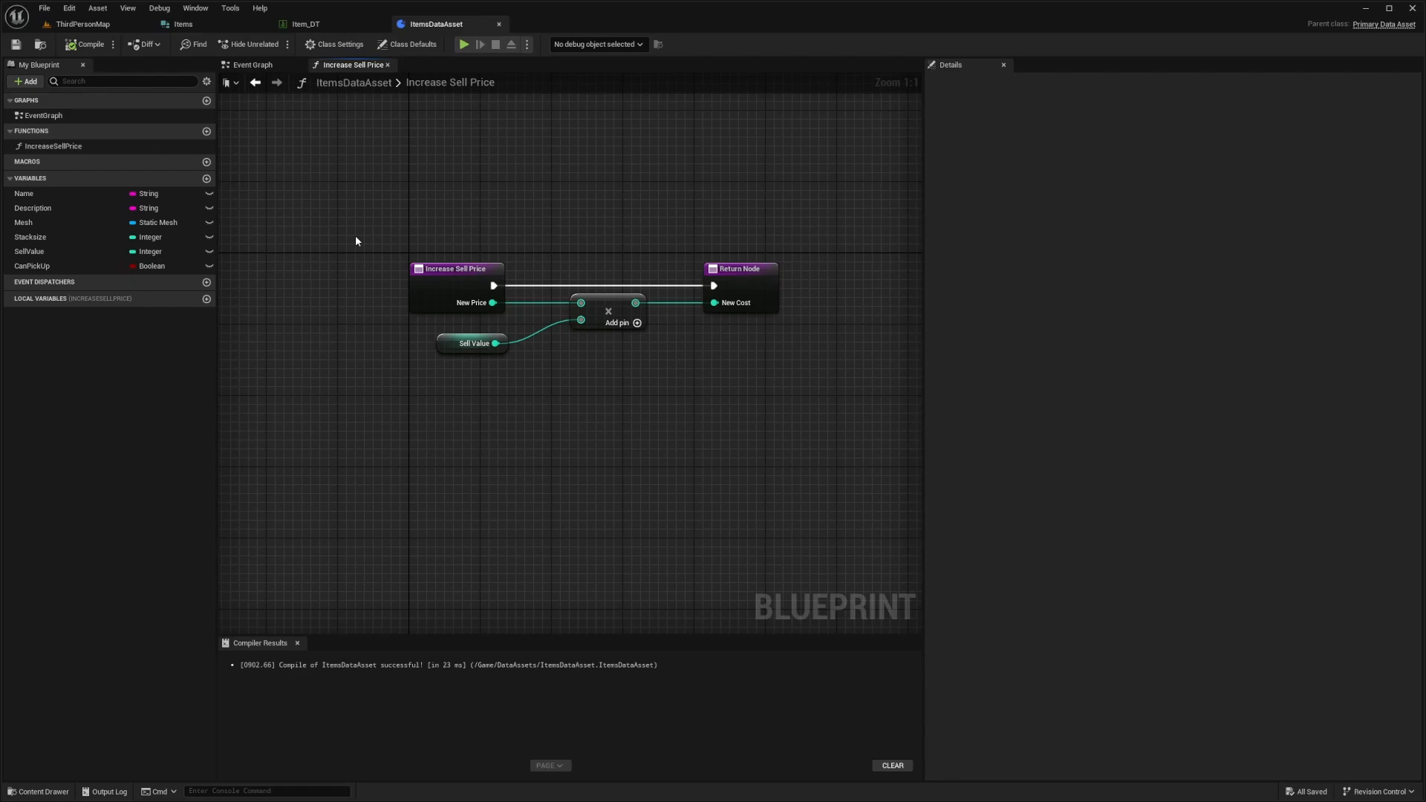
mouse_move(331, 239)
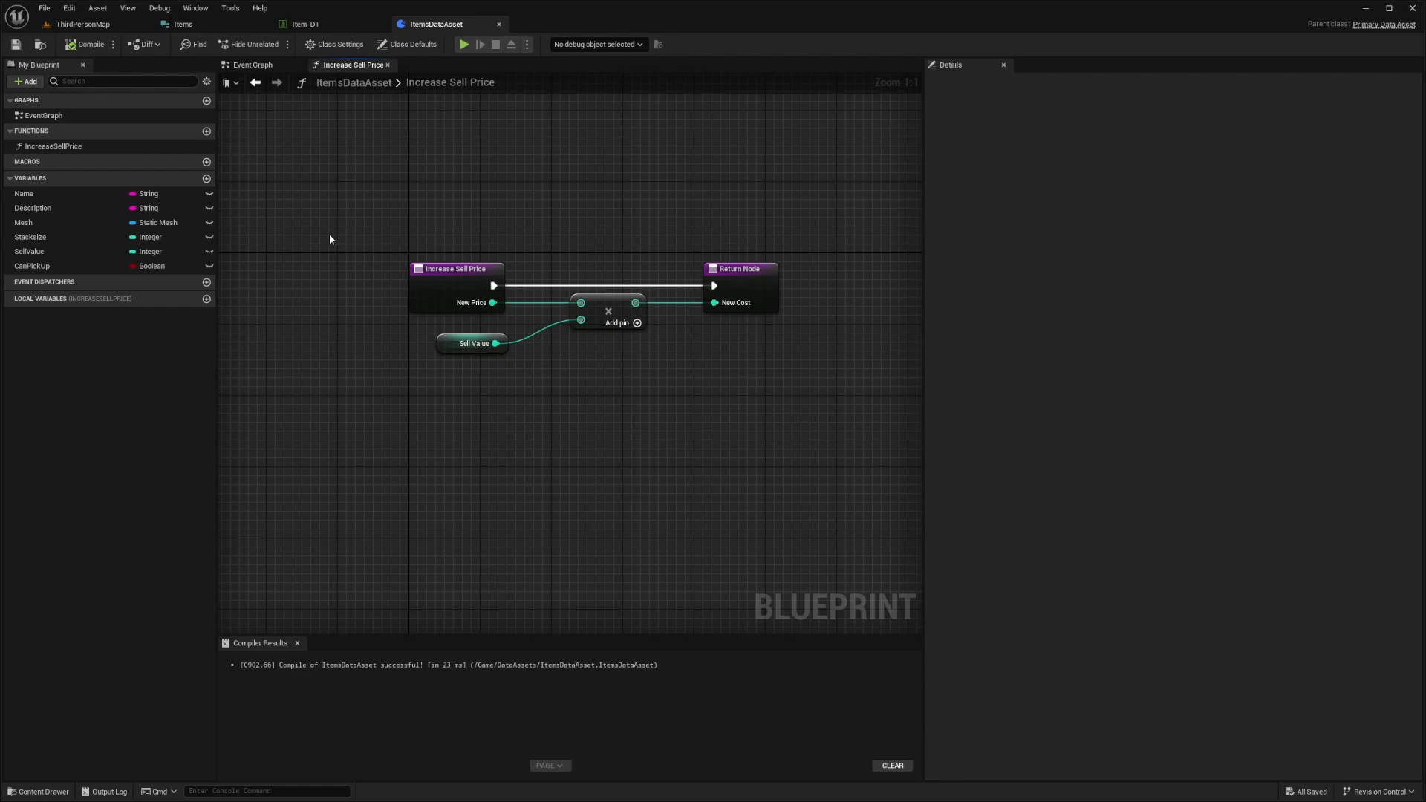
mouse_move(322, 205)
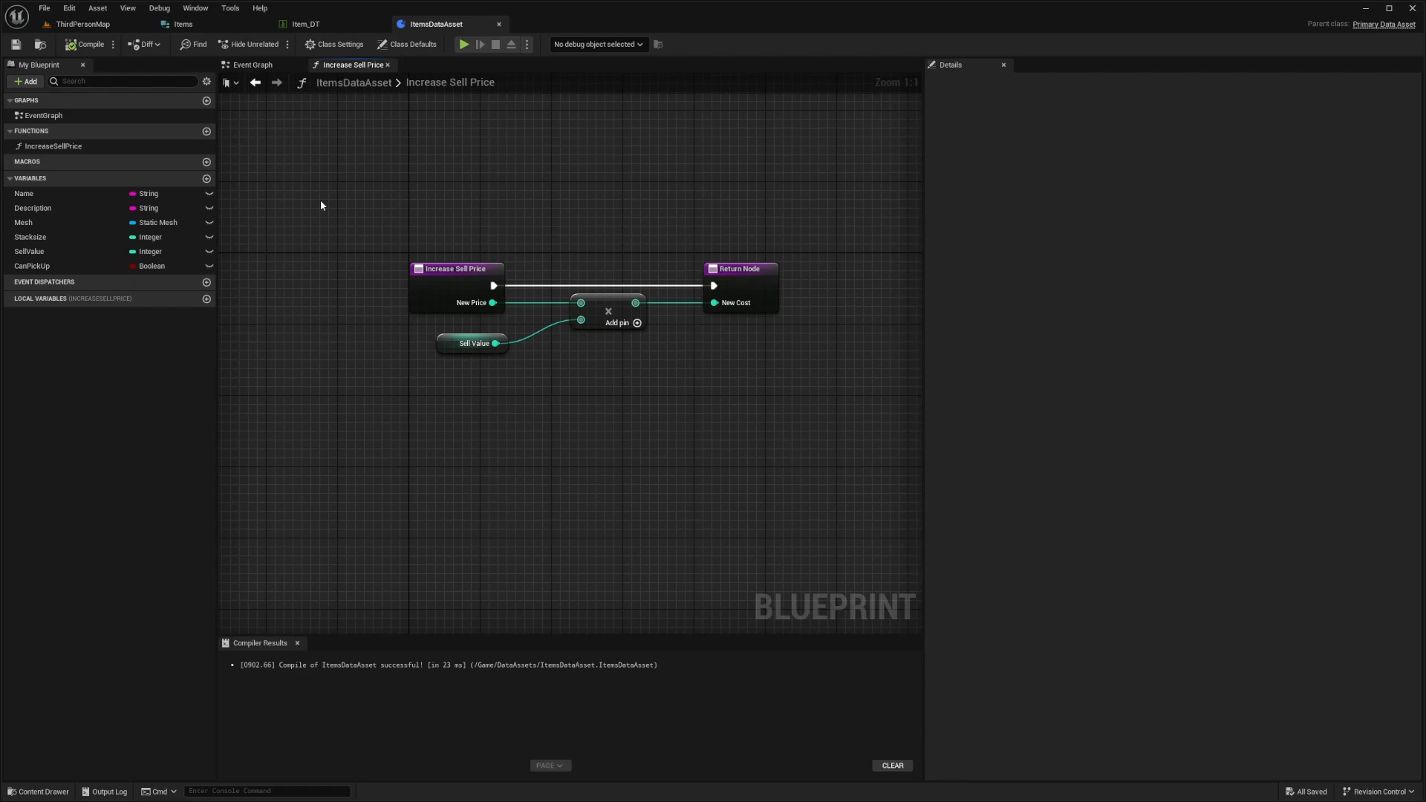
mouse_move(283, 206)
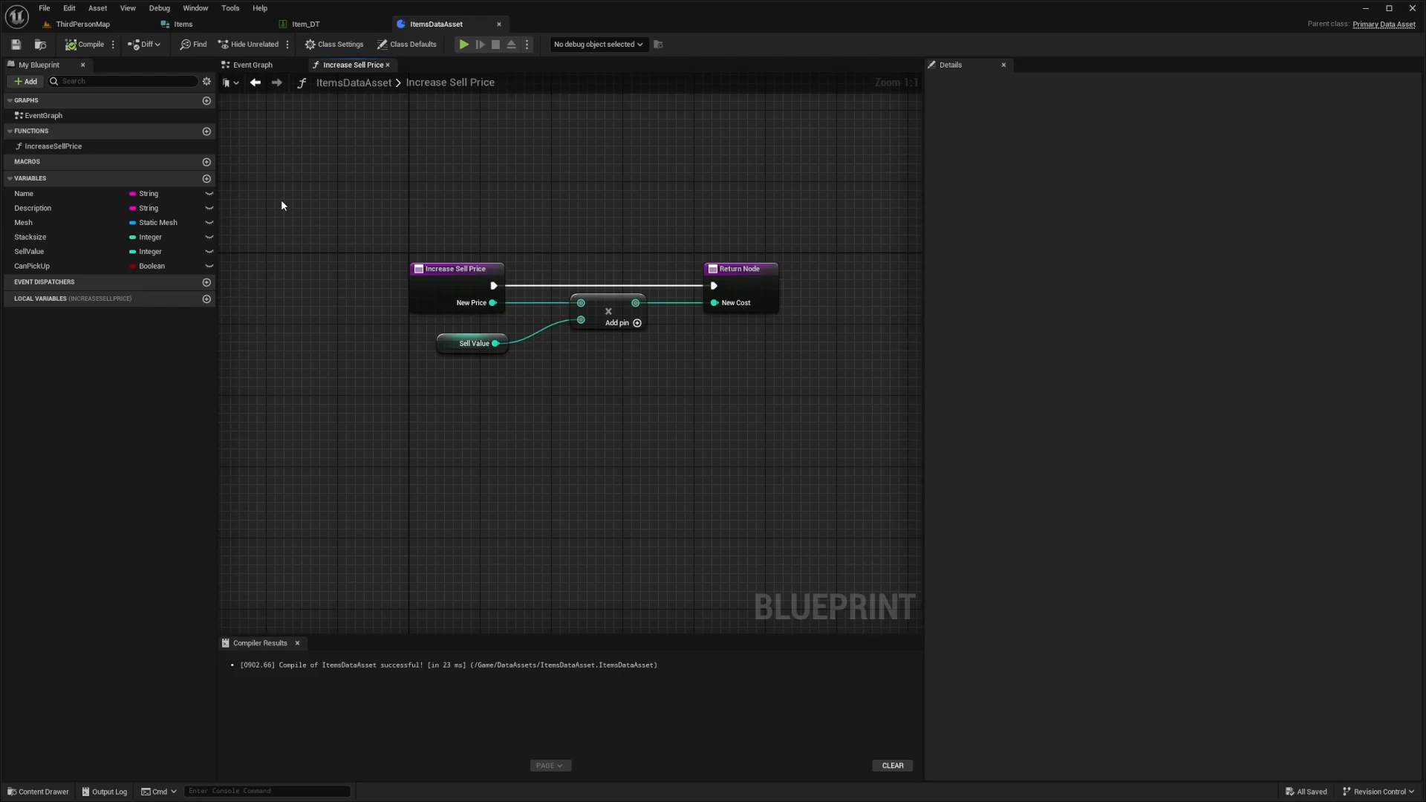
mouse_move(267, 205)
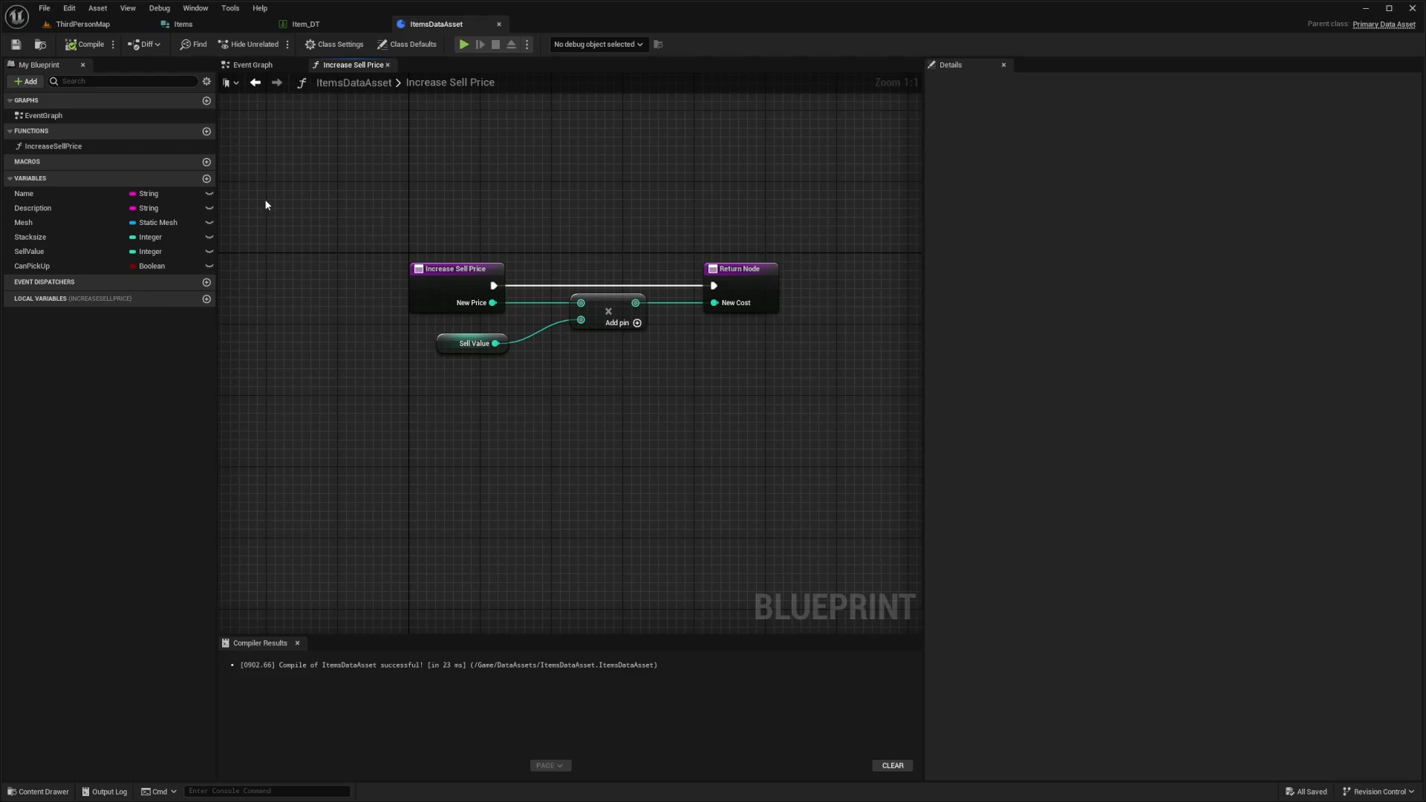
mouse_move(283, 108)
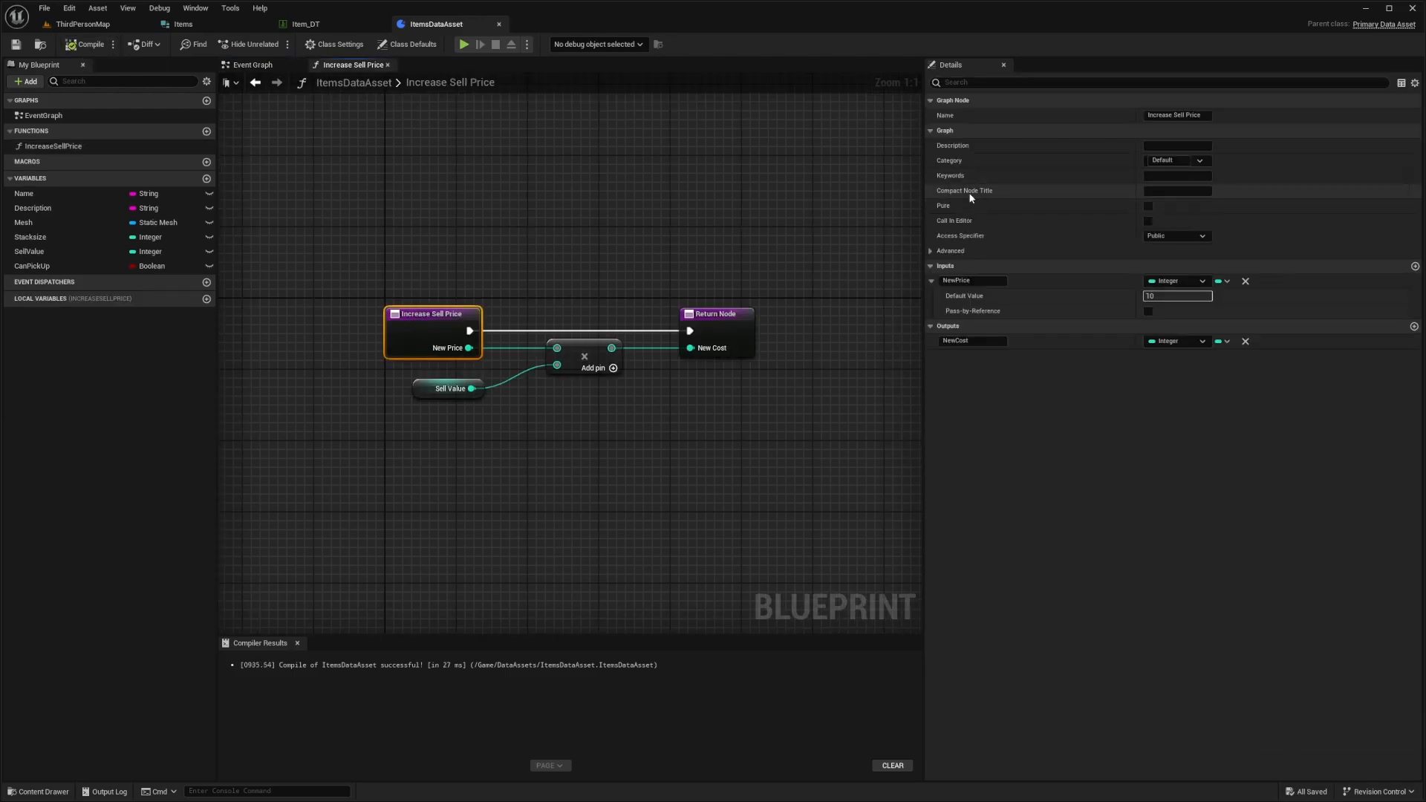
left_click(1148, 206)
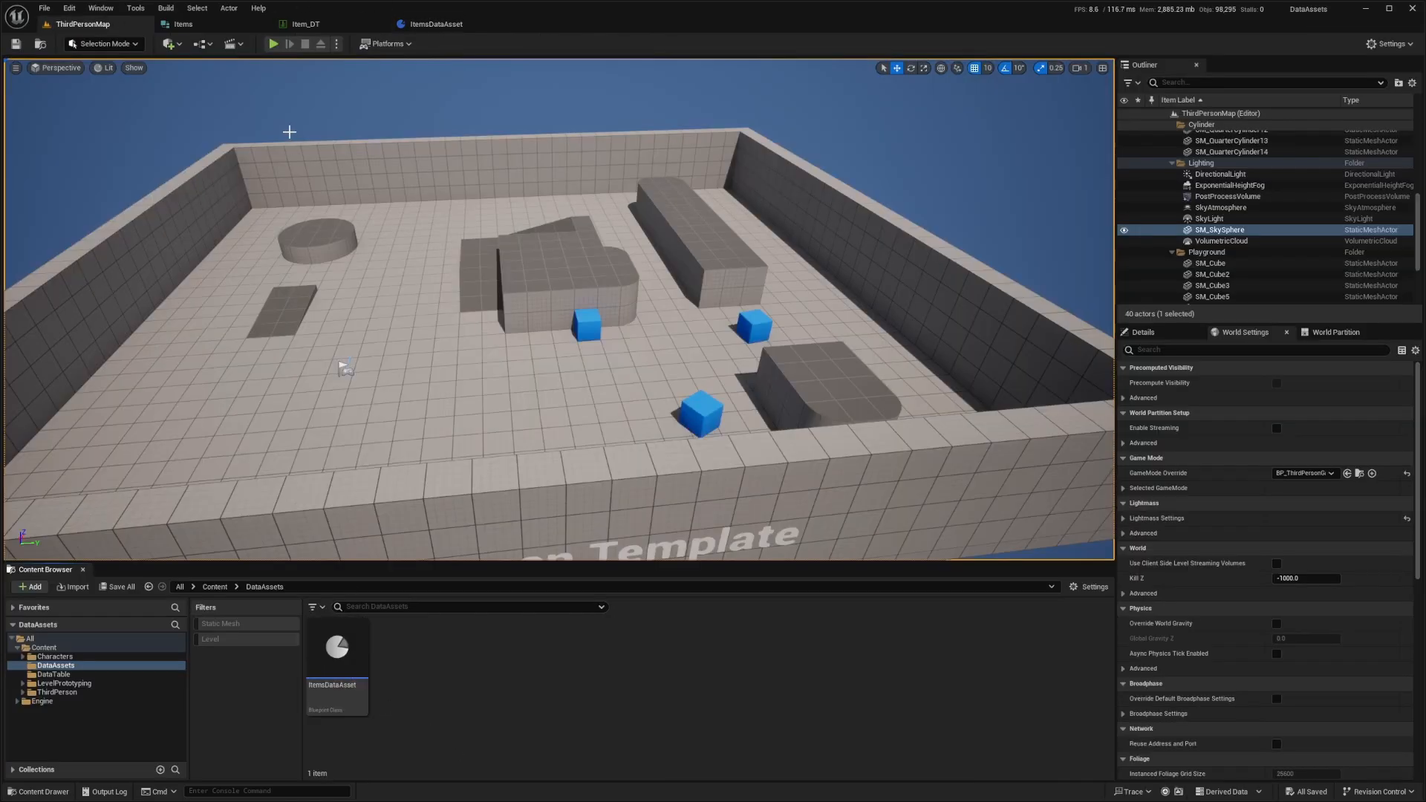
mouse_move(412, 666)
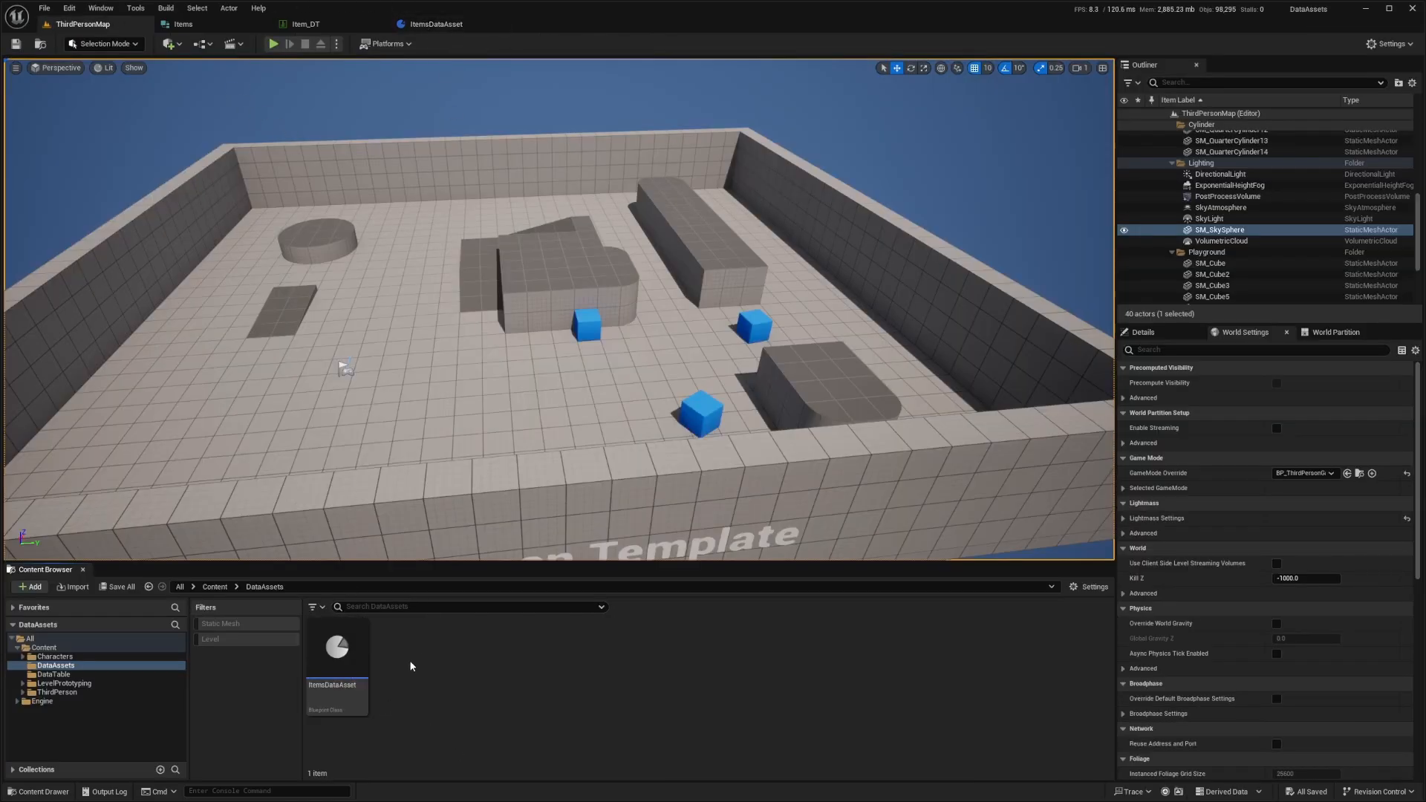
Create an ItemsDataAsset-based data asset named ExpensiveSphere in DataAssets
left_click(336, 651)
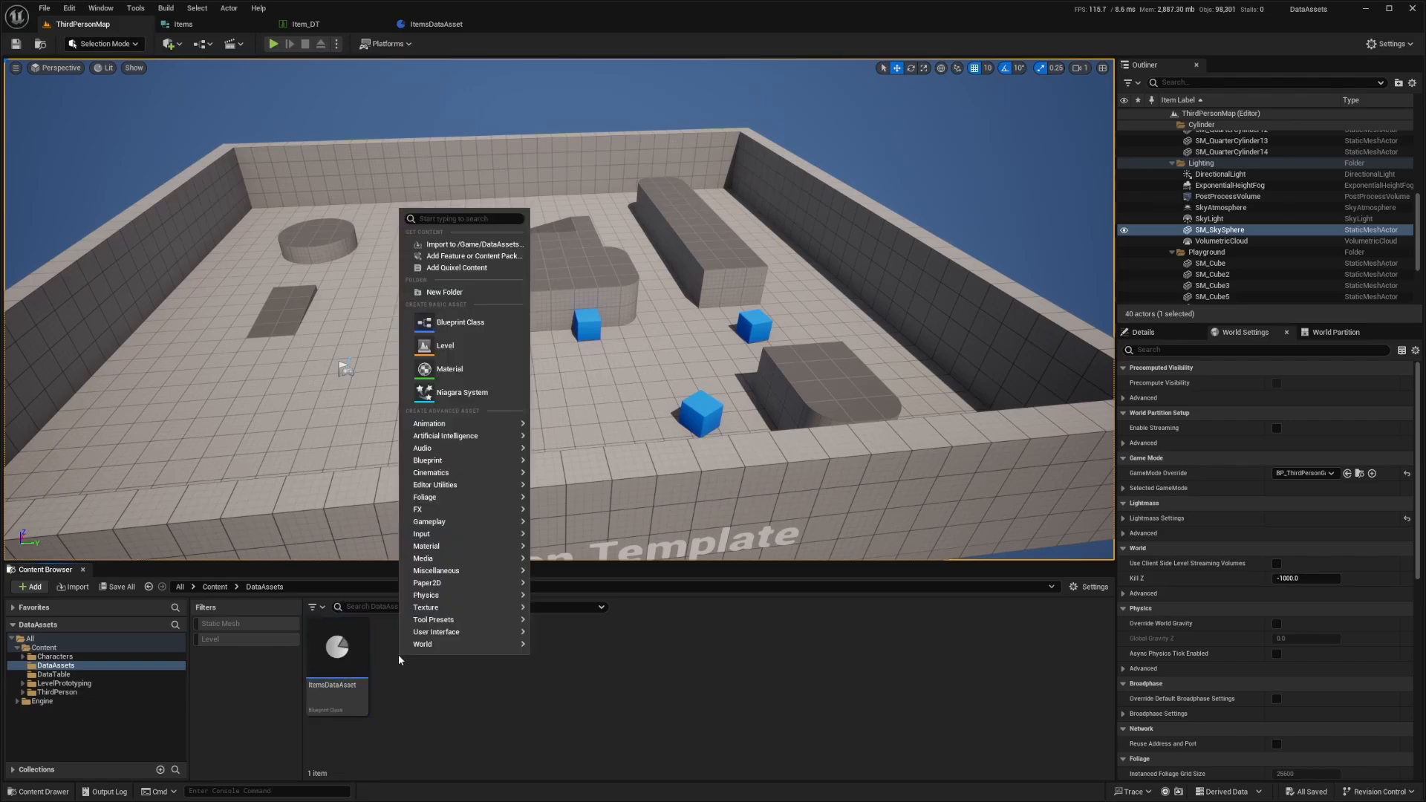
left_click(436, 571)
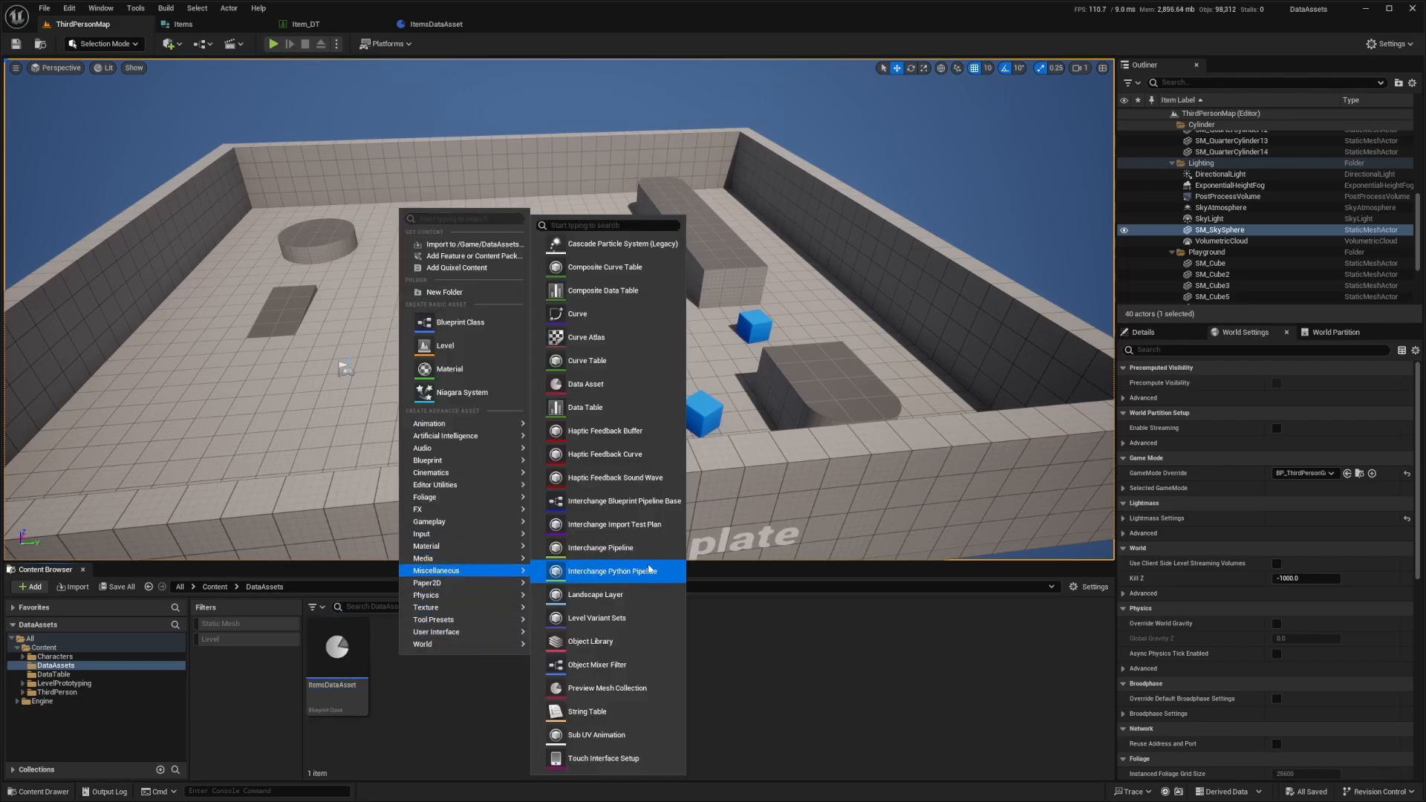
mouse_move(599, 395)
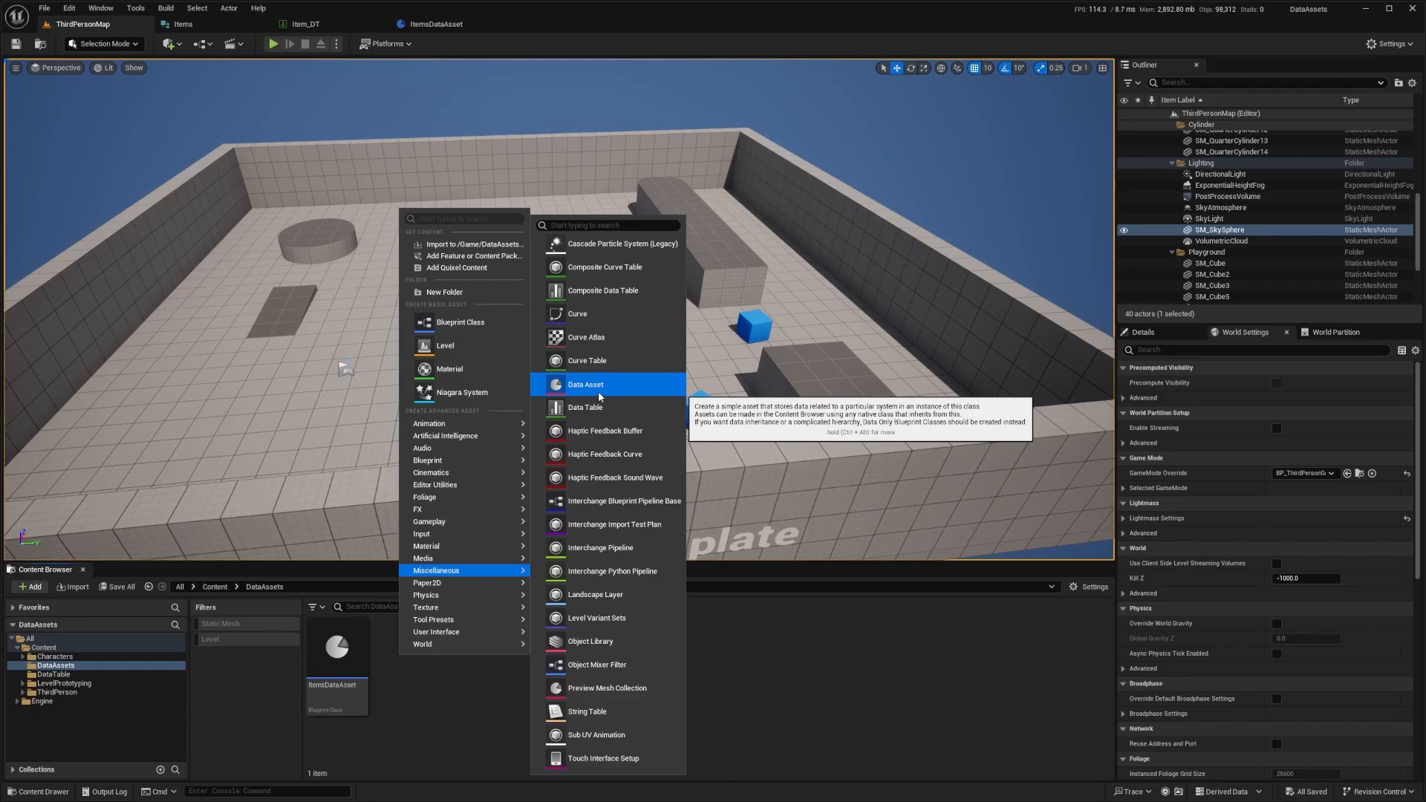
left_click(585, 384)
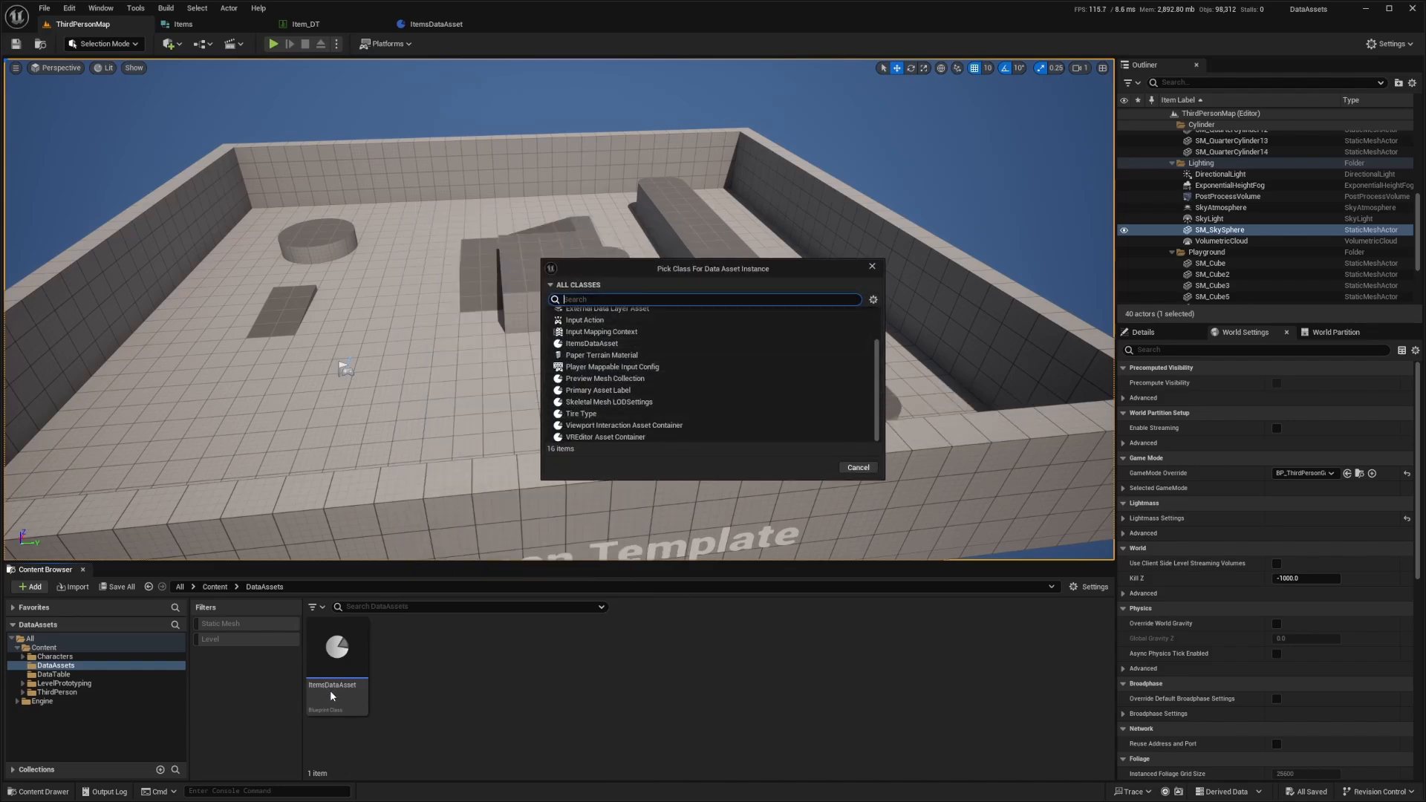
left_click(592, 343)
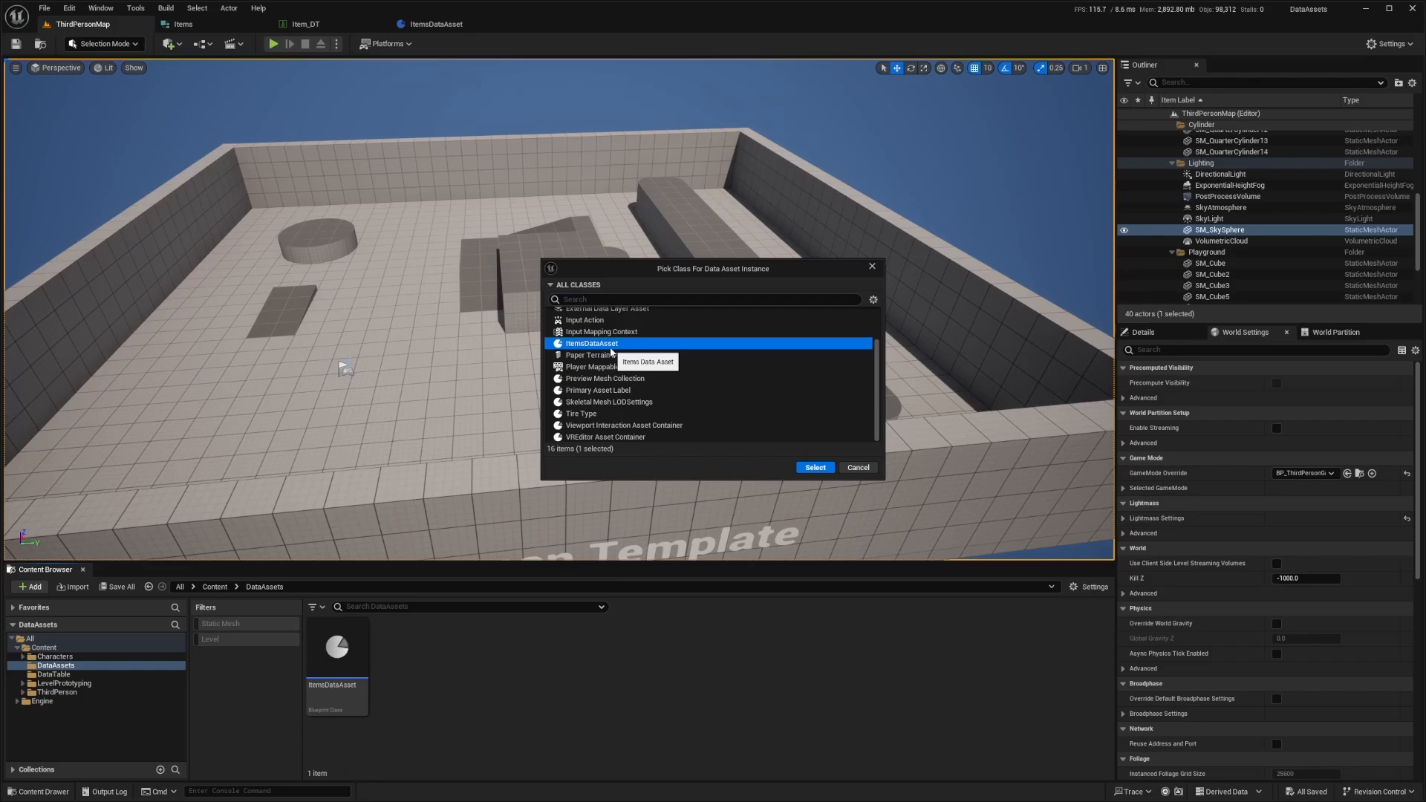
left_click(815, 467)
type("ExpensiveSphere")
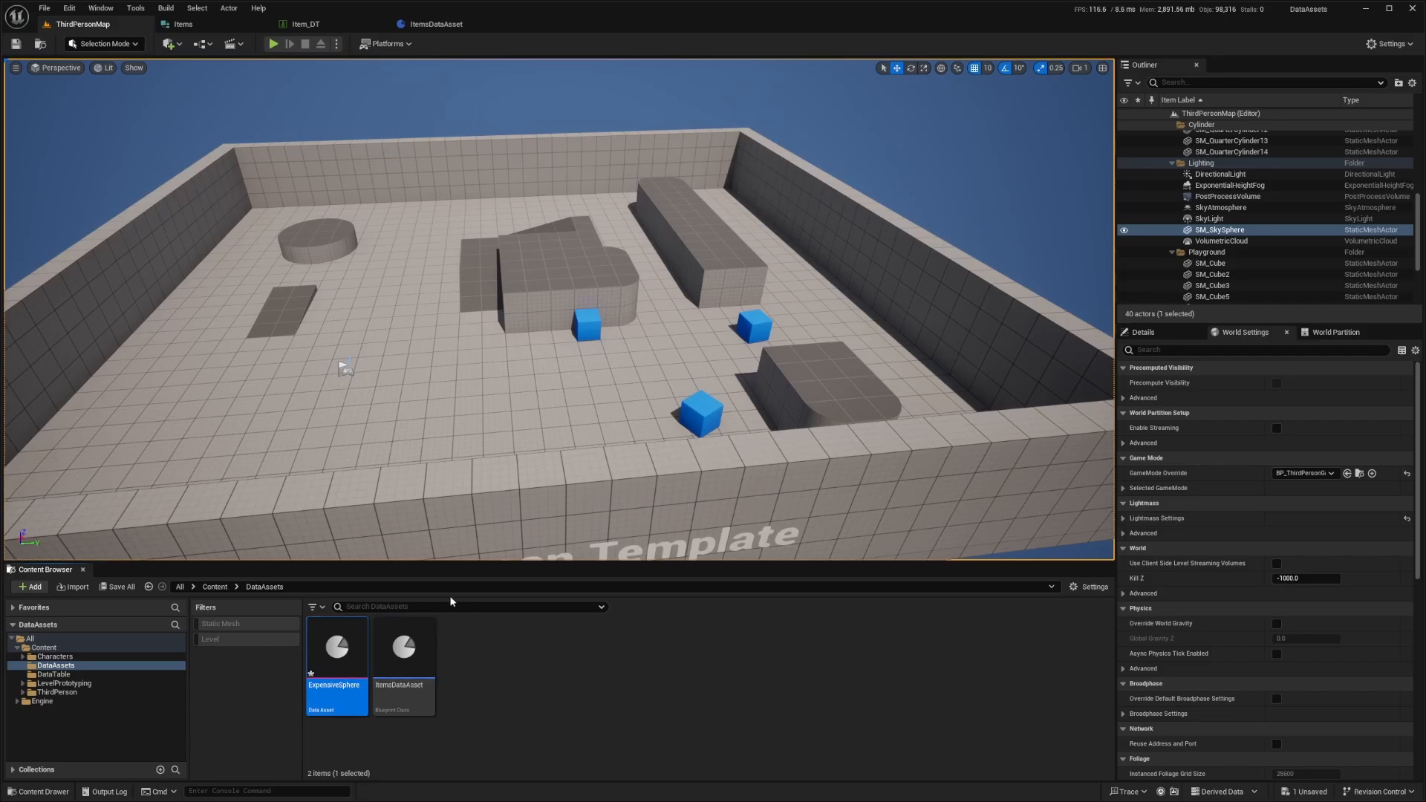
Set ExpensiveSphere's name to Sphere, mesh to ArcadeEditorSphere, and enable CanPickUp
double_click(336, 647)
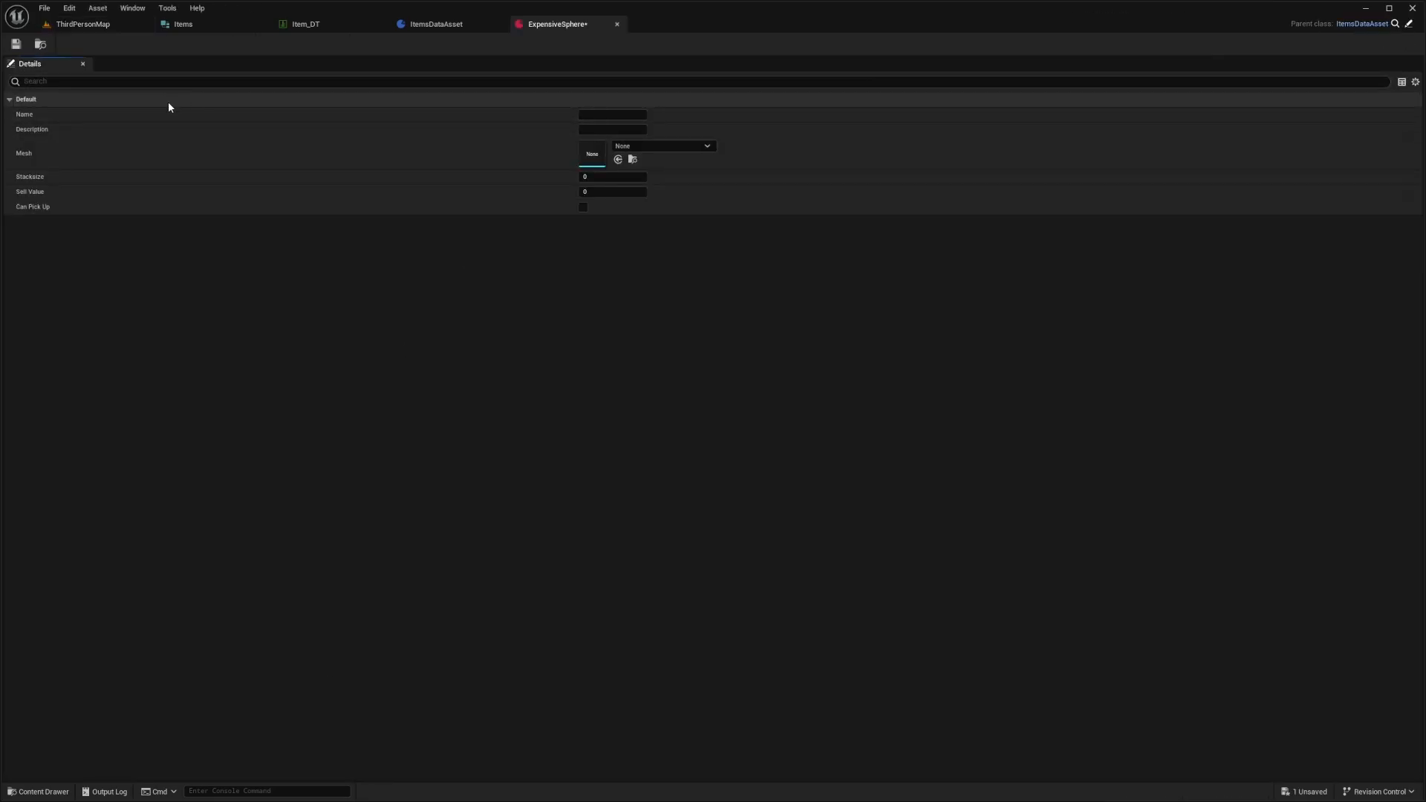
left_click(613, 115)
type("E")
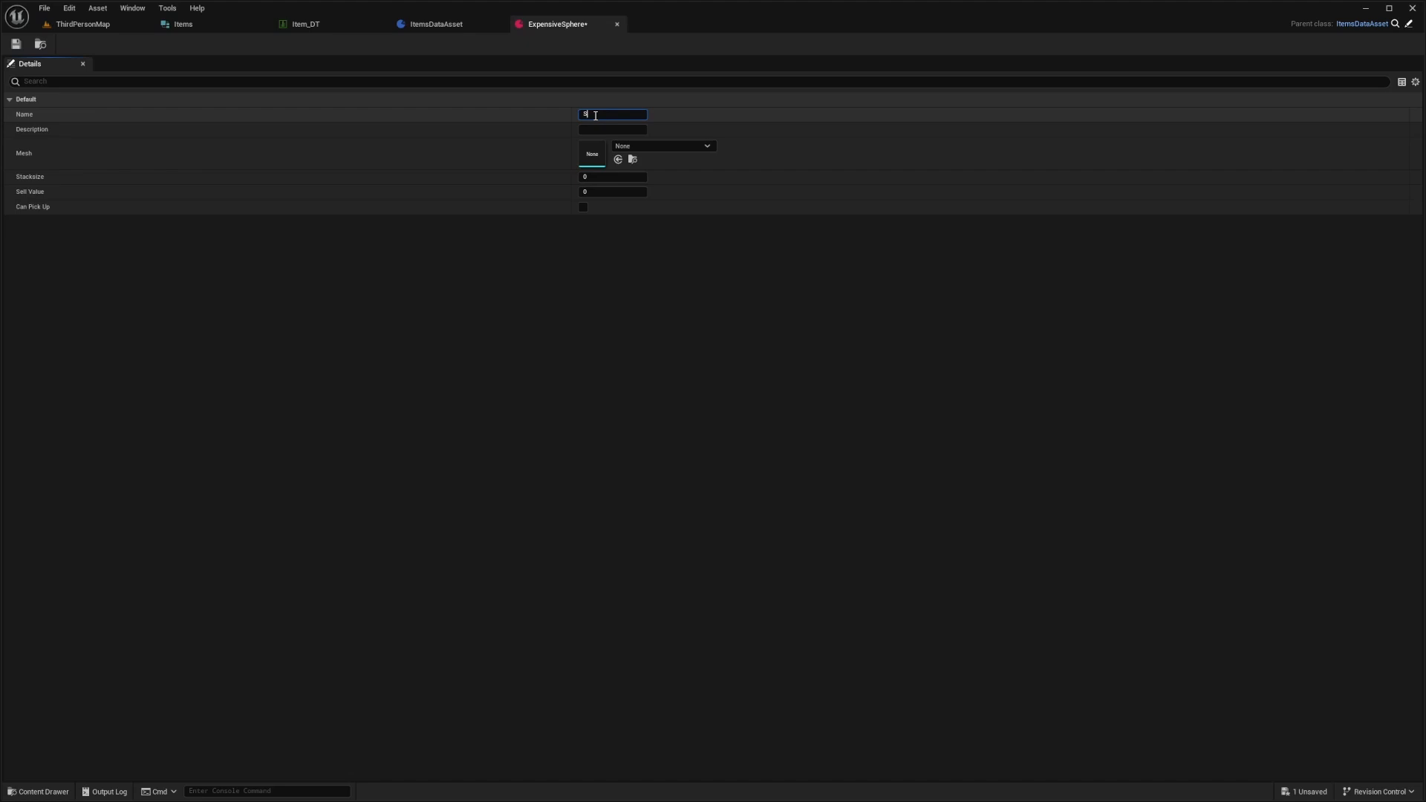
type("Sphere")
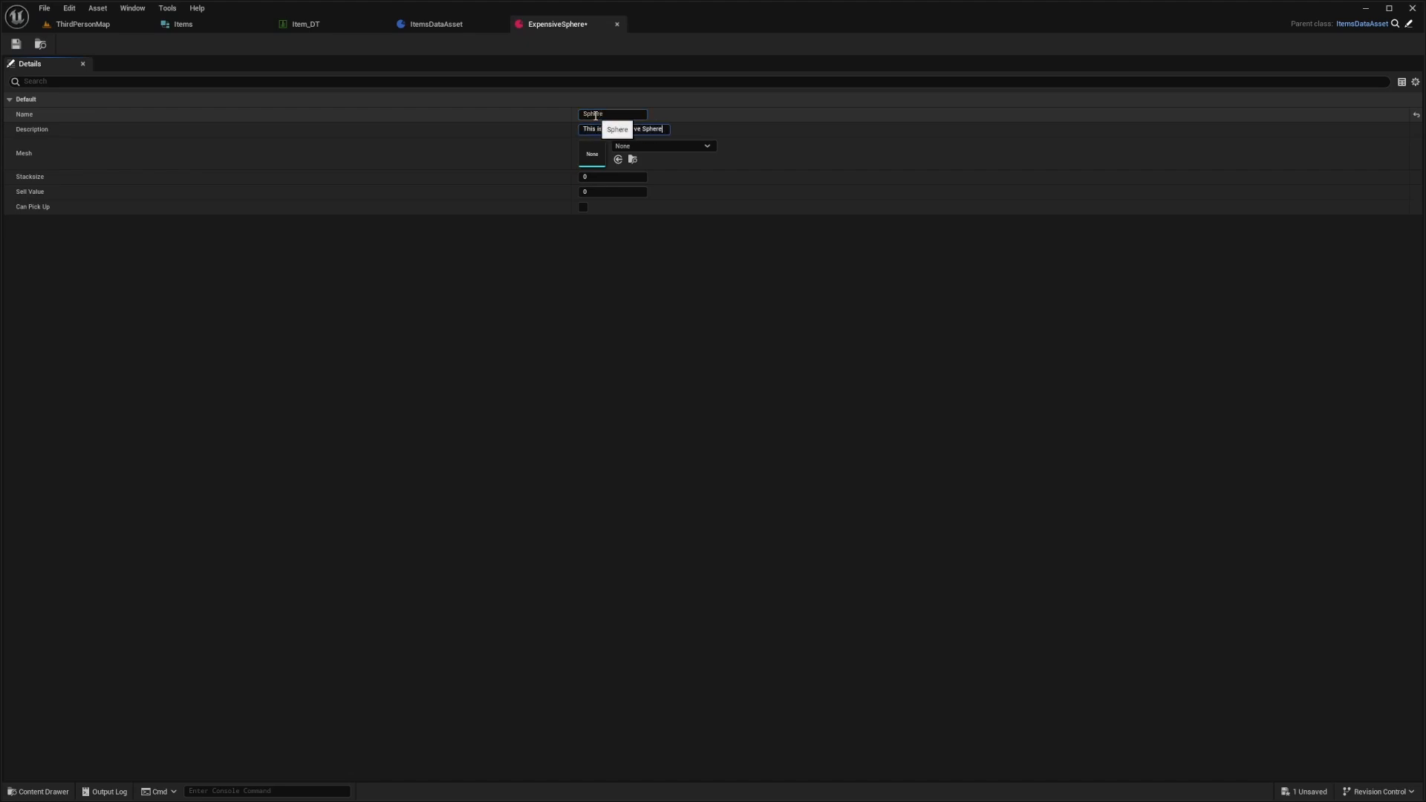
left_click(705, 146)
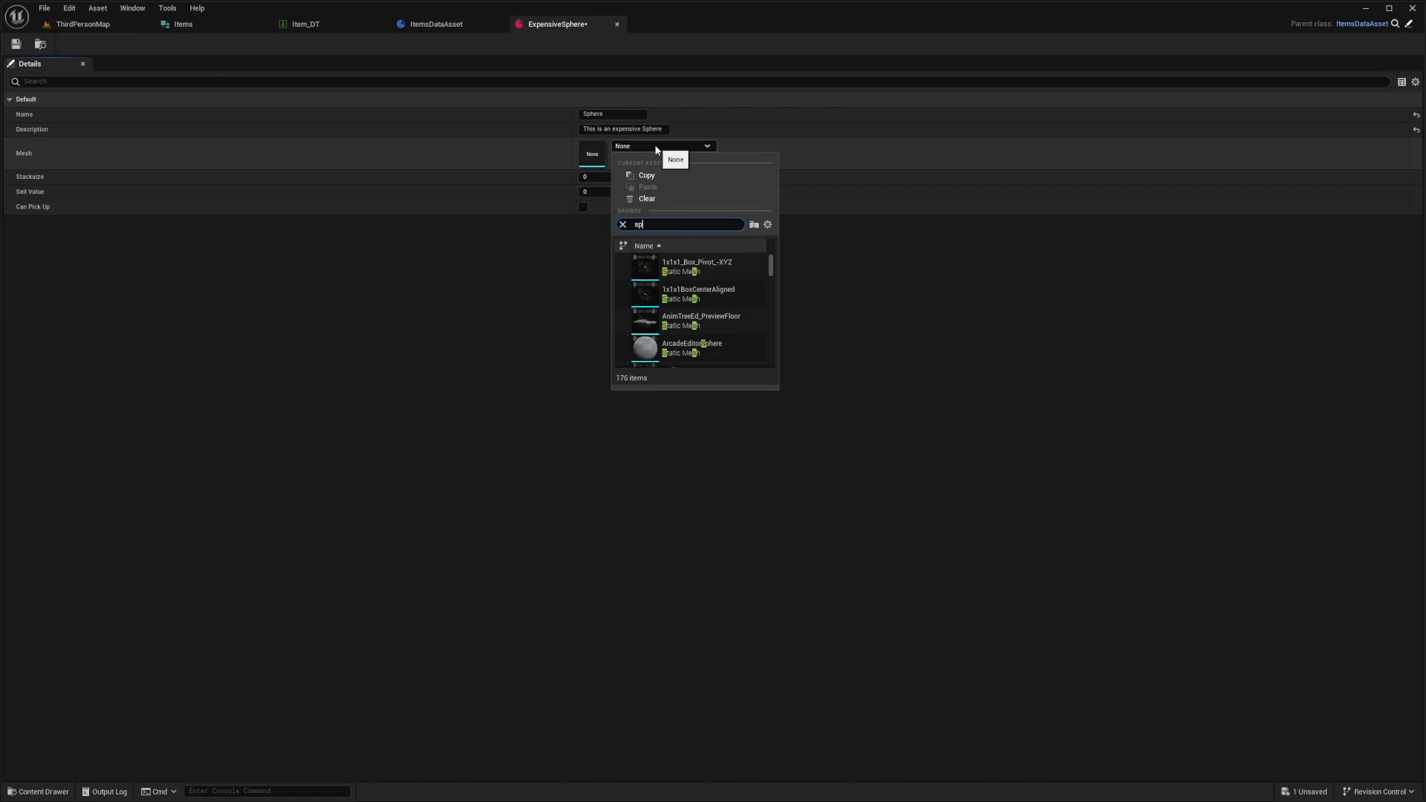
left_click(692, 347)
type("5000")
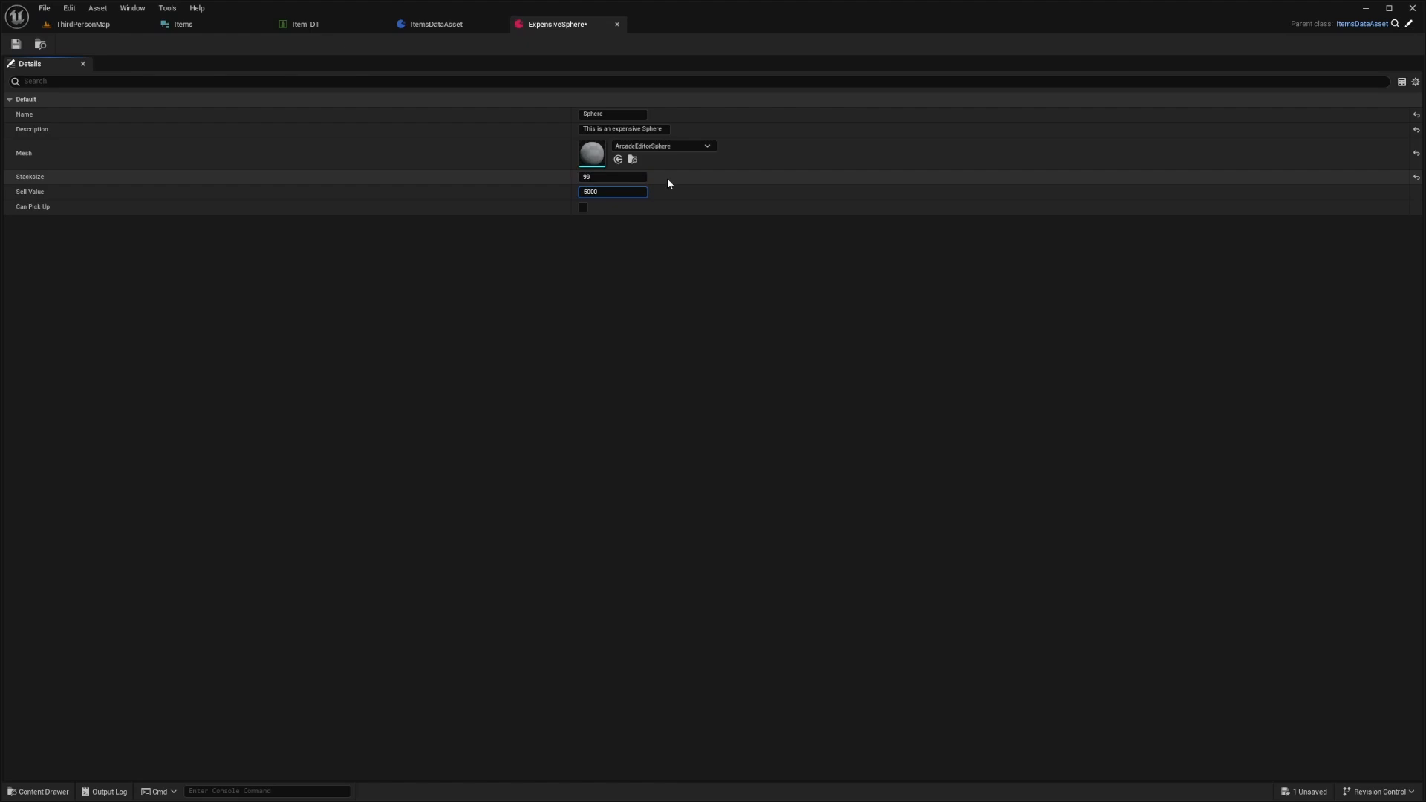
left_click(583, 207)
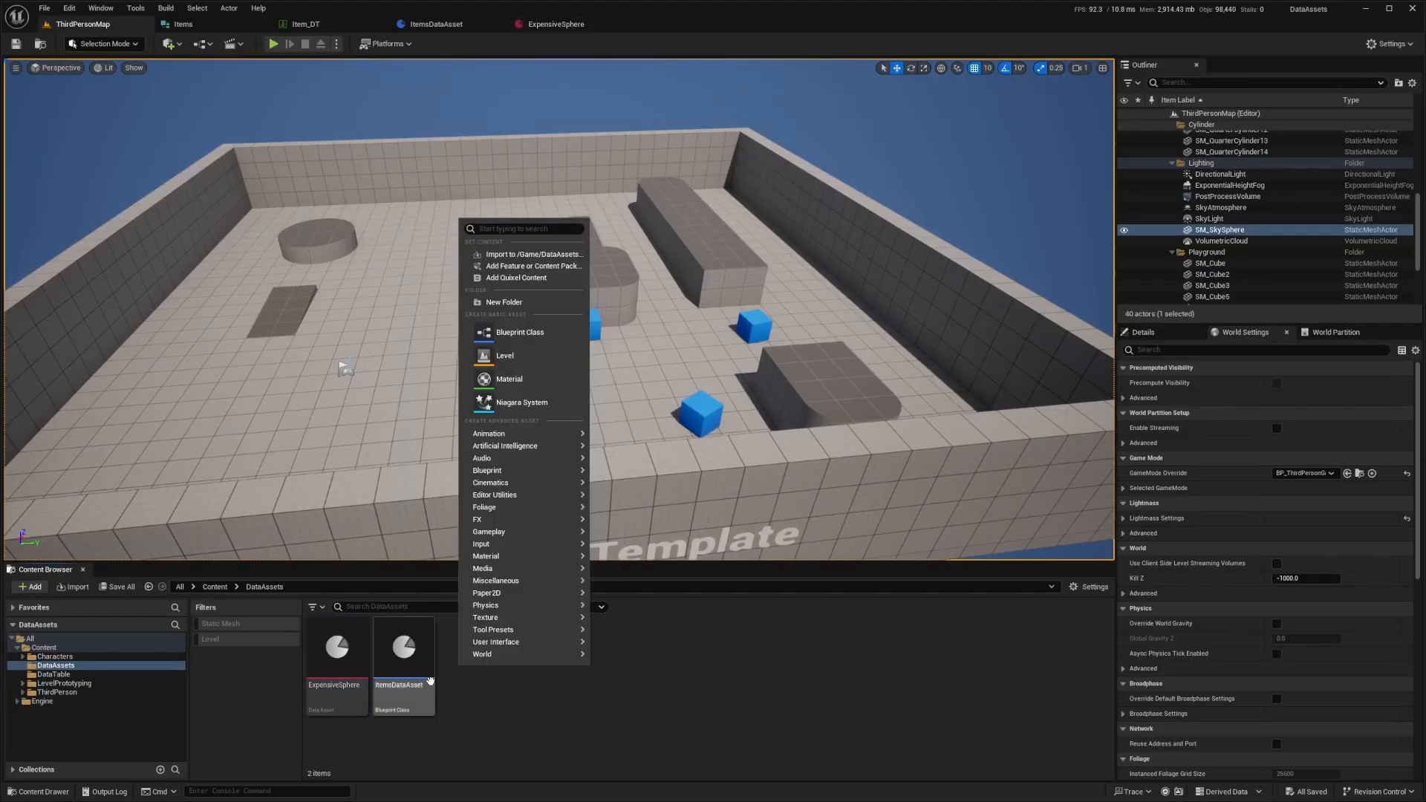
mouse_move(503, 527)
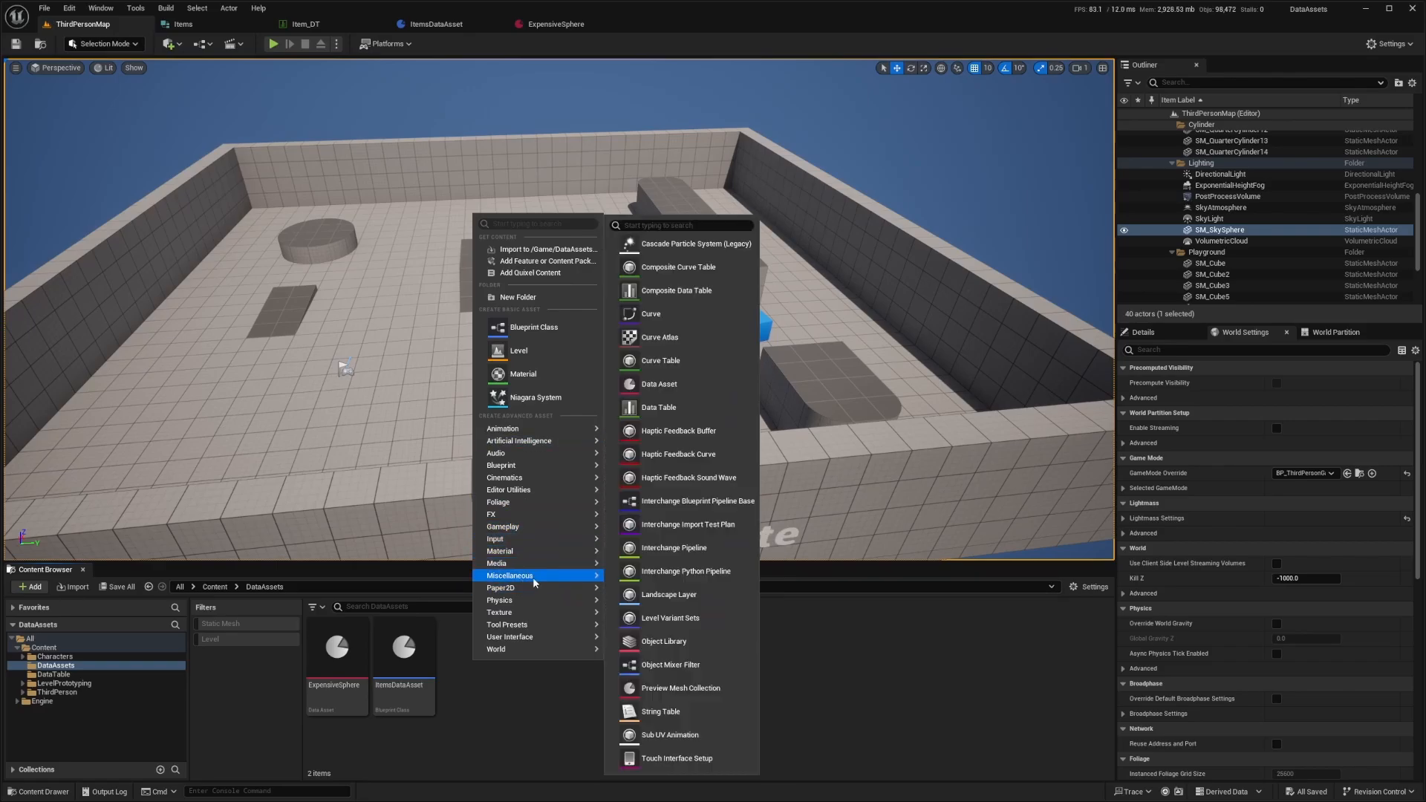
Duplicate the ExpensiveSphere data asset and name the copy Cube
left_click(337, 653)
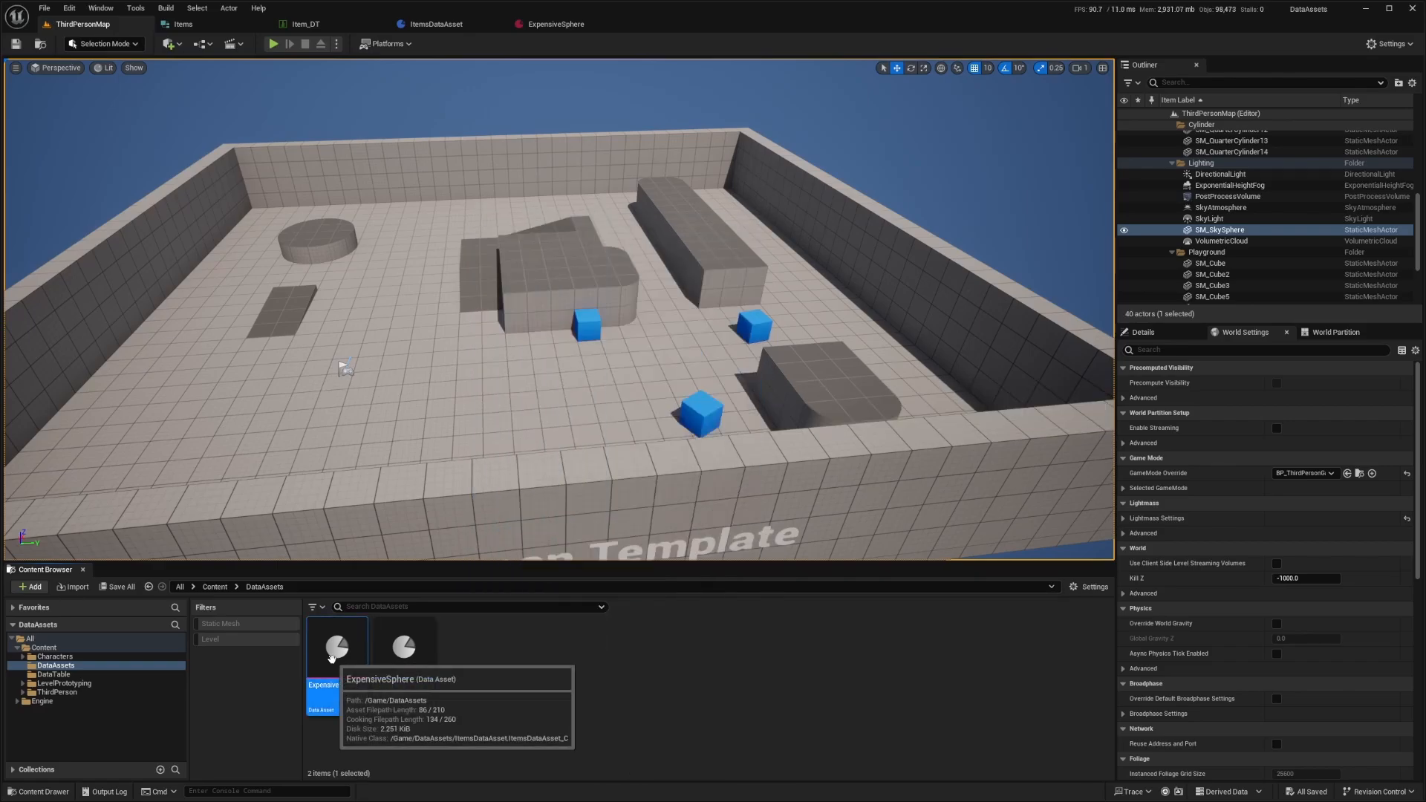
right_click(336, 645)
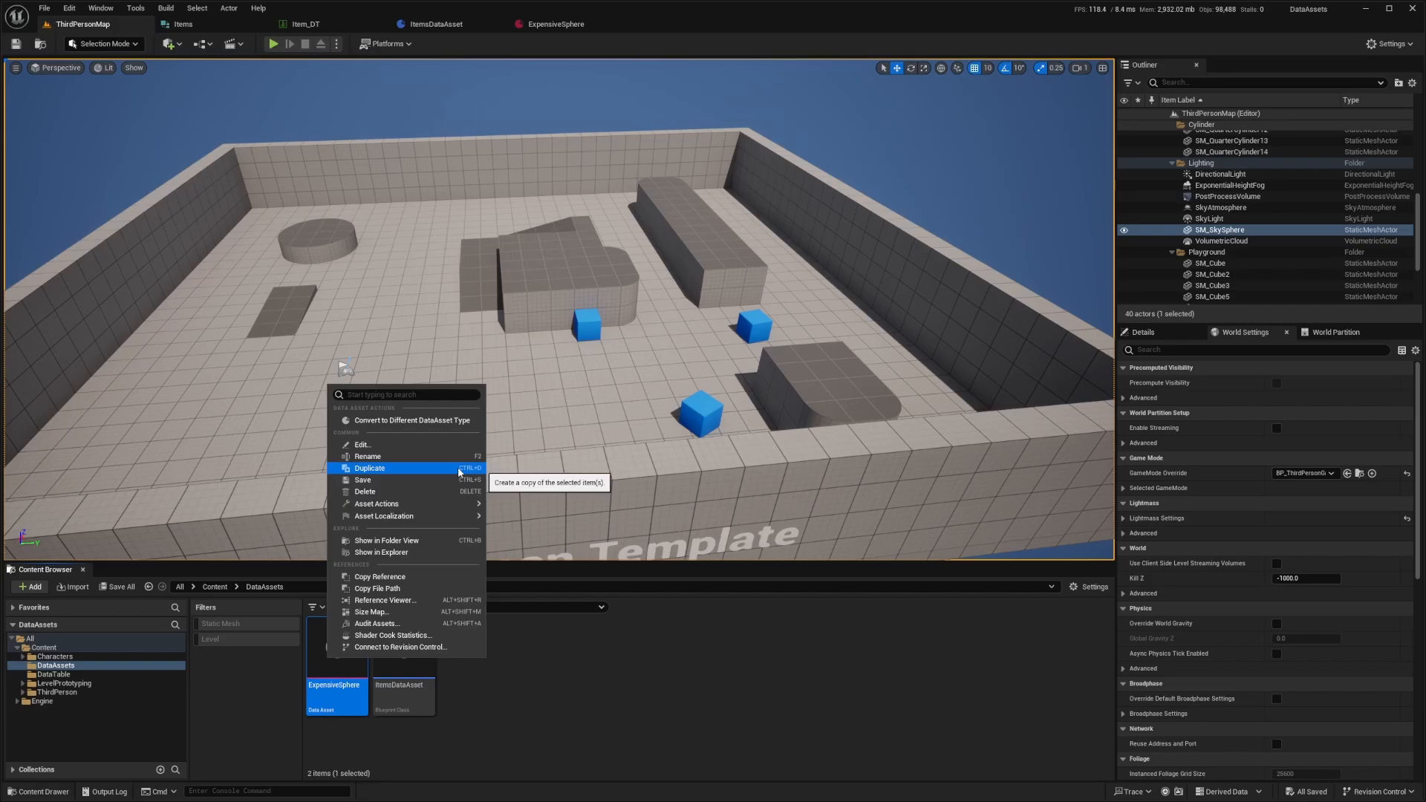
left_click(369, 468)
type("Cube")
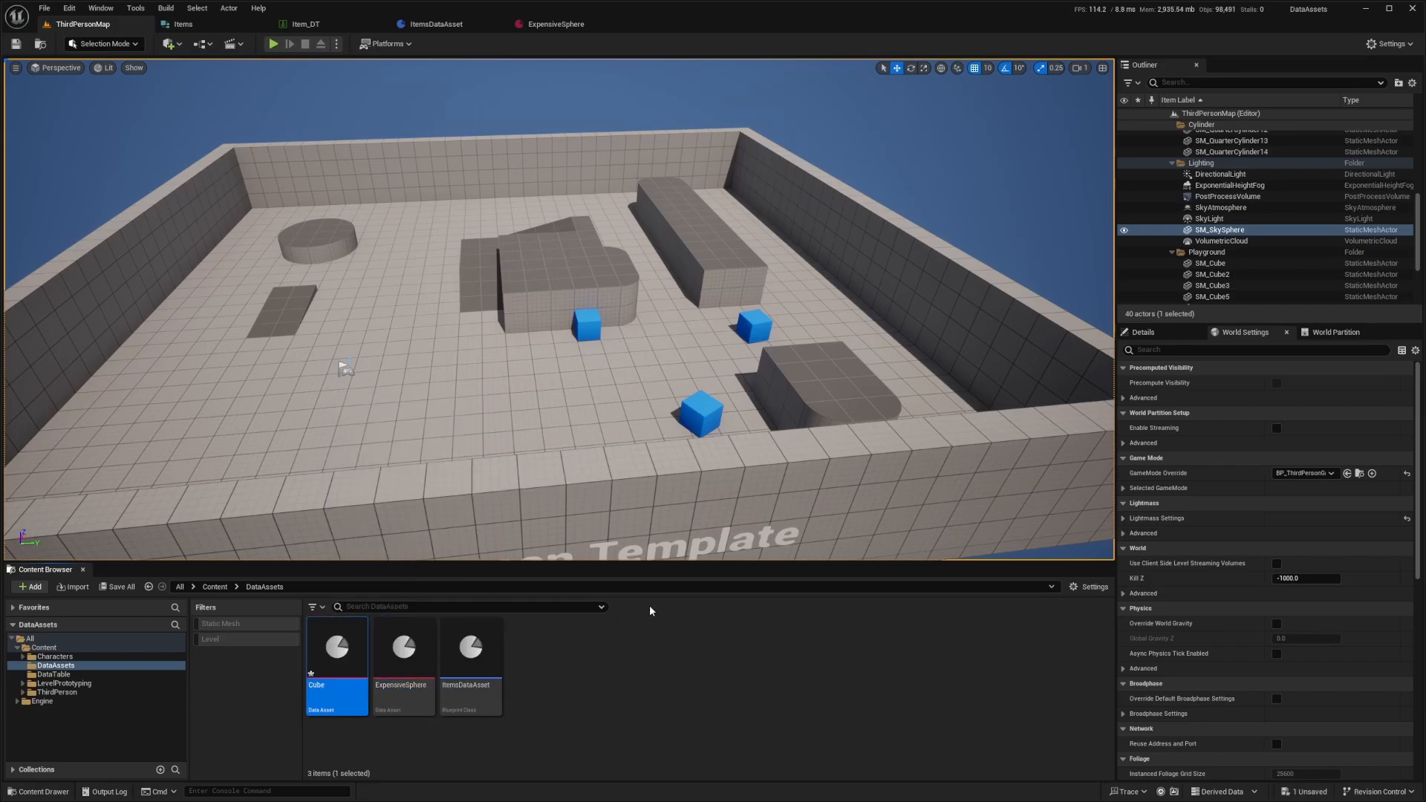
Give the Cube data asset the name Cube and the Cube mesh
double_click(336, 649)
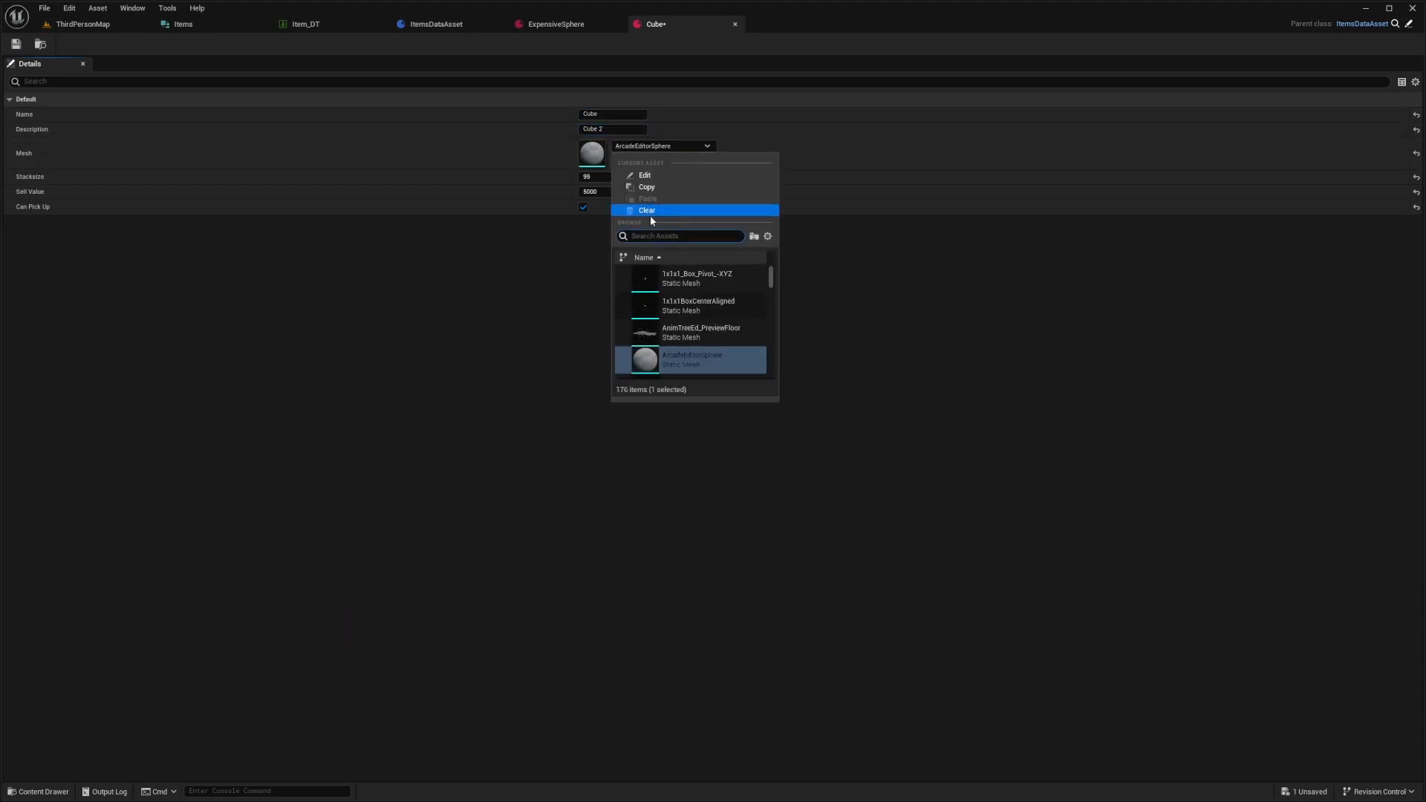
type("cube")
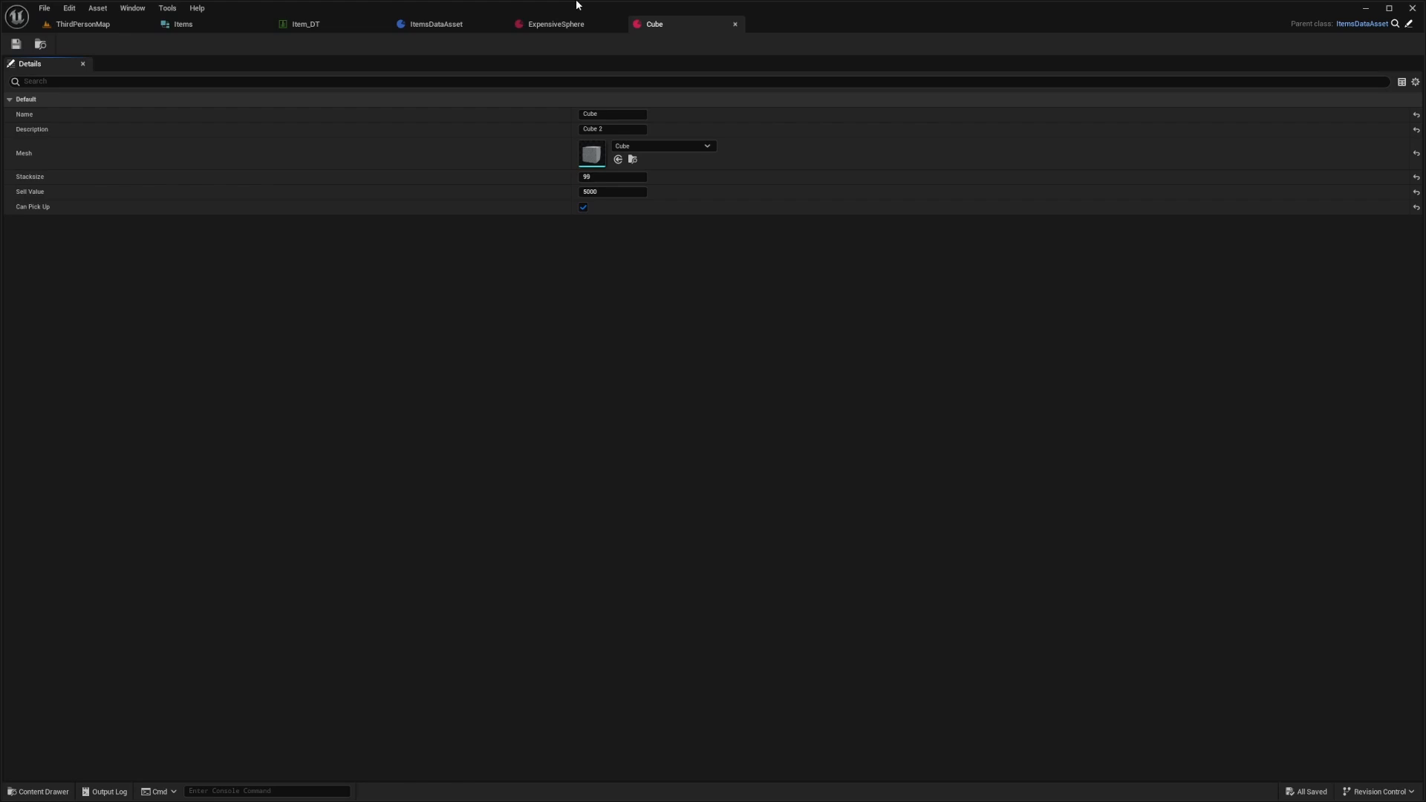
left_click(431, 24)
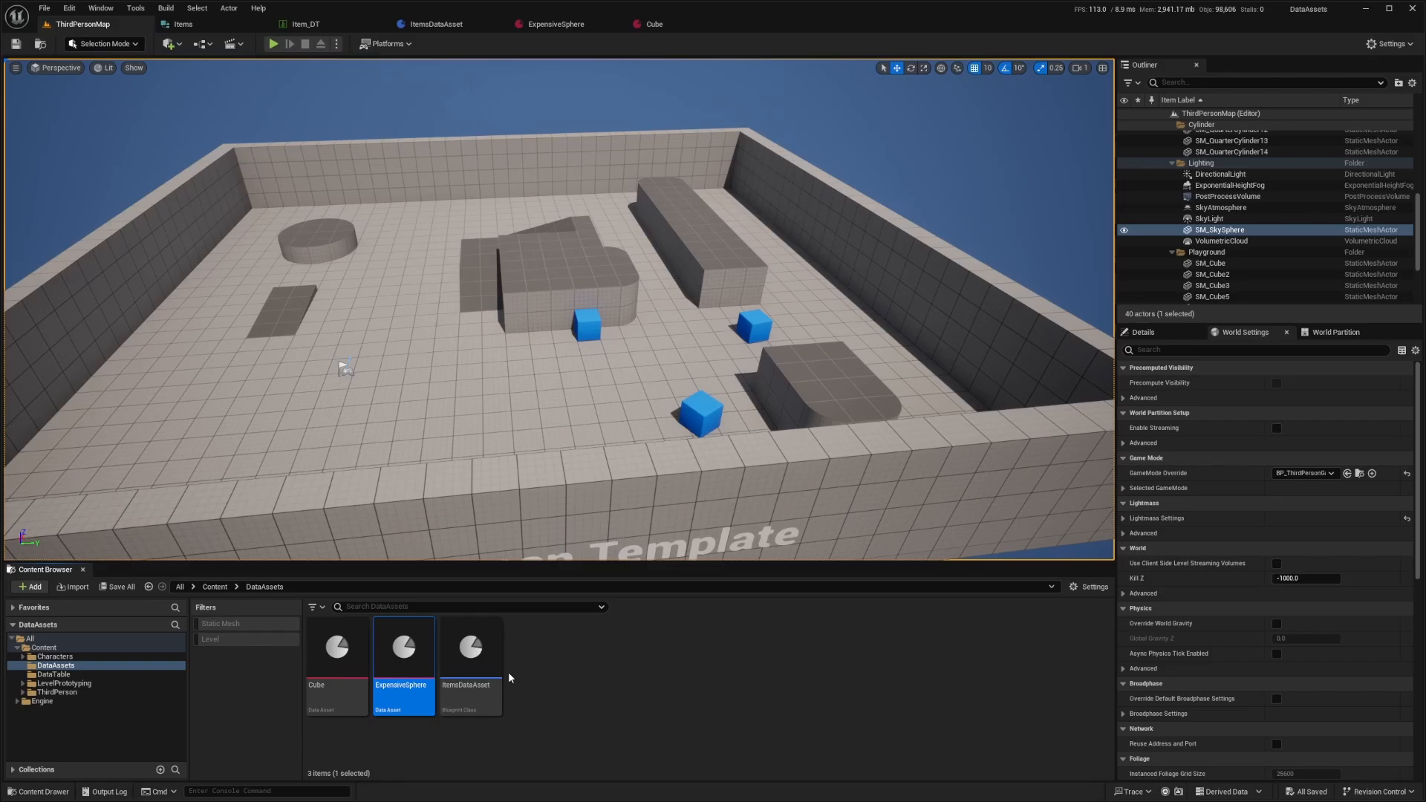
left_click(307, 24)
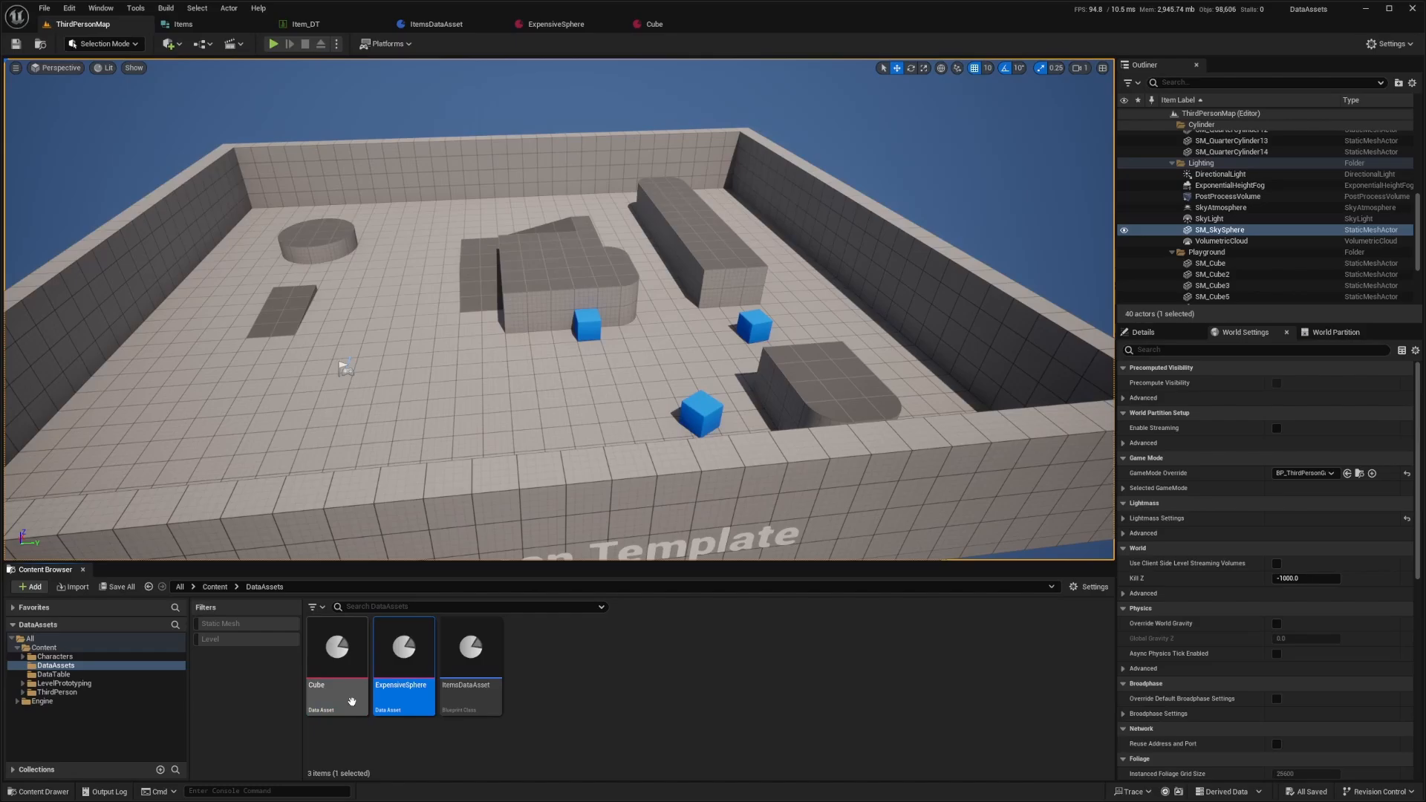
left_click(471, 662)
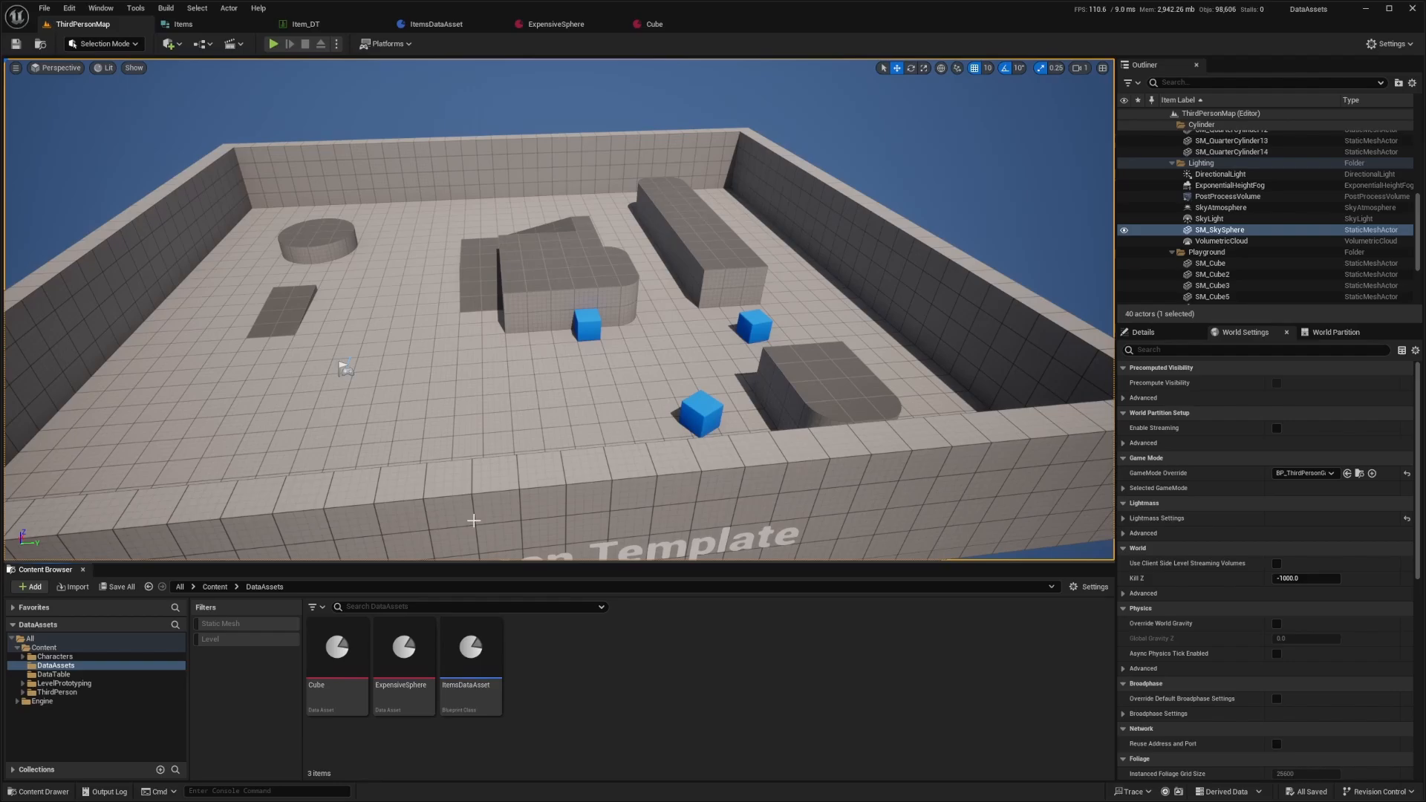
mouse_move(736, 710)
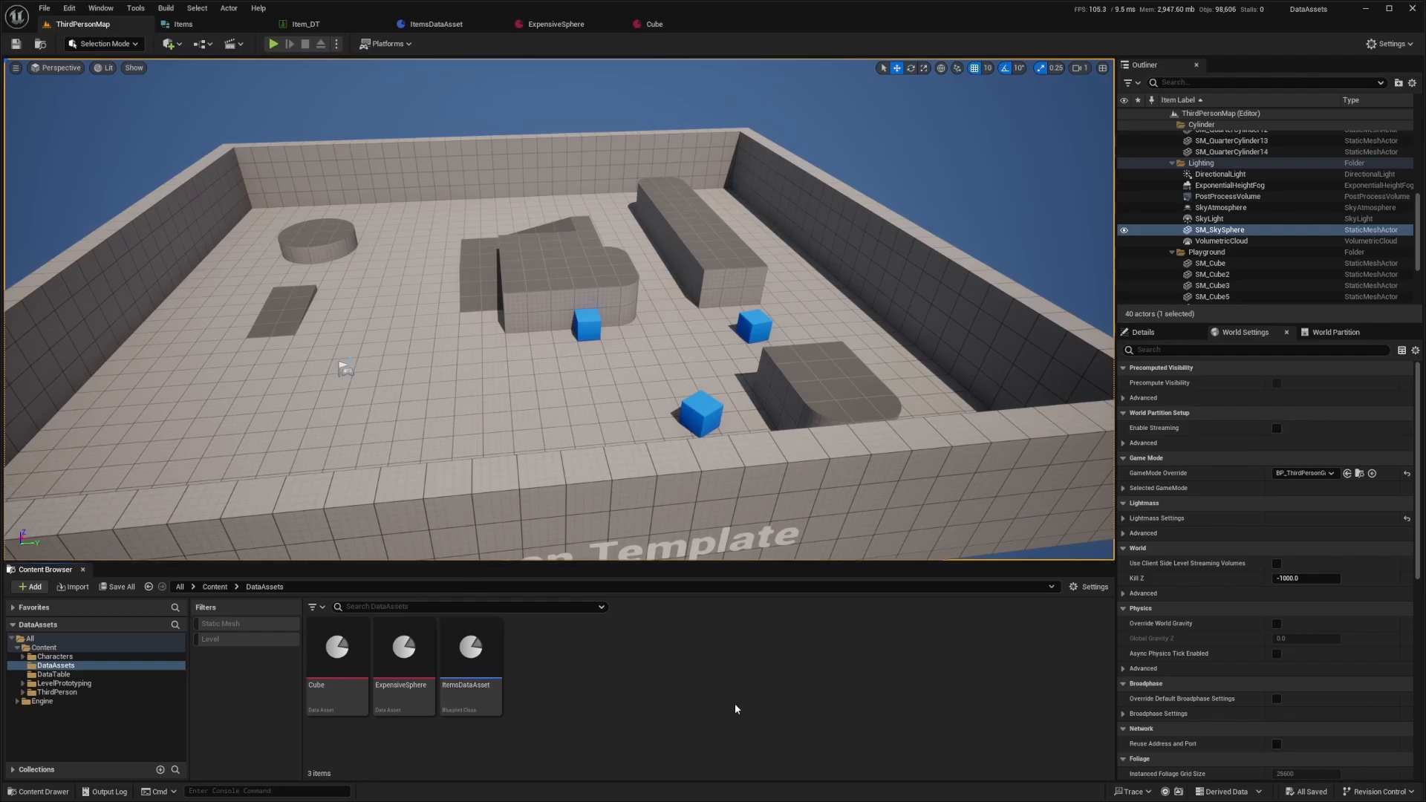
mouse_move(726, 703)
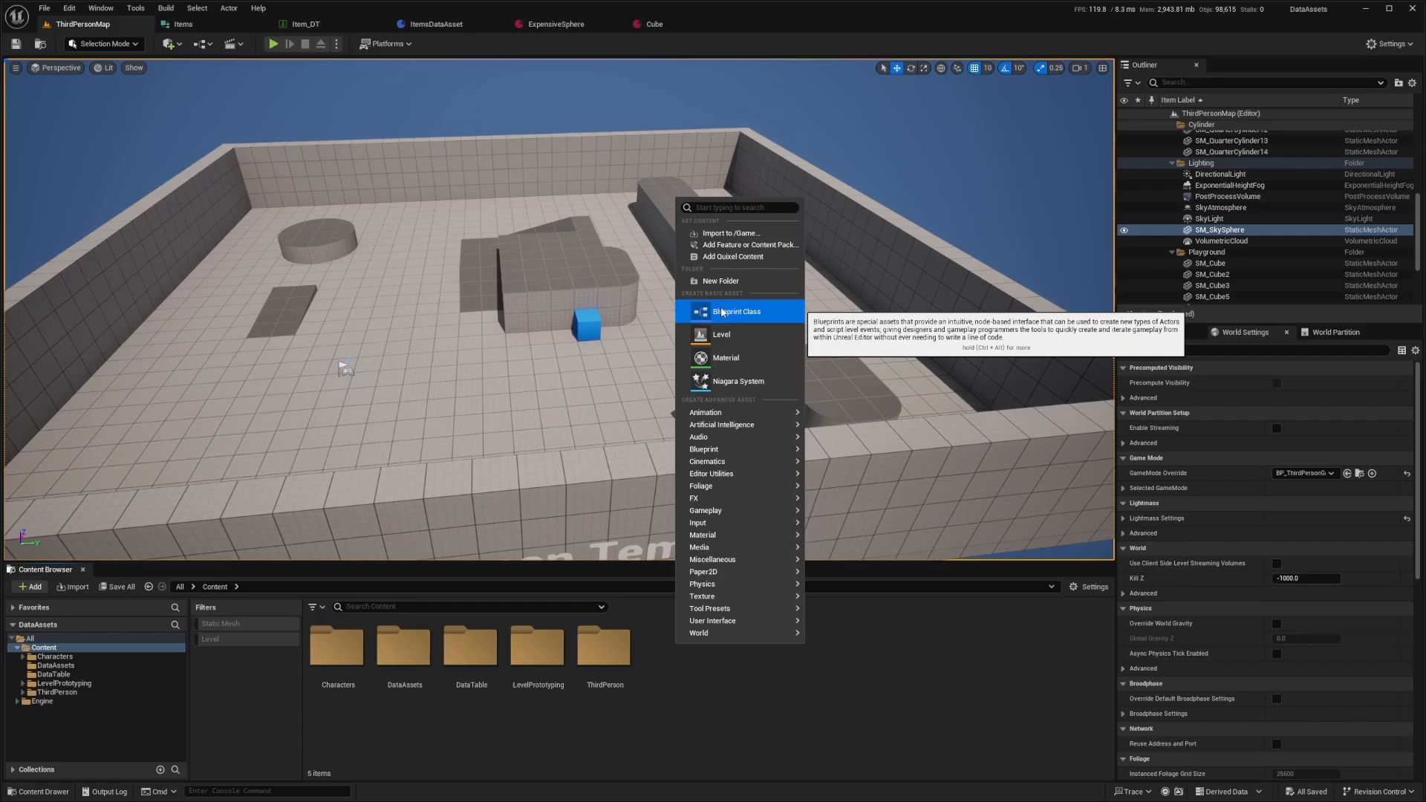
Create an Actor Blueprint named Item in Content and open it
left_click(736, 312)
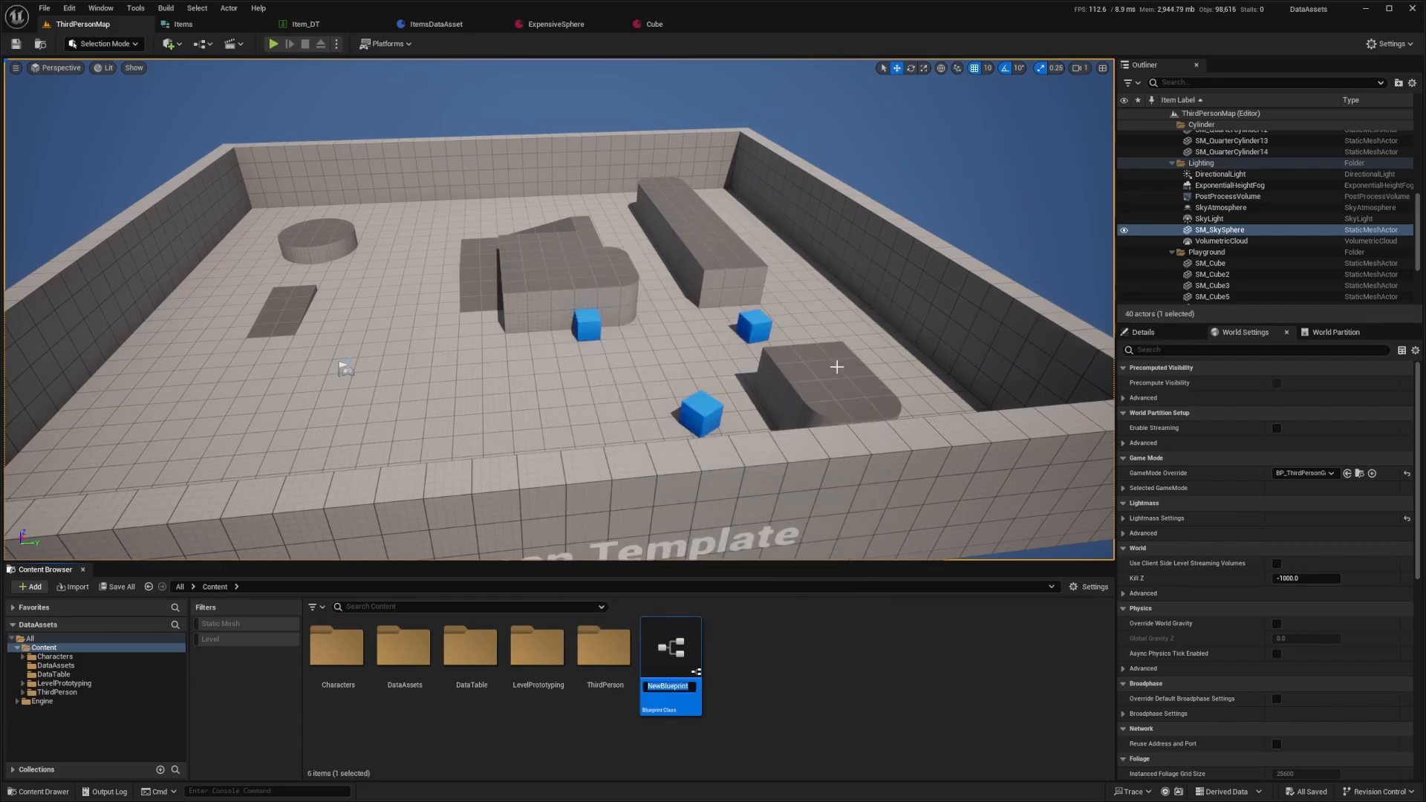
type("Item_")
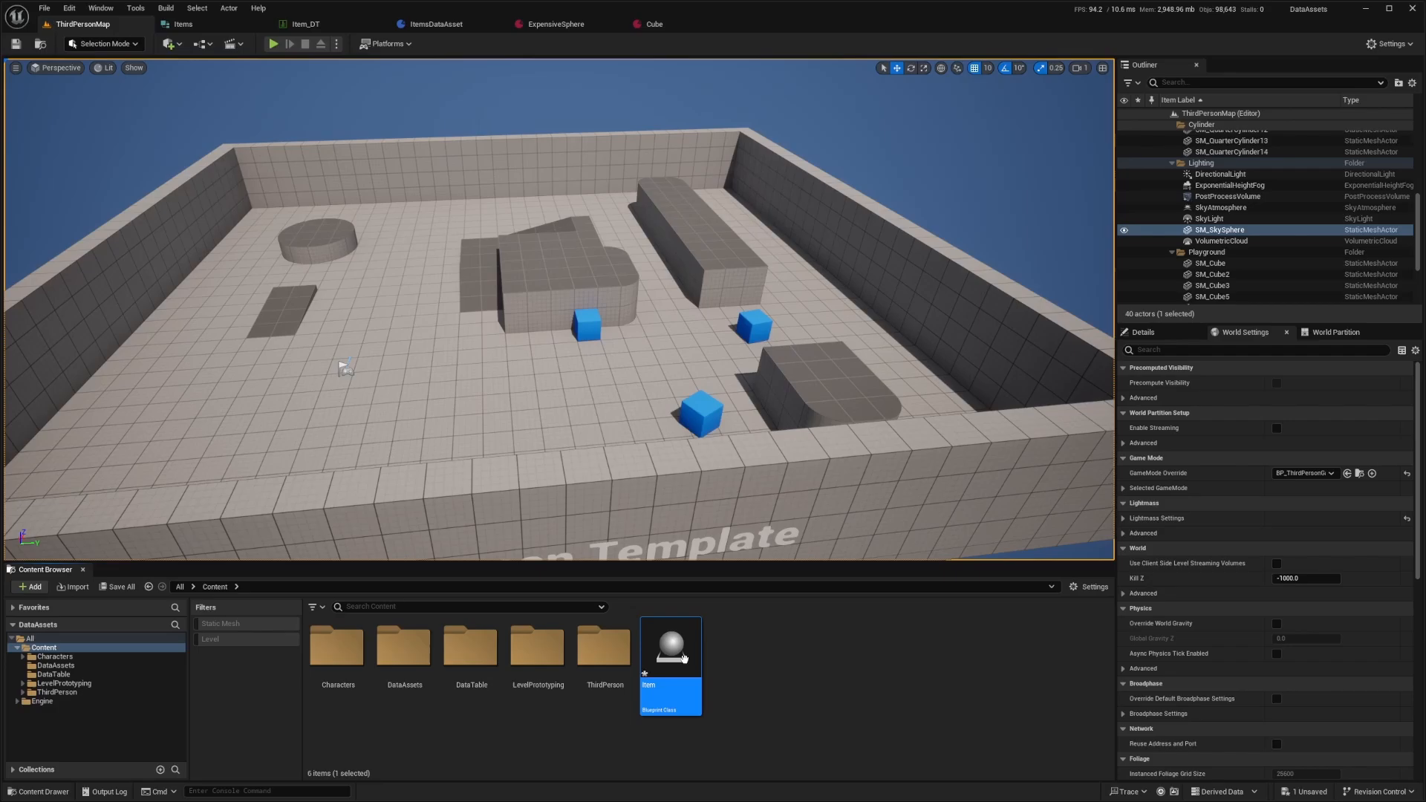
double_click(671, 650)
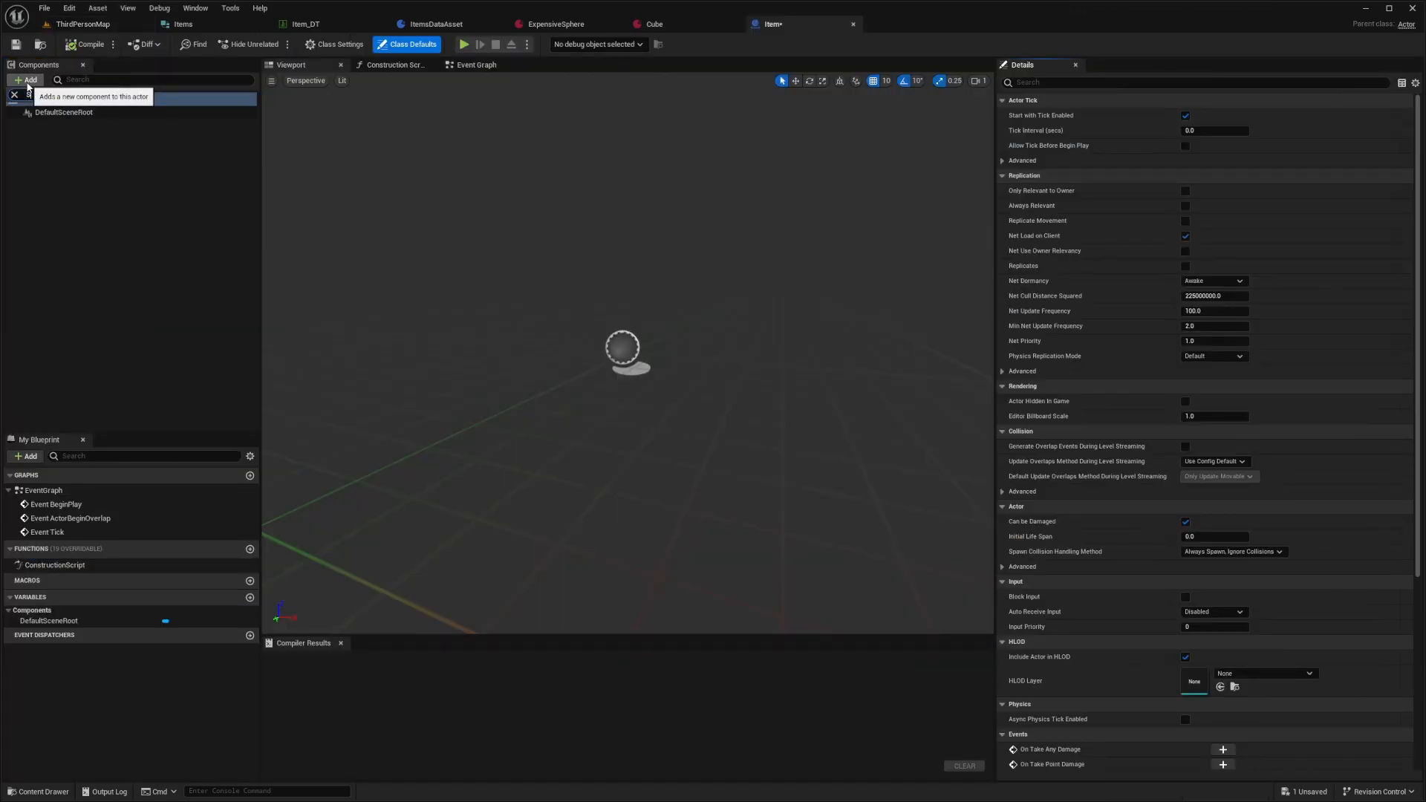
Add a StaticMesh component and a DataAssetCreated variable of type Items Data Asset reference
left_click(25, 80)
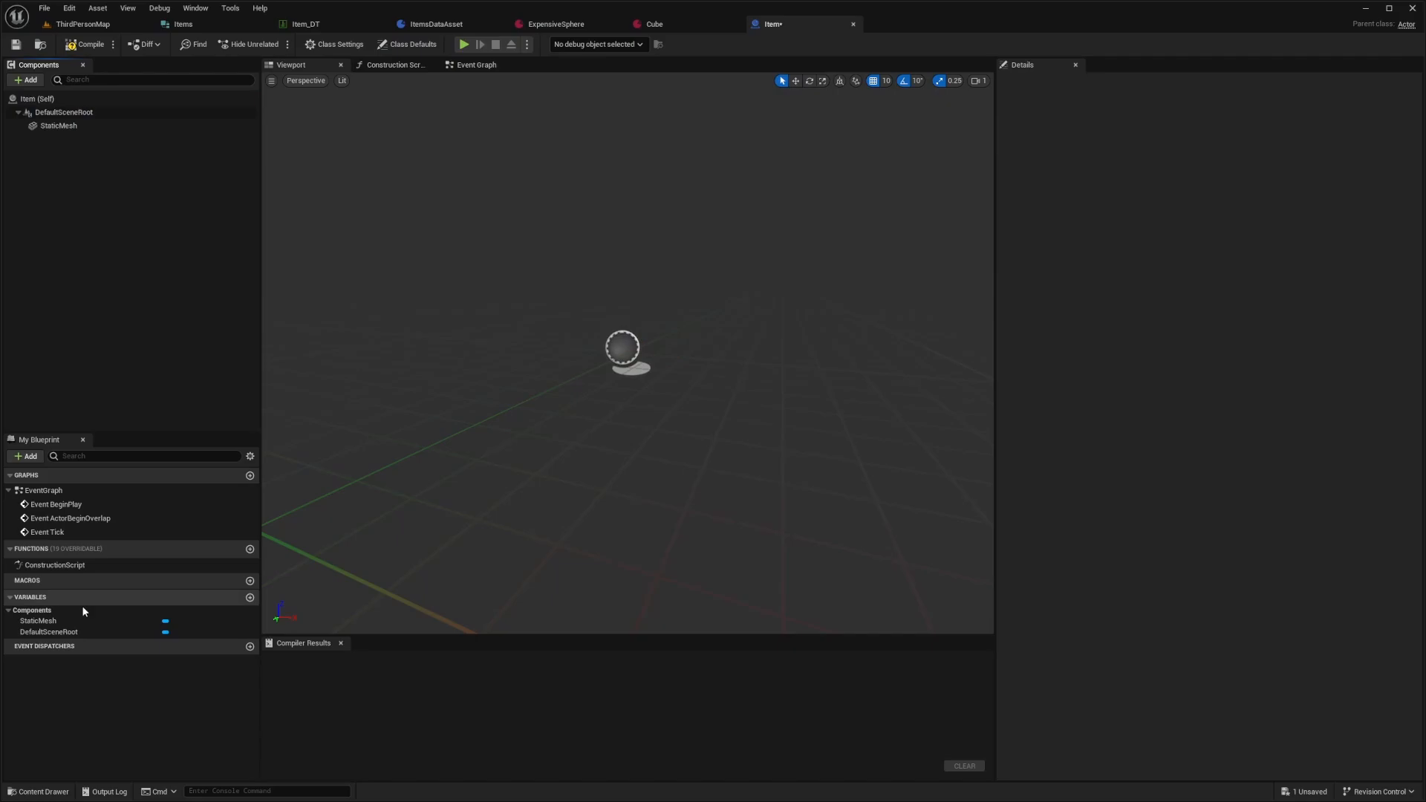
left_click(250, 598)
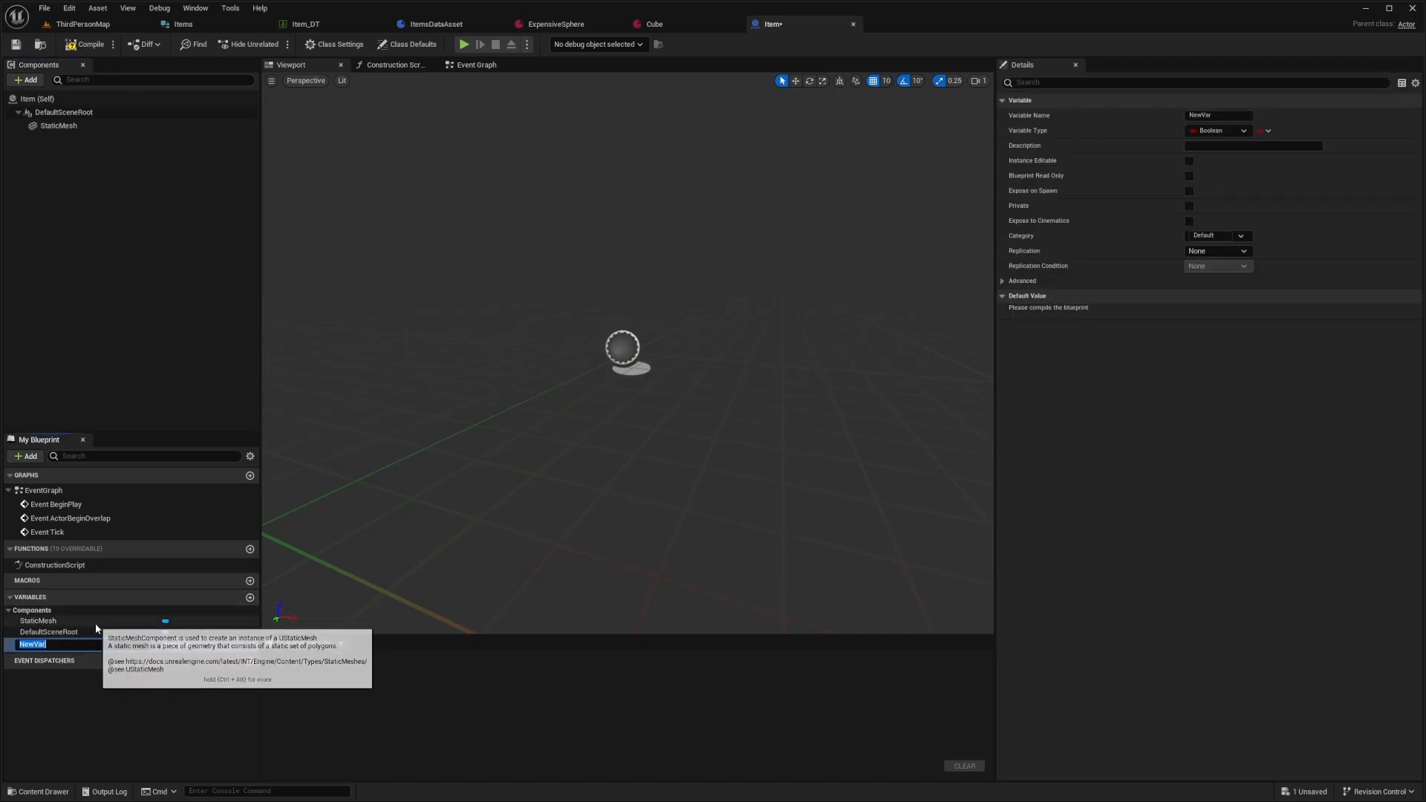
type("D")
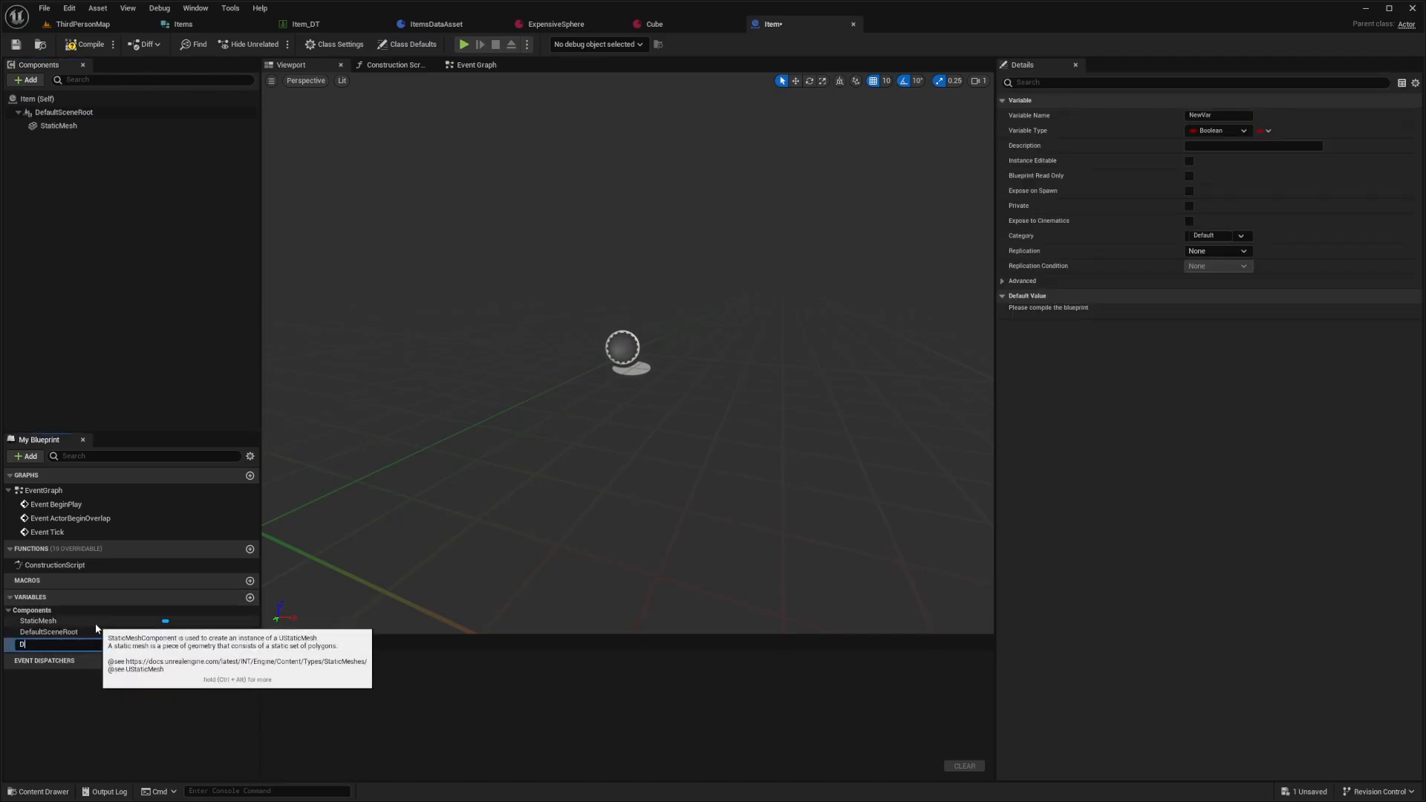
type("DataAssetCreate")
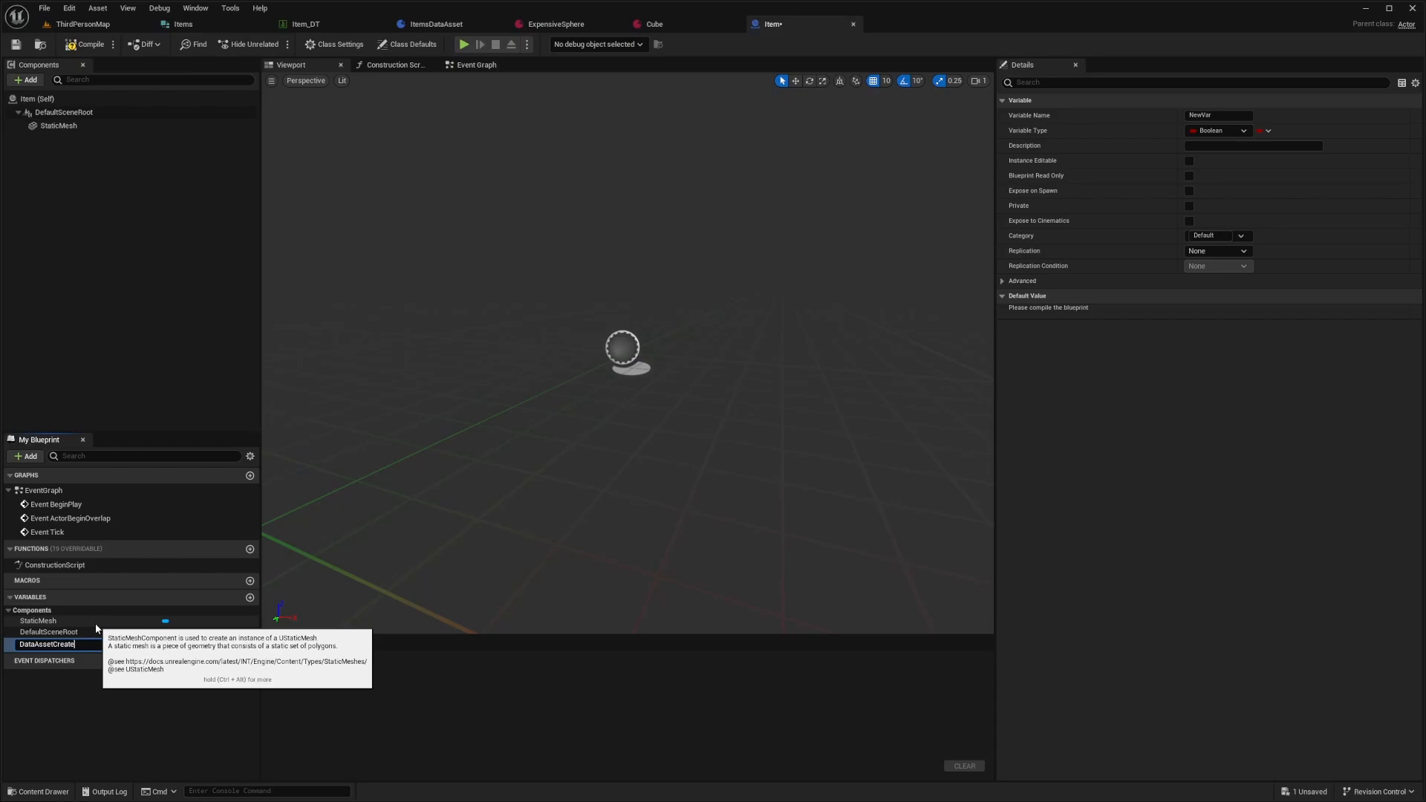
left_click(174, 645)
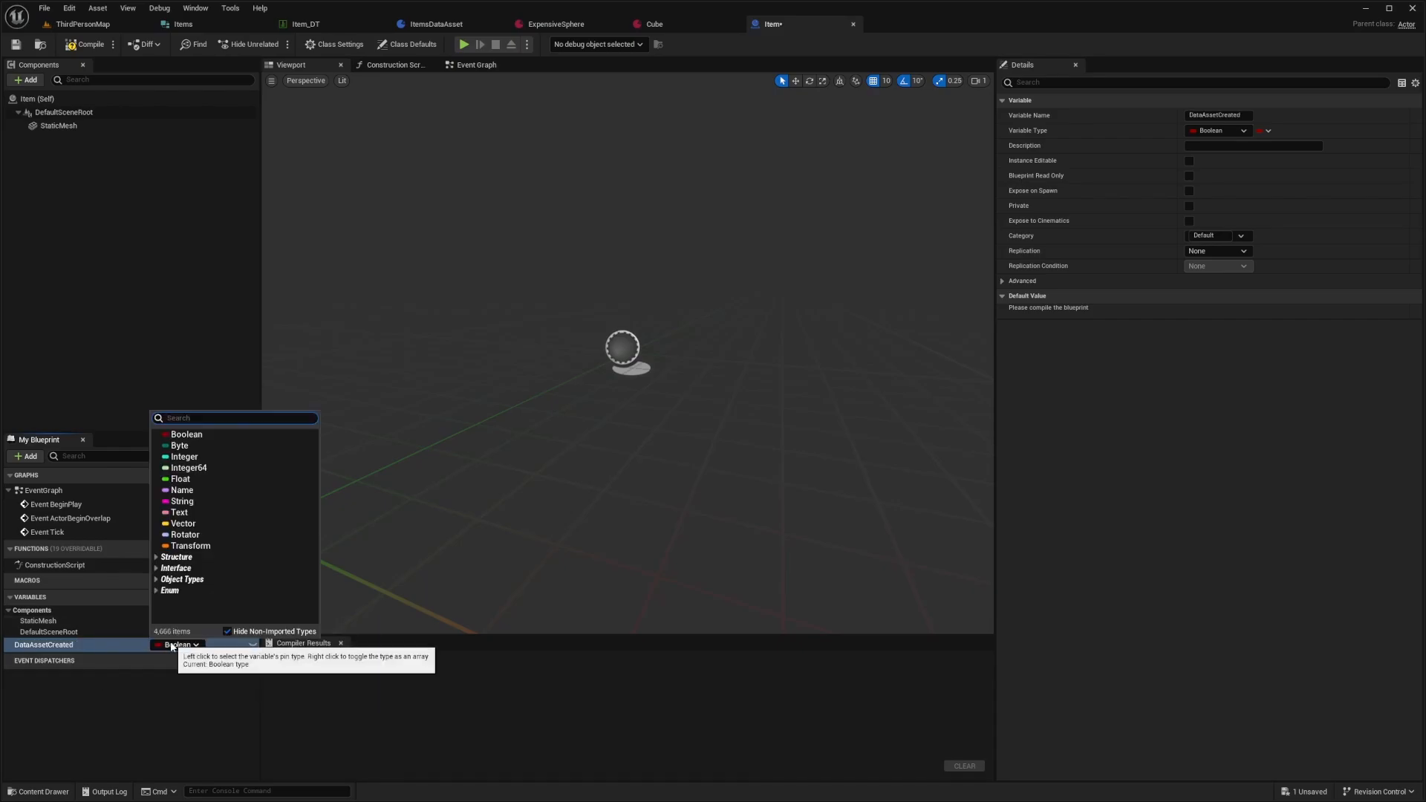
type("Item")
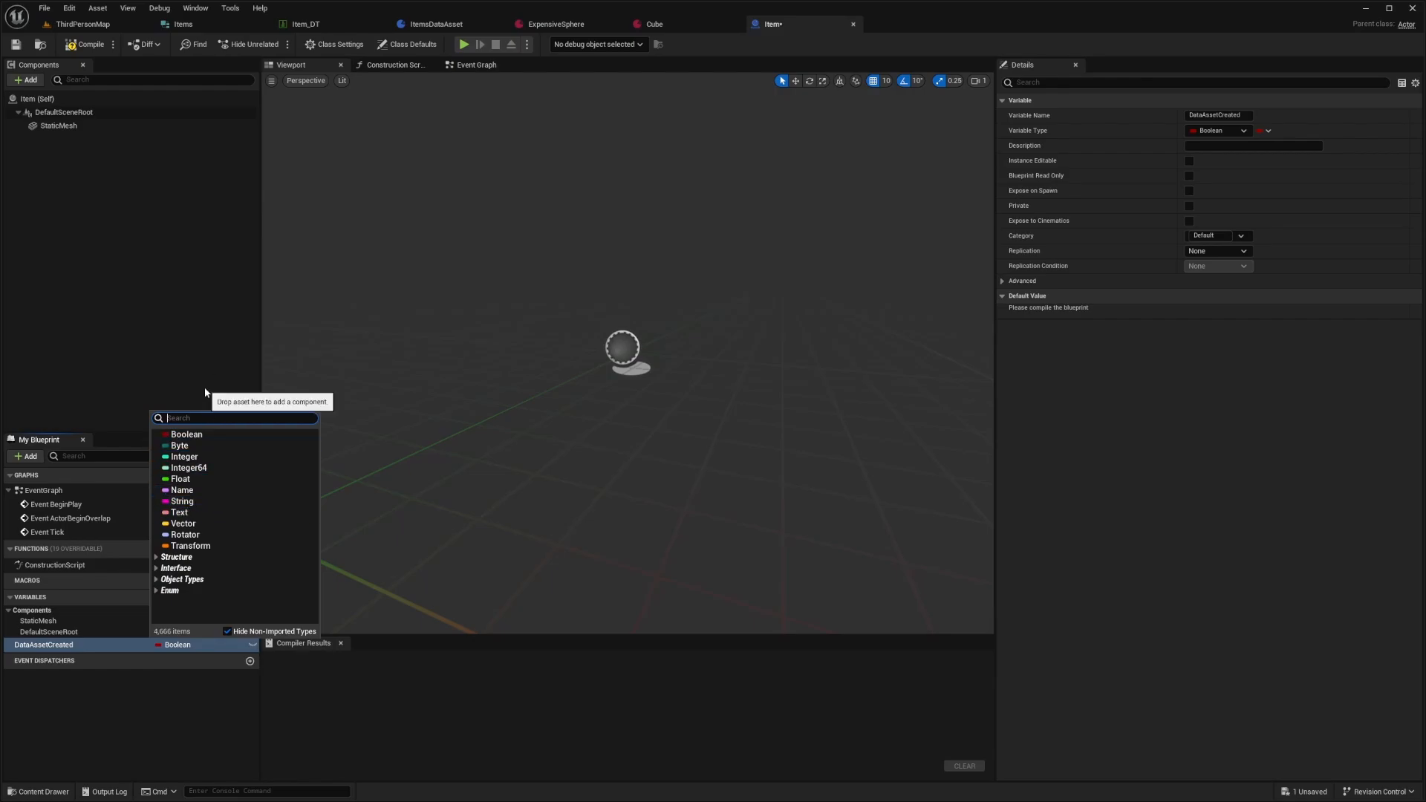
type("ItemsData")
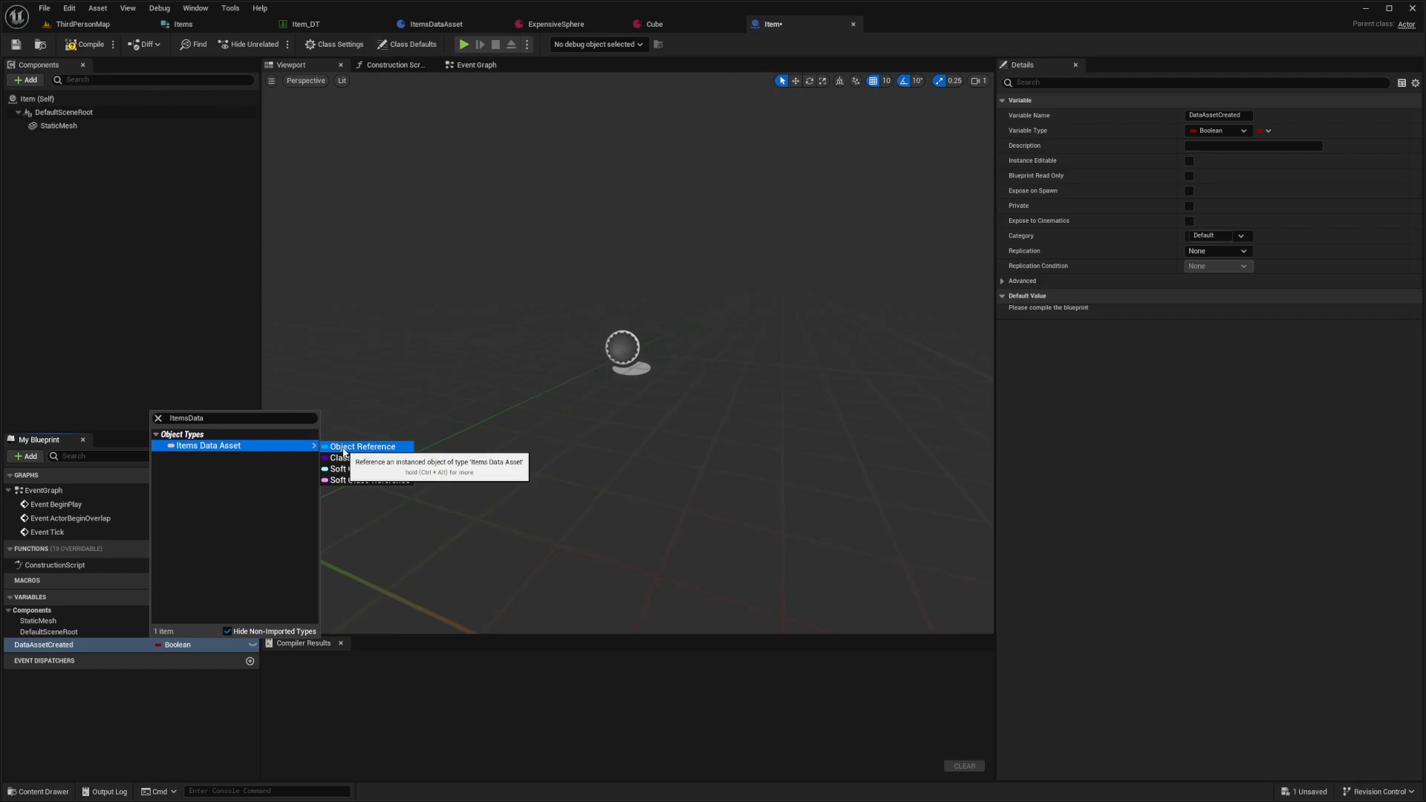
left_click(362, 447)
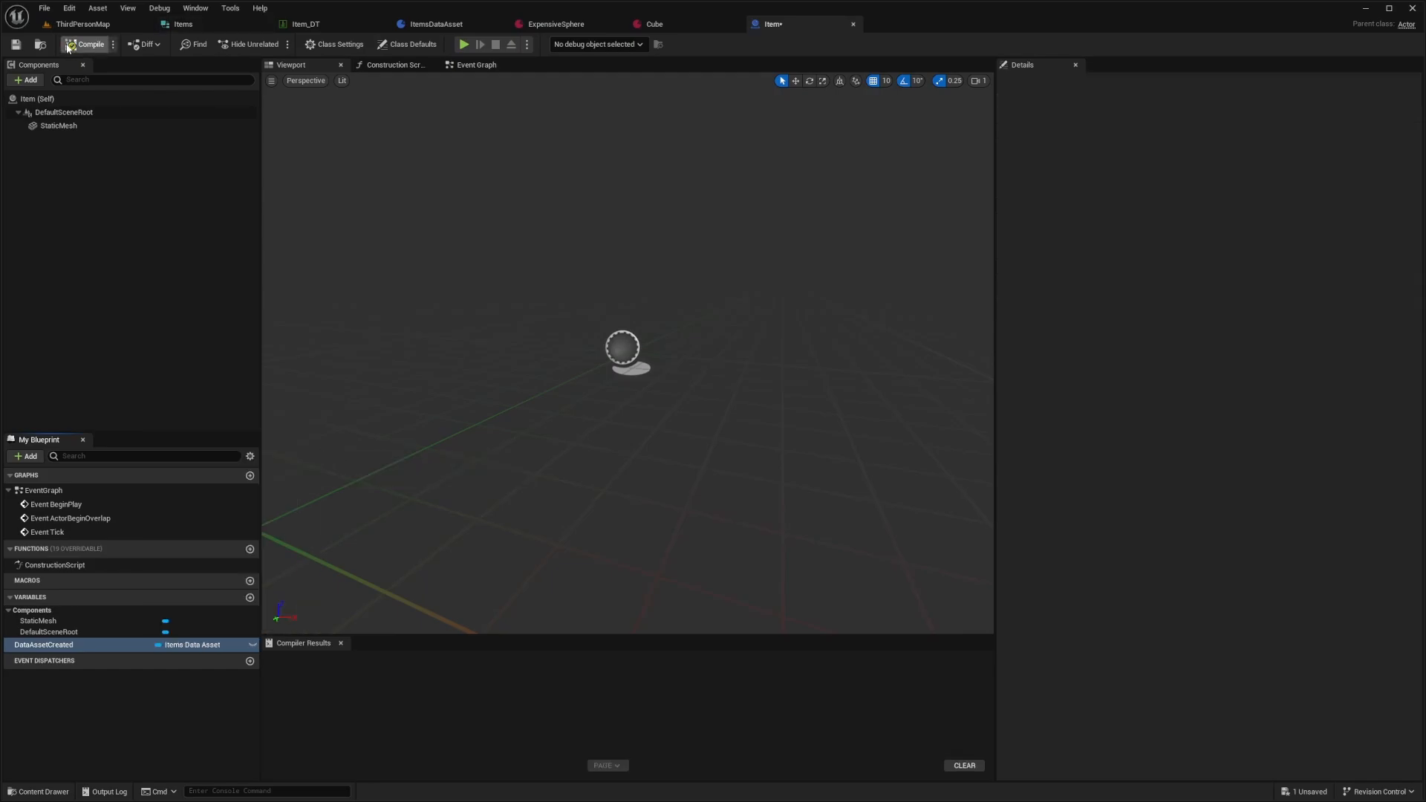
Compile Item and make DataAssetCreated instance editable, showing the Construction Script
left_click(72, 44)
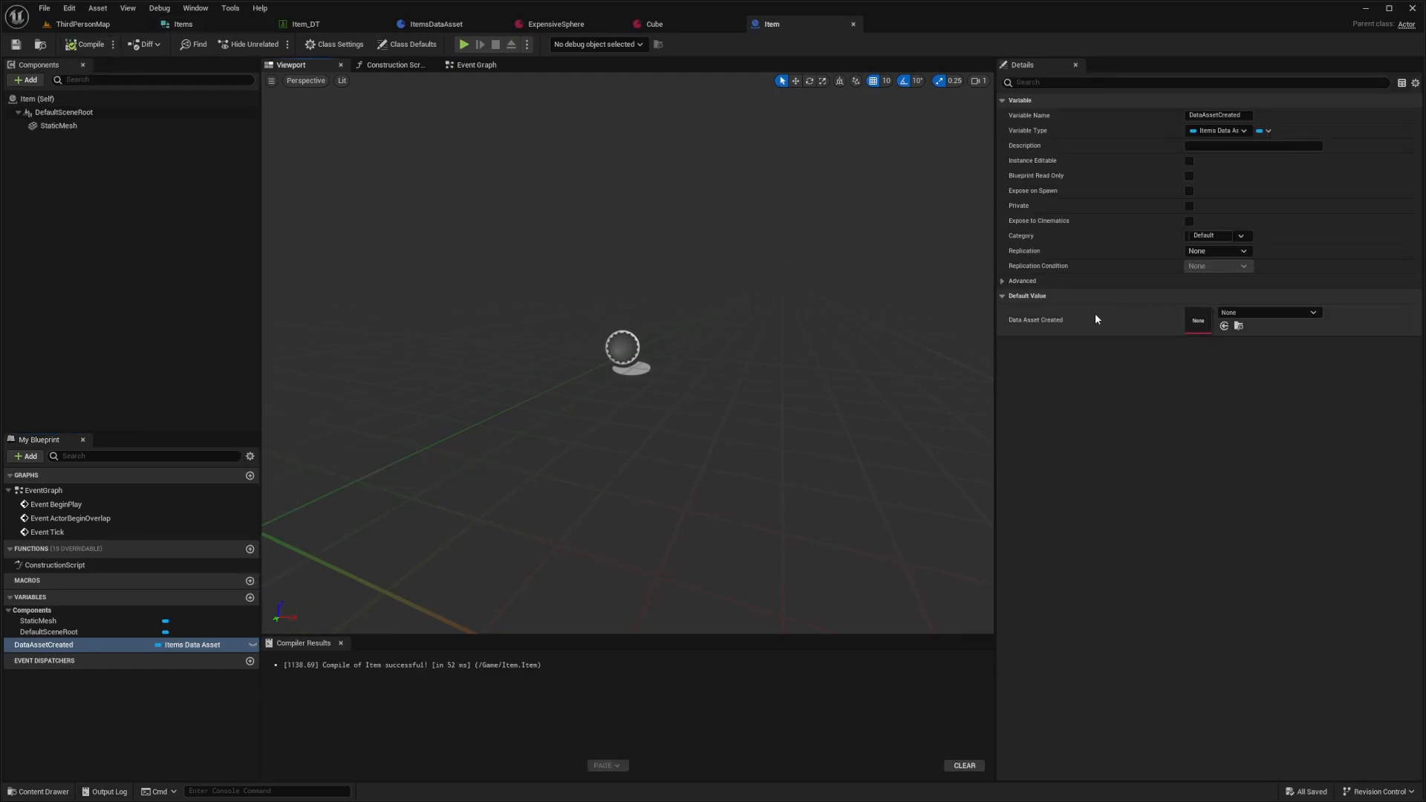
mouse_move(791, 30)
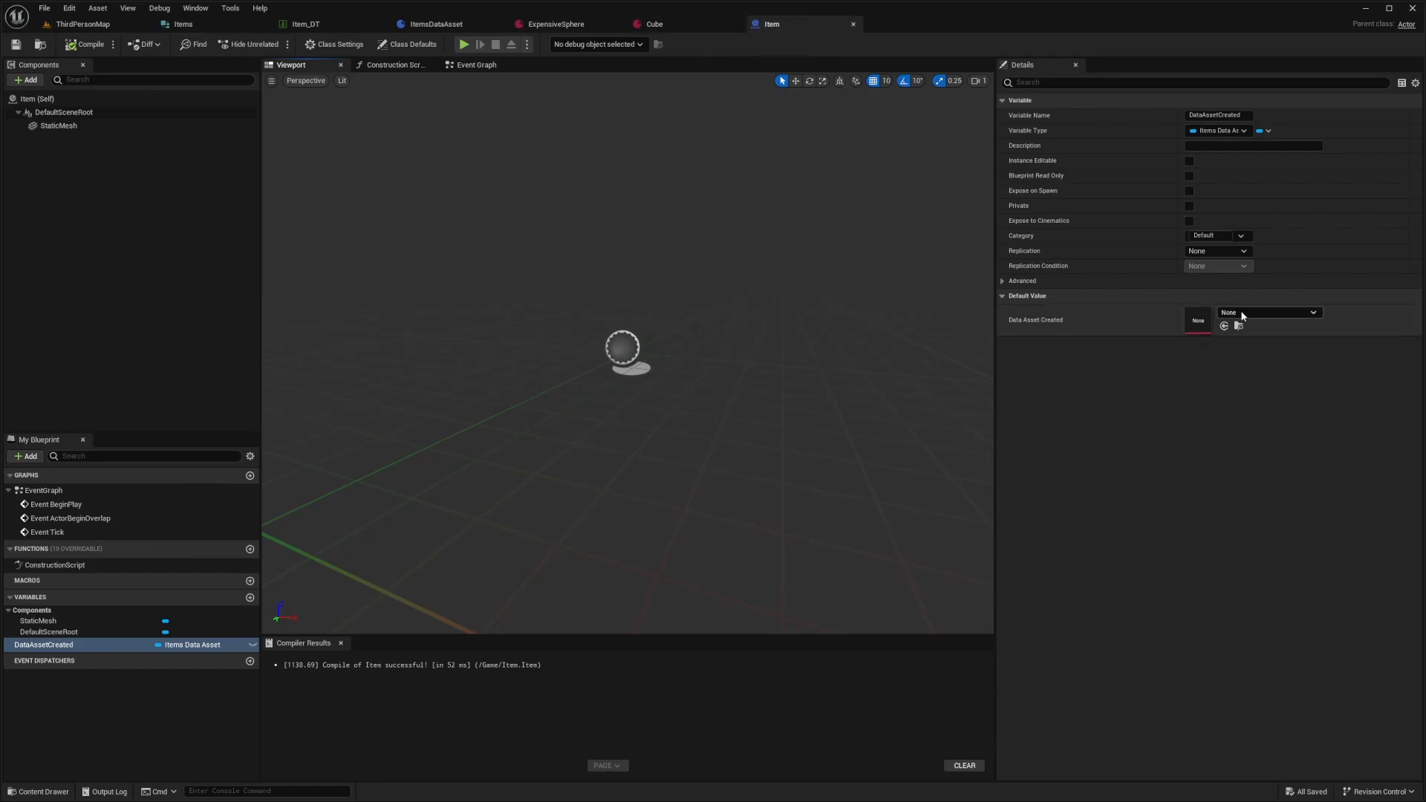
left_click(1190, 160)
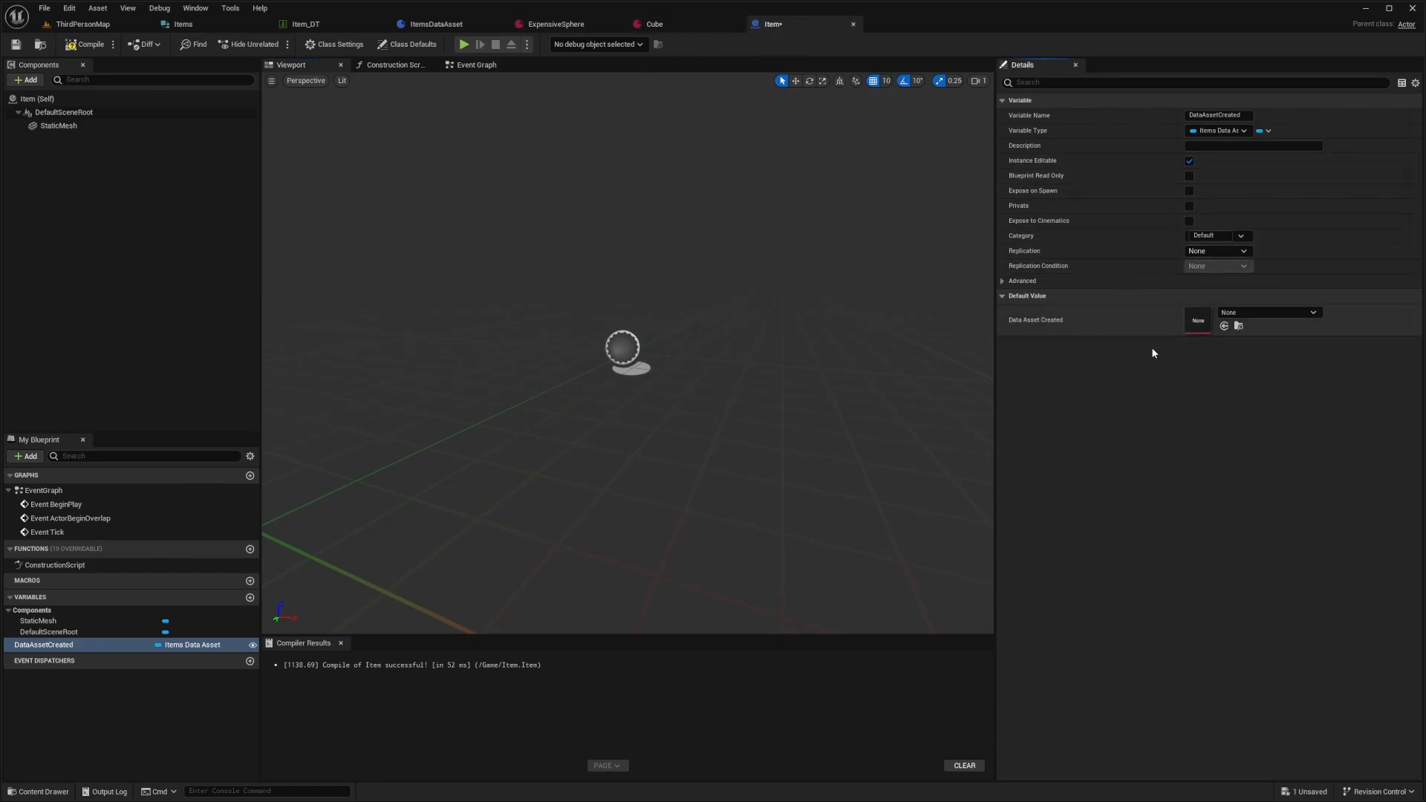
left_click(394, 64)
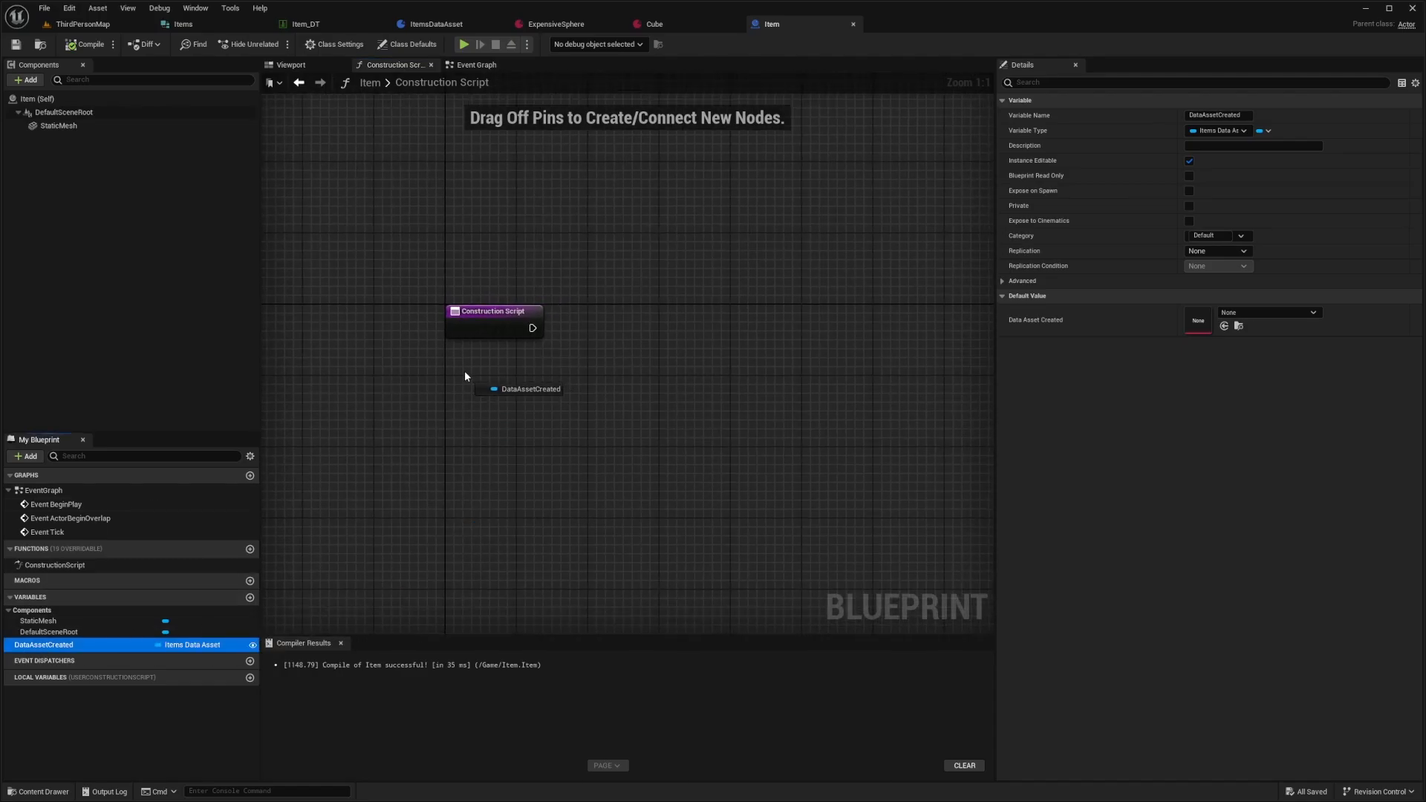
Validate the DataAssetCreated getter and feed its Mesh into Set Static Mesh on StaticMesh
right_click(520, 389)
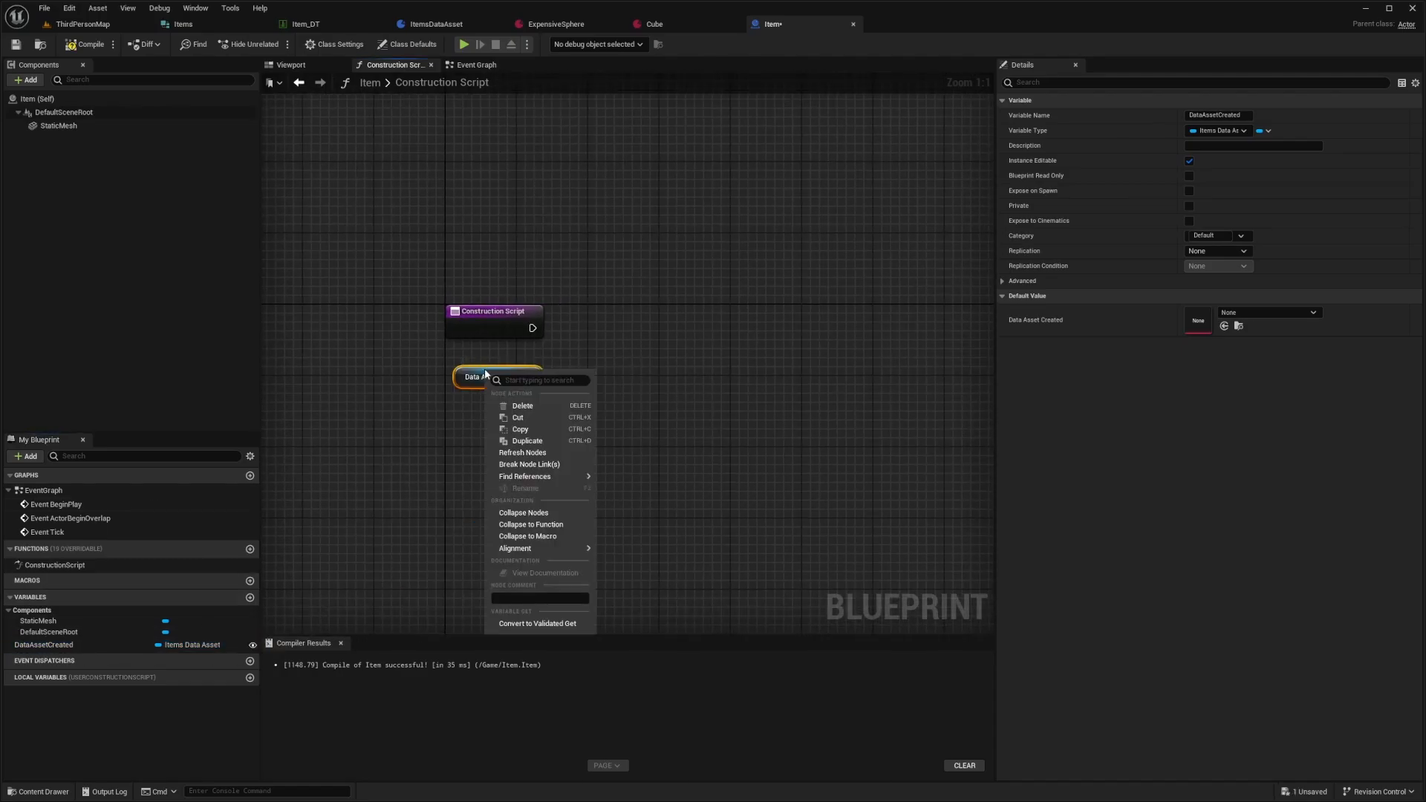
mouse_move(536, 623)
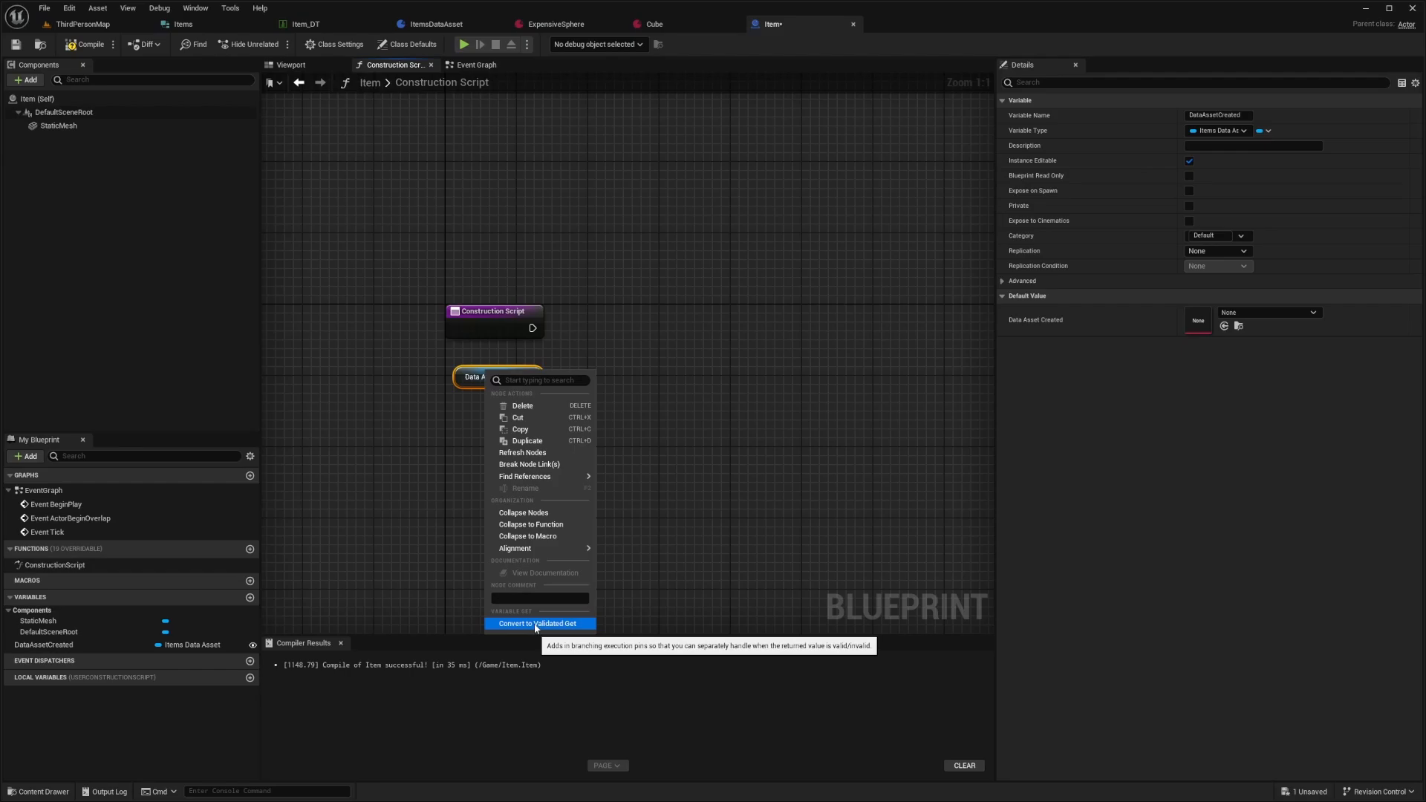
left_click(539, 623)
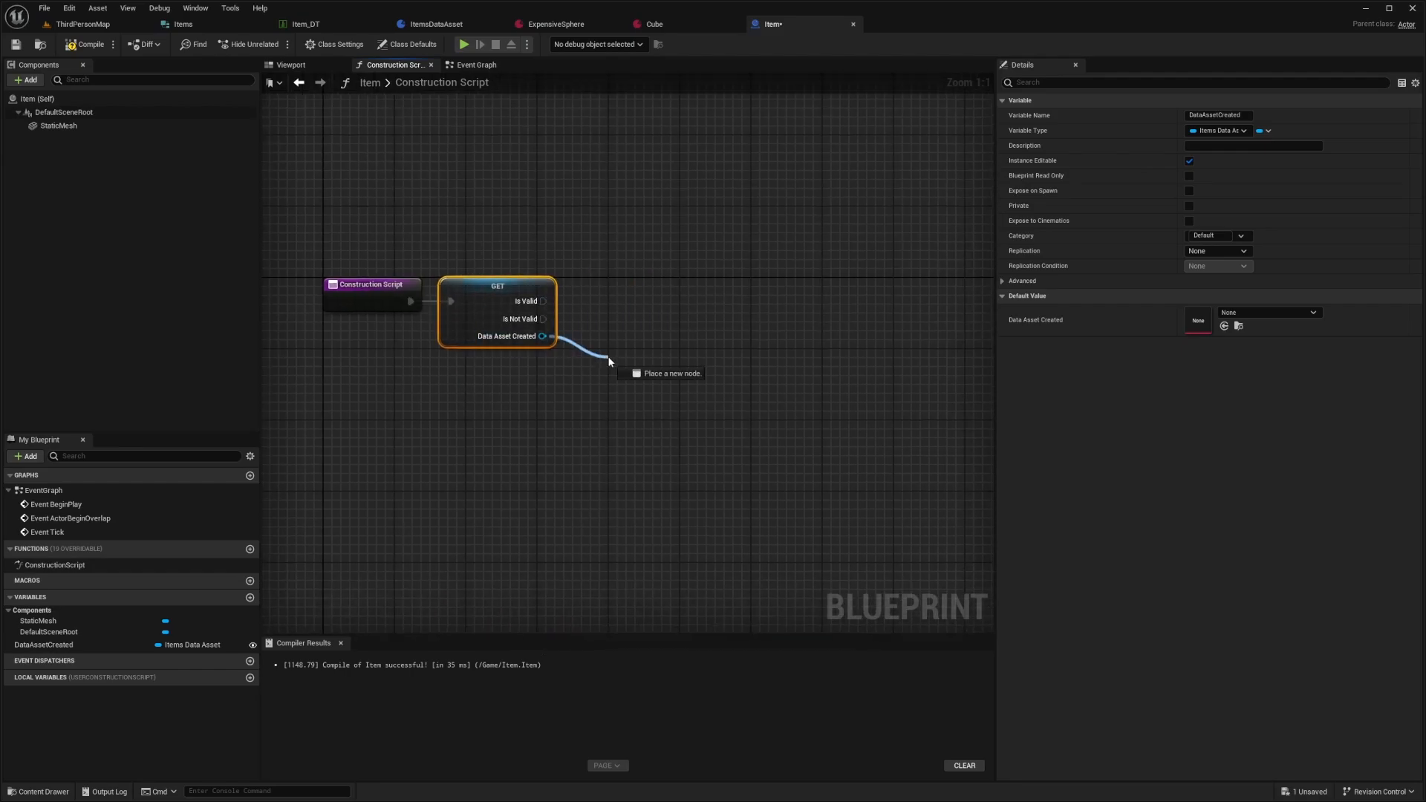
left_click(646, 373)
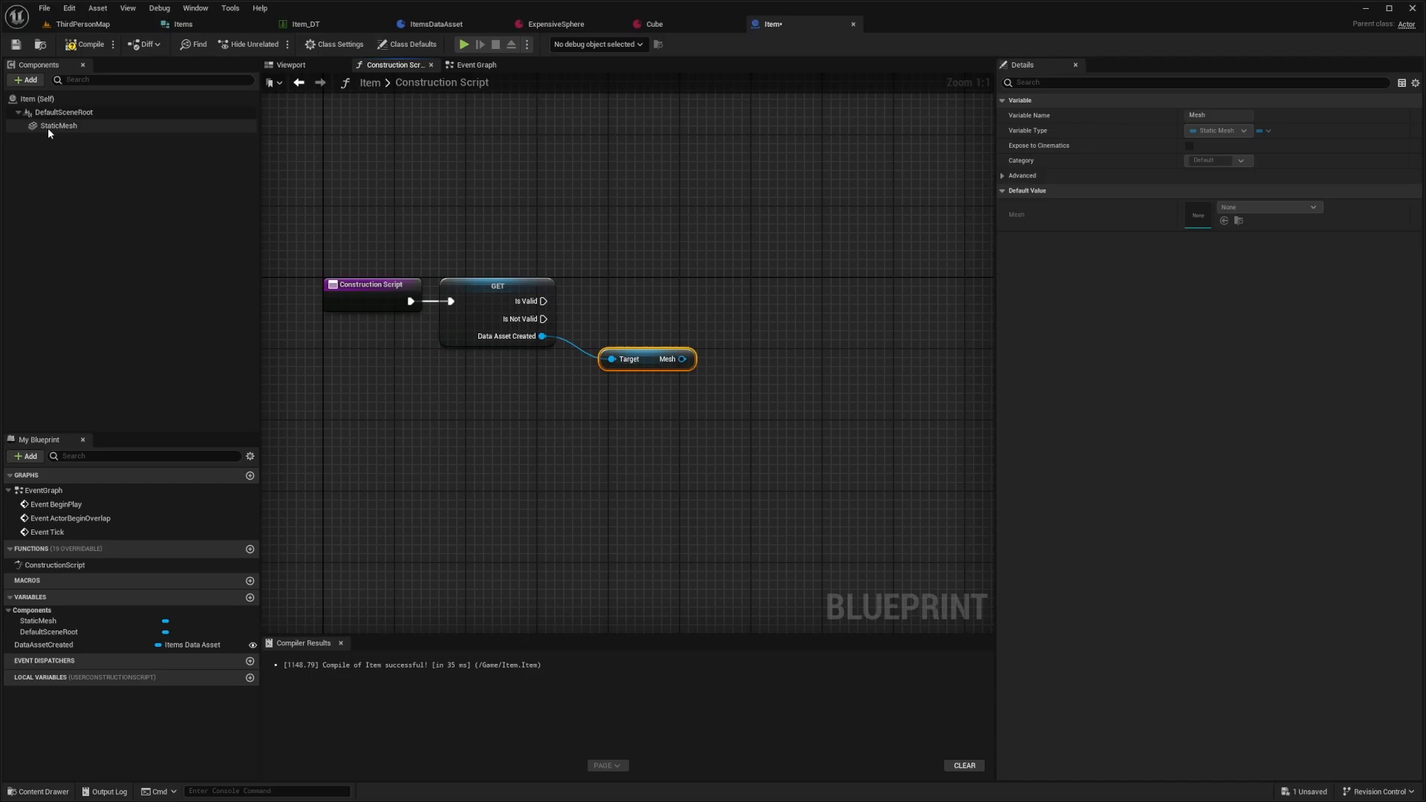
left_click(56, 126)
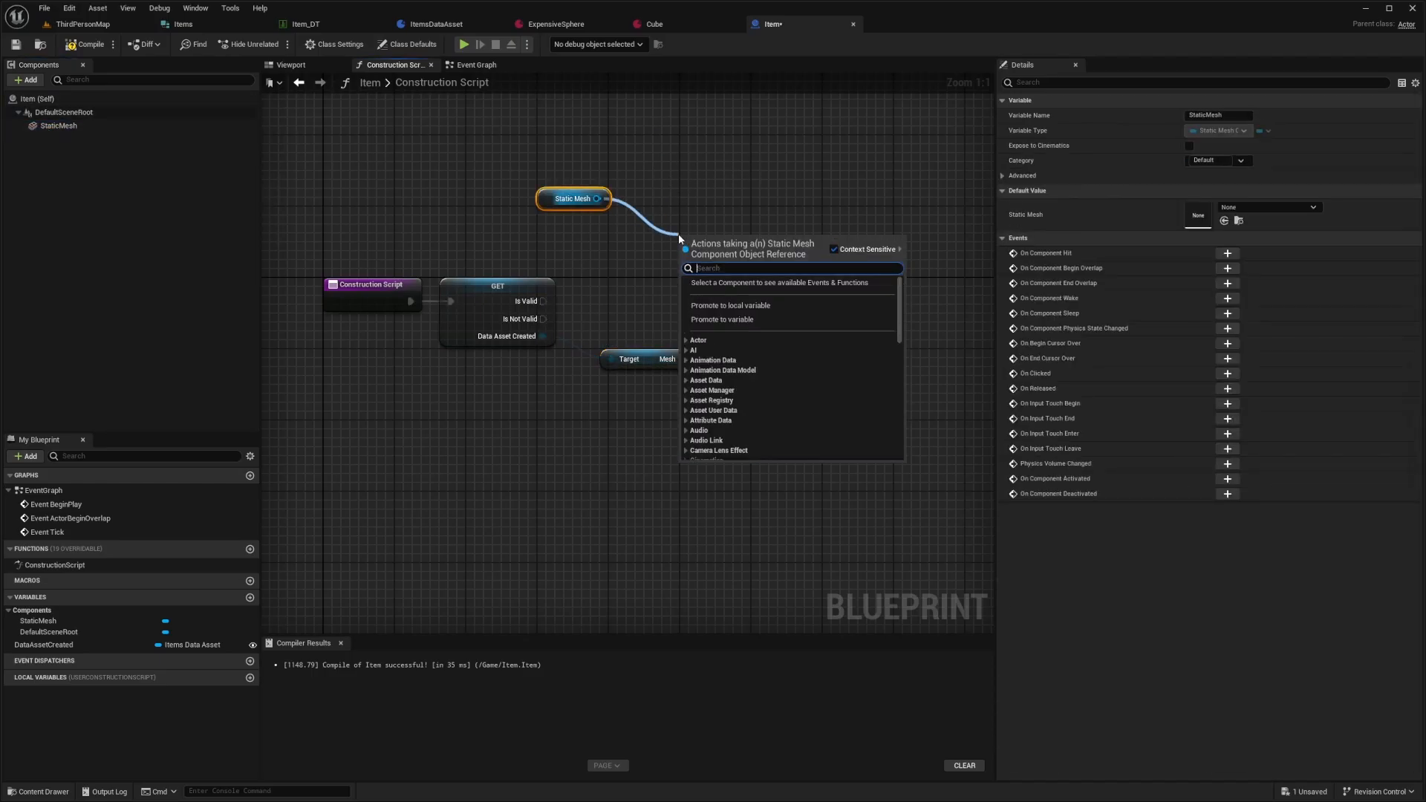
left_click(719, 268)
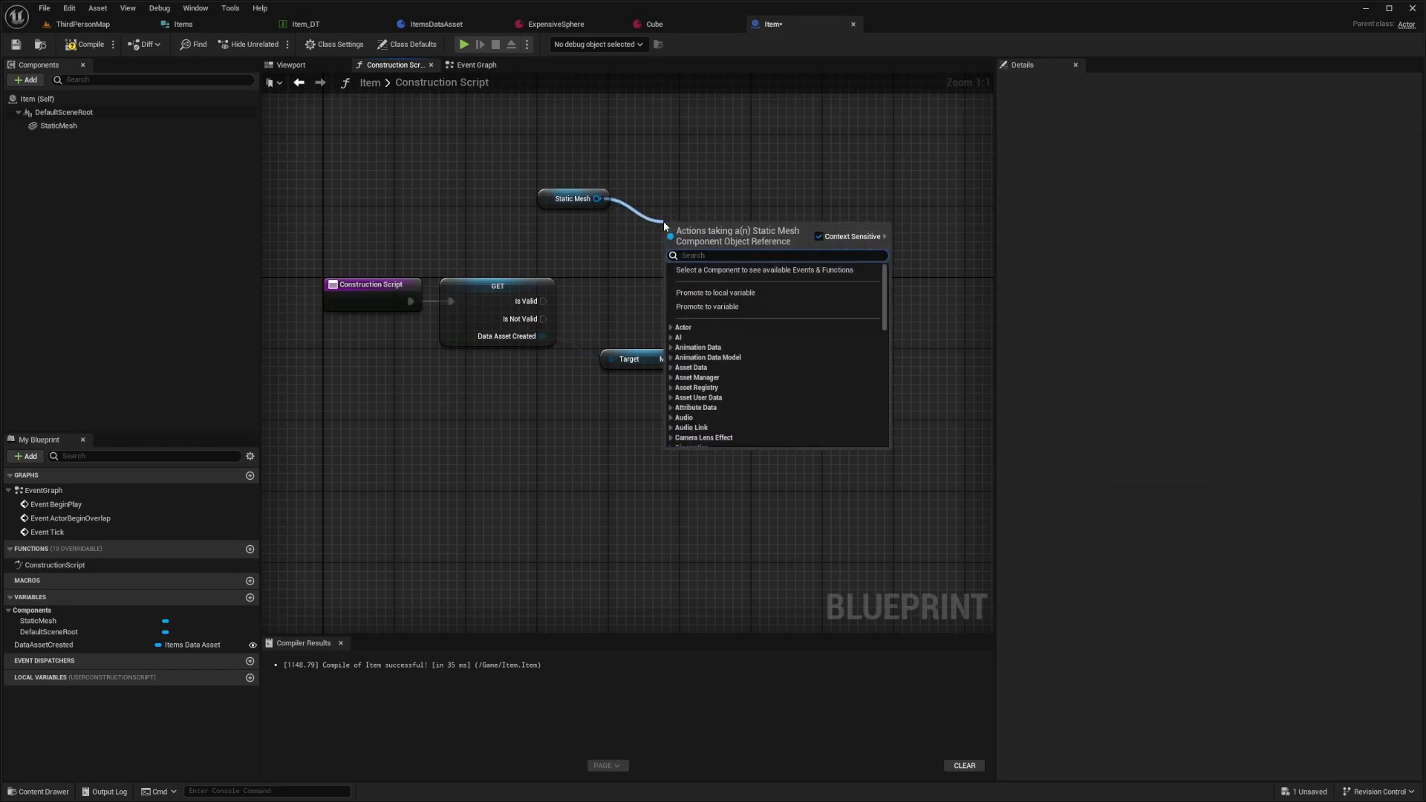
type("set static mesh")
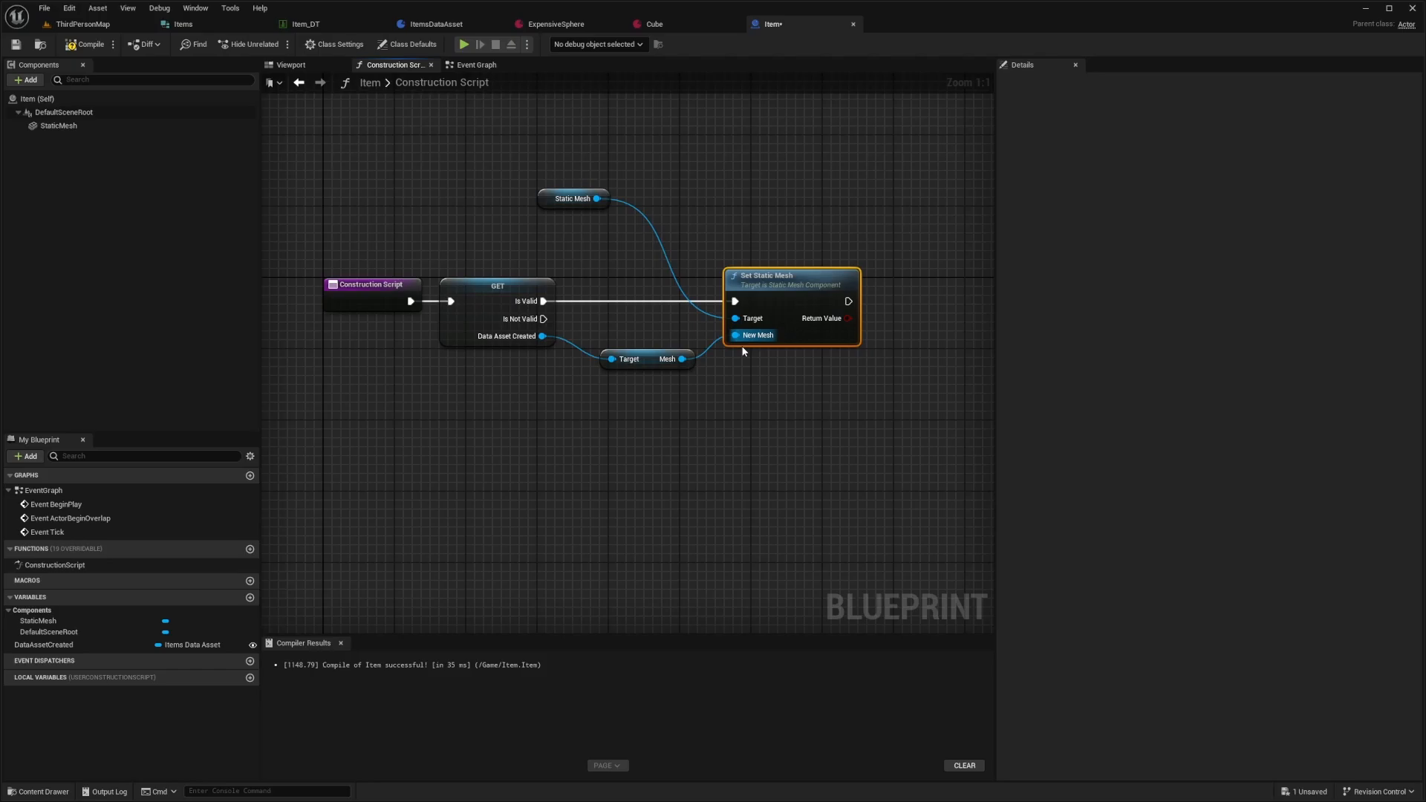
left_click(78, 44)
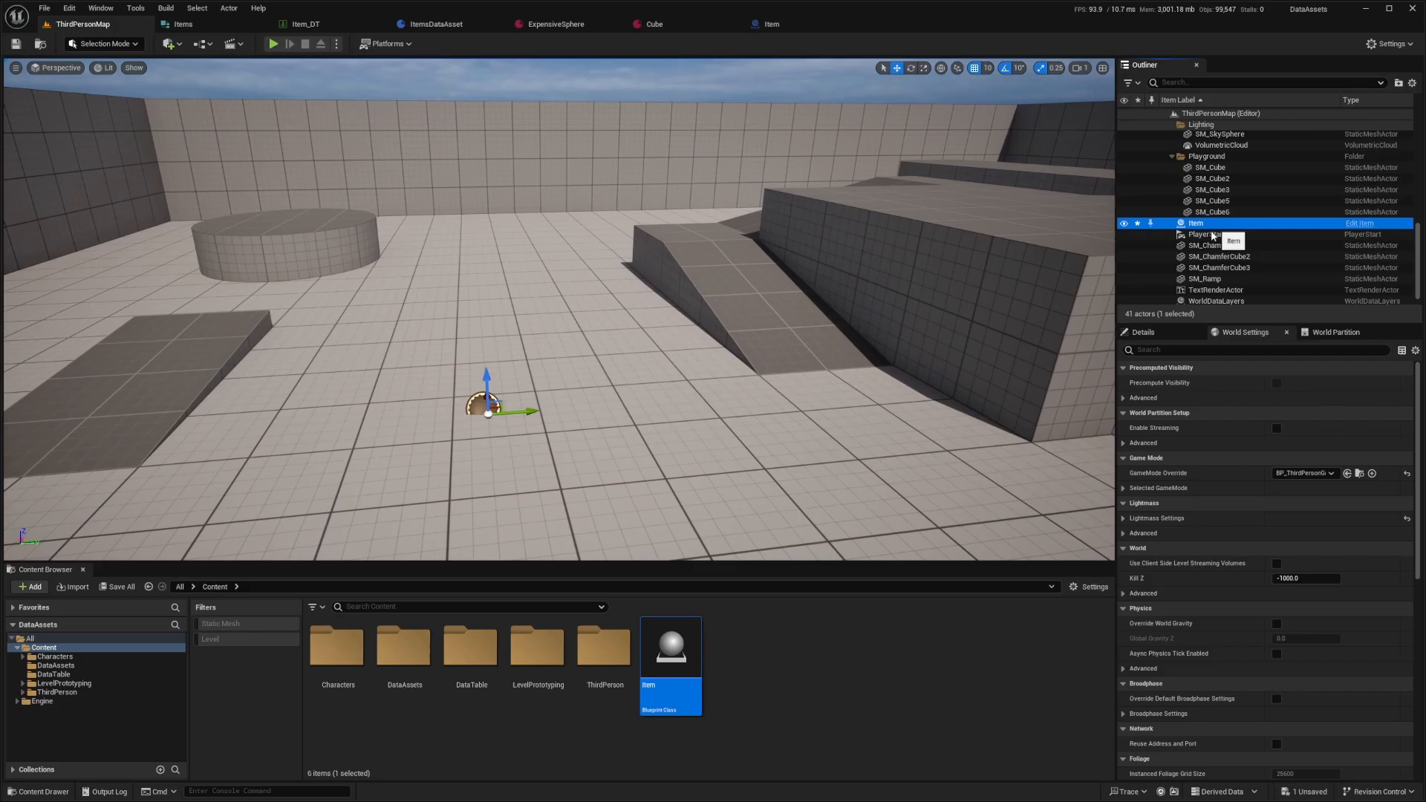
Assign the Cube data asset to the placed Item actor, then reopen Item_DT
left_click(1195, 223)
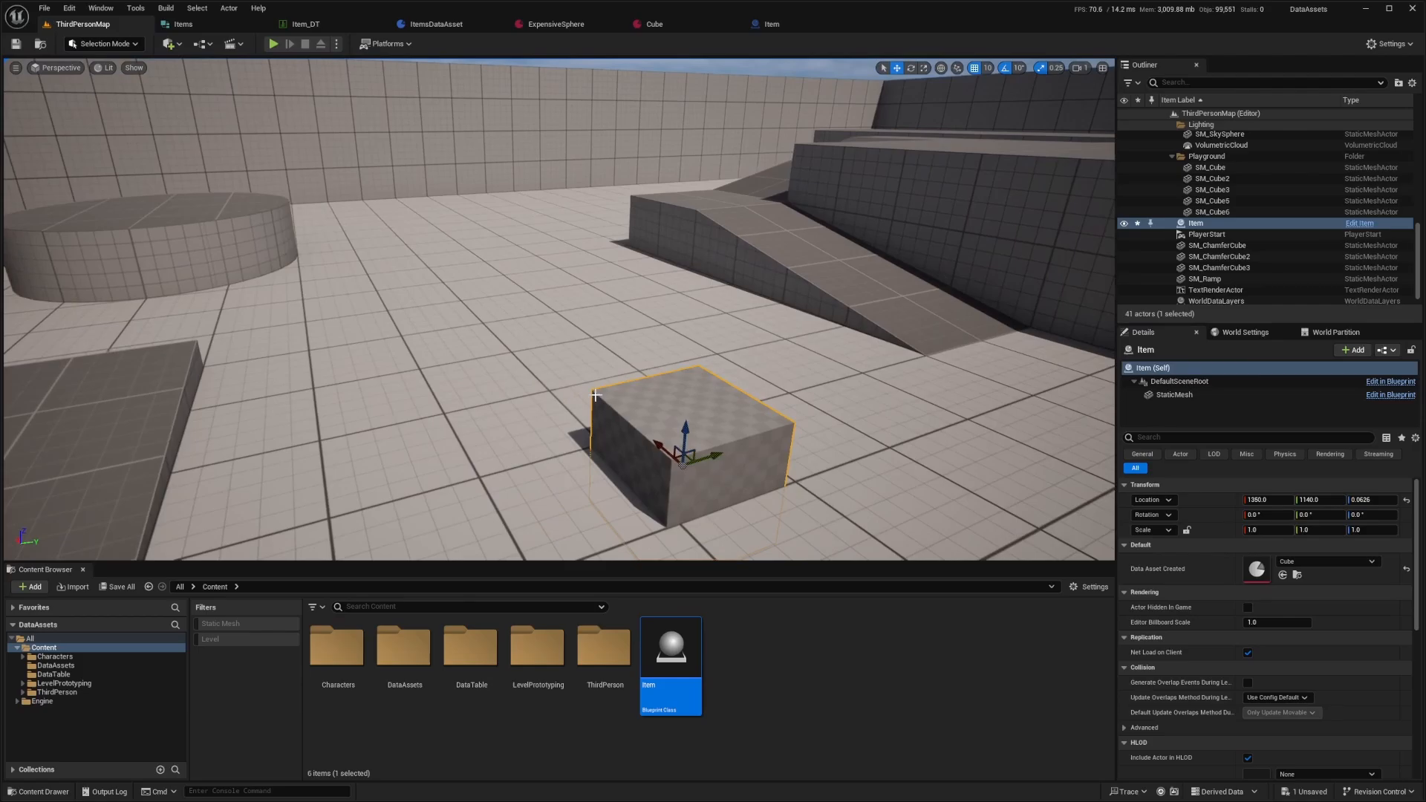
left_click(310, 24)
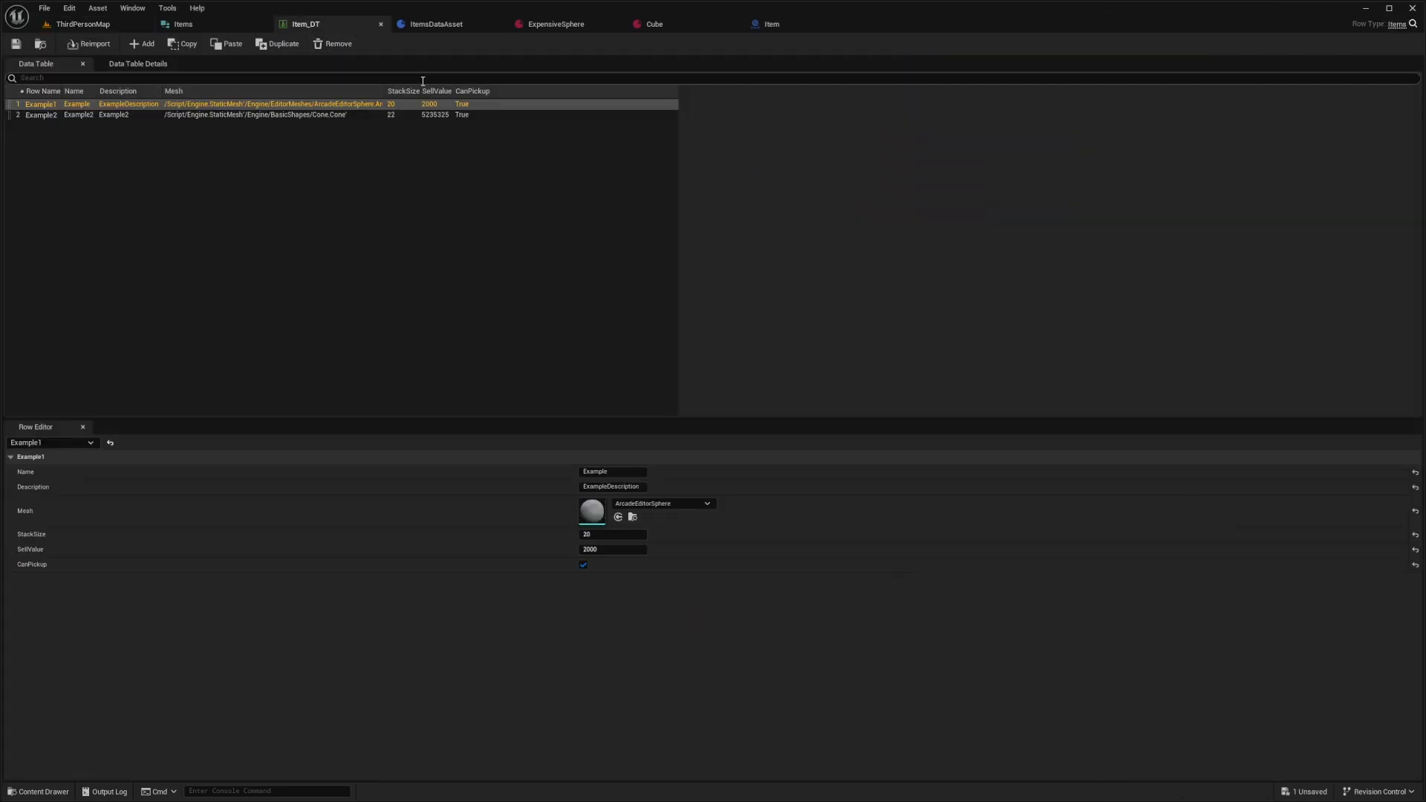
mouse_move(318, 24)
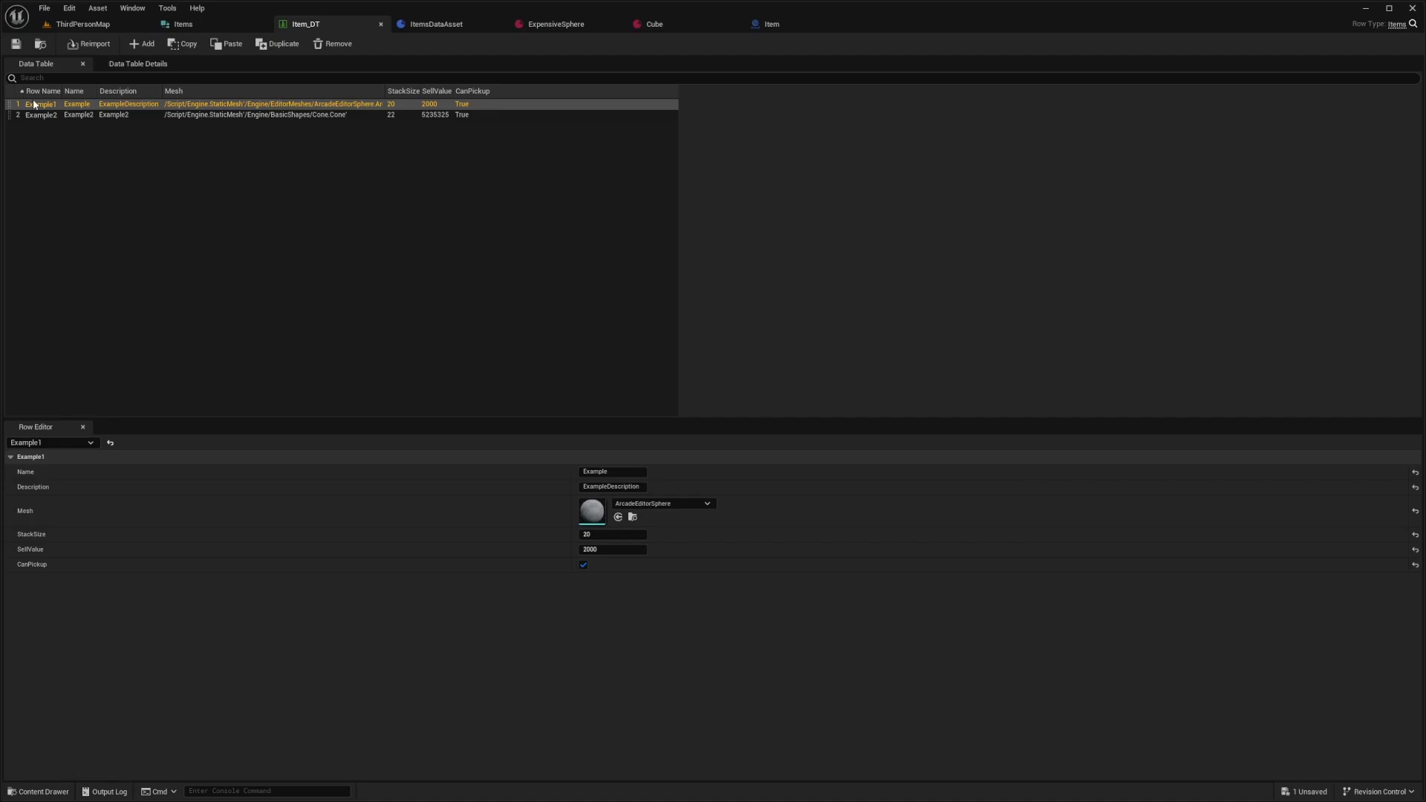
mouse_move(95, 134)
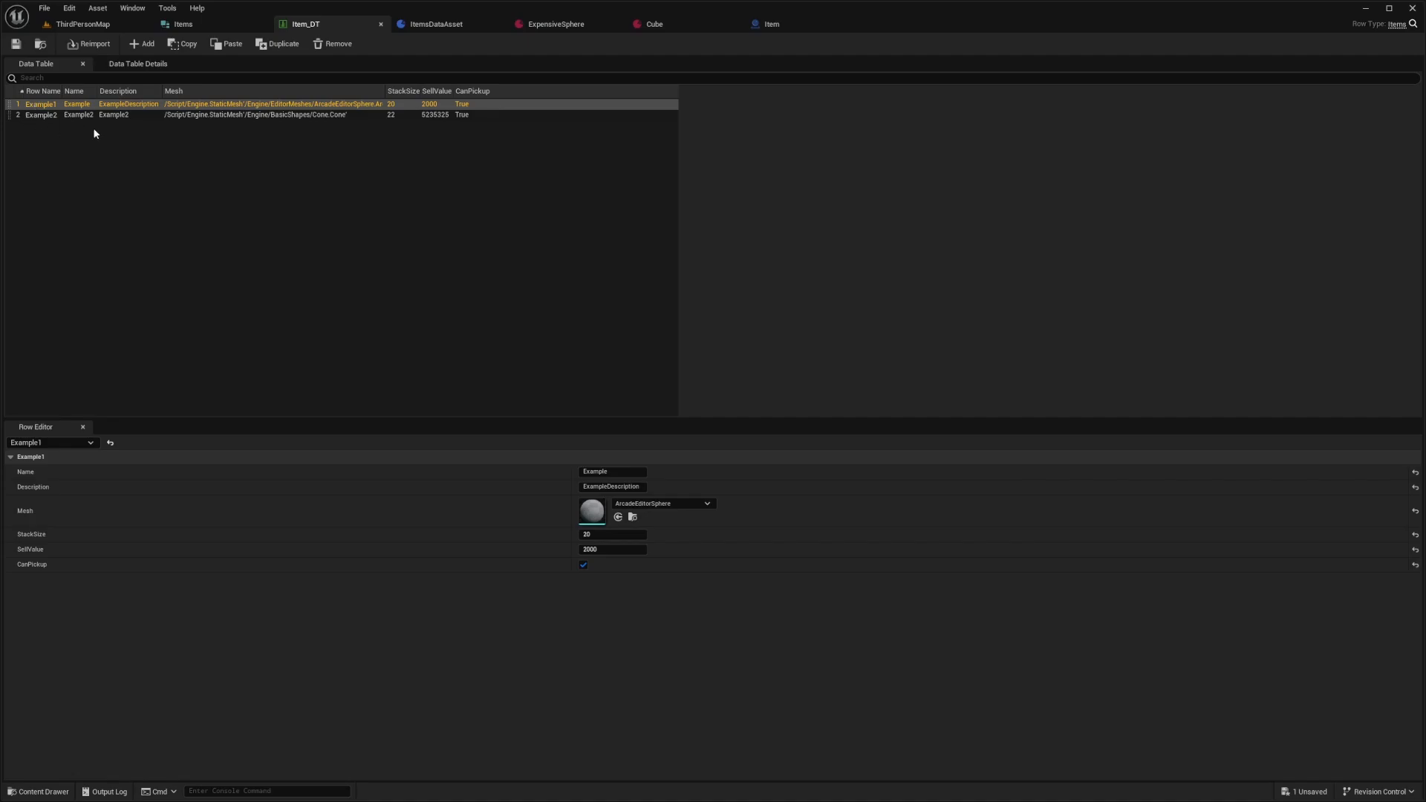
mouse_move(289, 115)
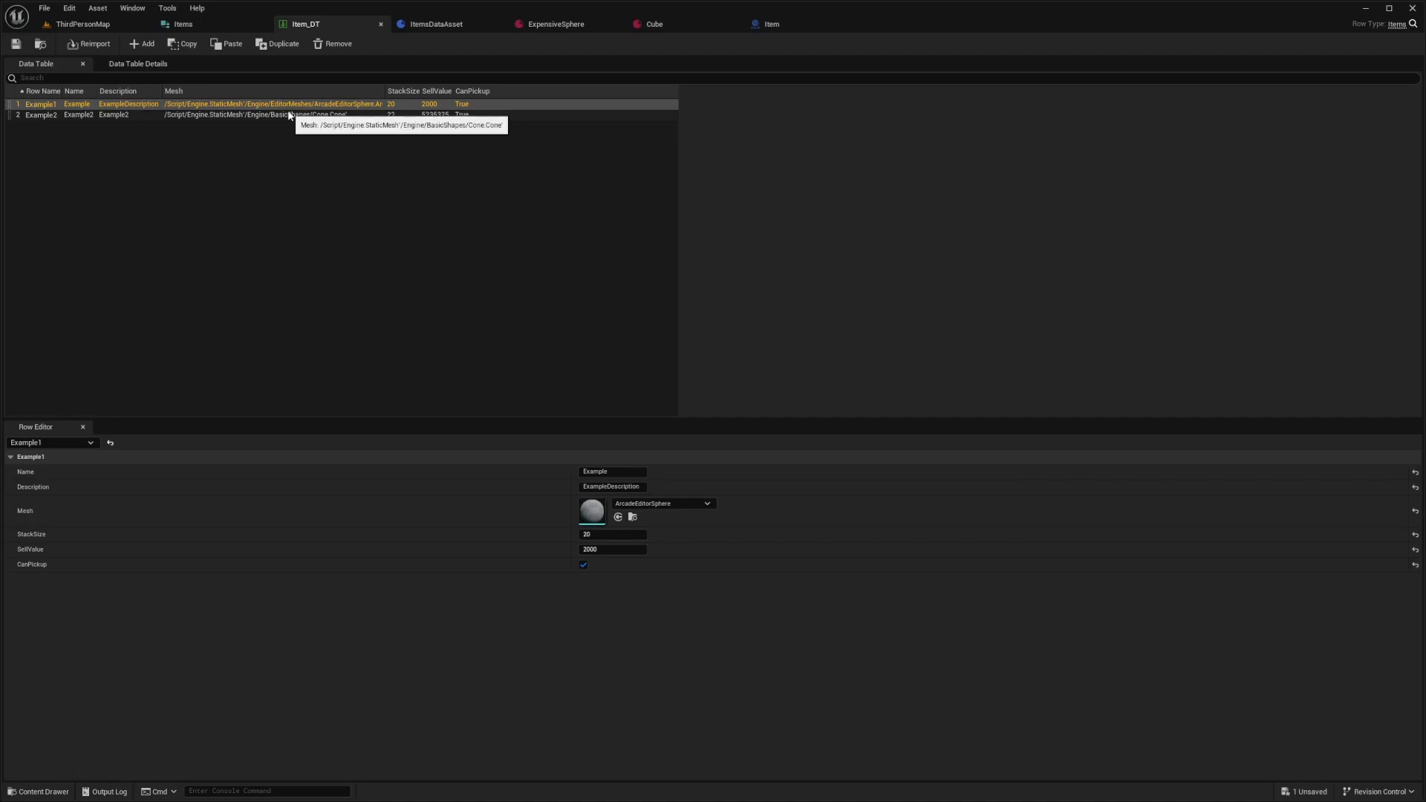
mouse_move(52, 108)
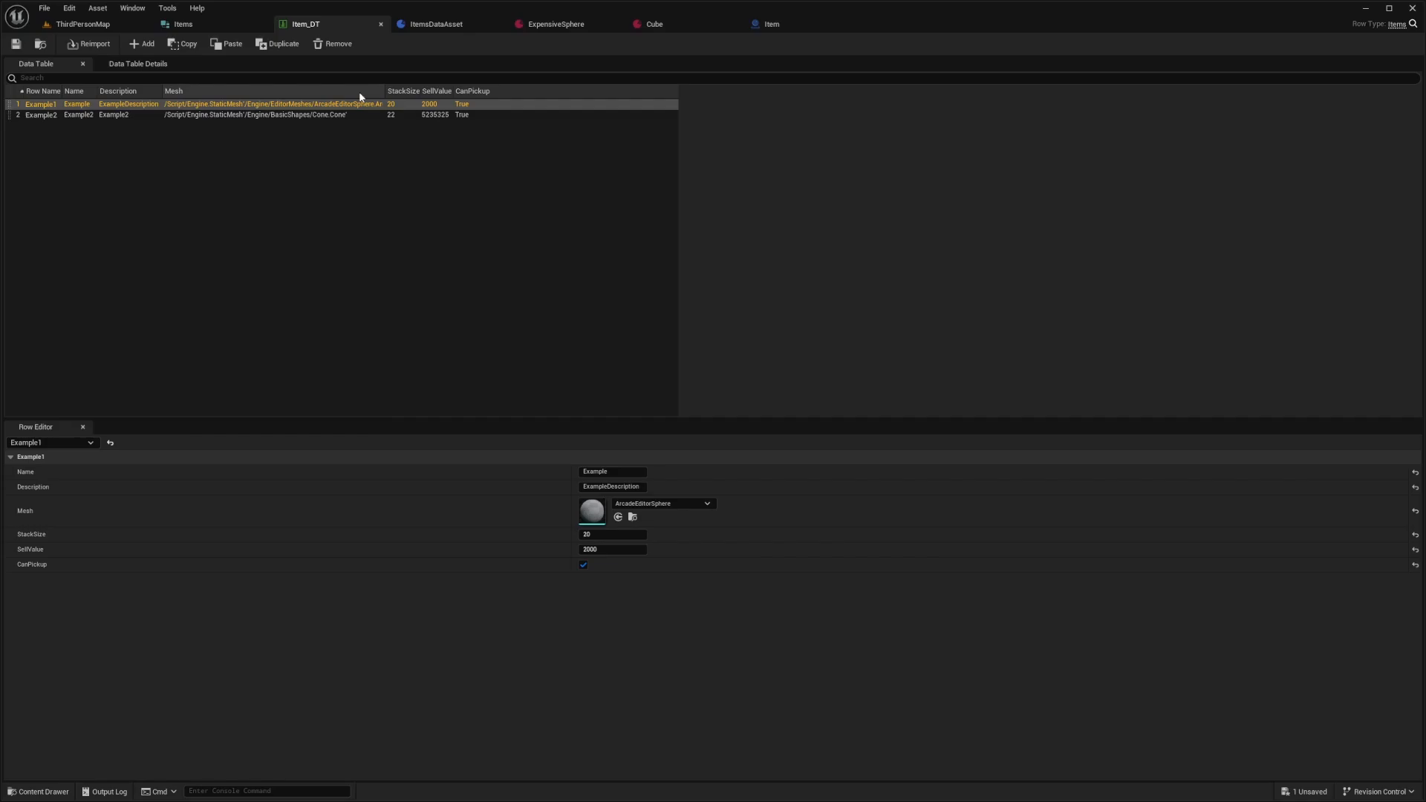
mouse_move(562, 24)
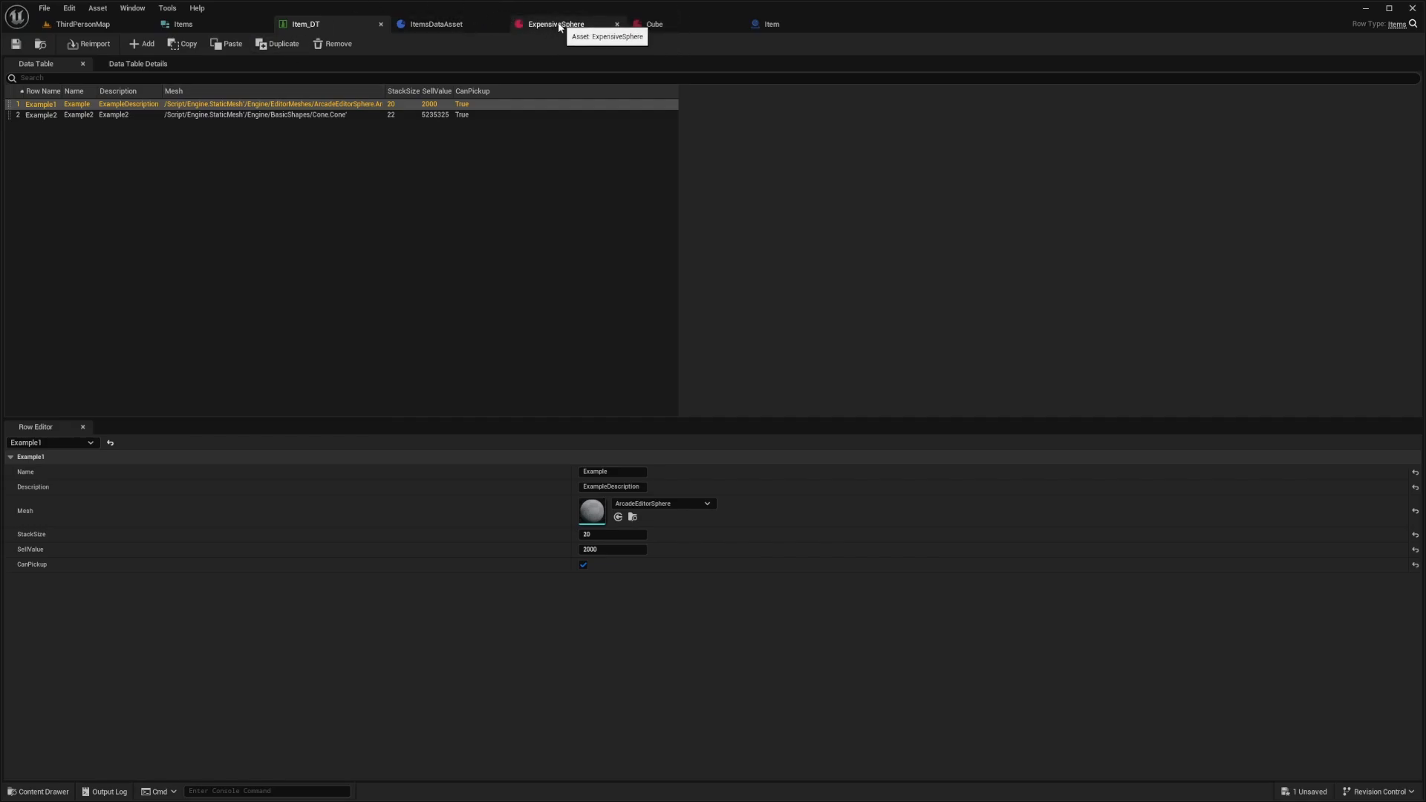
Inspect the ExpensiveSphere data asset, then return to ThirdPersonMap
left_click(552, 23)
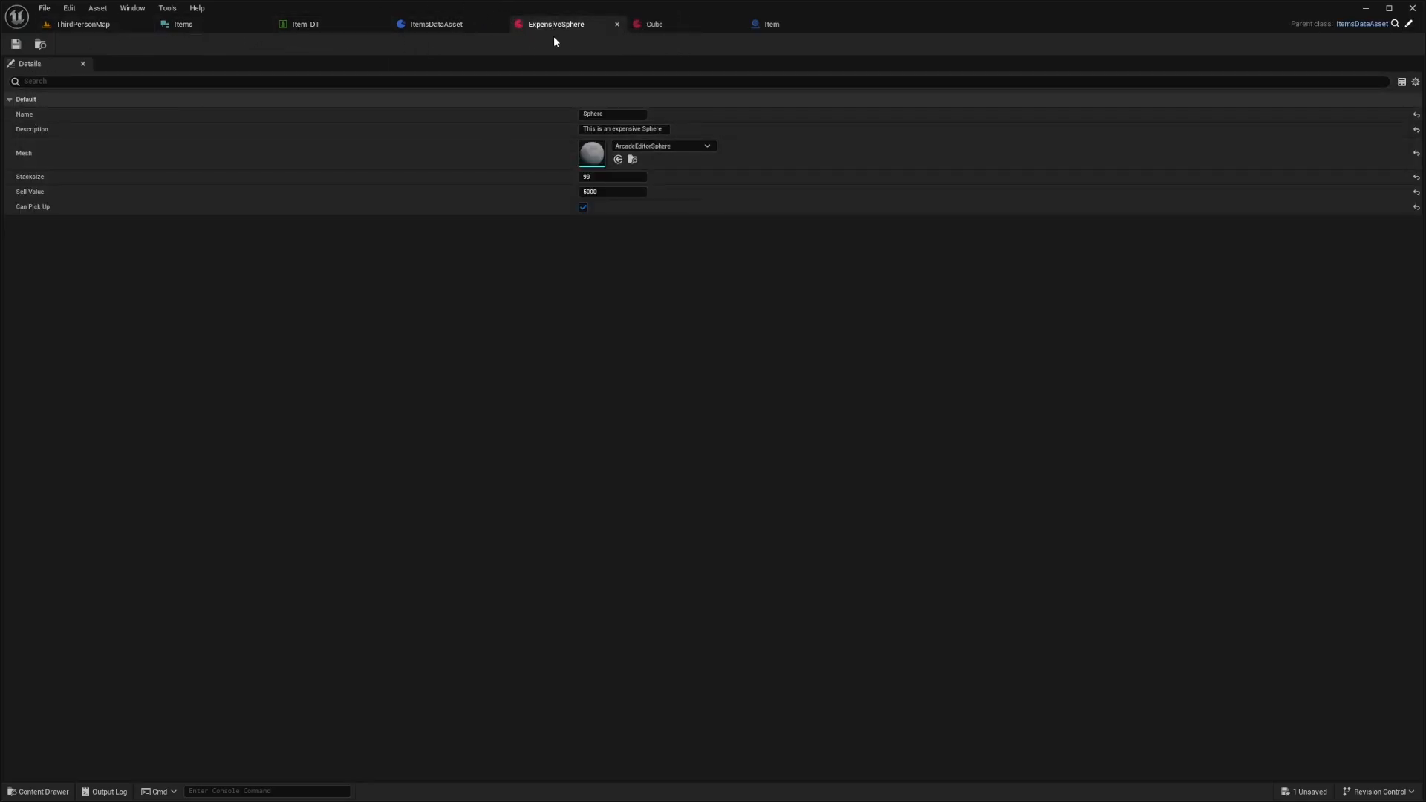
left_click(74, 24)
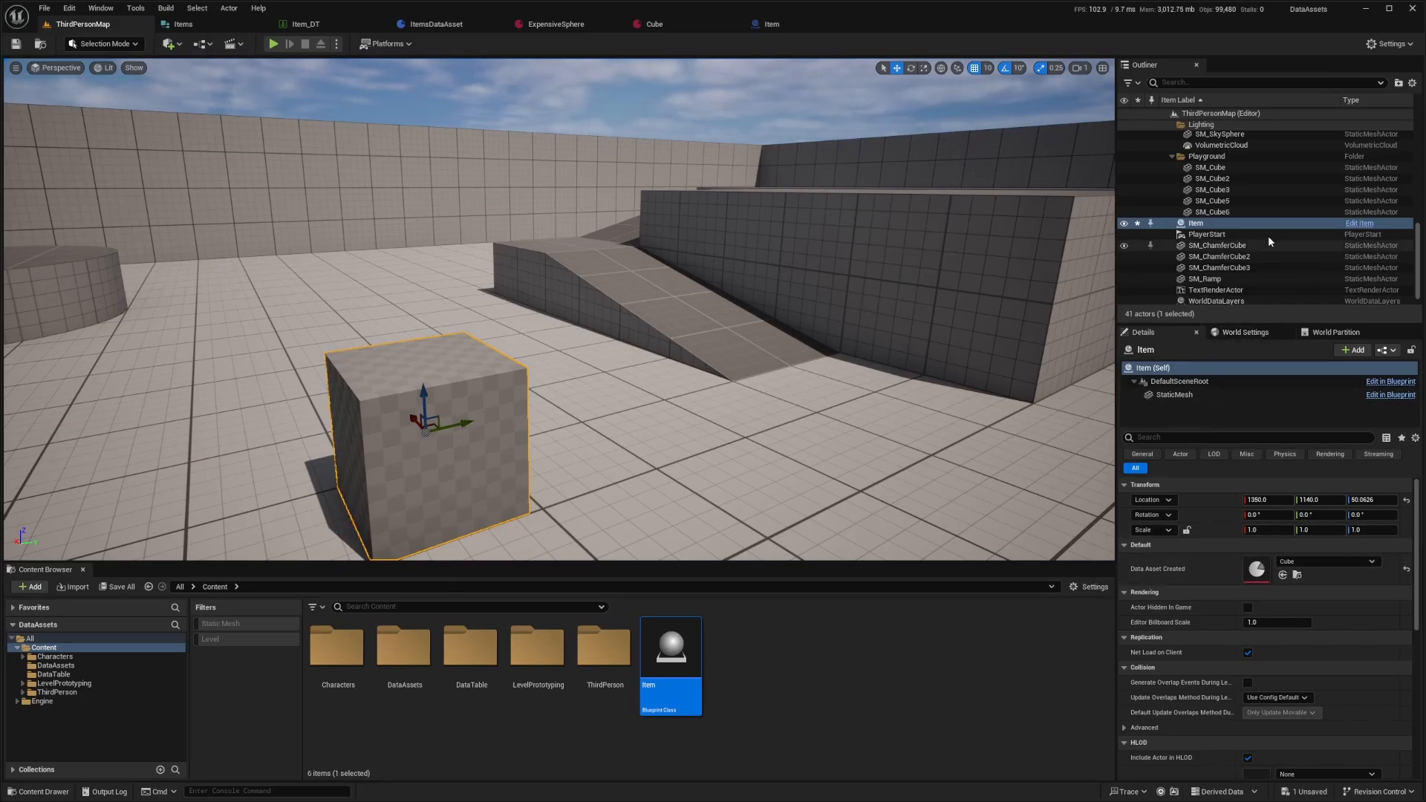
In BP_ThirdPersonCharacter, add an Inventory map from Items Data Asset to Integer and place its getter
left_click(53, 693)
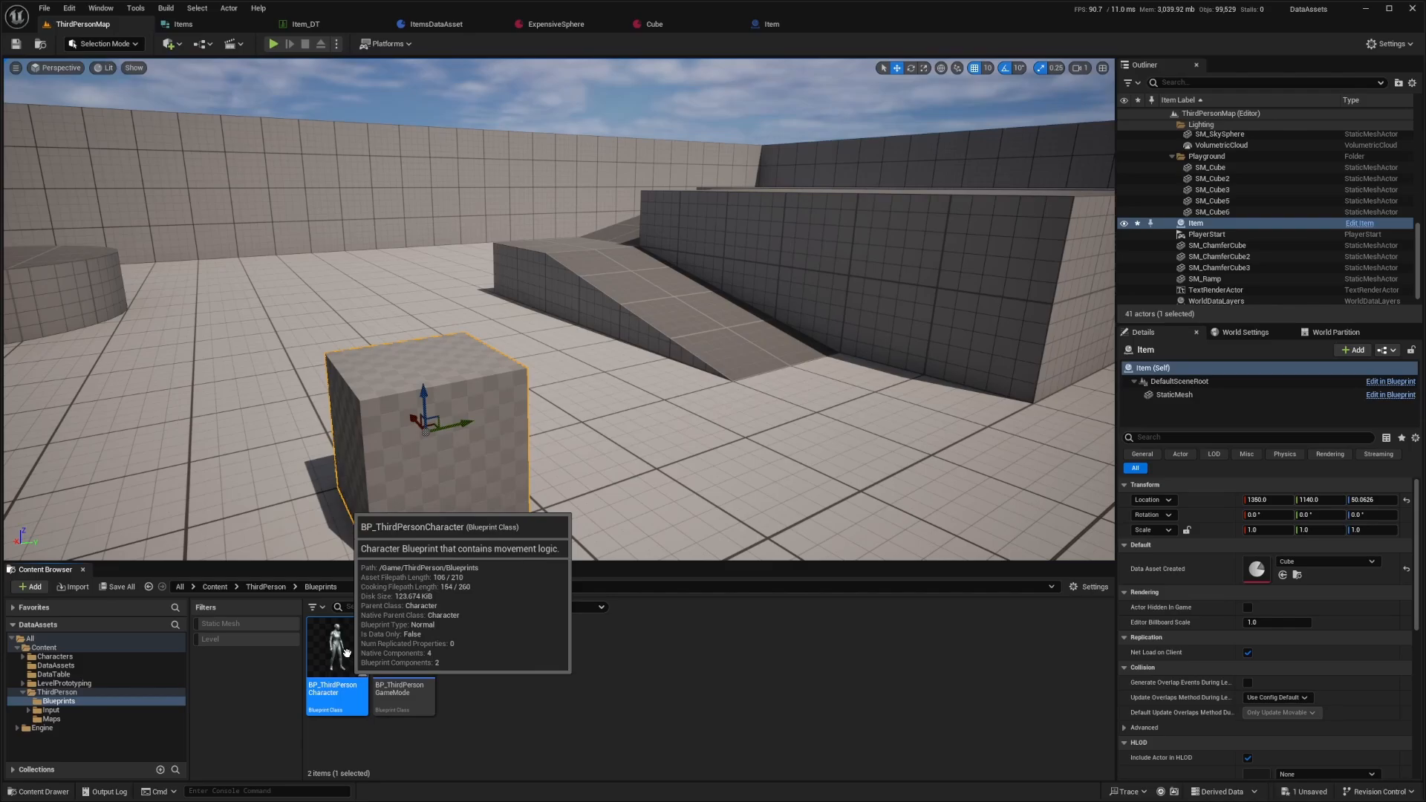
double_click(337, 645)
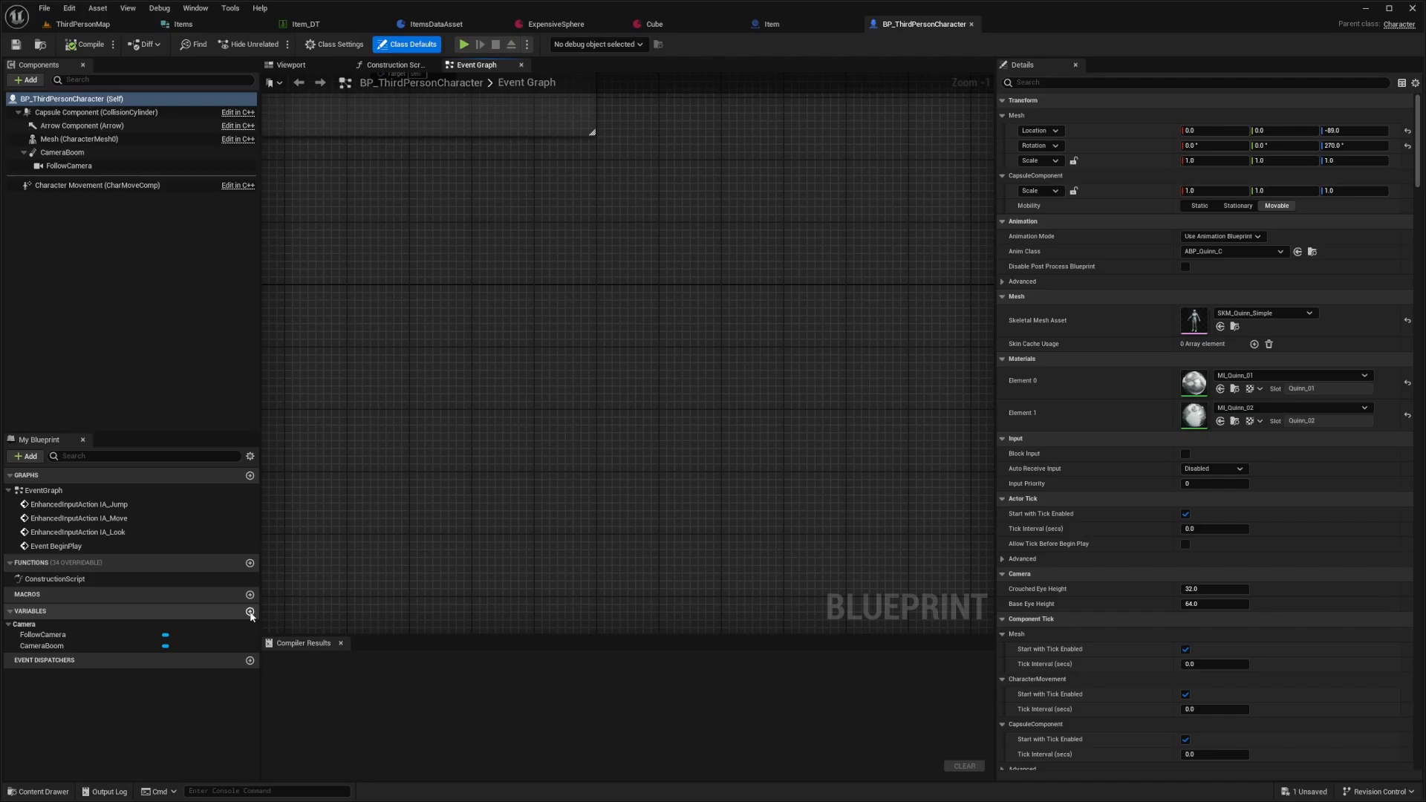
left_click(250, 610)
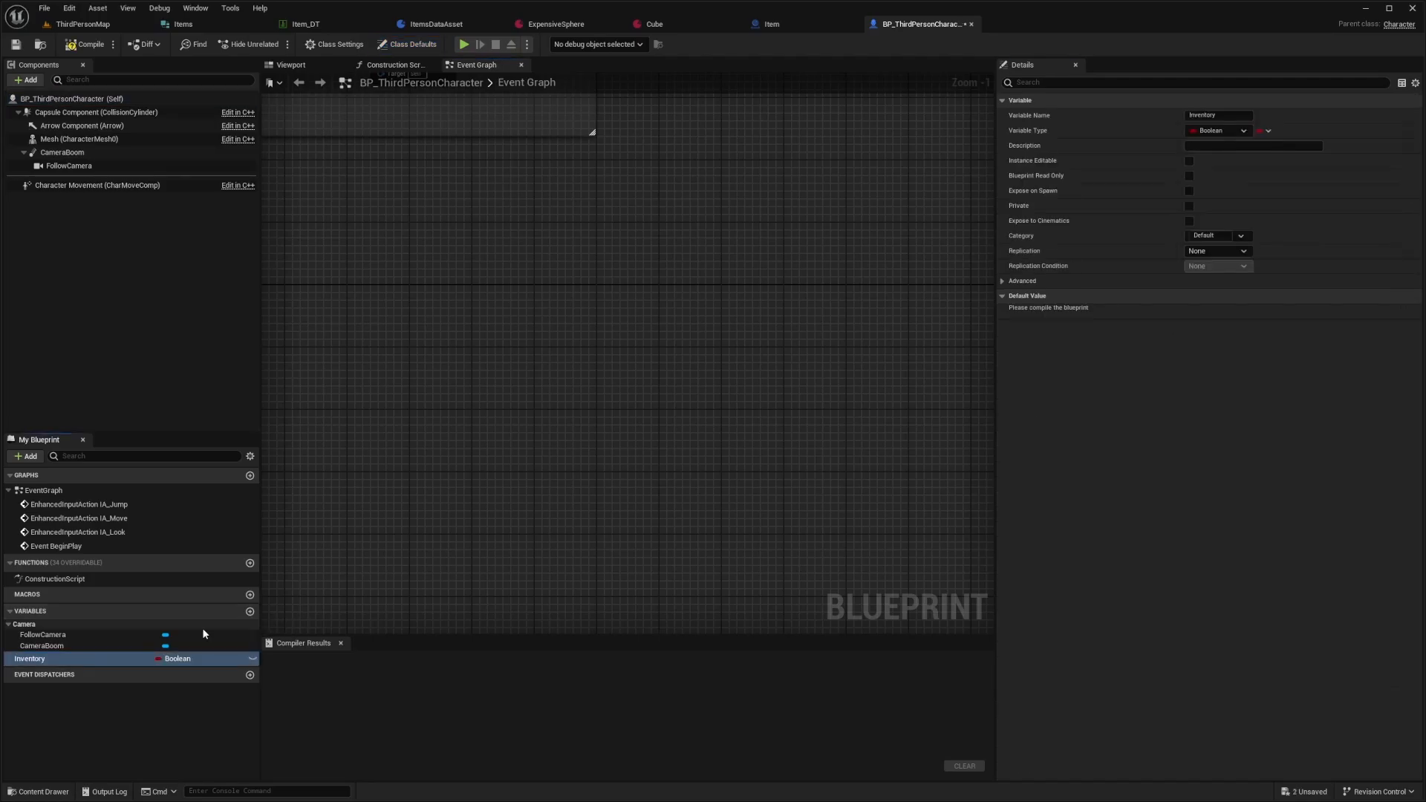
mouse_move(206, 628)
type("items")
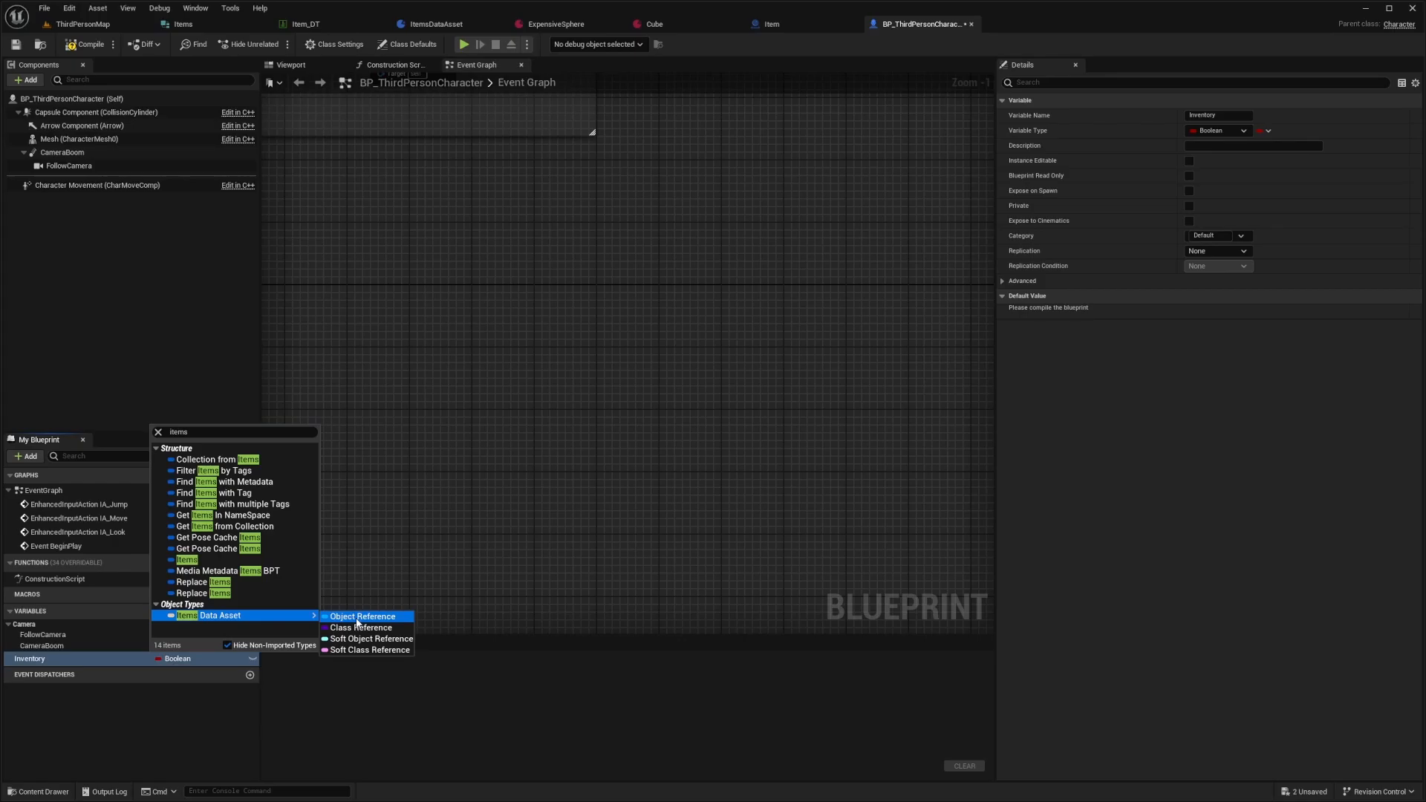
left_click(363, 616)
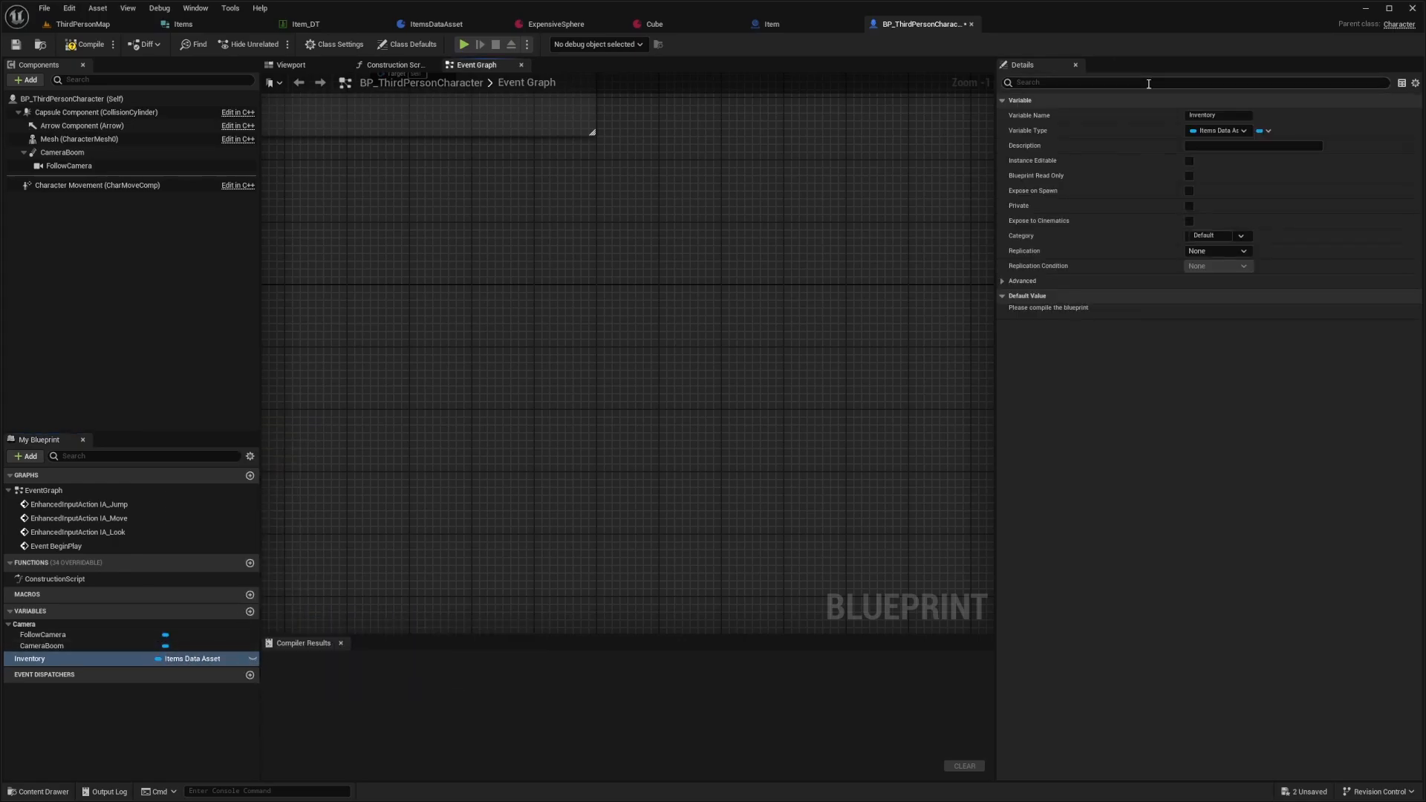
left_click(1264, 131)
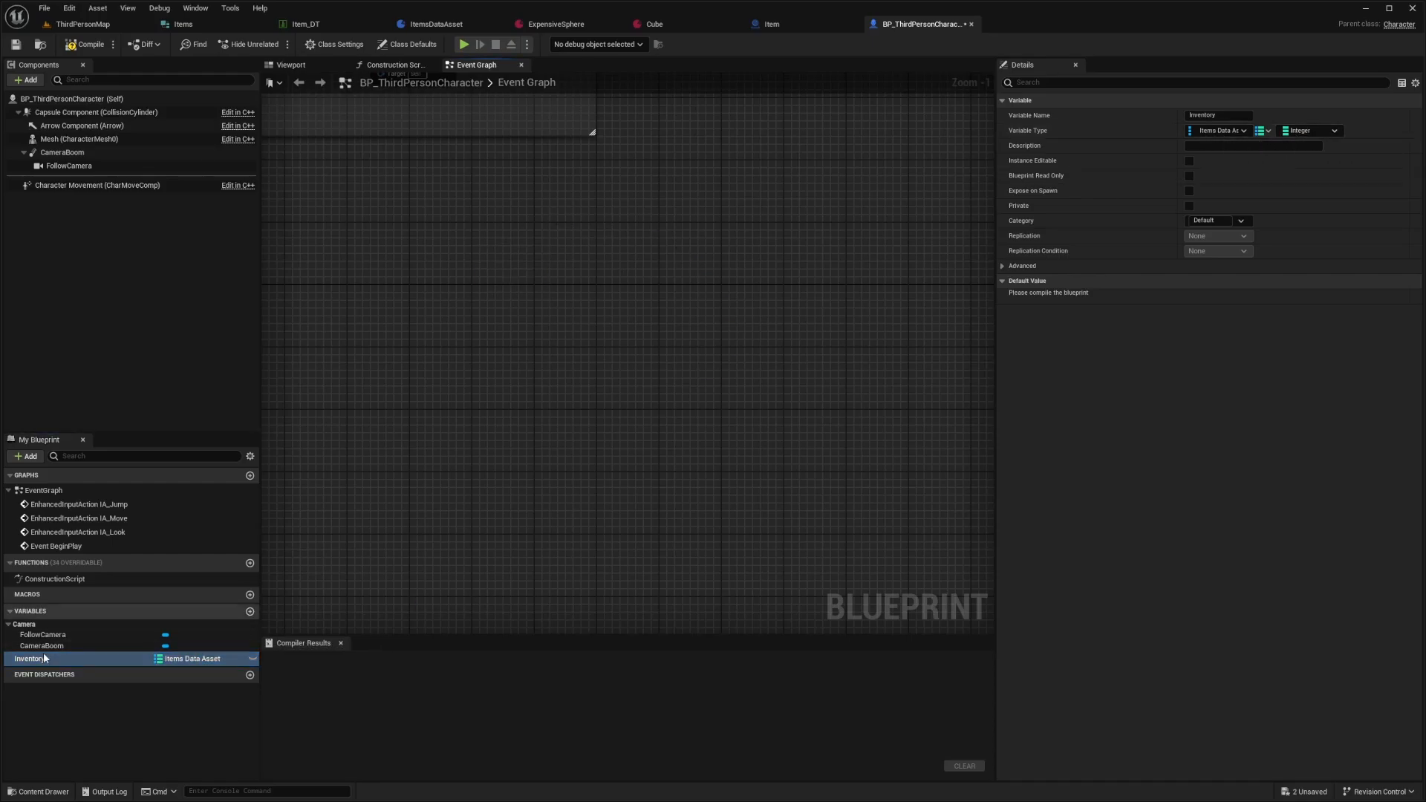
left_click_drag(28, 658, 535, 333)
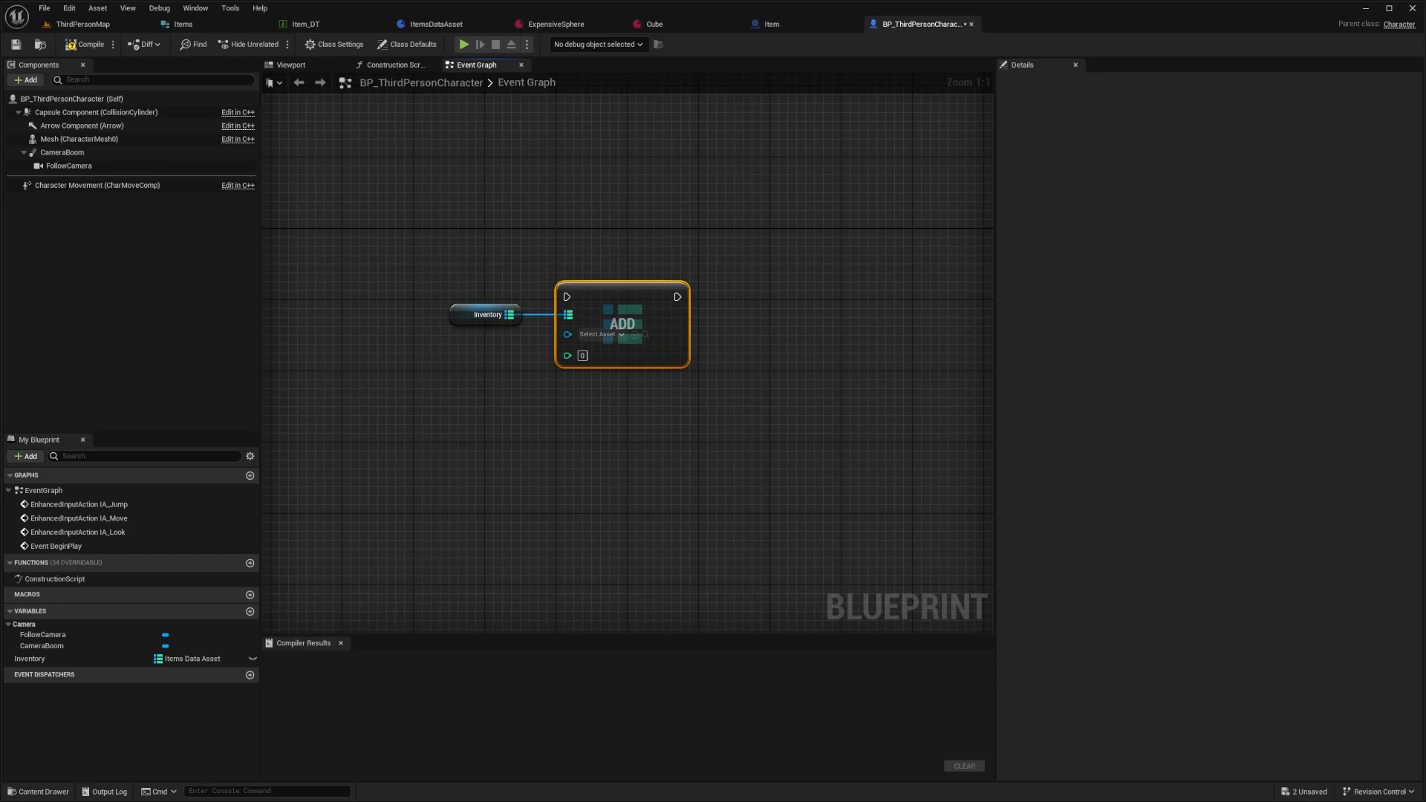
mouse_move(570, 22)
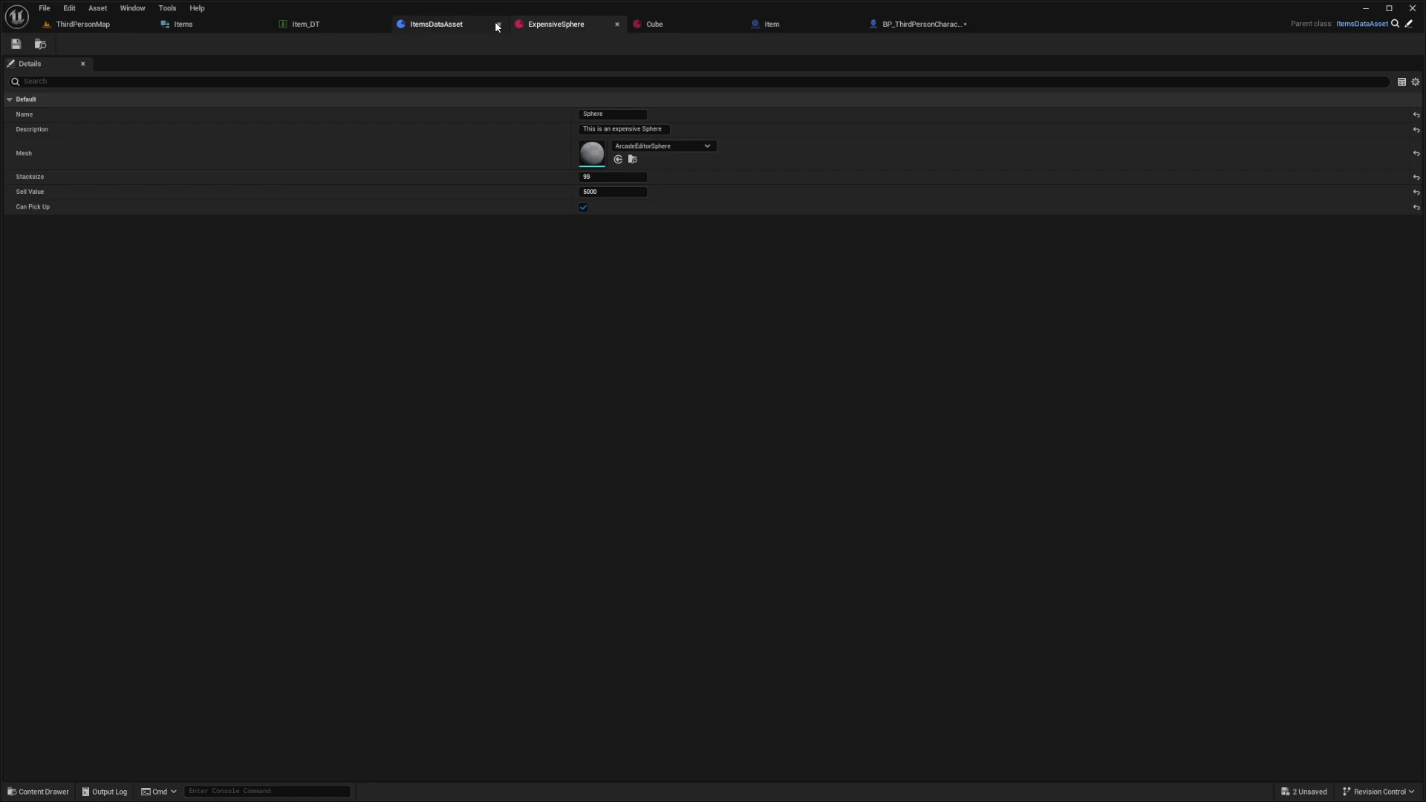
left_click(431, 24)
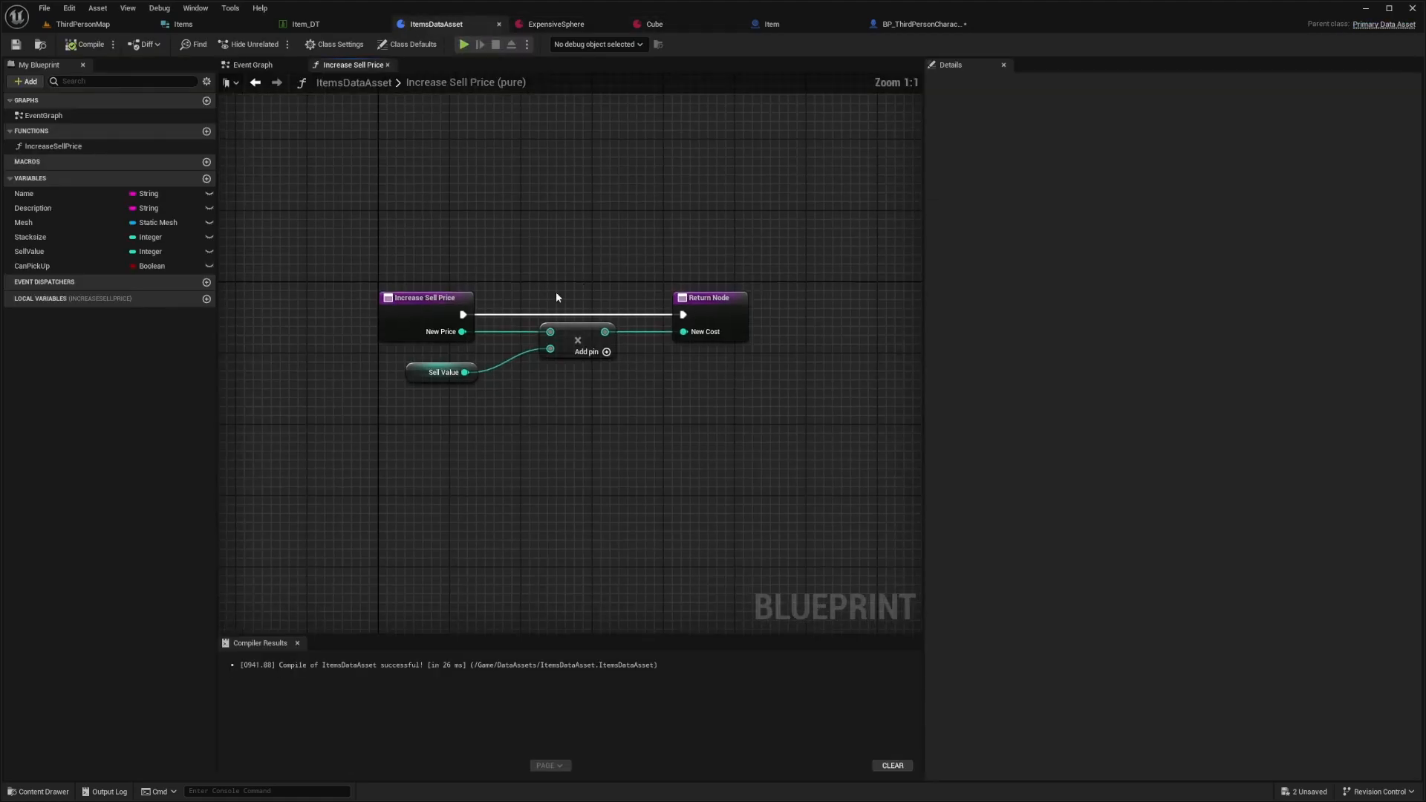
mouse_move(323, 218)
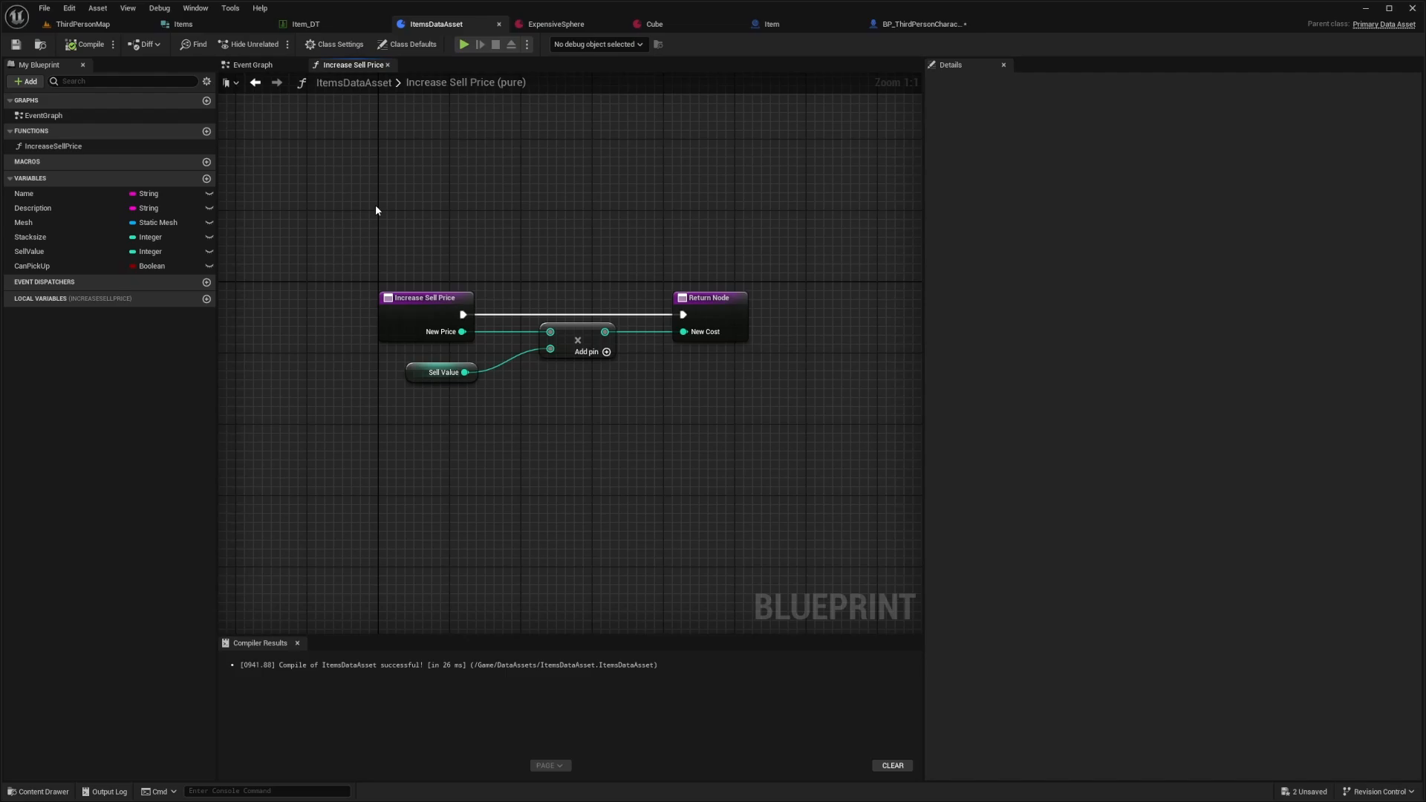
mouse_move(366, 143)
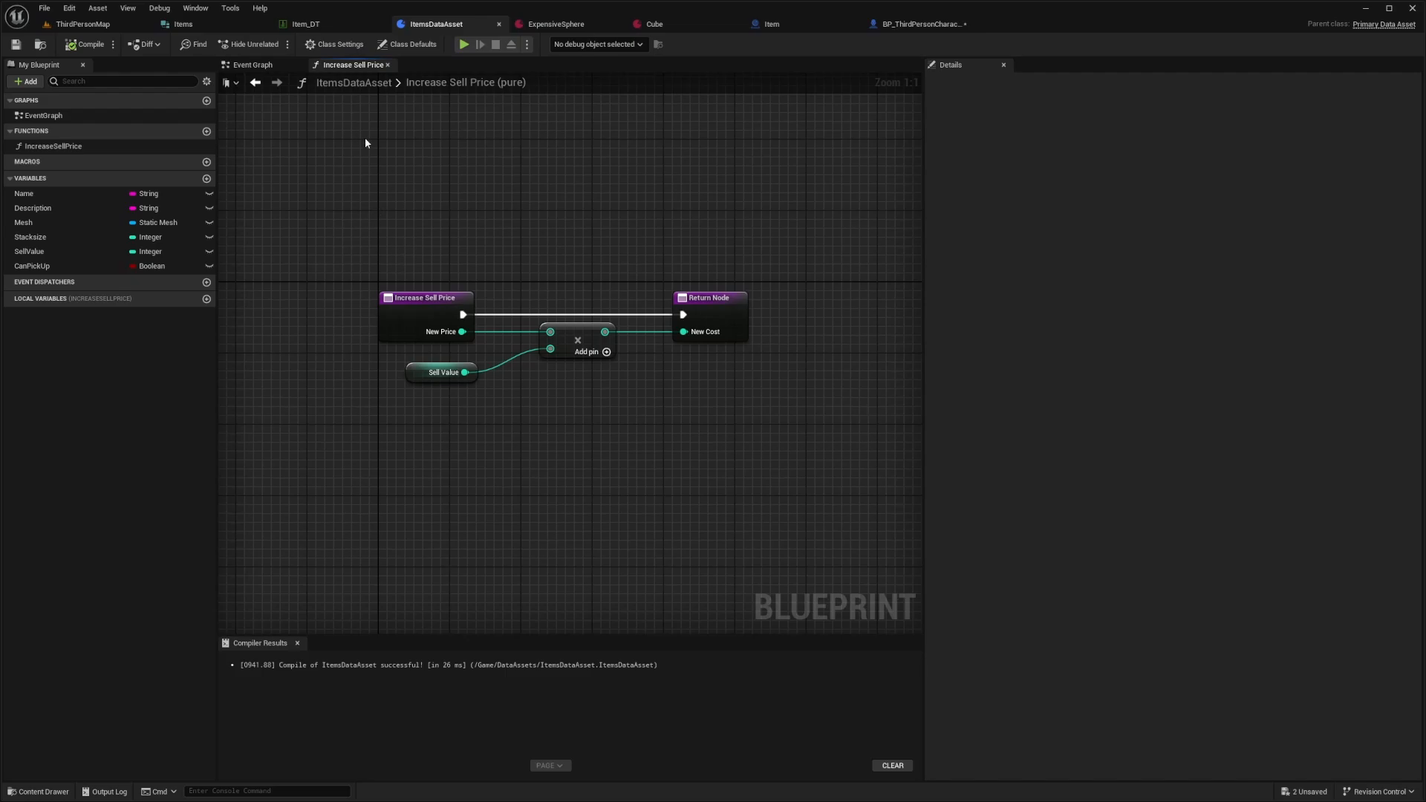
mouse_move(343, 180)
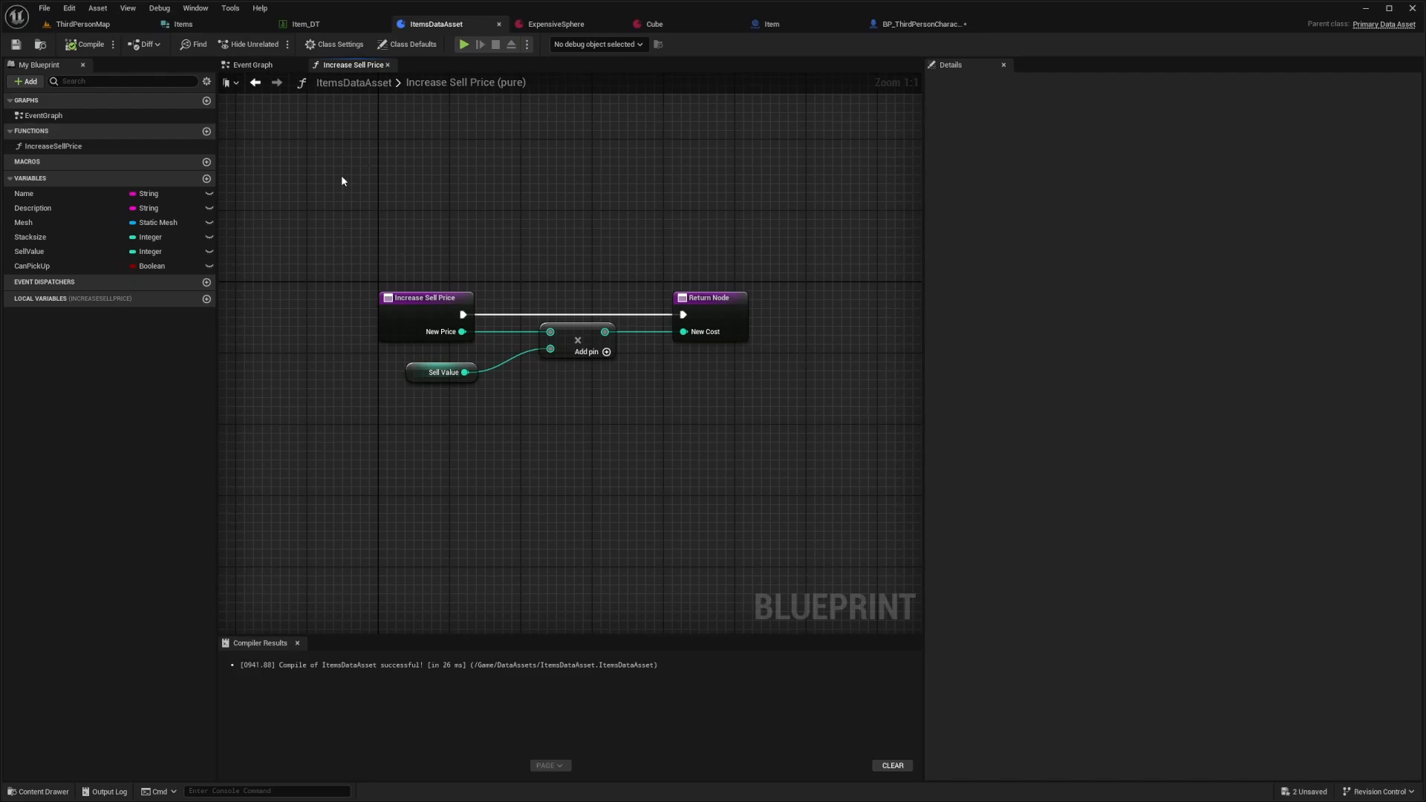
mouse_move(295, 150)
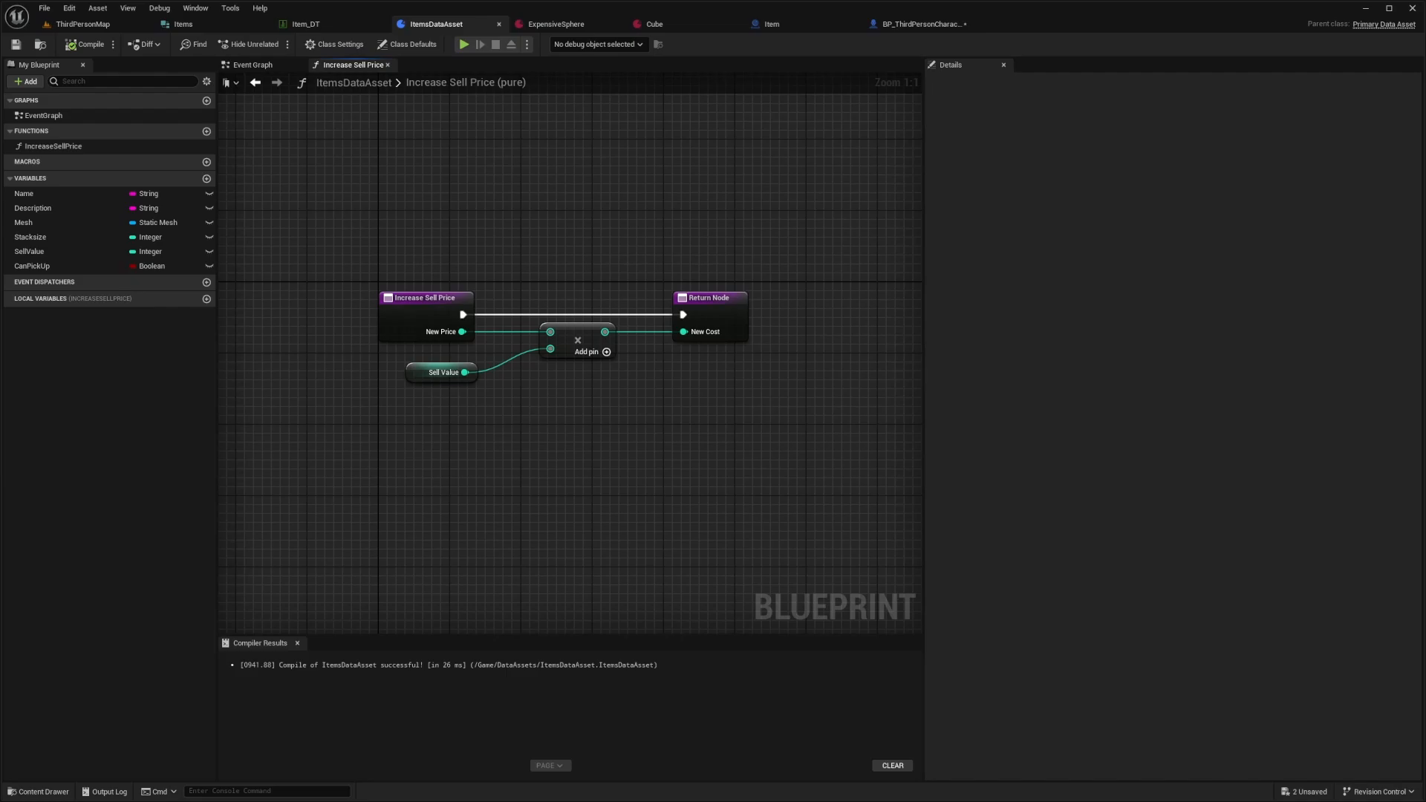
mouse_move(447, 182)
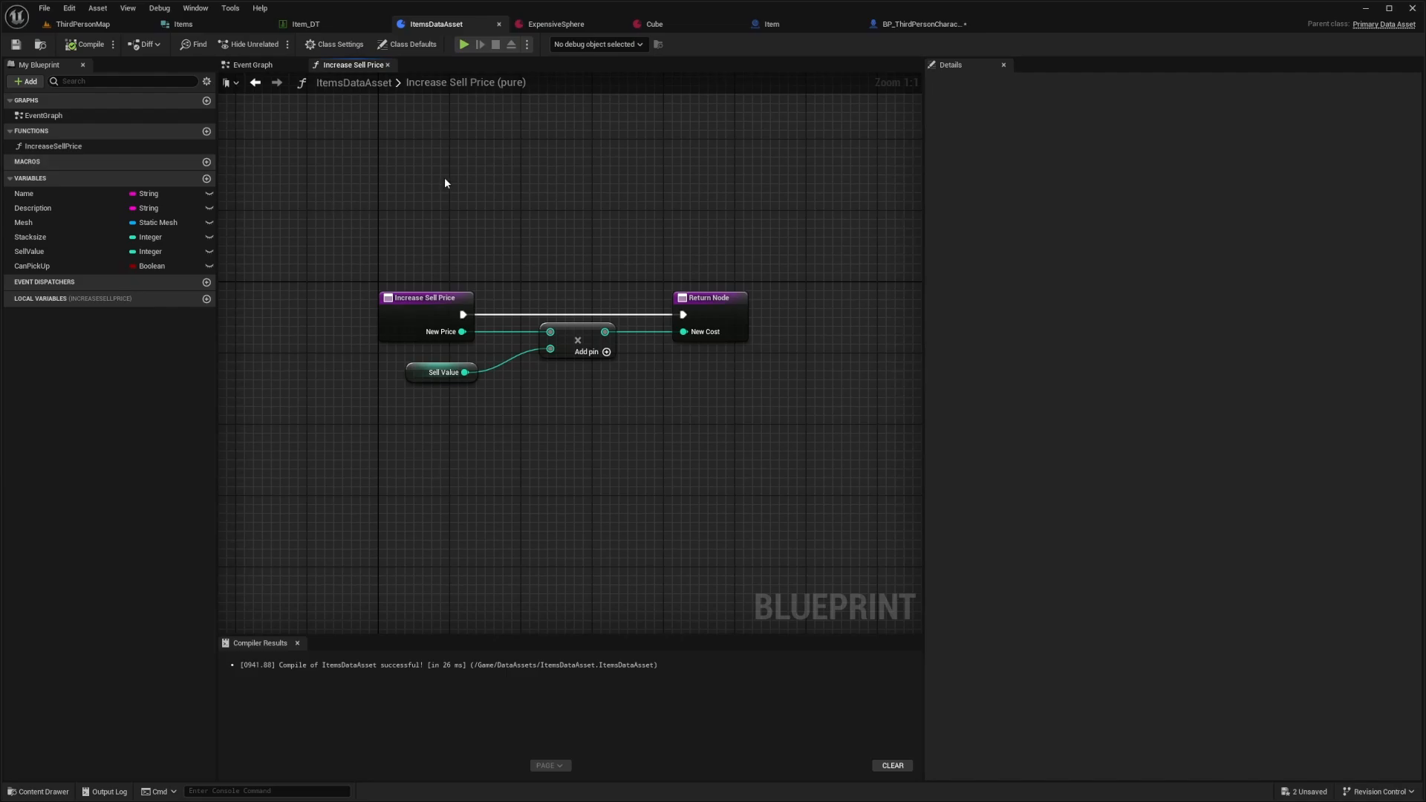
mouse_move(430, 30)
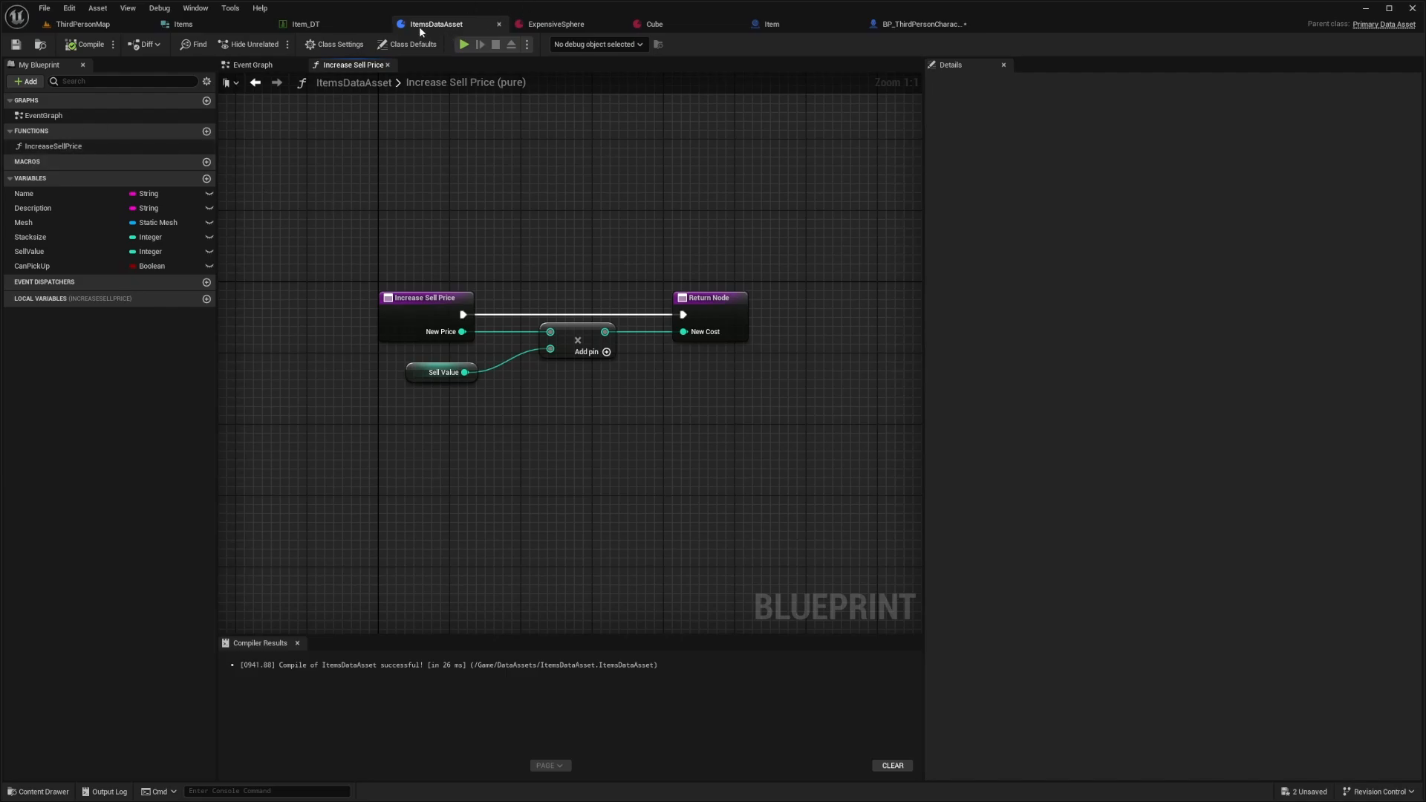
Compare the Cube and ExpensiveSphere data assets, then return to ThirdPersonMap
left_click(554, 23)
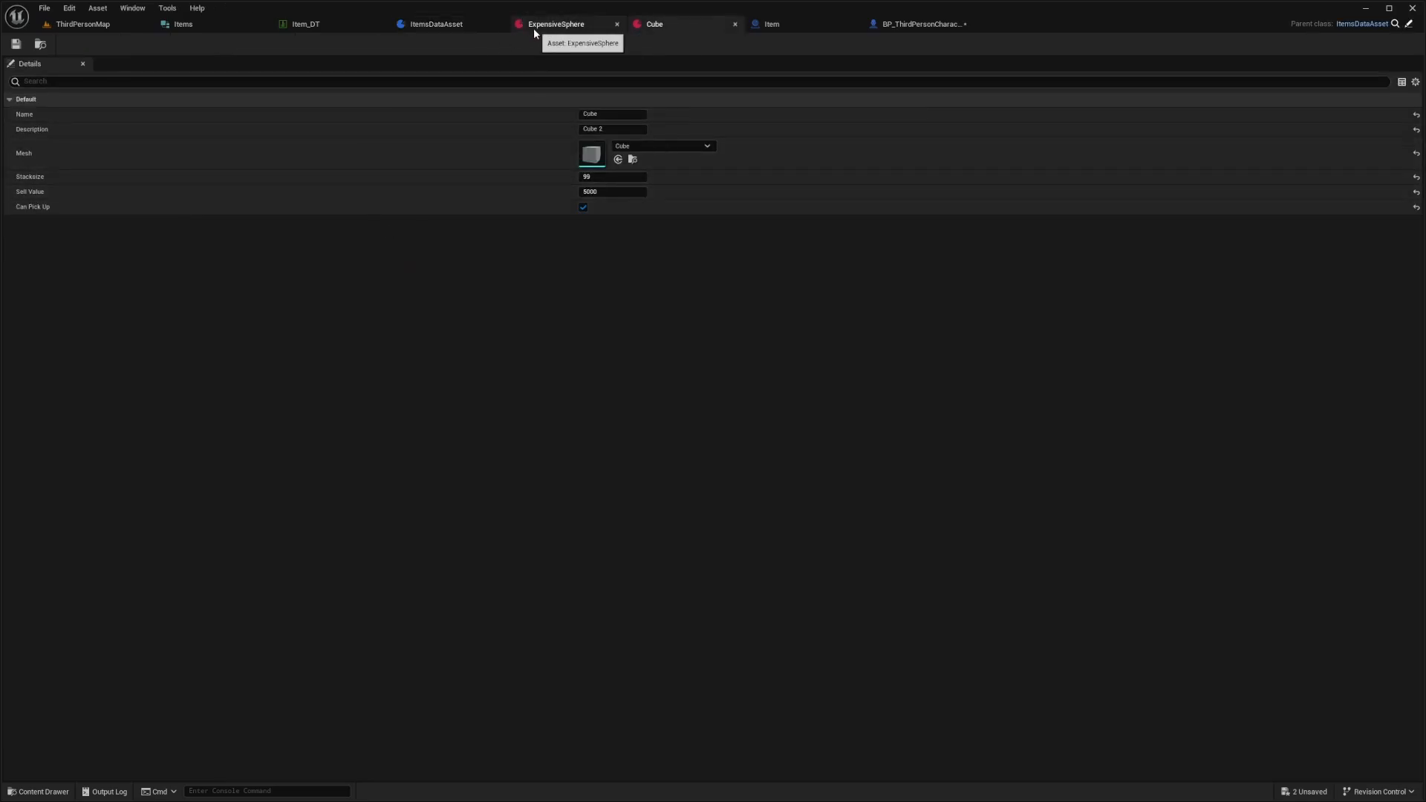
left_click(552, 24)
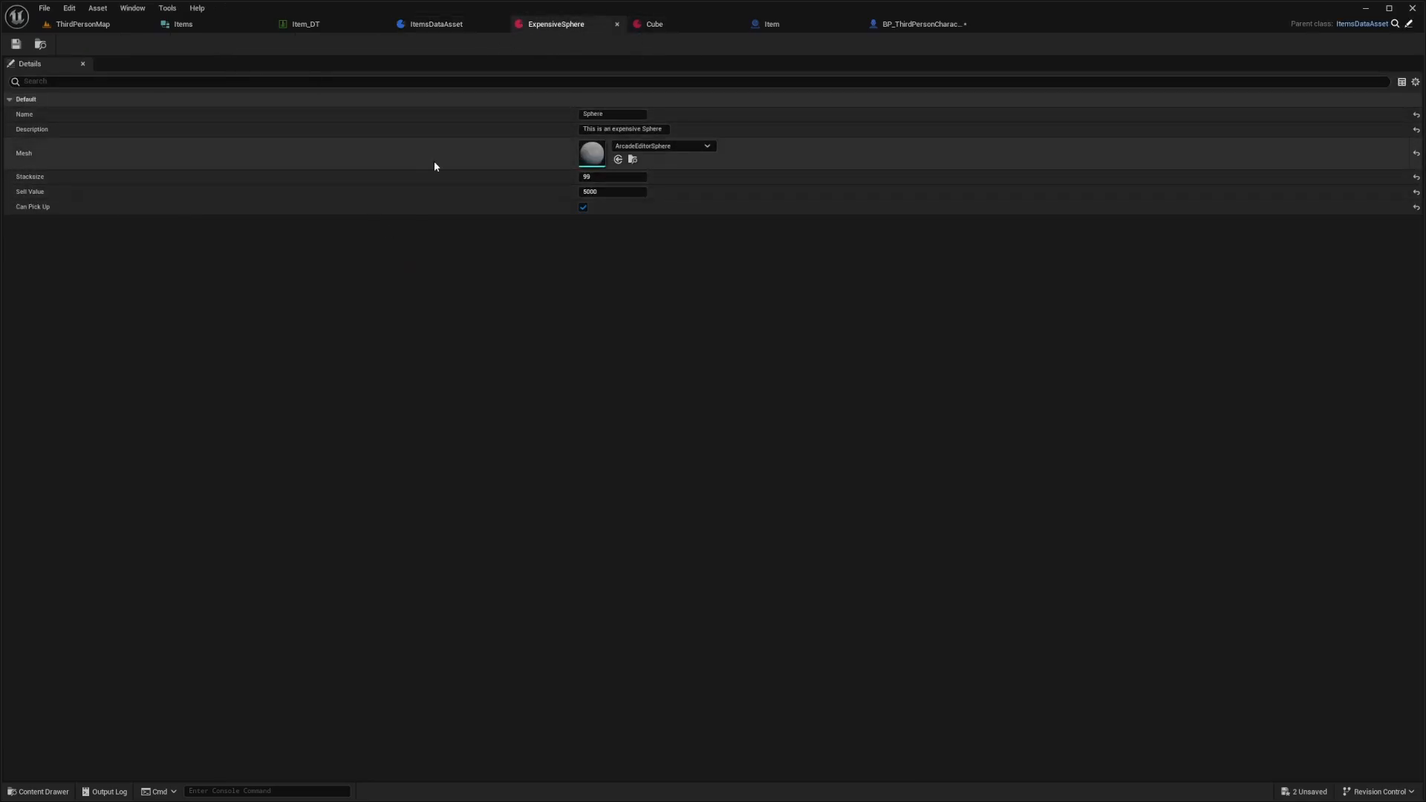
mouse_move(212, 258)
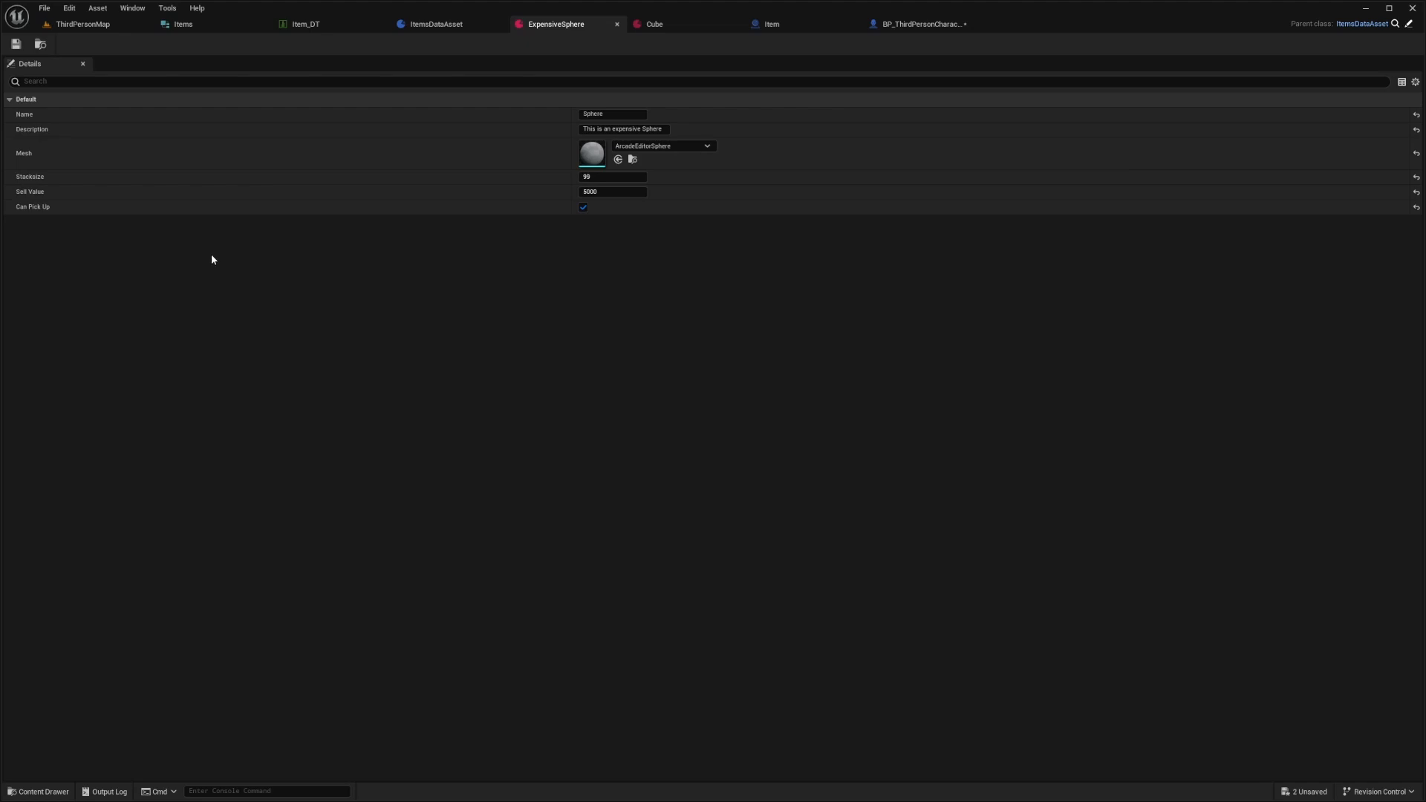
left_click(653, 24)
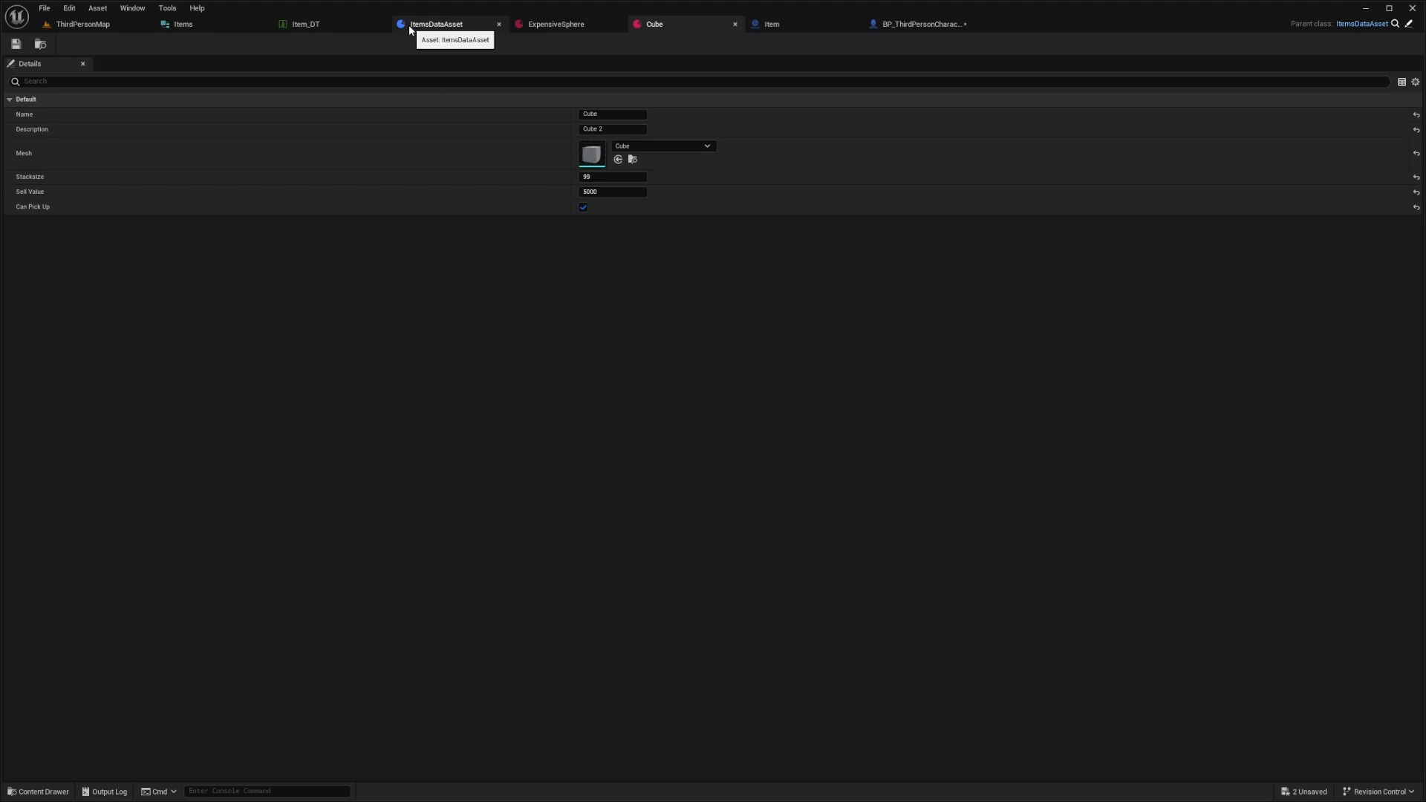
mouse_move(394, 47)
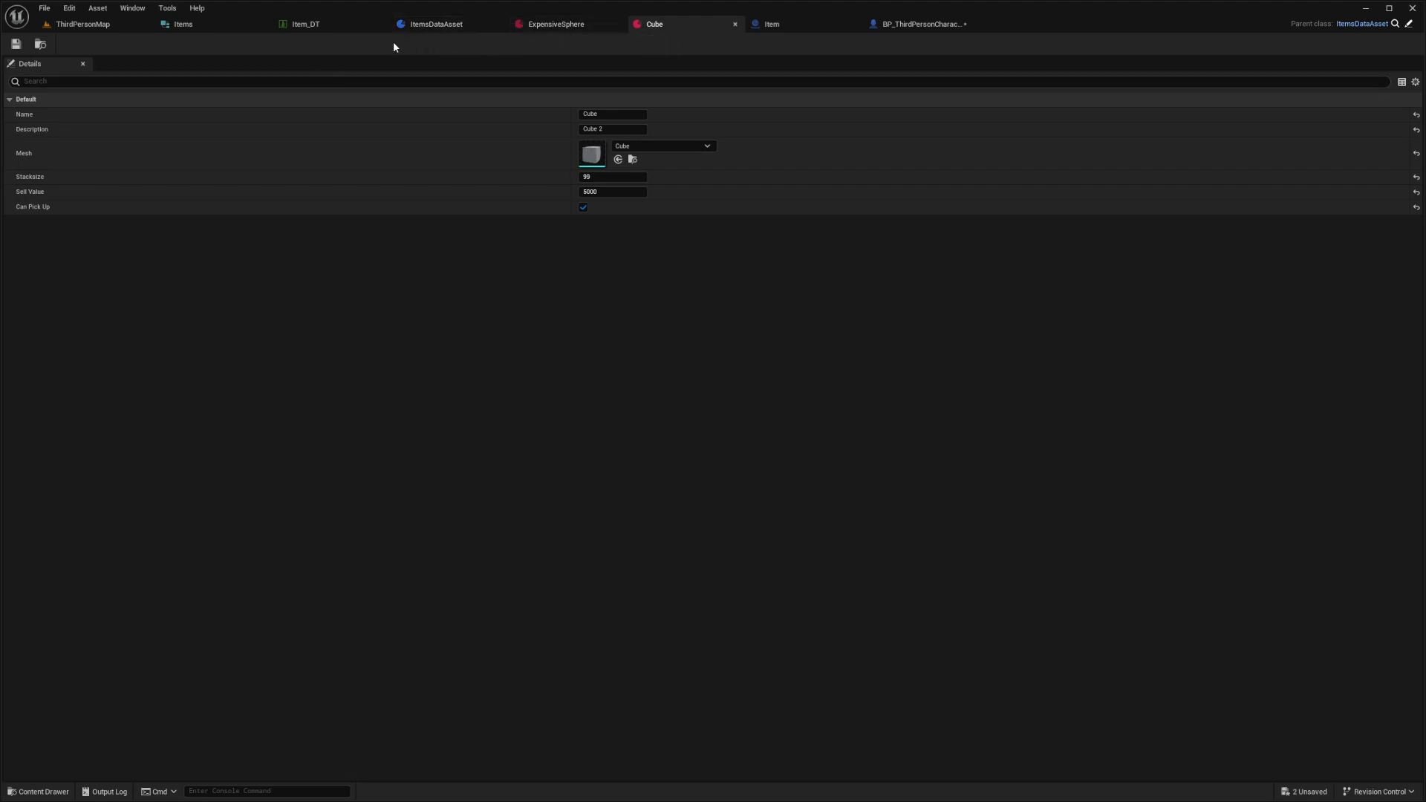
mouse_move(404, 39)
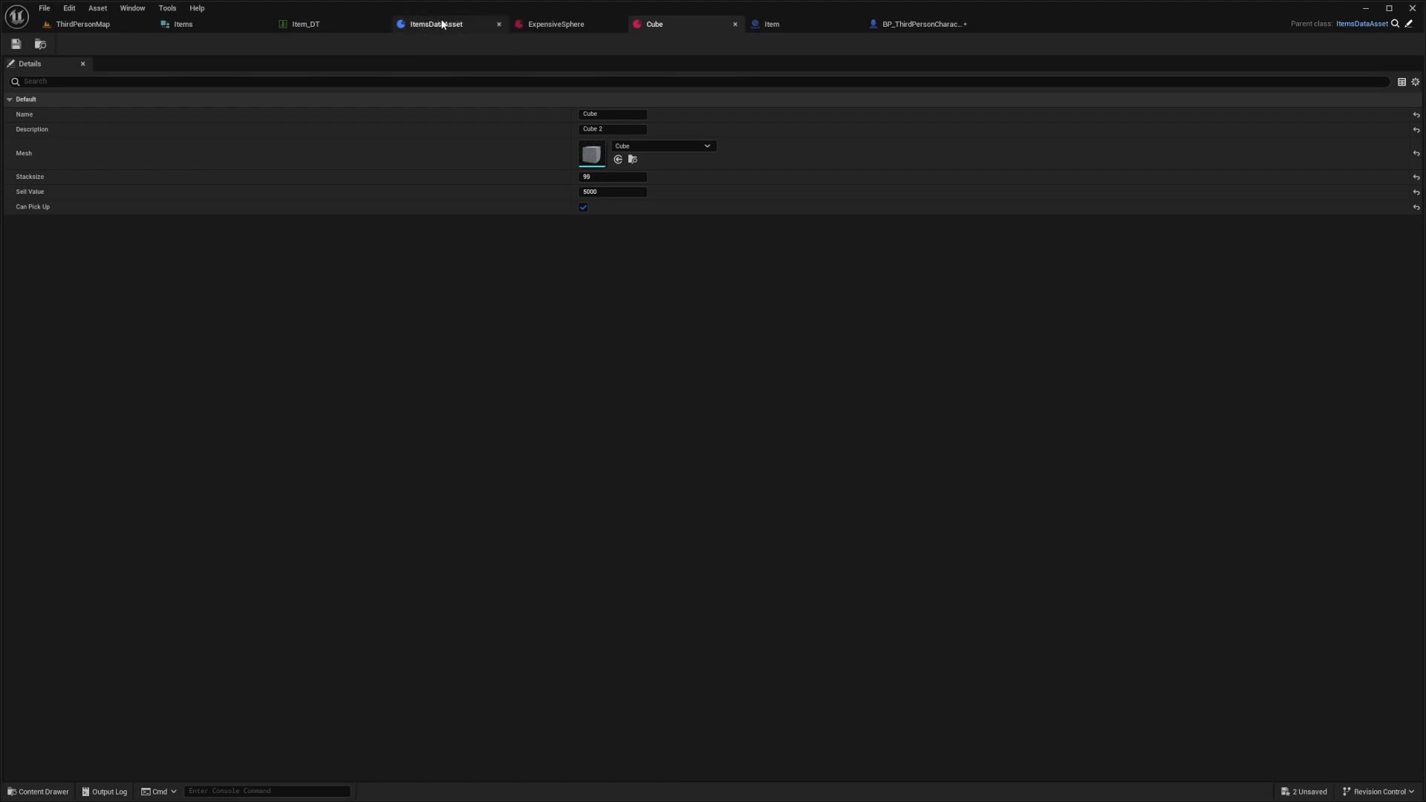
left_click(552, 24)
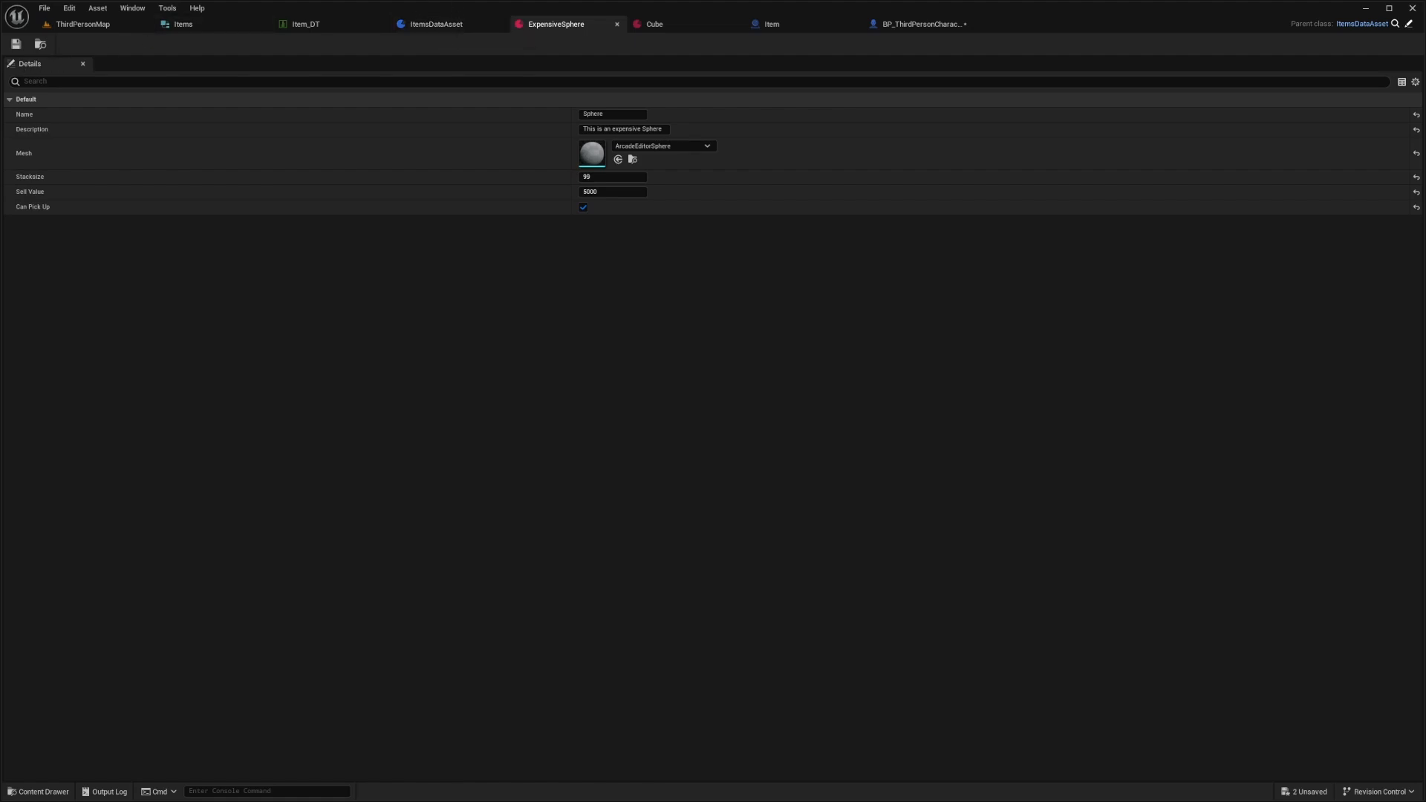
left_click(76, 23)
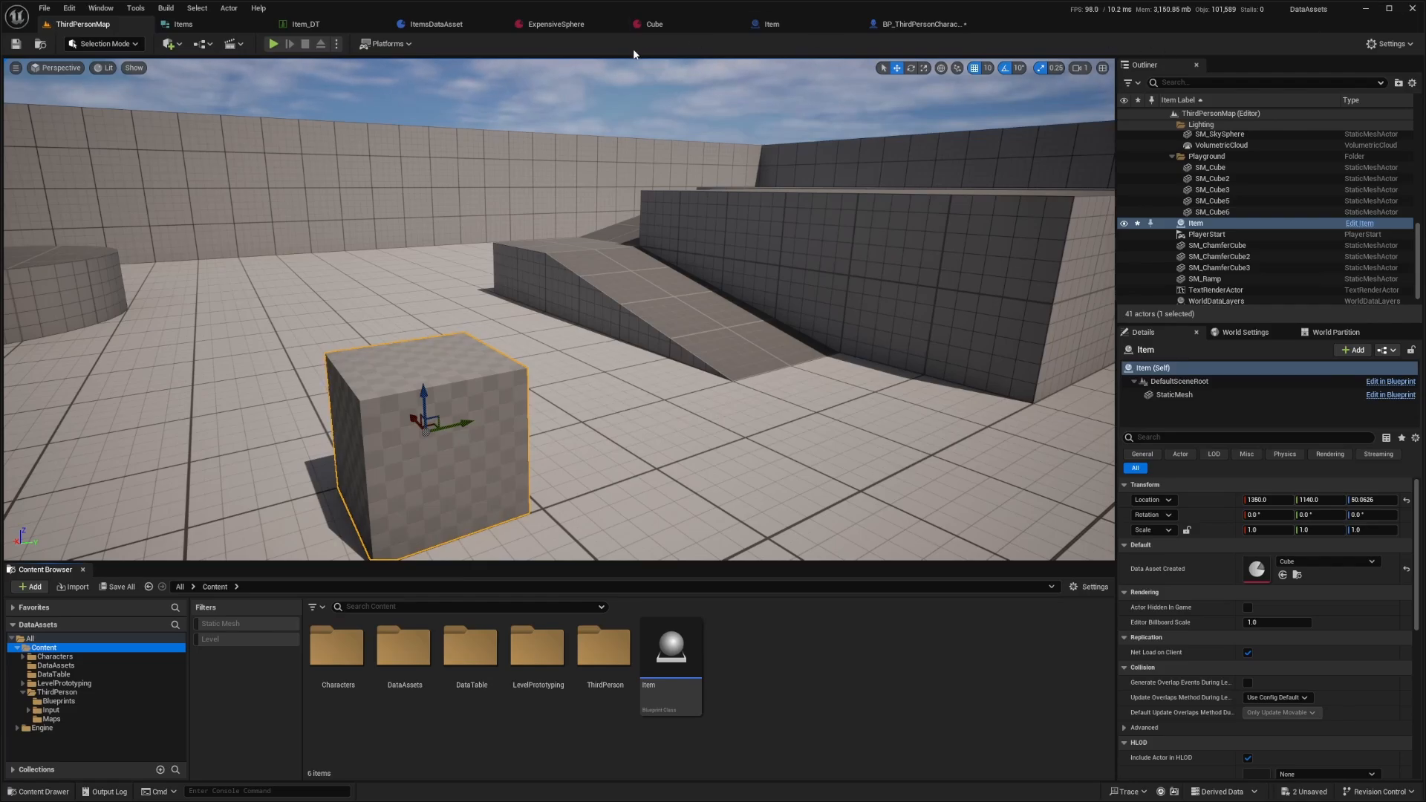
Browse the DataAssets folder, look at ItemsDataAsset, and return to ThirdPersonMap
left_click(54, 665)
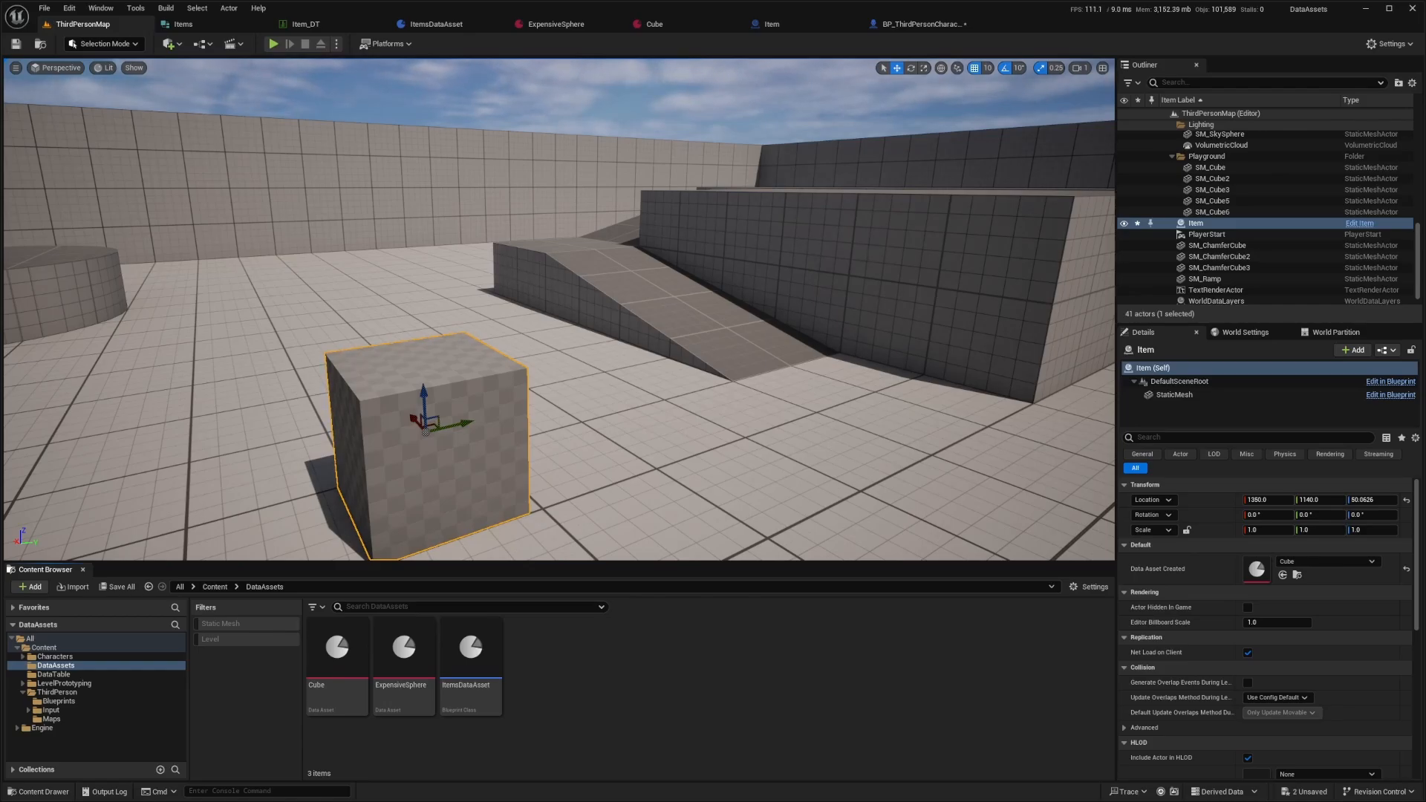
left_click(429, 23)
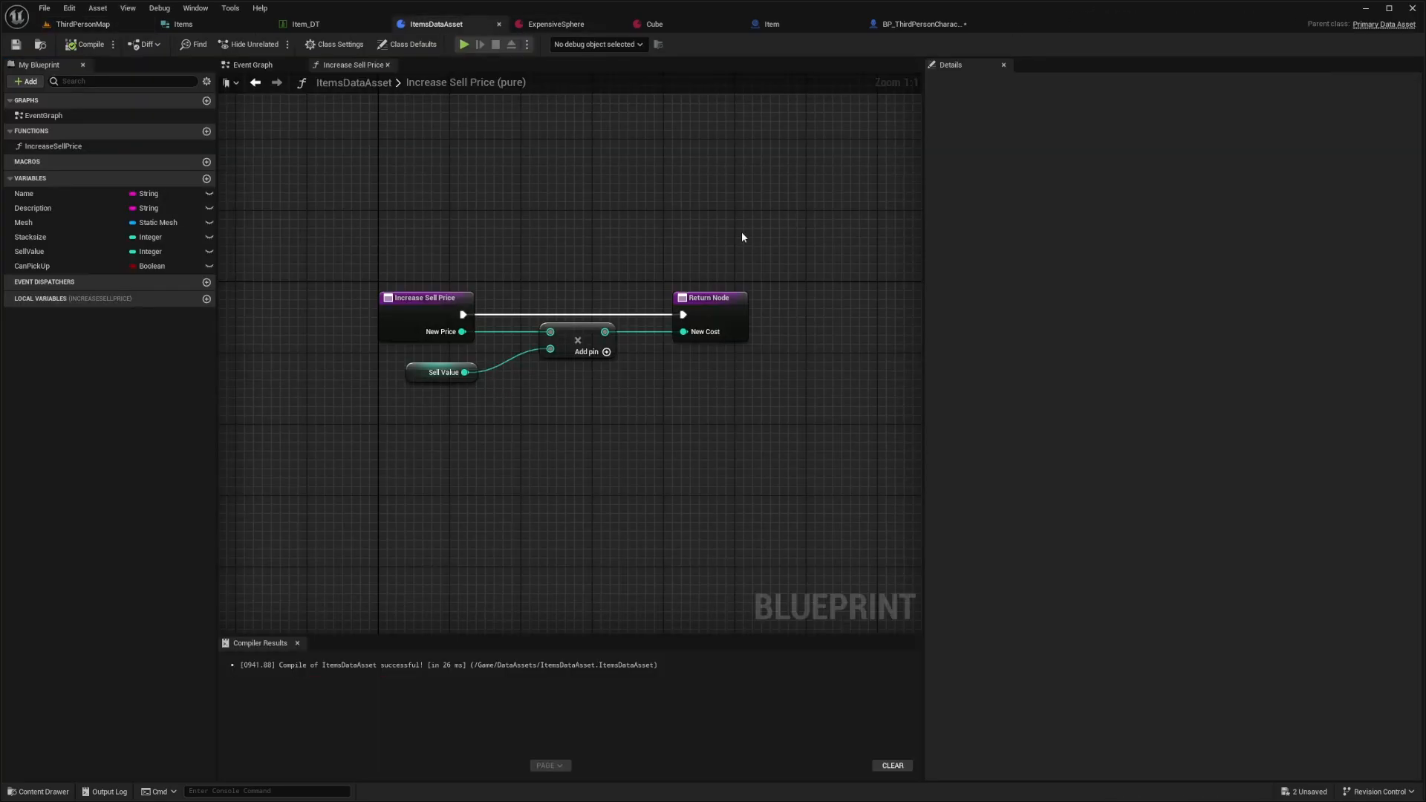
mouse_move(715, 249)
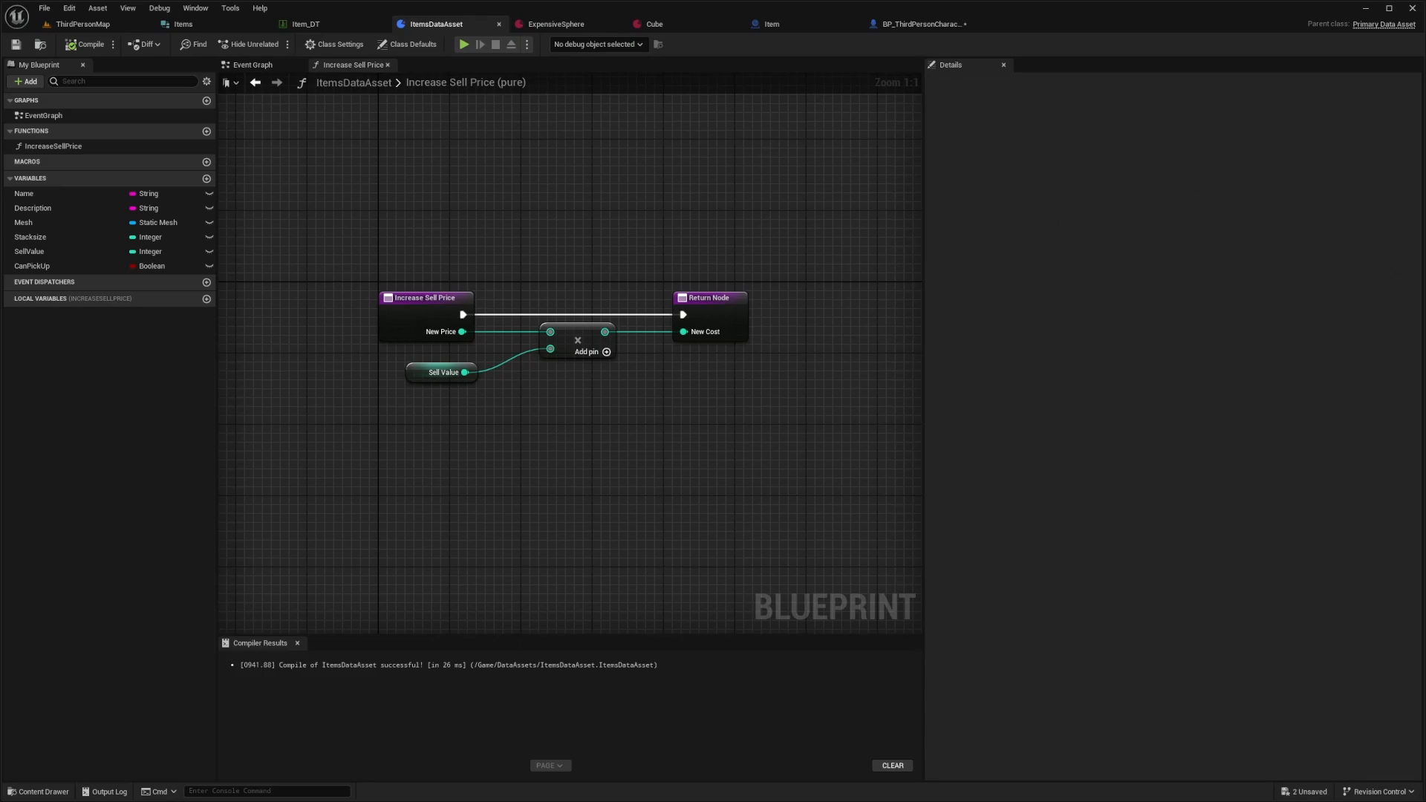
left_click(78, 24)
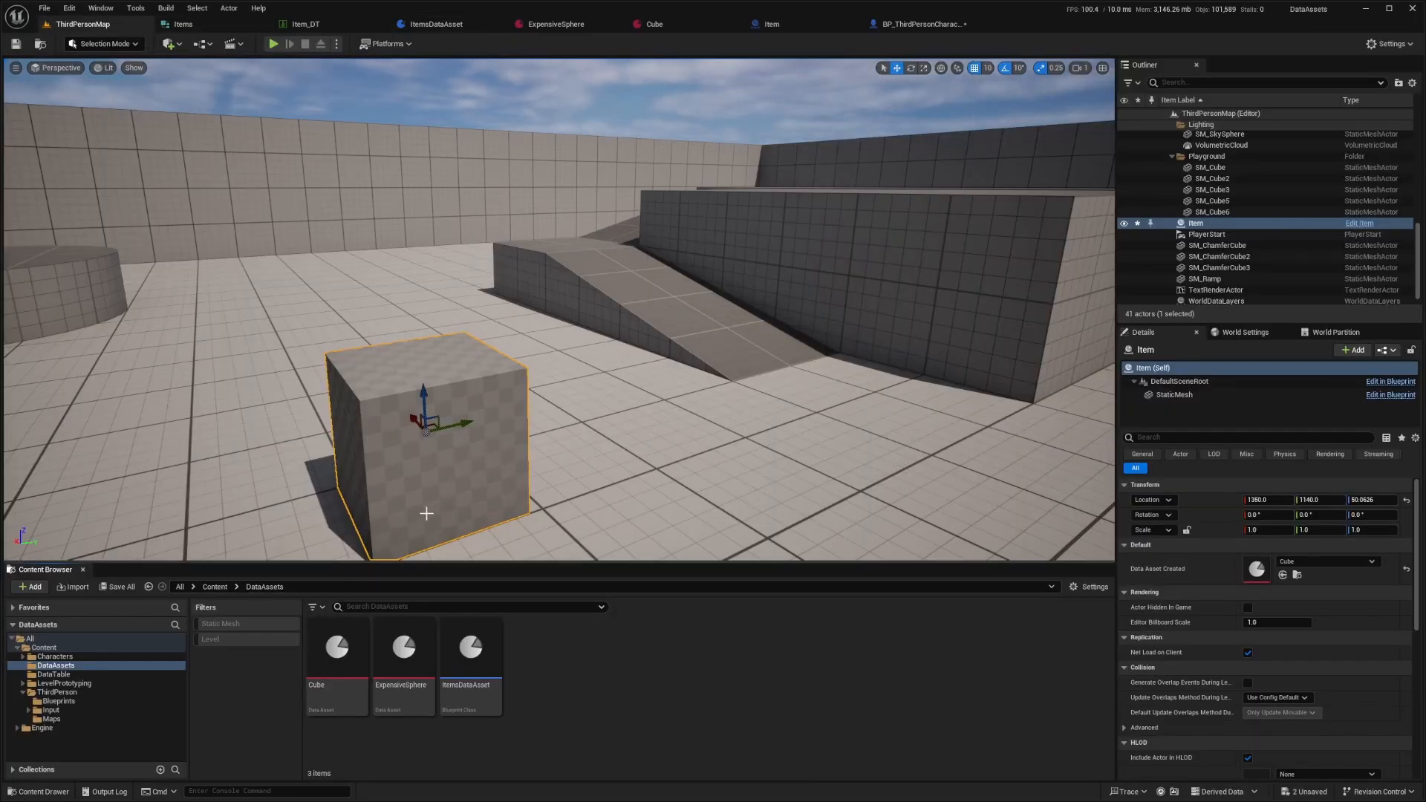
mouse_move(364, 373)
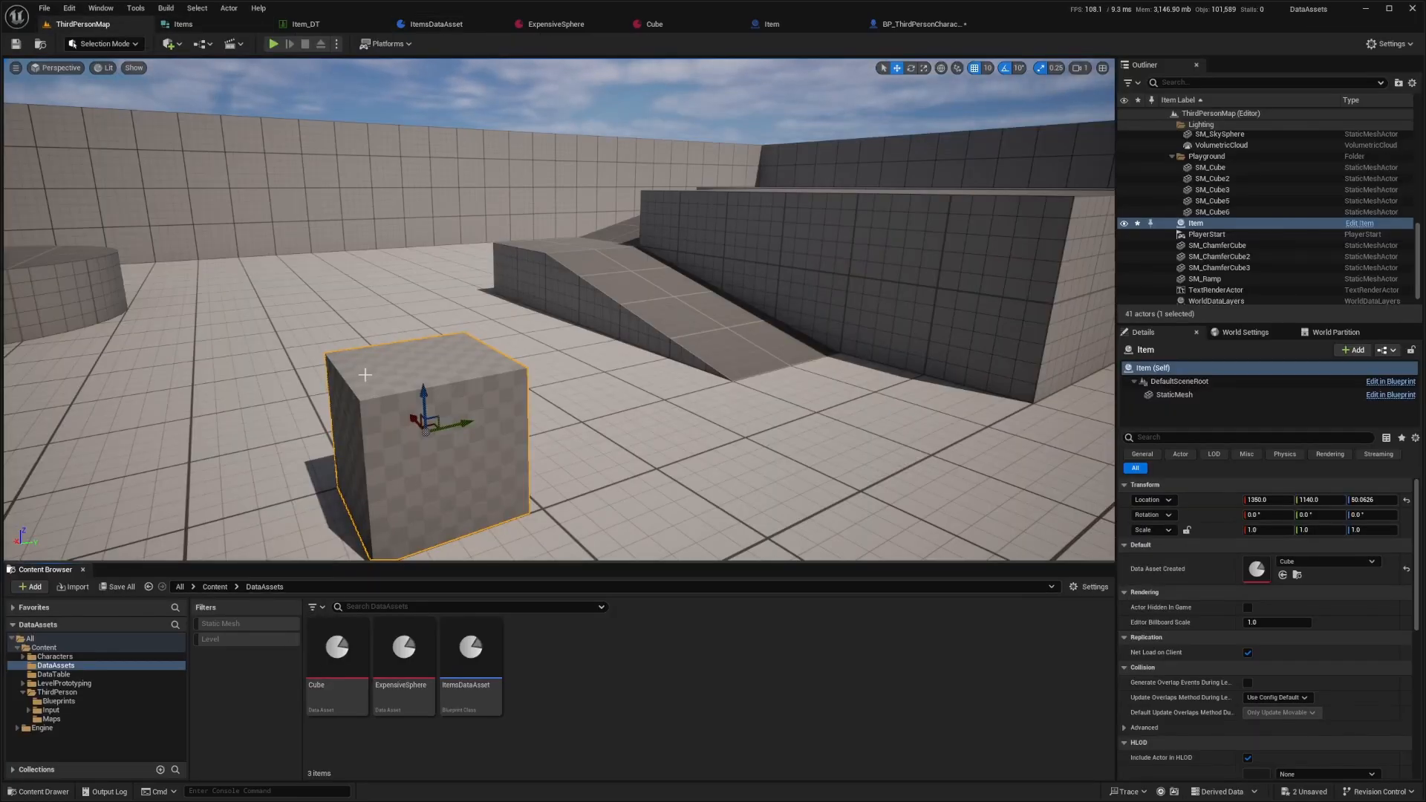